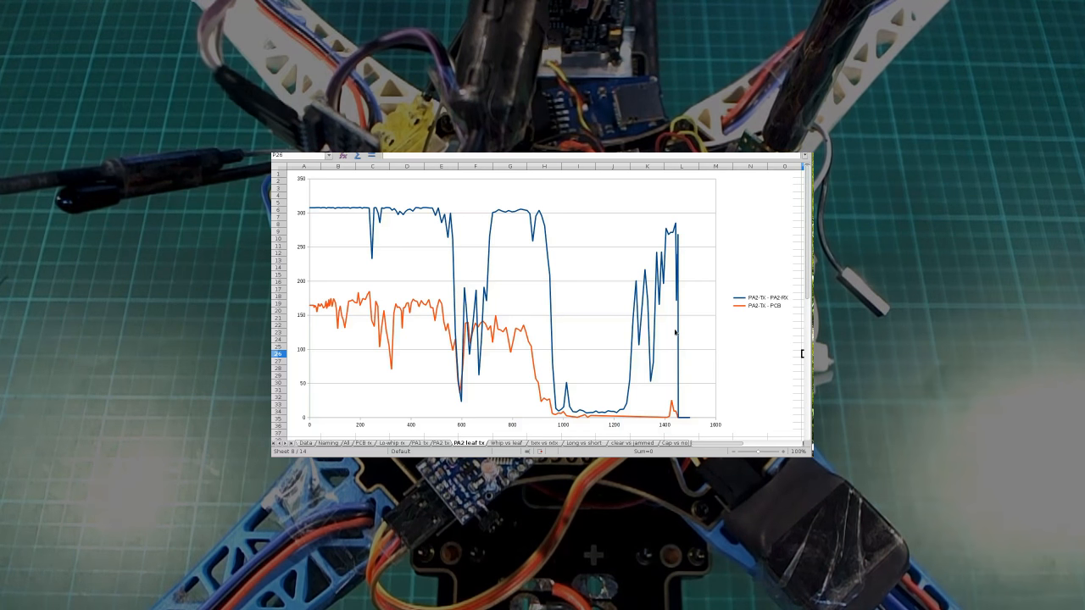
# Scroll into the packet counter sketch and highlight the 1Hz GPS update rate comment
pyautogui.click(366, 444)
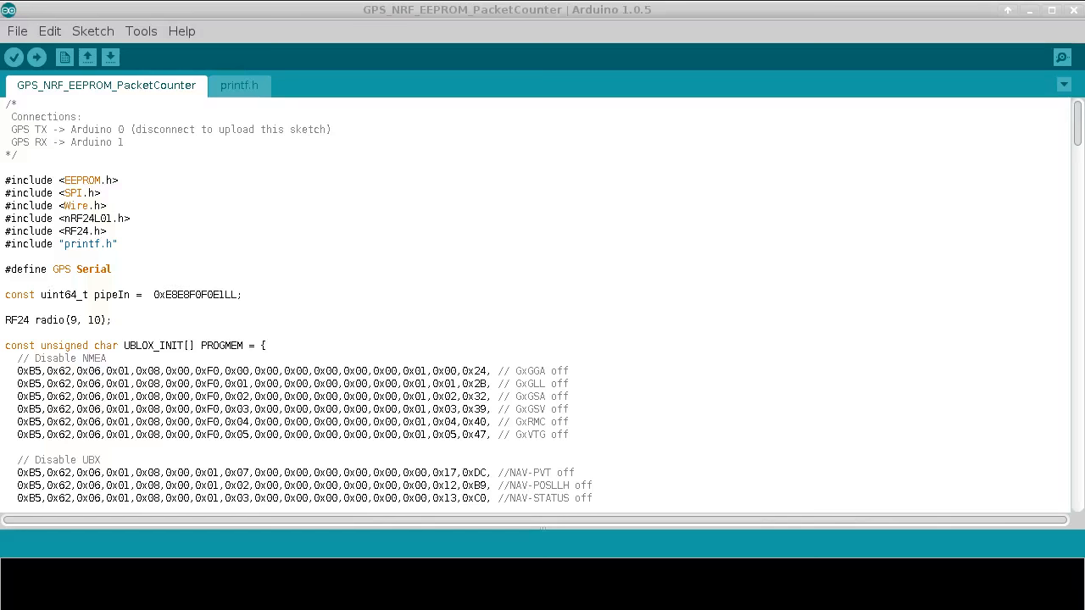
pyautogui.moveTo(76, 111)
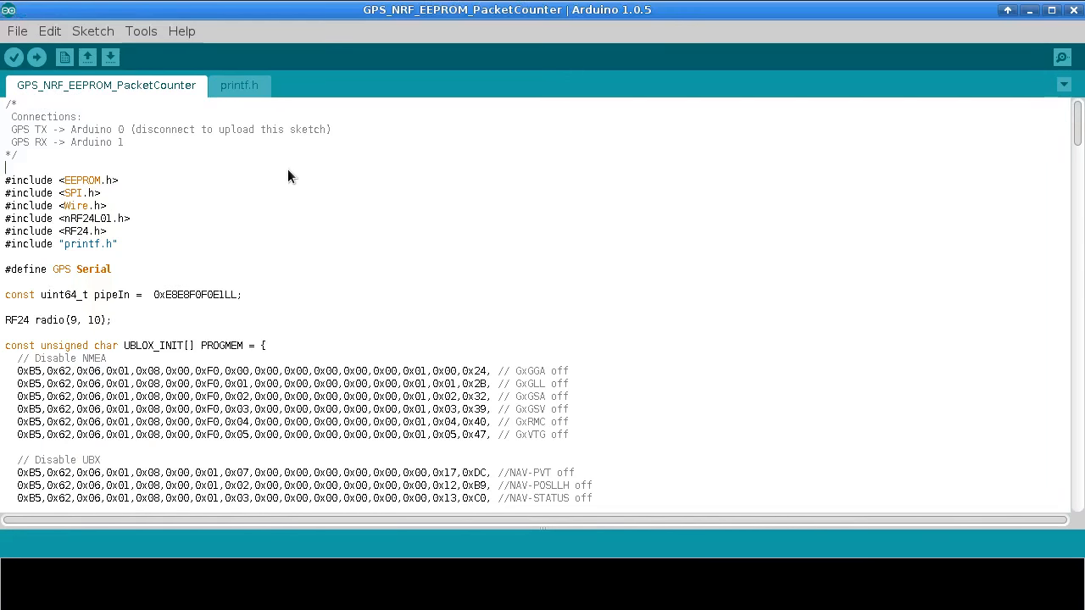
pyautogui.scroll(-3)
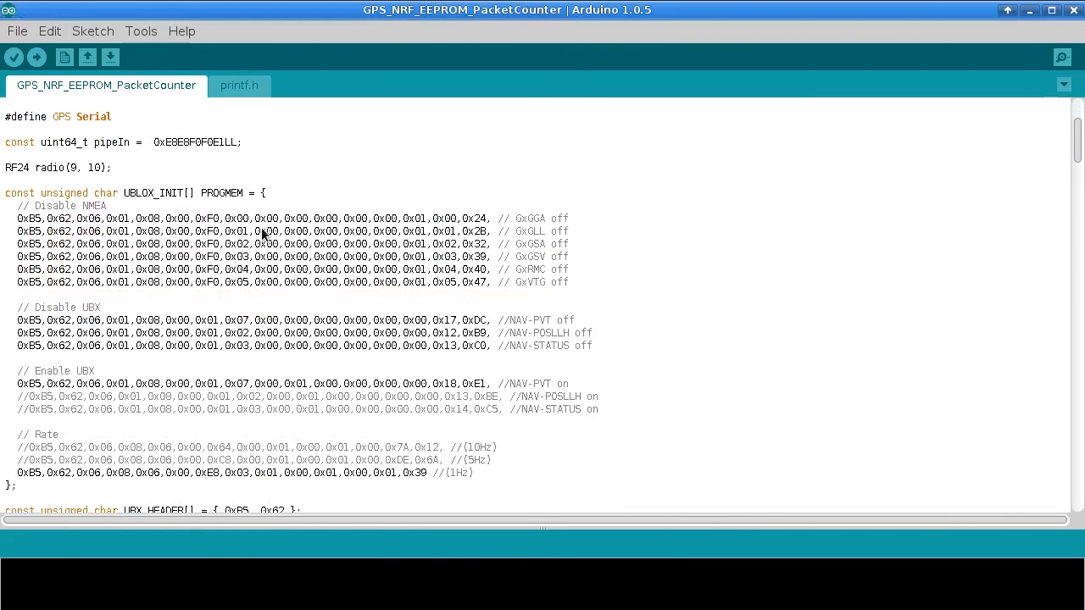
pyautogui.scroll(-3)
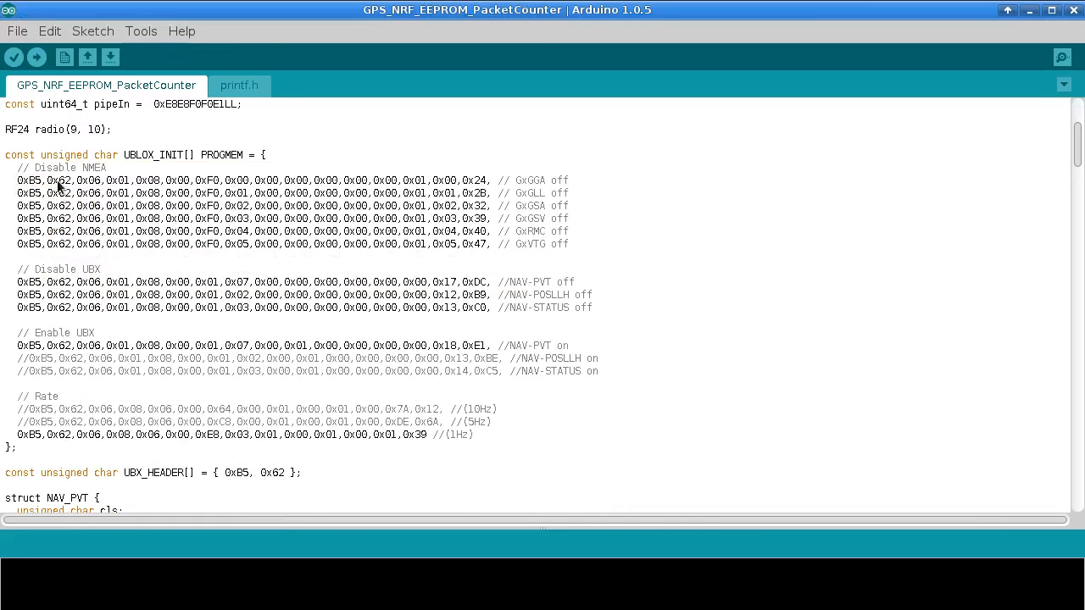
pyautogui.scroll(-3)
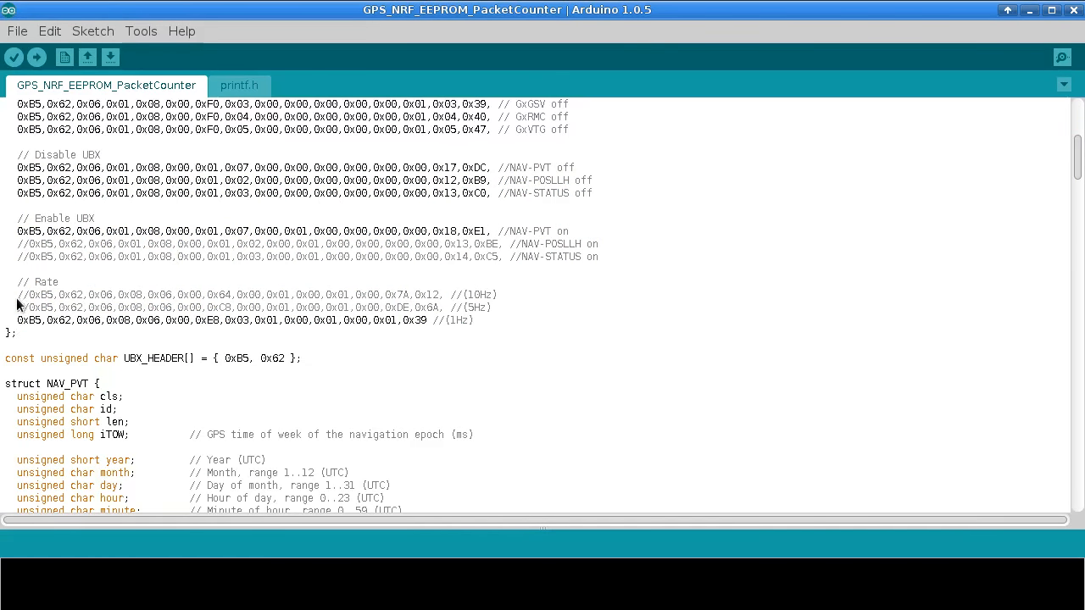
pyautogui.moveTo(17, 295); pyautogui.dragTo(464, 307)
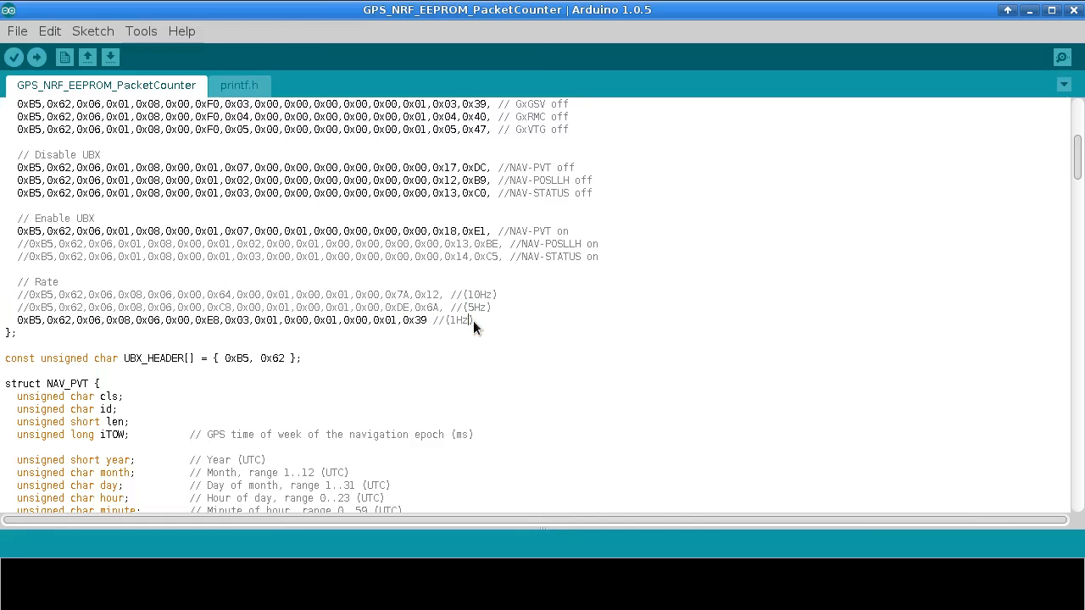
pyautogui.doubleClick(457, 320)
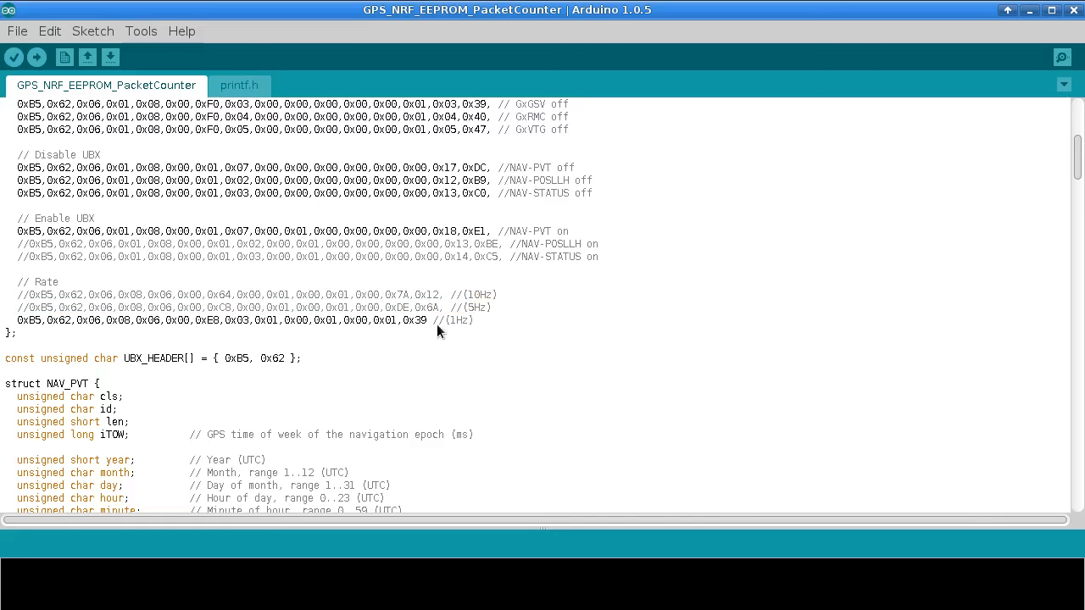
pyautogui.doubleClick(43, 320)
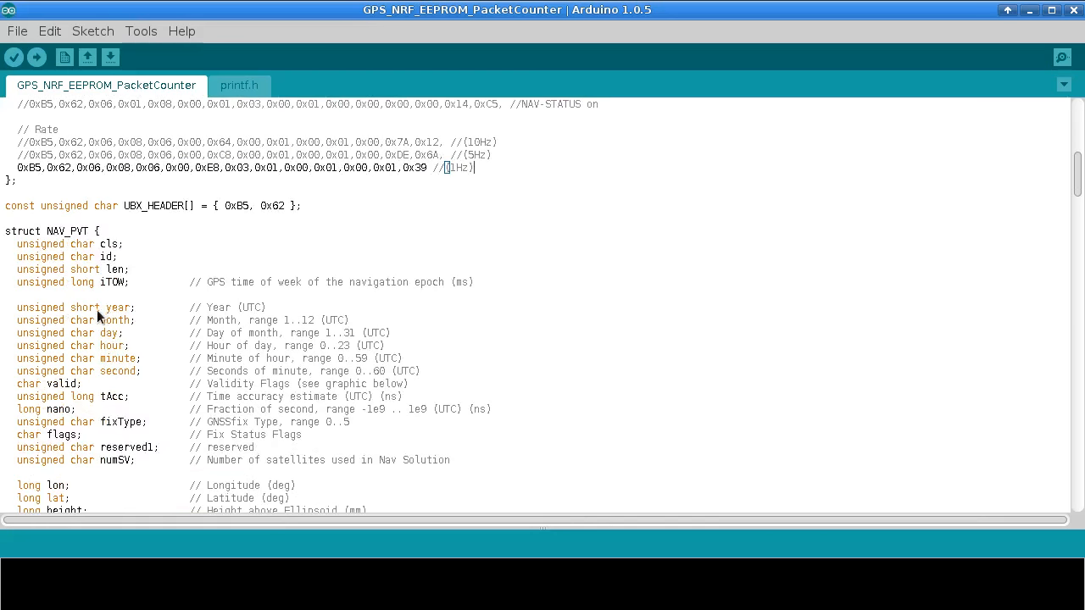
pyautogui.moveTo(146, 305)
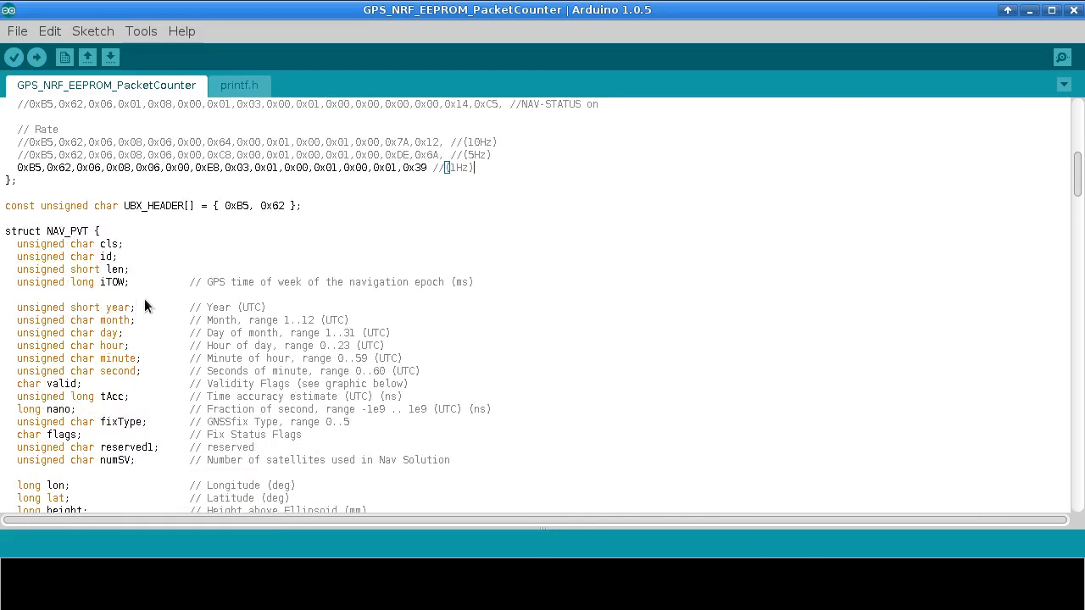
pyautogui.moveTo(167, 230)
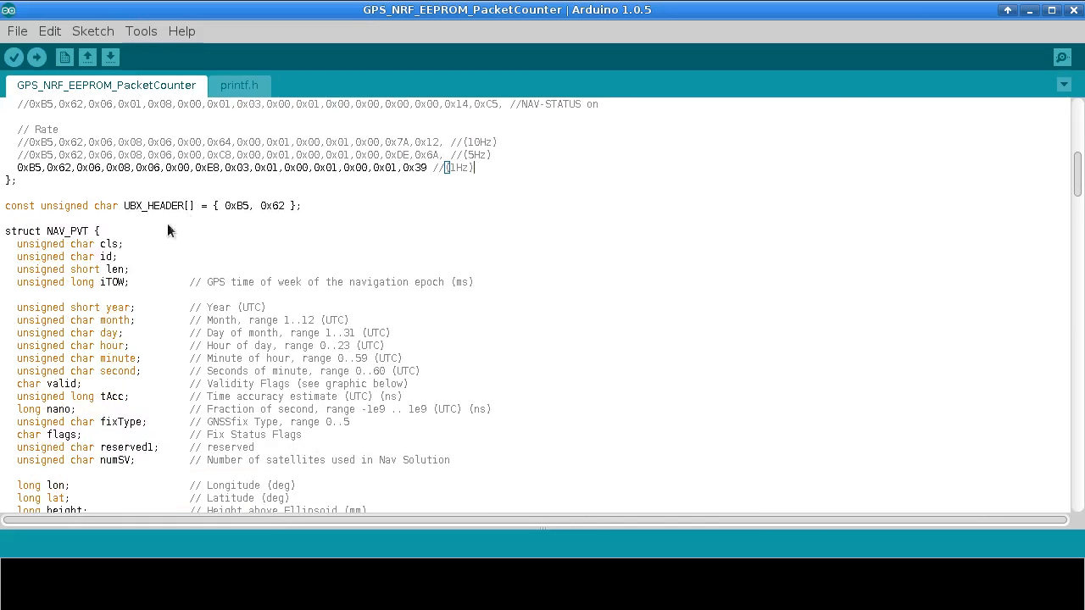
# Highlight the geoDistance function name and its lat and lon fields
pyautogui.scroll(-3)
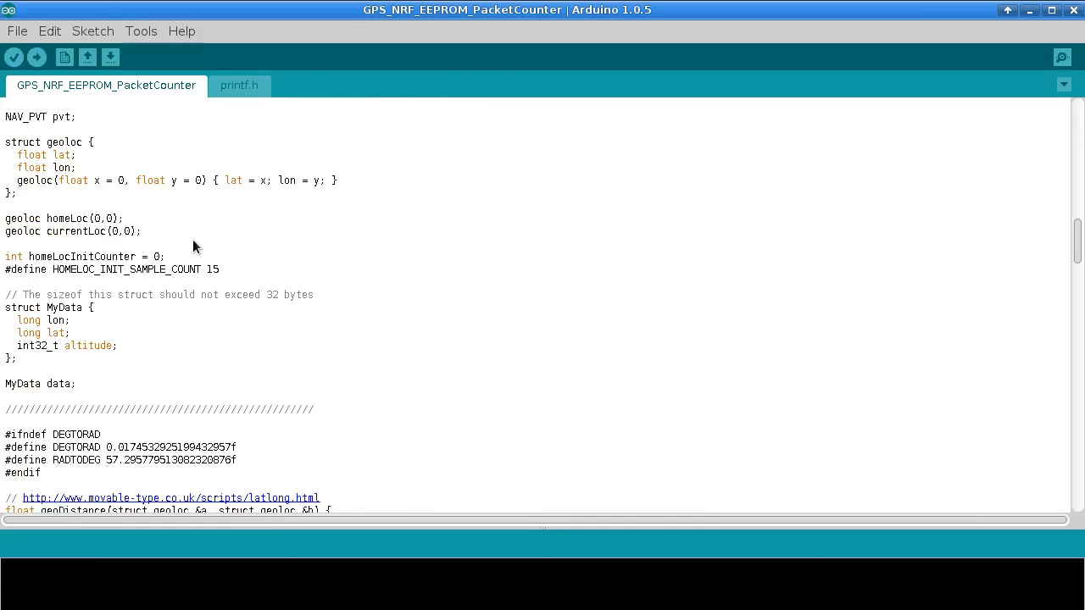
pyautogui.scroll(-3)
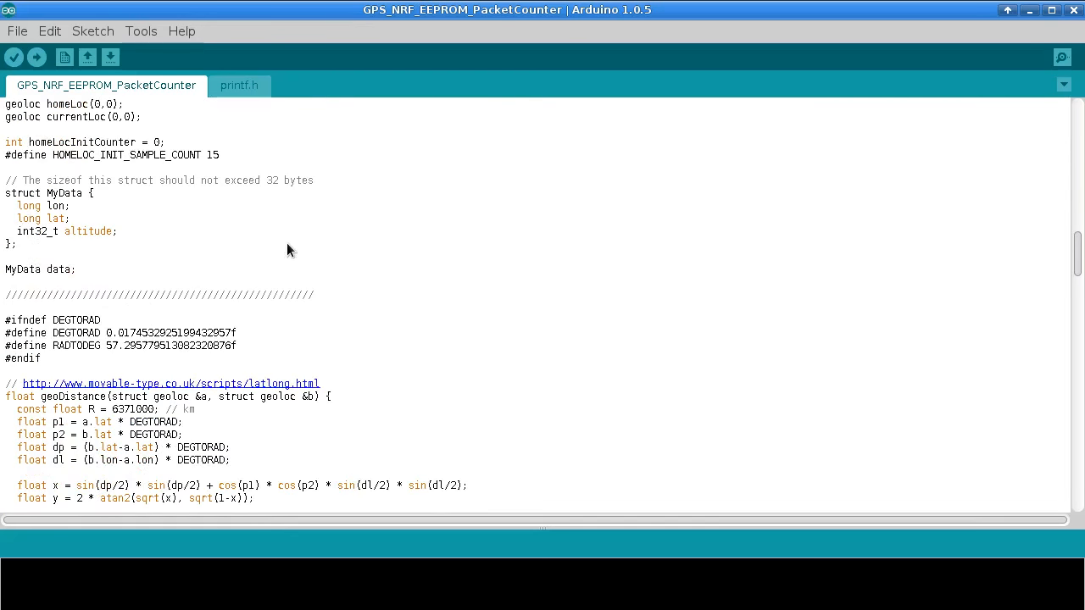
pyautogui.scroll(-3)
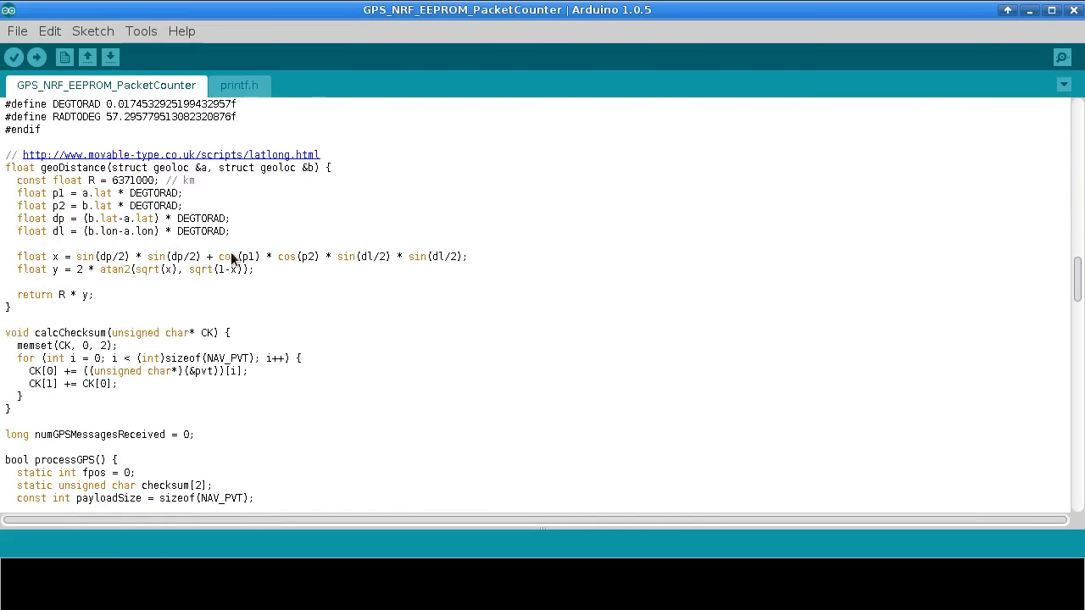
pyautogui.doubleClick(67, 168)
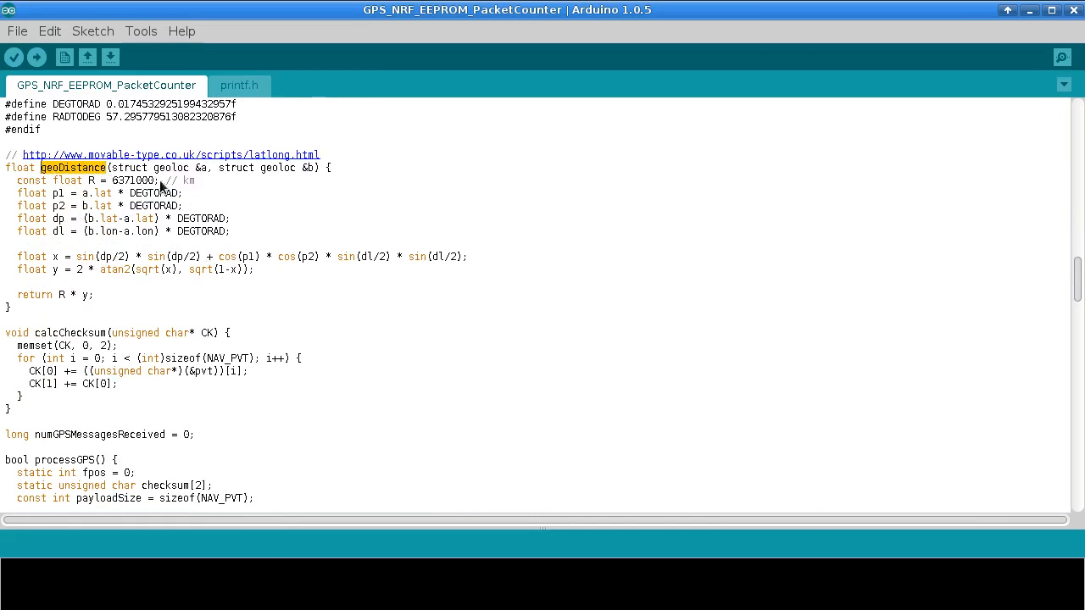
pyautogui.scroll(3)
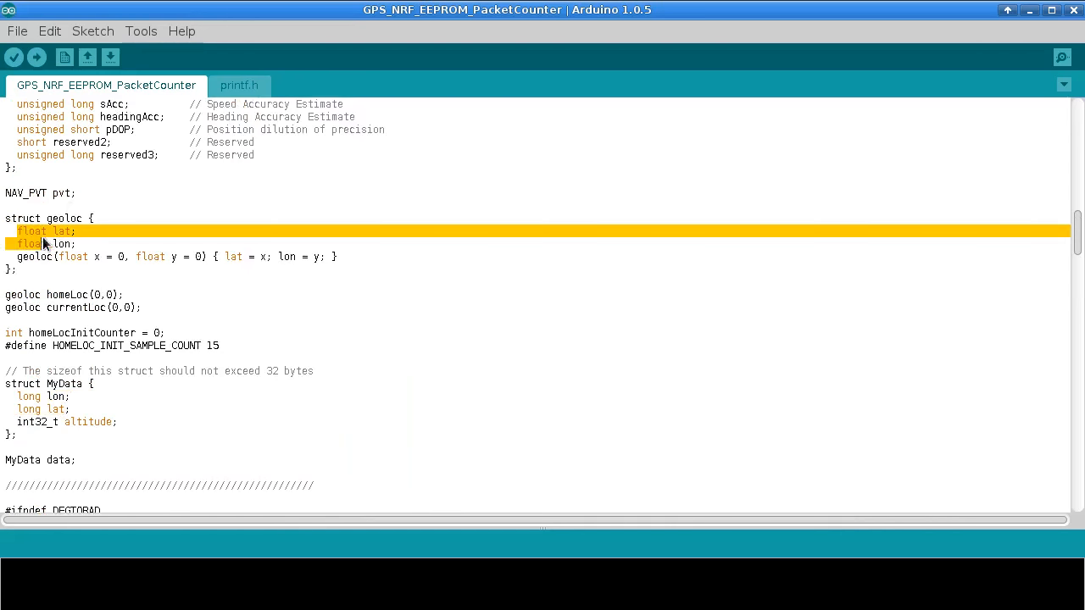
pyautogui.doubleClick(58, 244)
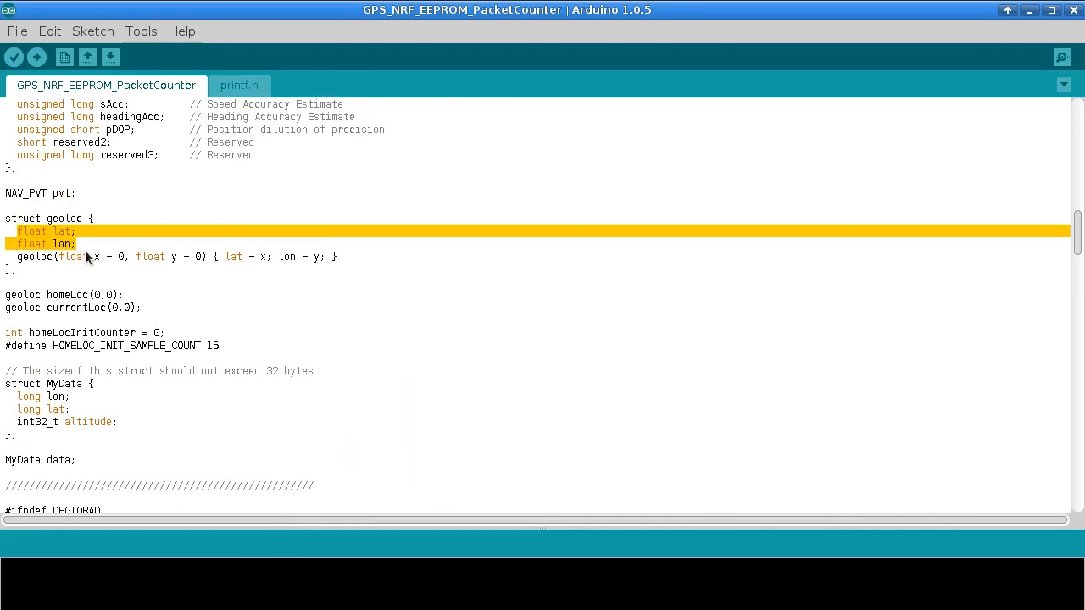
# Scroll down to the loop and highlight the packets counter increment
pyautogui.scroll(-3)
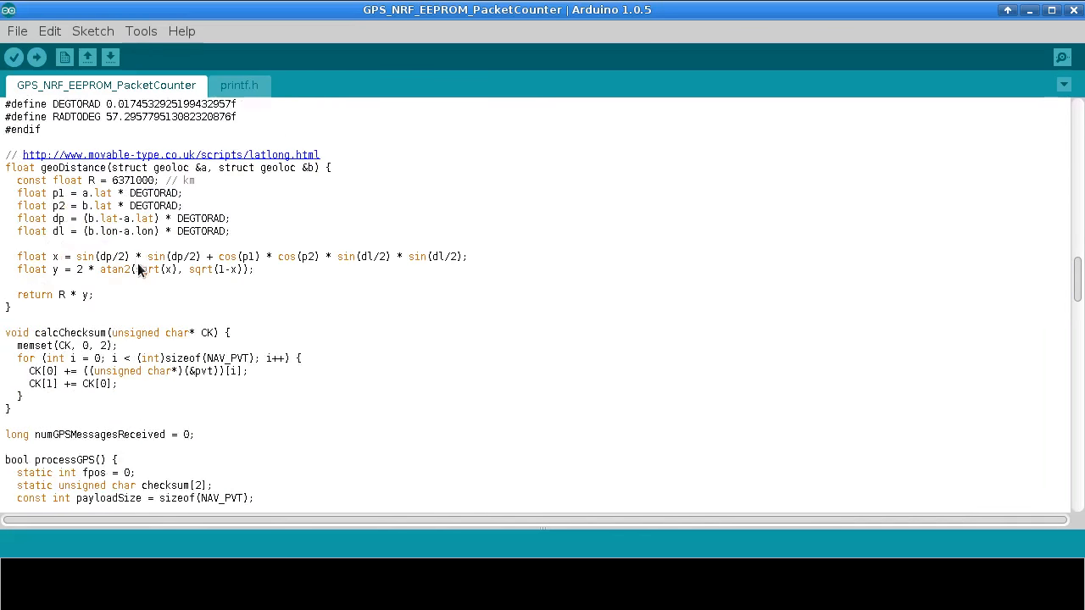
pyautogui.scroll(-3)
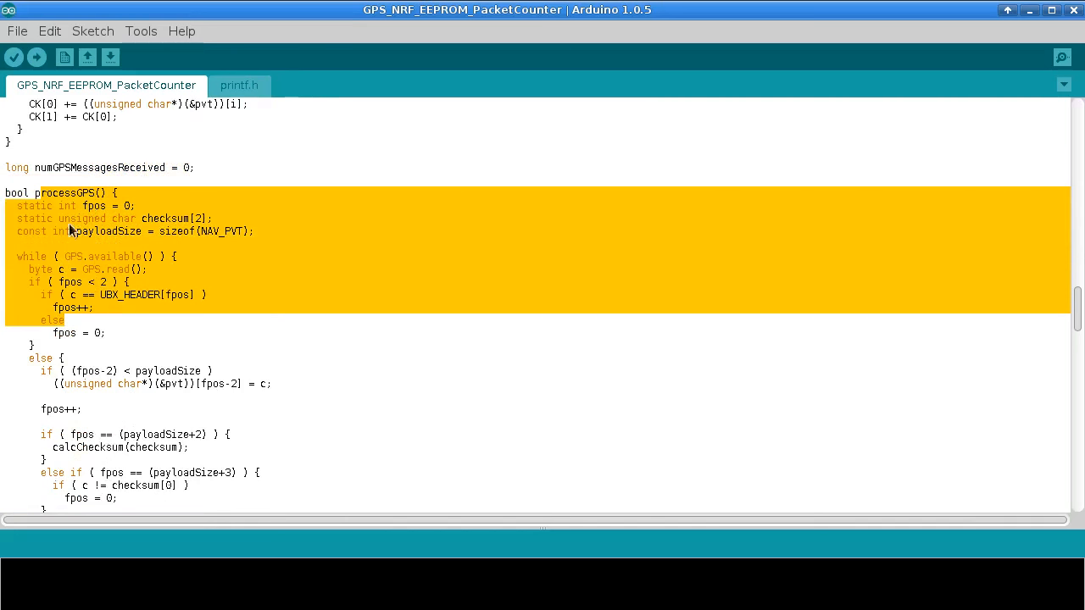
pyautogui.scroll(-3)
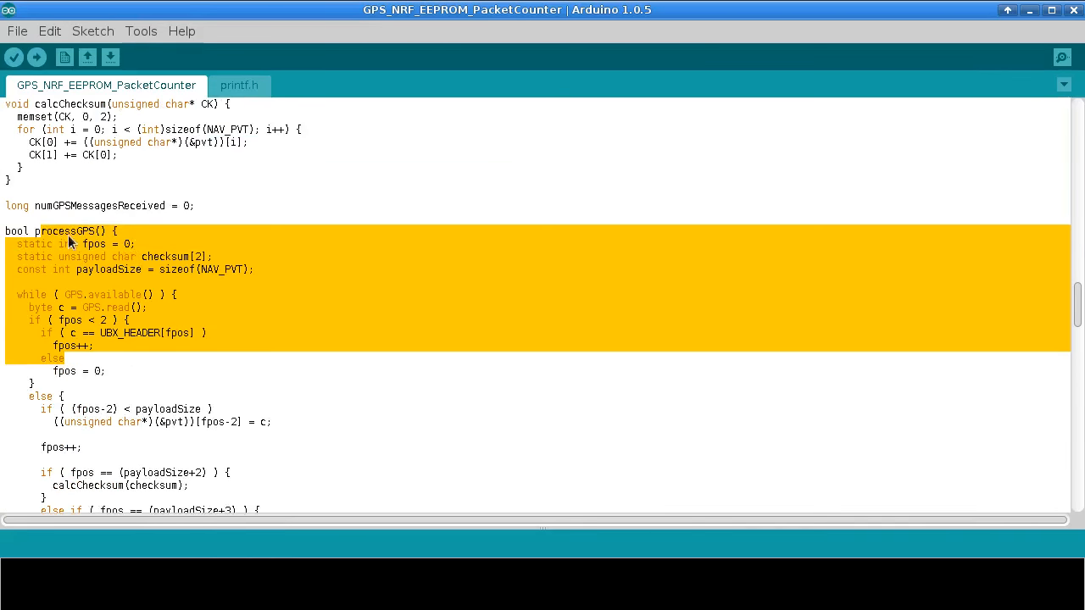
pyautogui.scroll(-3)
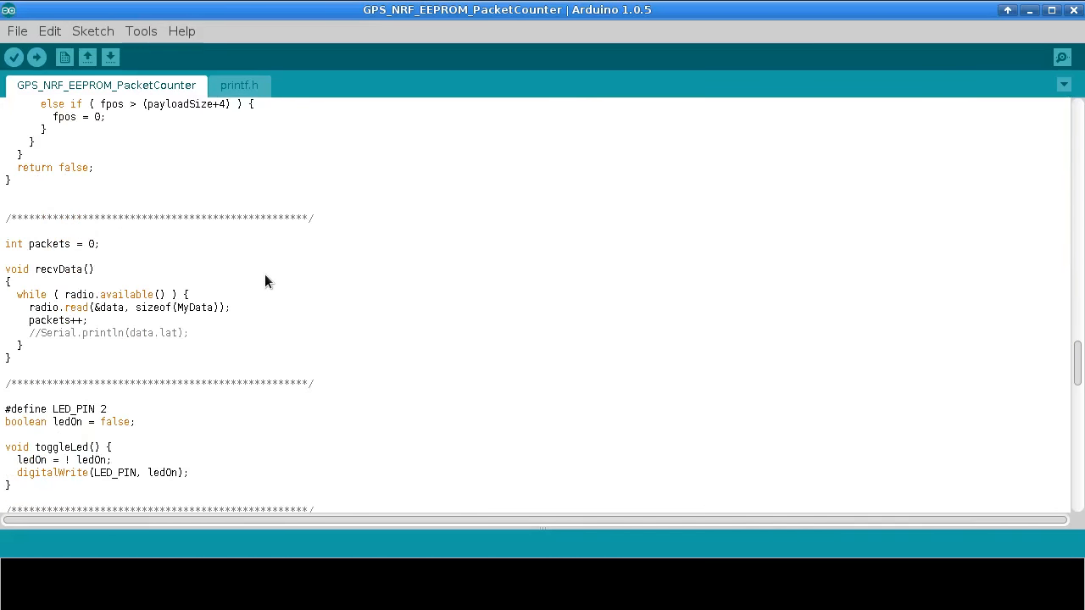
pyautogui.scroll(-3)
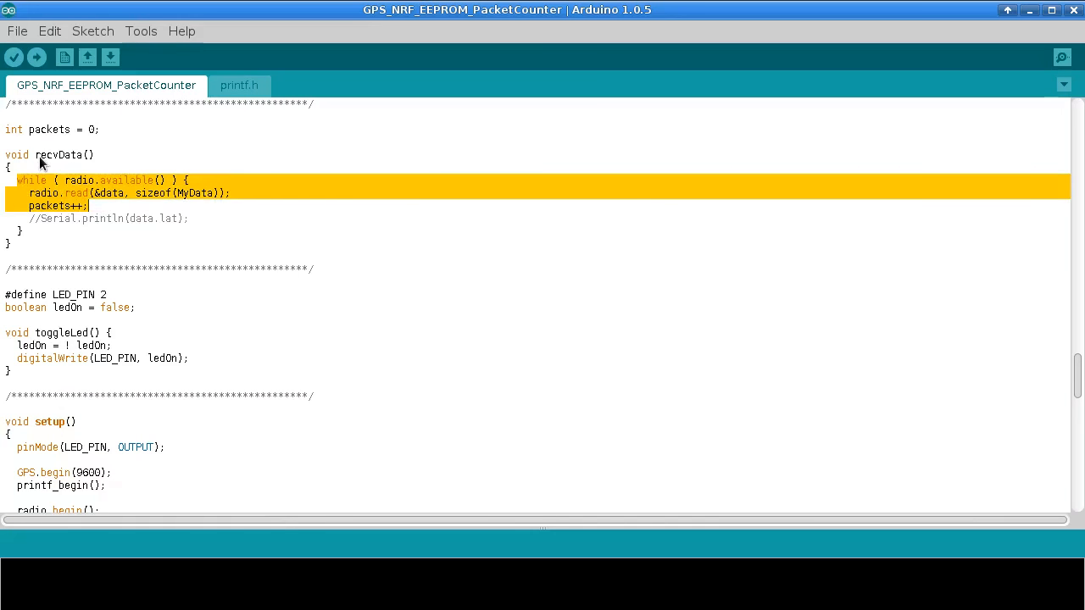
pyautogui.click(77, 205)
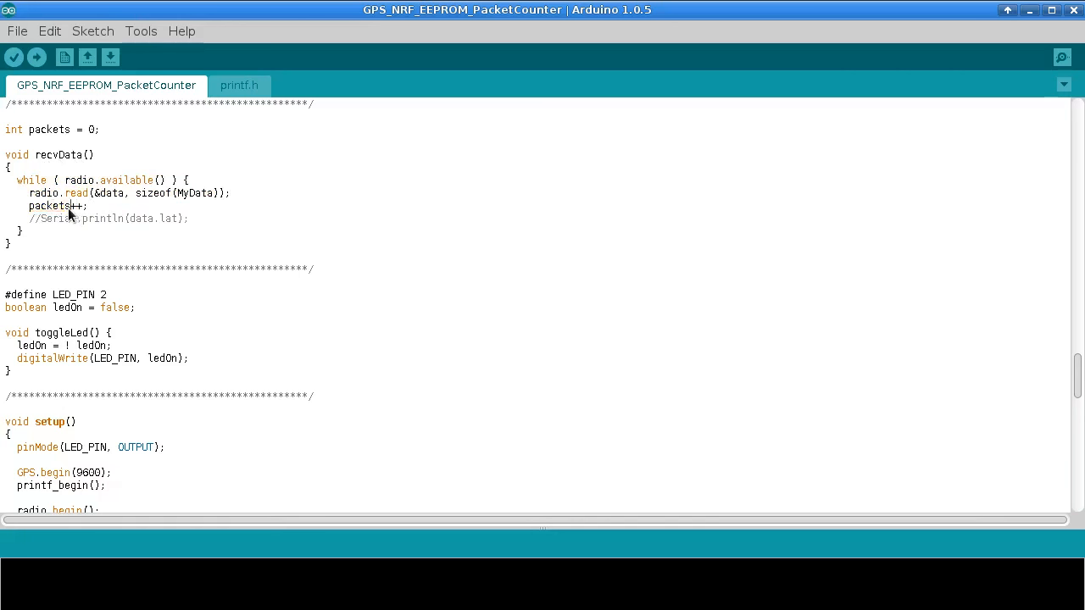
pyautogui.doubleClick(55, 206)
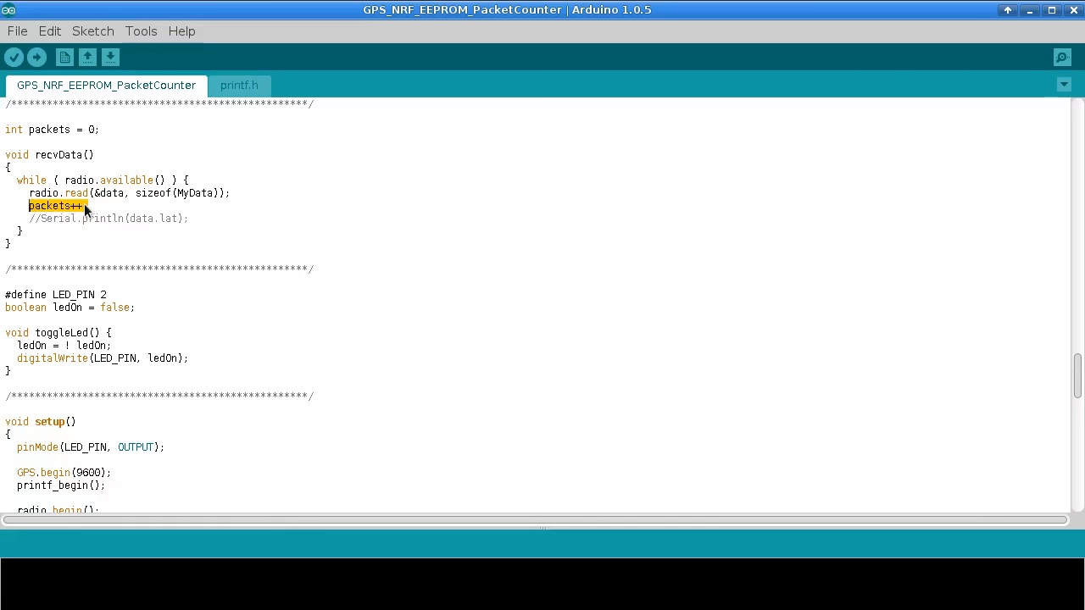
pyautogui.scroll(-3)
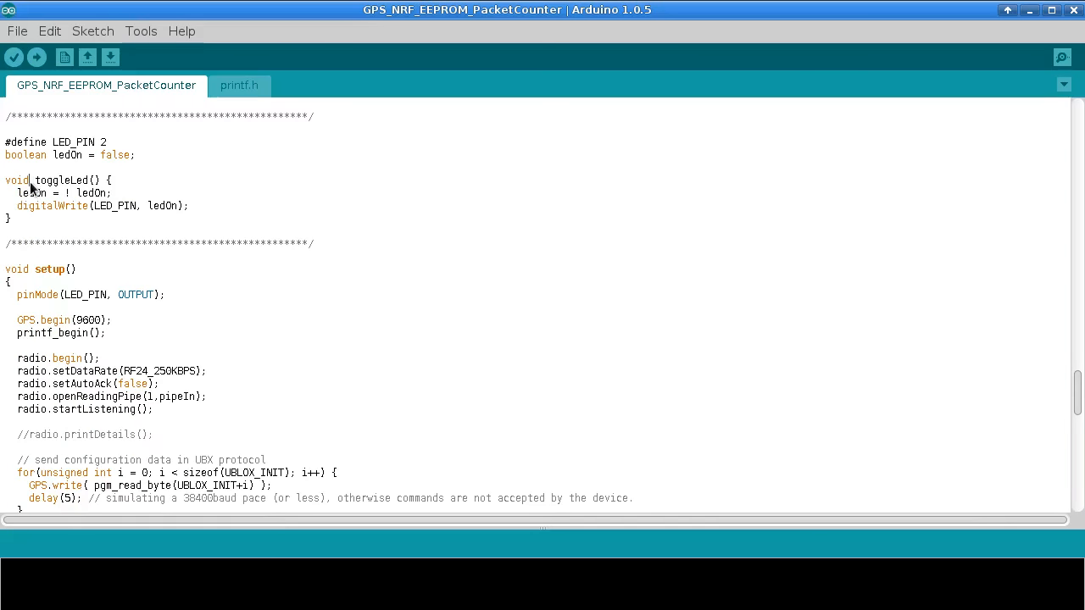
pyautogui.scroll(-3)
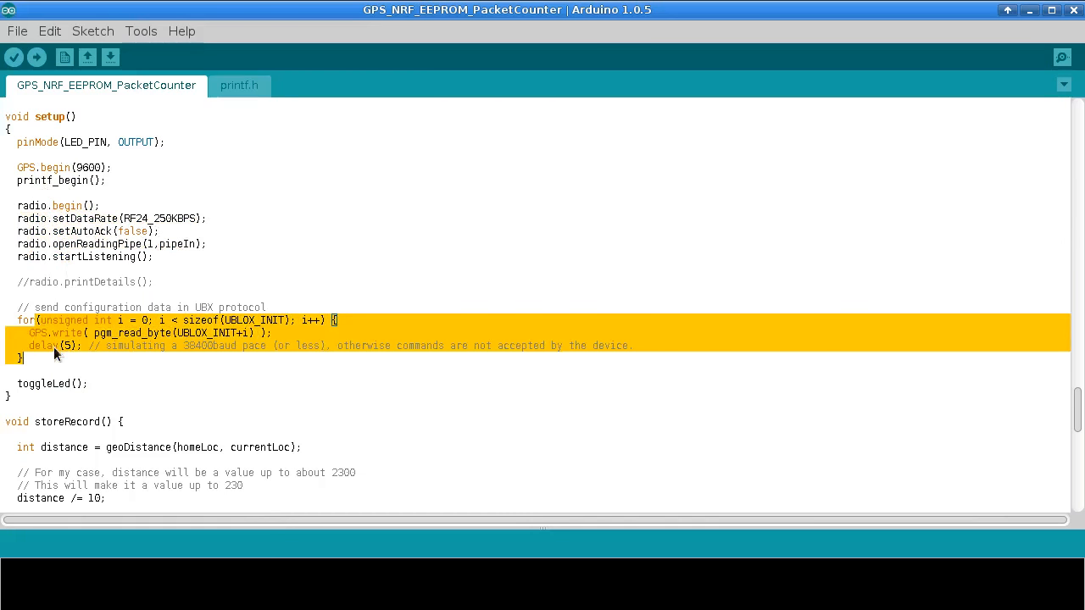
pyautogui.scroll(-3)
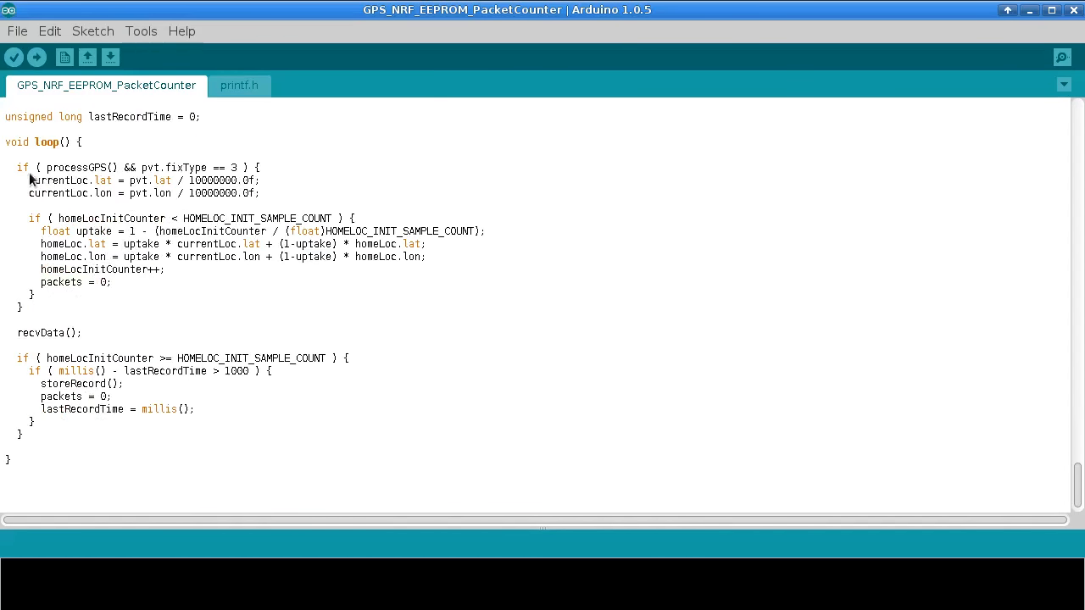
# Mark the GPS fix handling block and the processGPS call in loop
pyautogui.moveTo(30, 168); pyautogui.dragTo(25, 309)
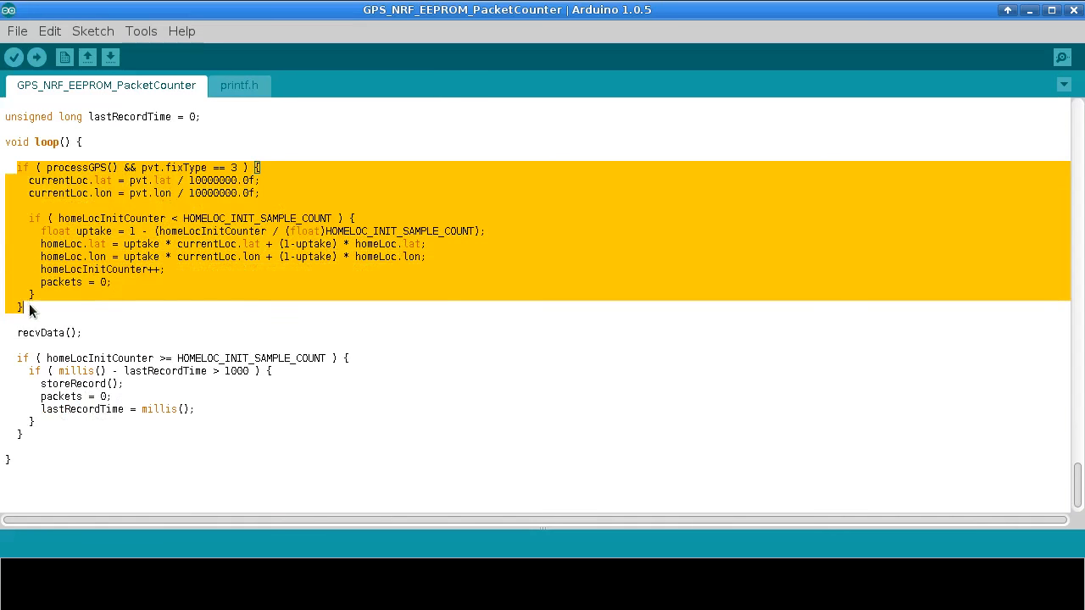
pyautogui.click(127, 193)
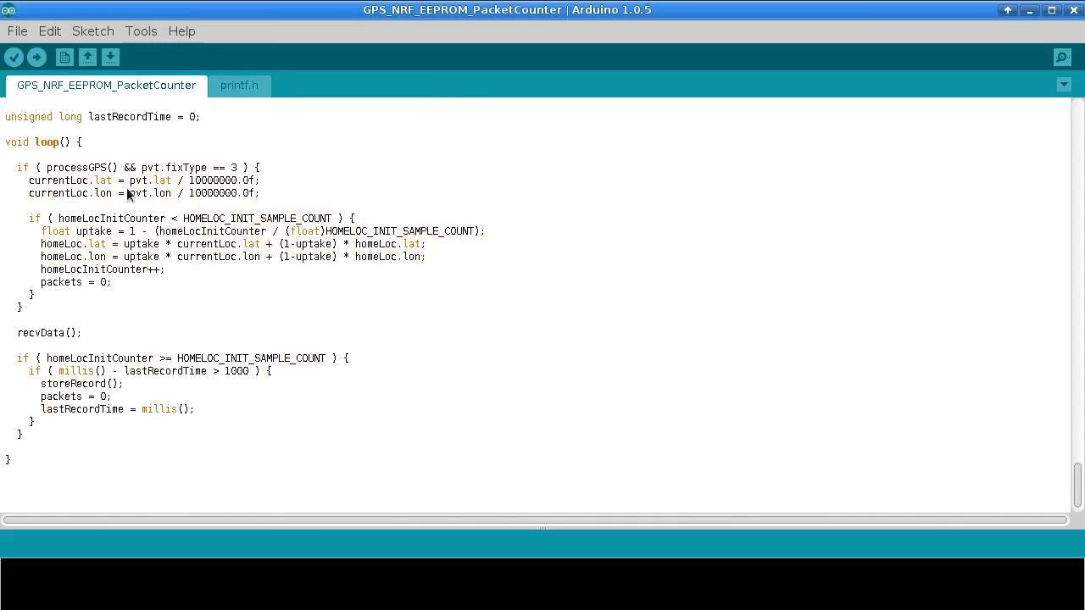
pyautogui.moveTo(17, 172)
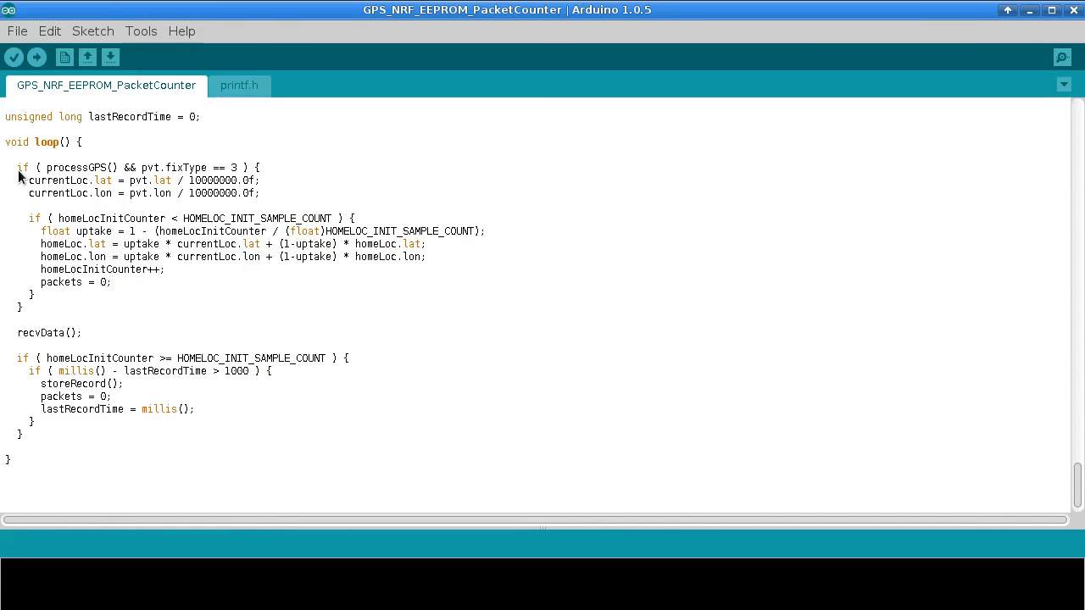
pyautogui.moveTo(98, 179)
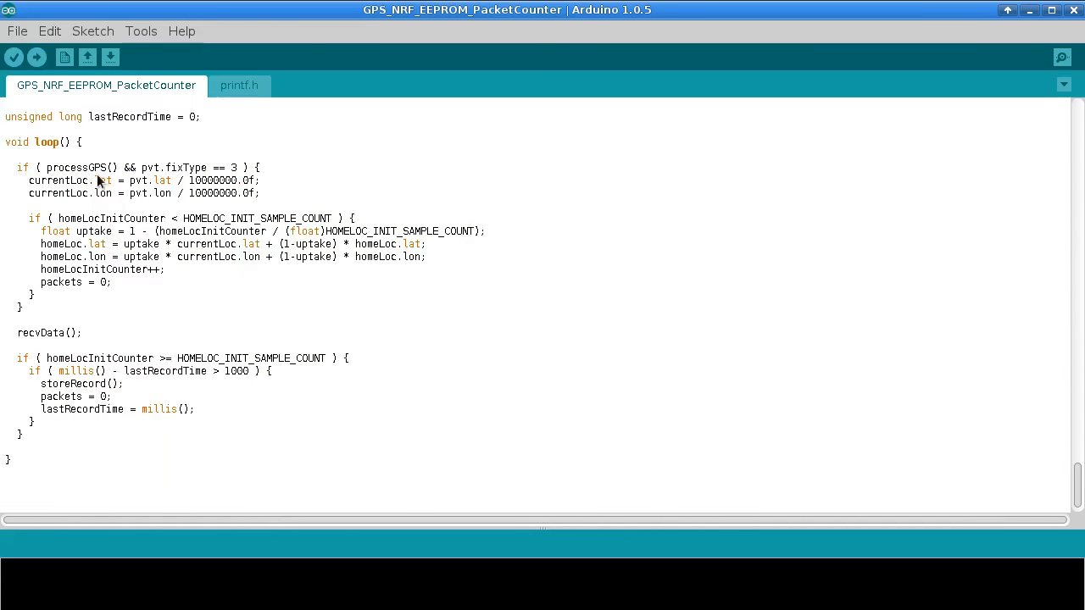
pyautogui.doubleClick(75, 167)
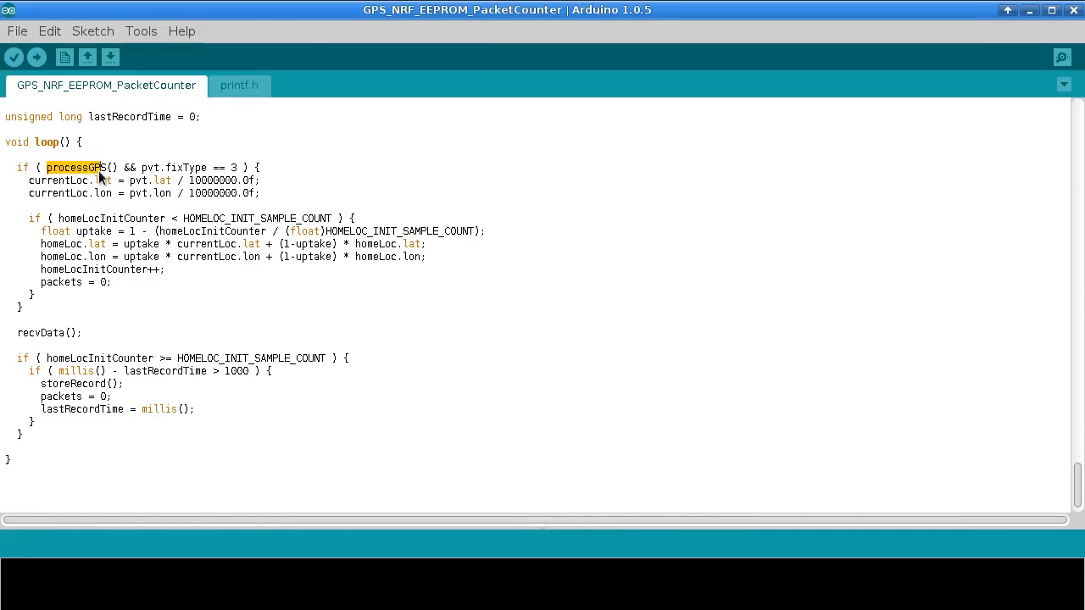
pyautogui.click(111, 168)
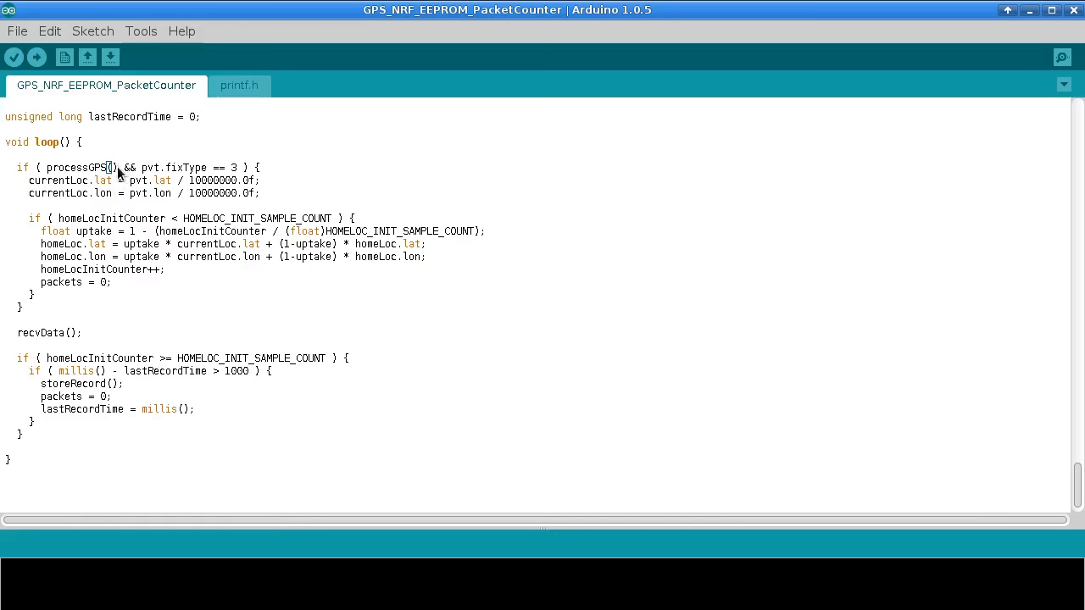
pyautogui.moveTo(200, 179)
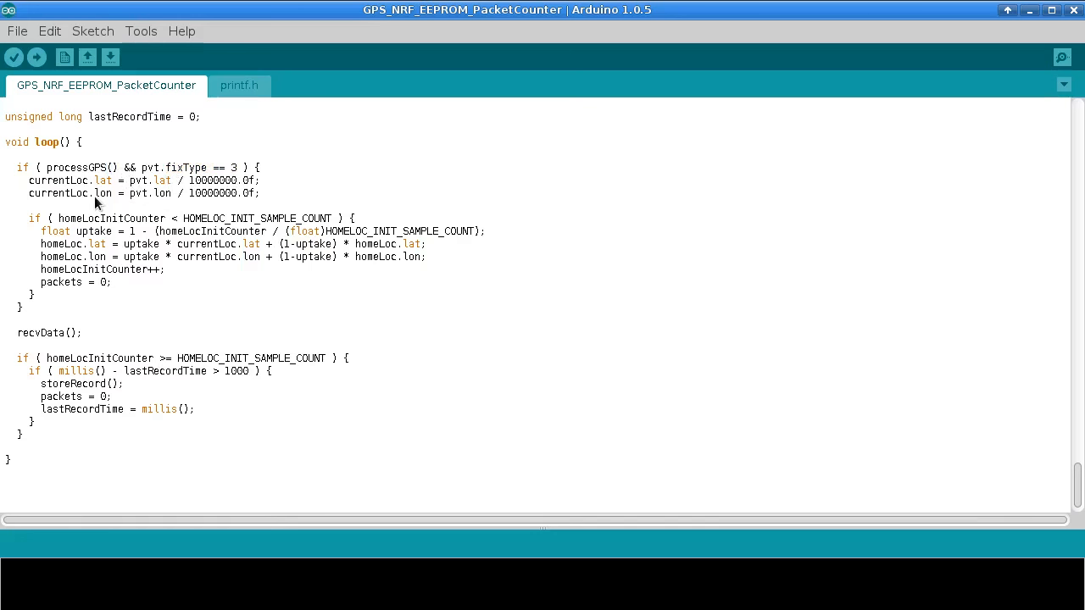
pyautogui.moveTo(156, 179); pyautogui.dragTo(161, 193)
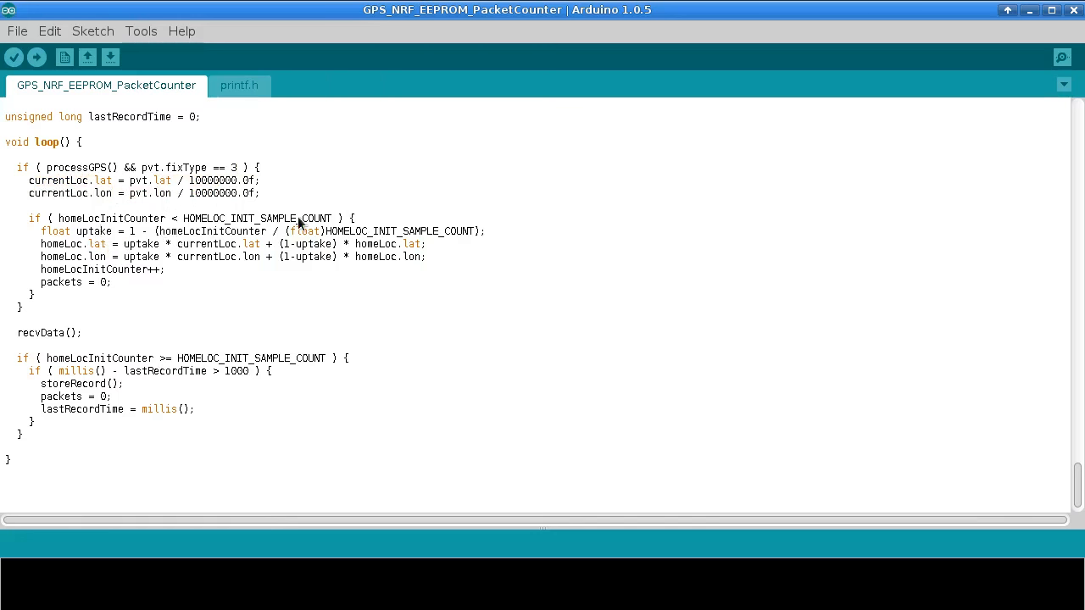
# Mark HOMELOC_INIT_SAMPLE_COUNT, the homeLocInitCounter increment and the home-location averaging block
pyautogui.doubleClick(258, 217)
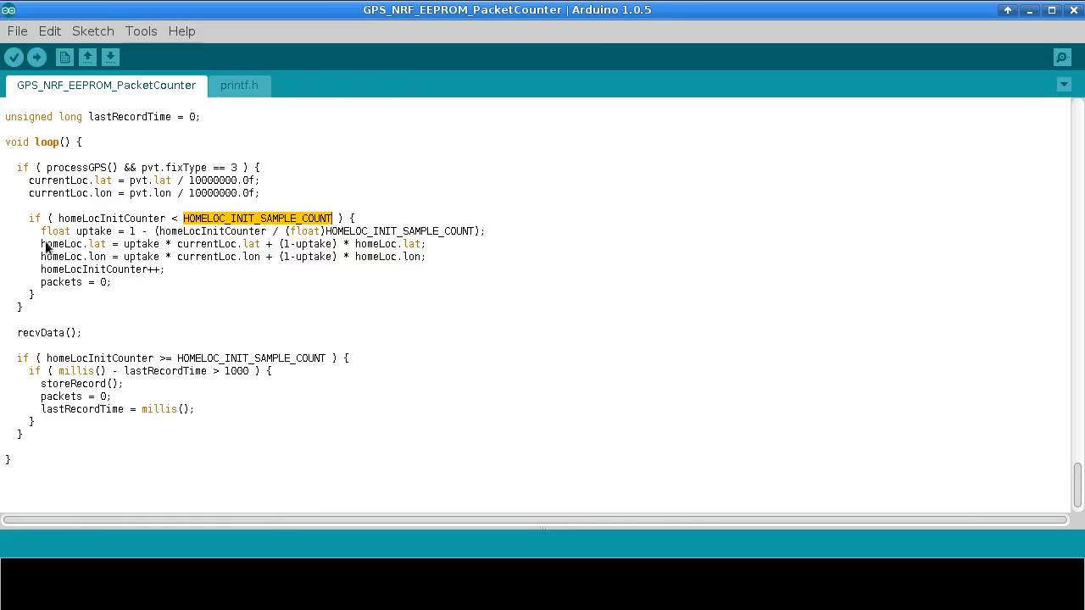
pyautogui.click(70, 281)
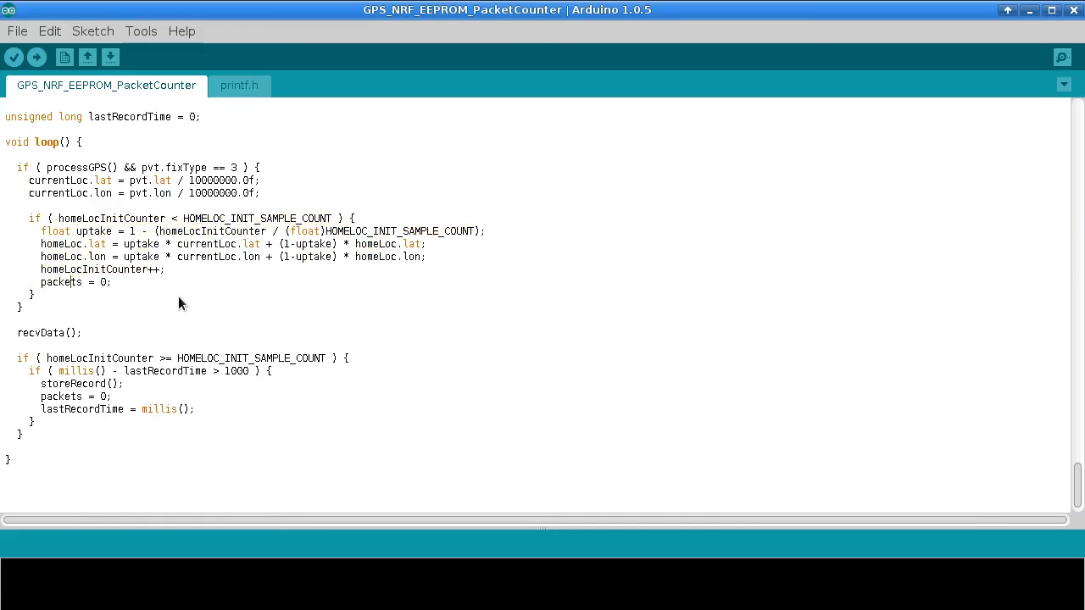
pyautogui.moveTo(224, 290)
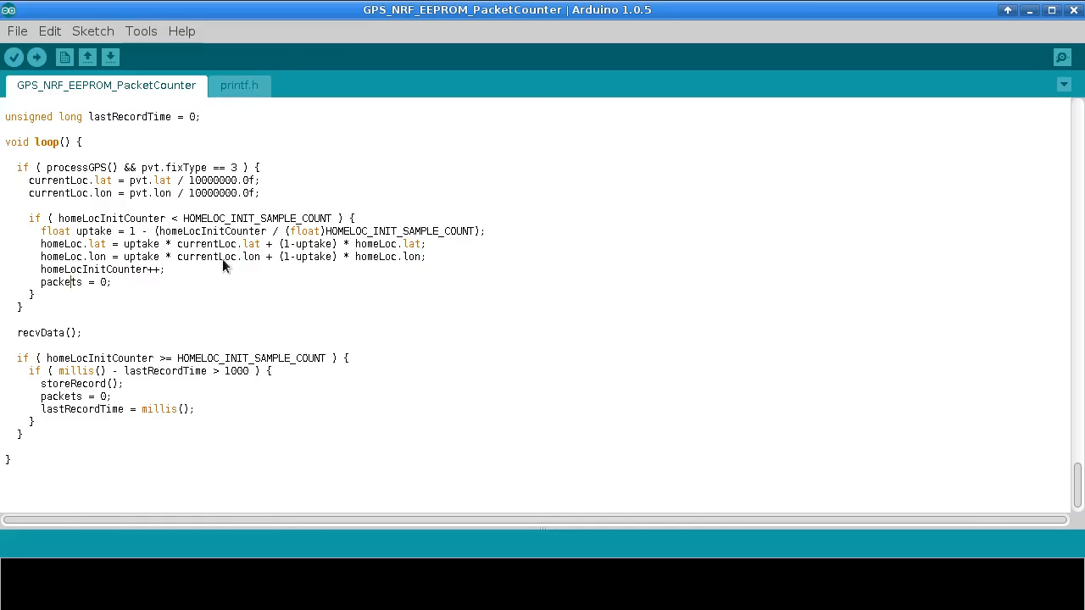
pyautogui.doubleClick(258, 217)
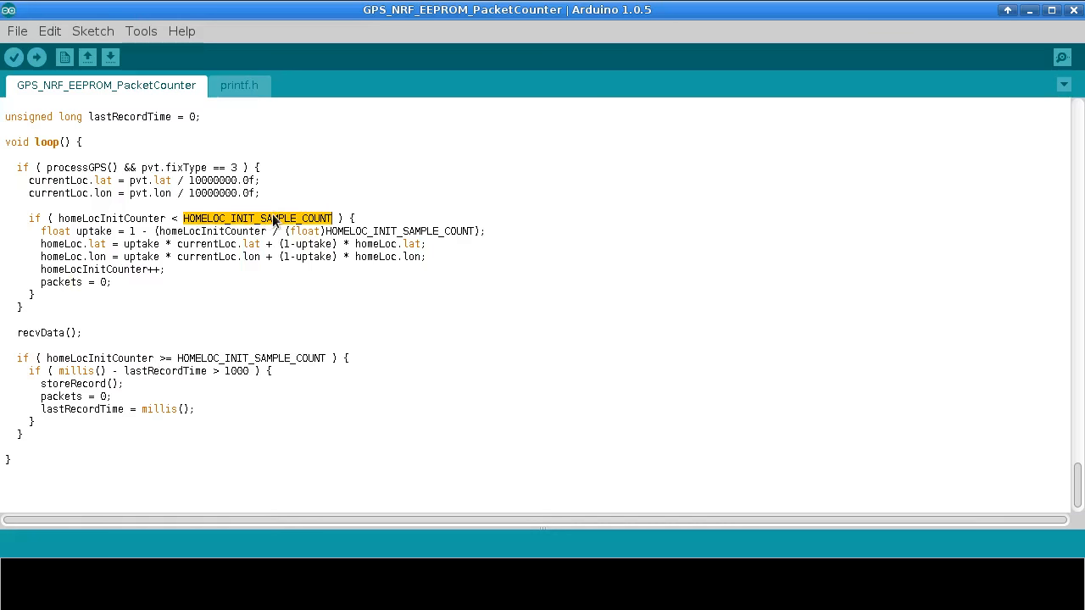
pyautogui.doubleClick(93, 270)
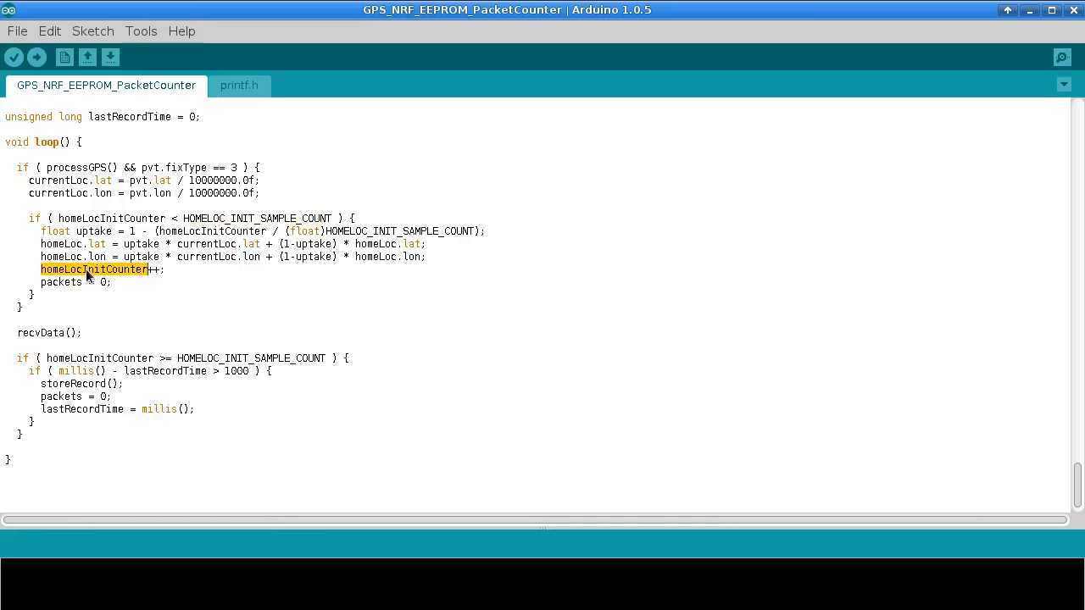
pyautogui.click(166, 269)
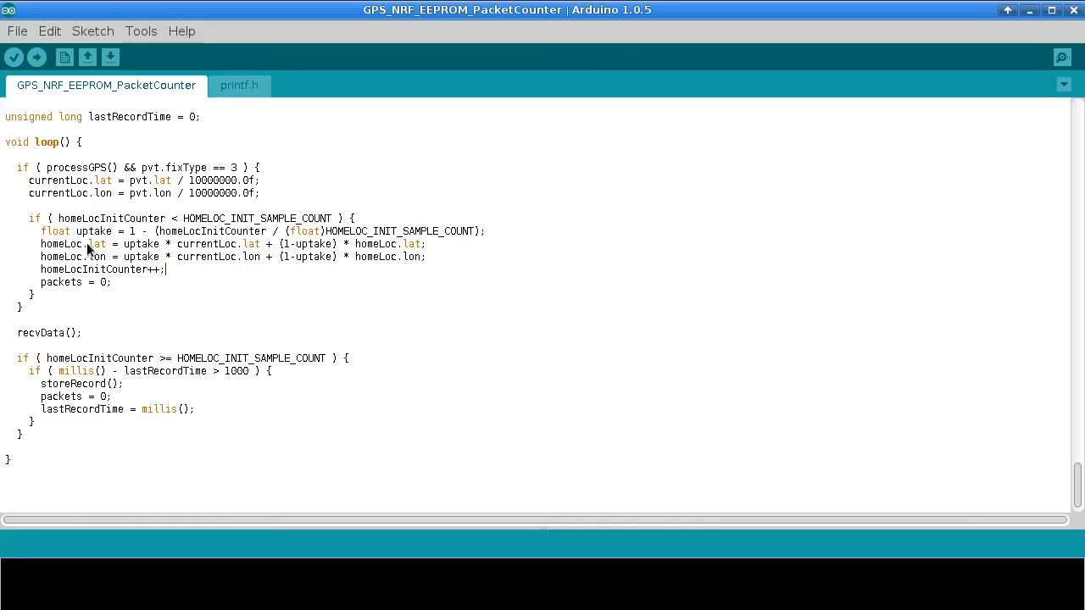
pyautogui.moveTo(76, 231); pyautogui.dragTo(161, 255)
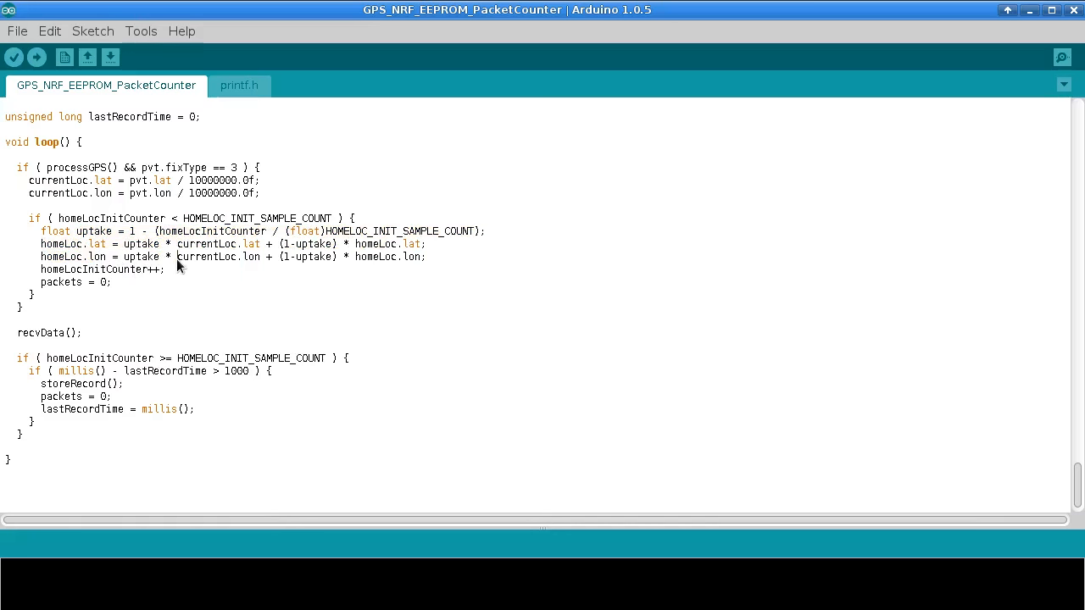
pyautogui.moveTo(166, 270)
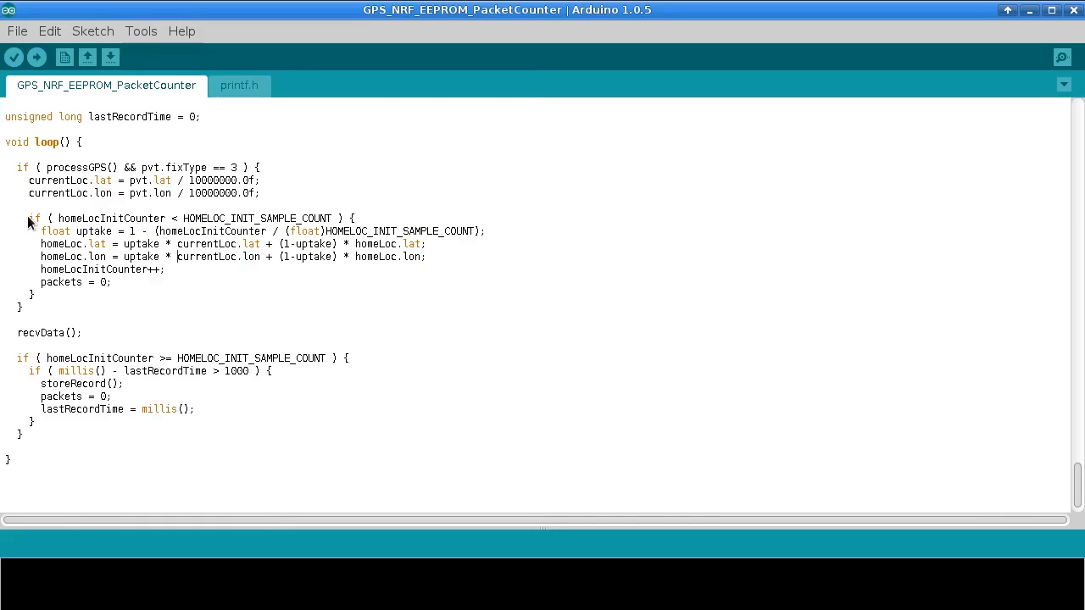
pyautogui.moveTo(32, 217); pyautogui.dragTo(32, 295)
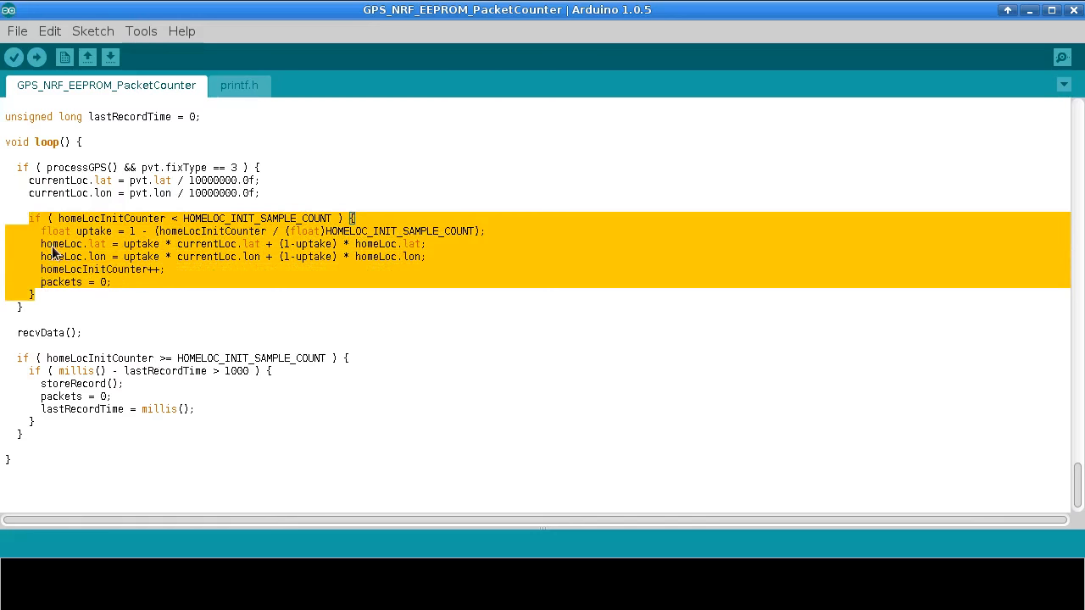
pyautogui.moveTo(118, 231)
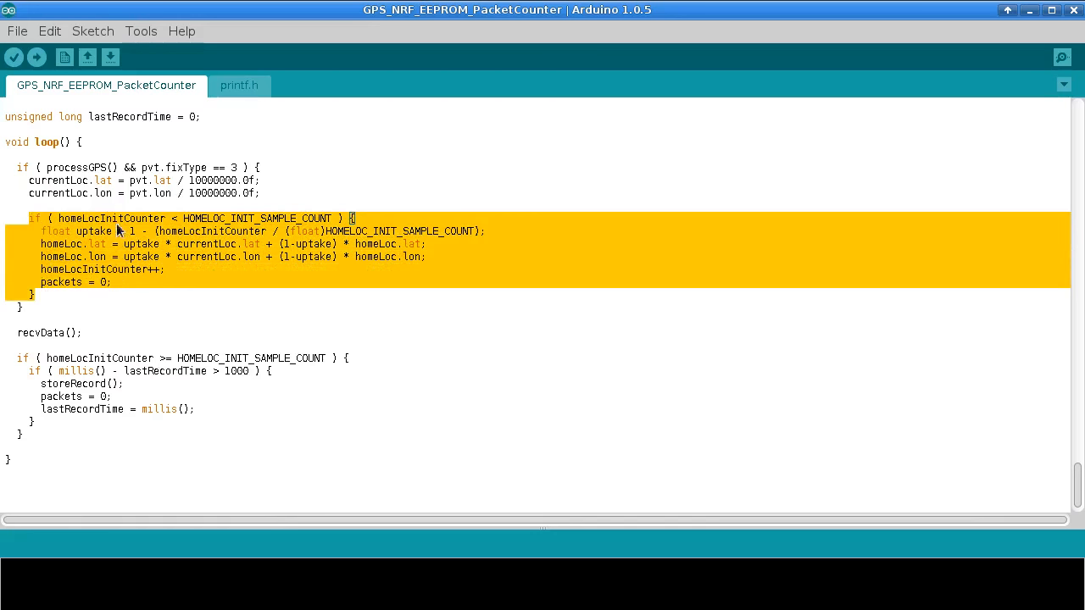
pyautogui.click(30, 350)
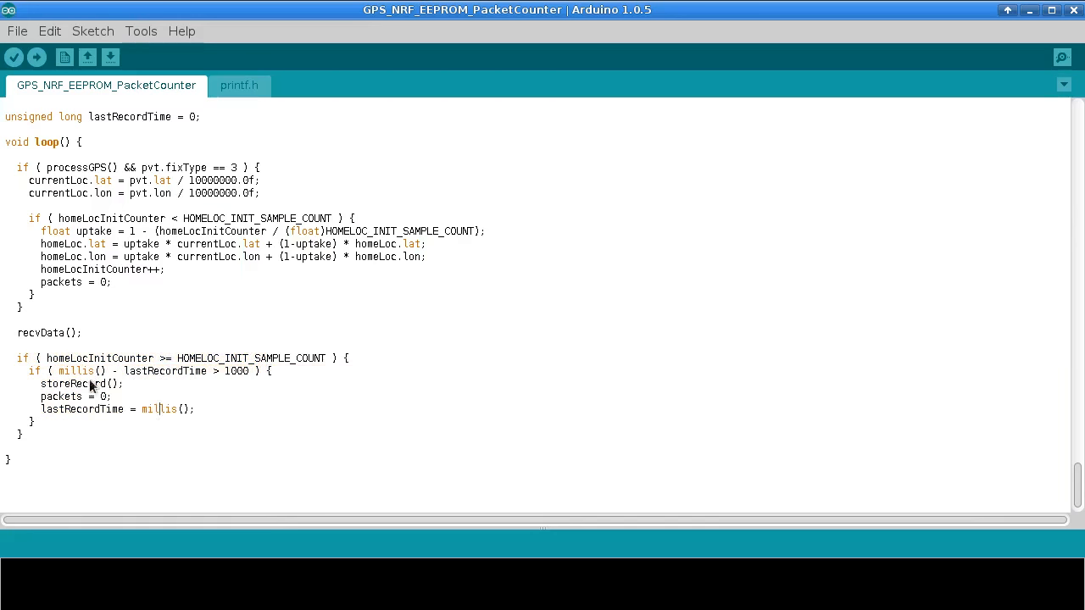
pyautogui.moveTo(244, 379)
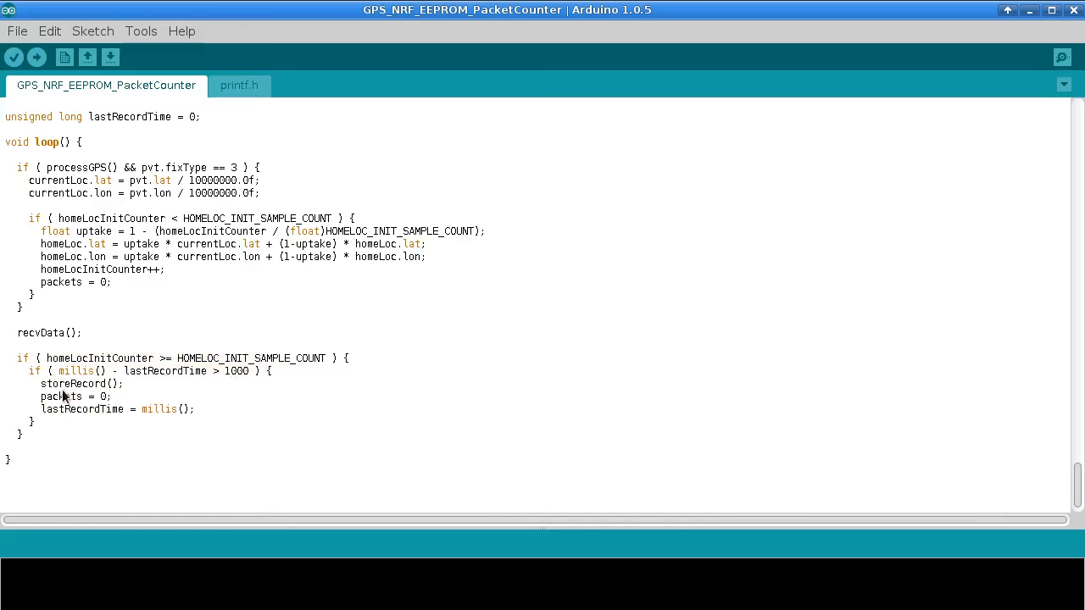
# Mark the packets reset line, the storeRecord call and its distance variable
pyautogui.doubleClick(75, 383)
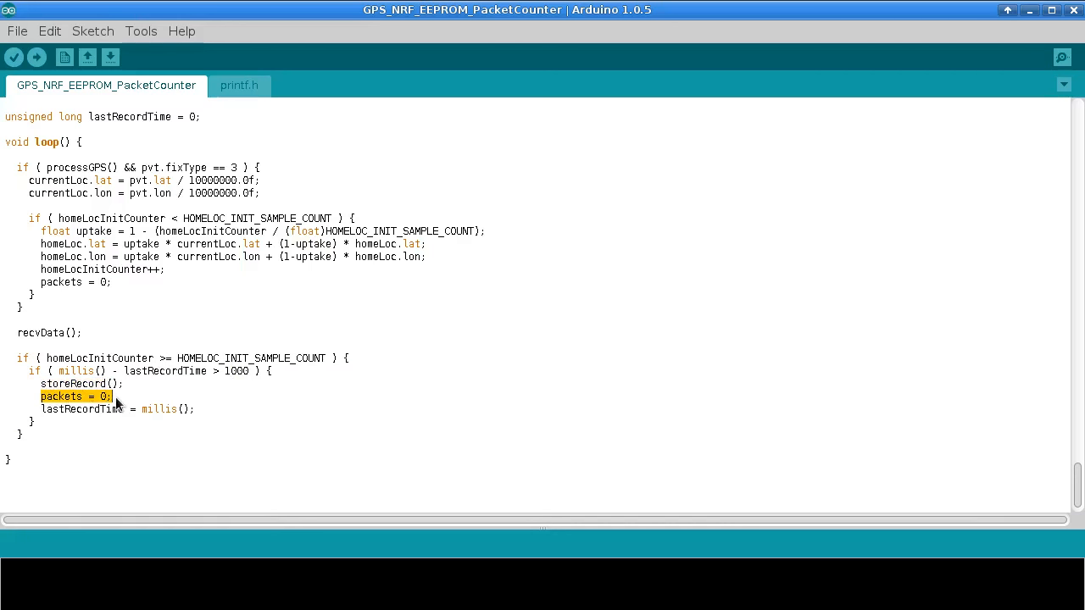
pyautogui.moveTo(47, 418)
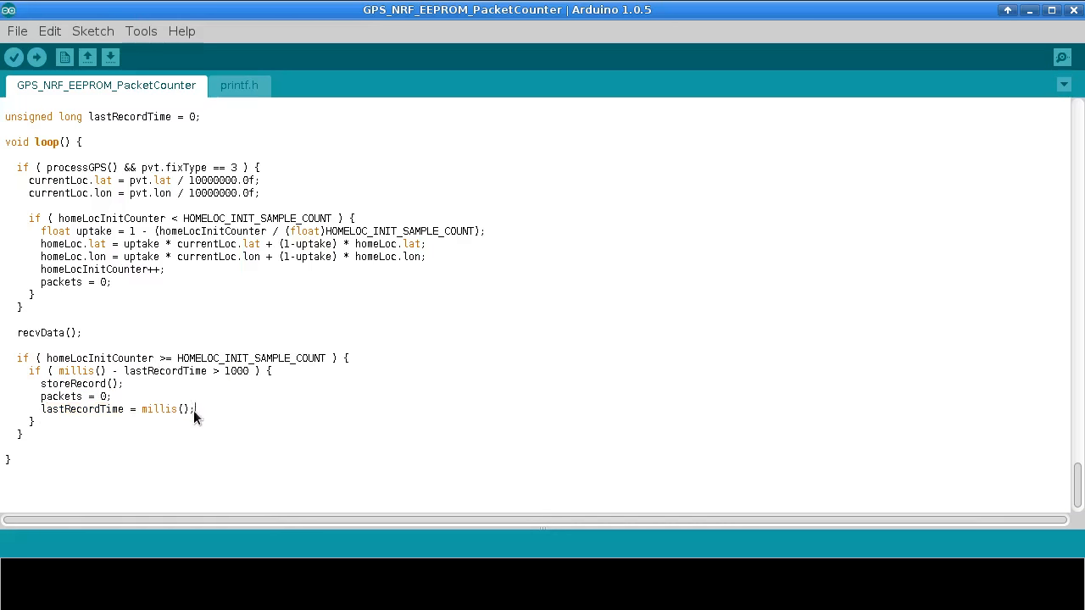
pyautogui.doubleClick(159, 409)
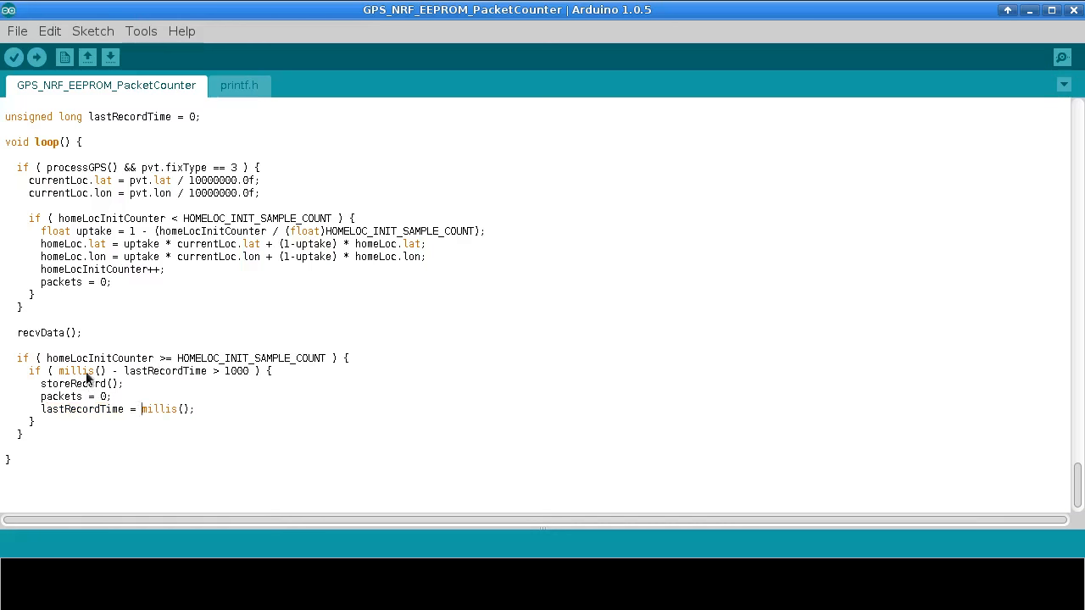
pyautogui.moveTo(48, 393)
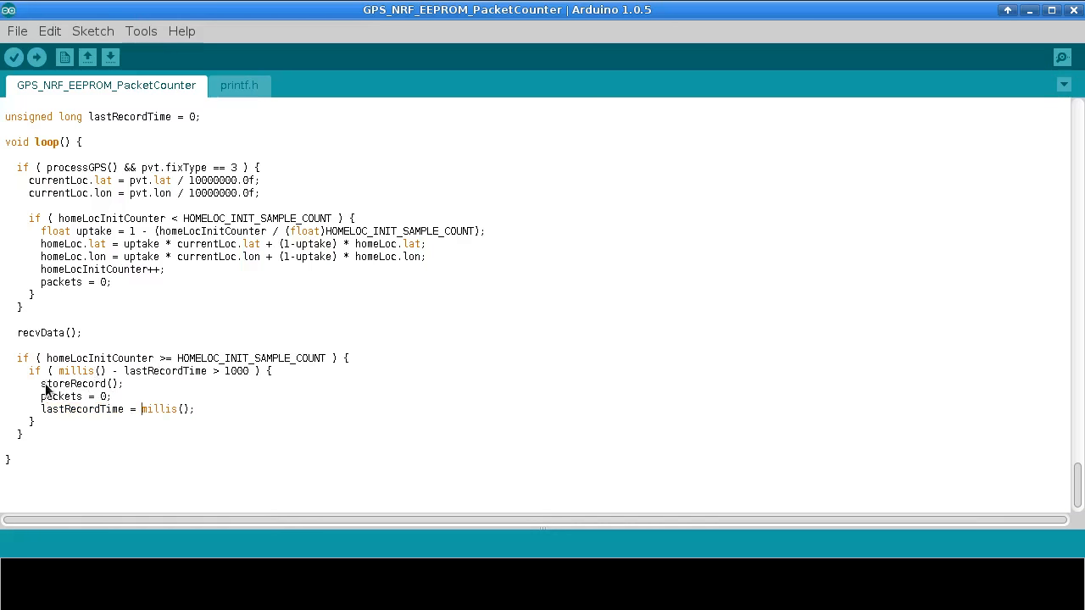
pyautogui.doubleClick(74, 383)
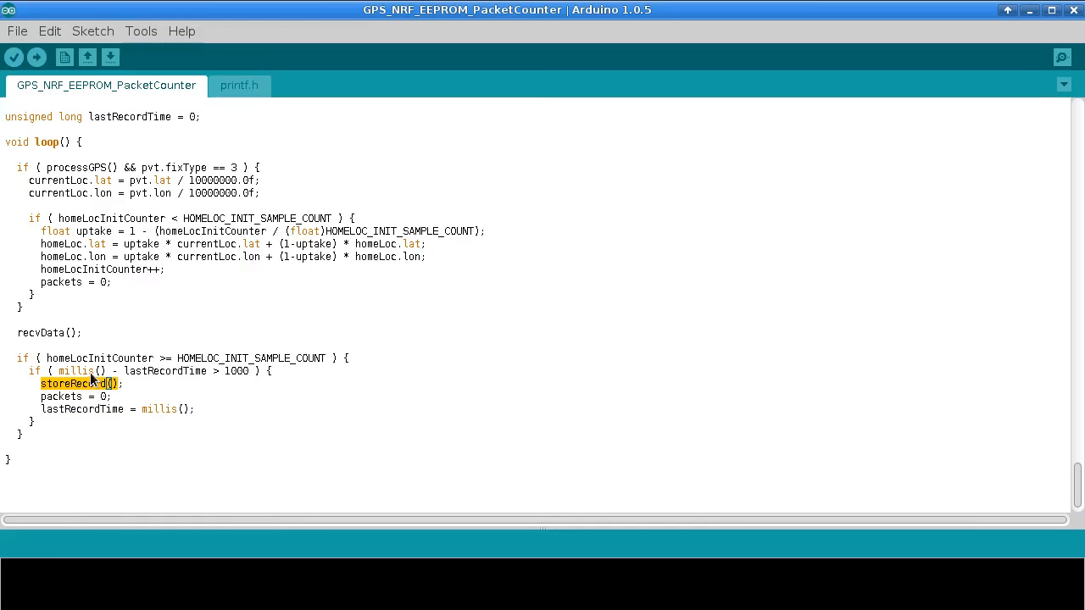
pyautogui.moveTo(119, 393)
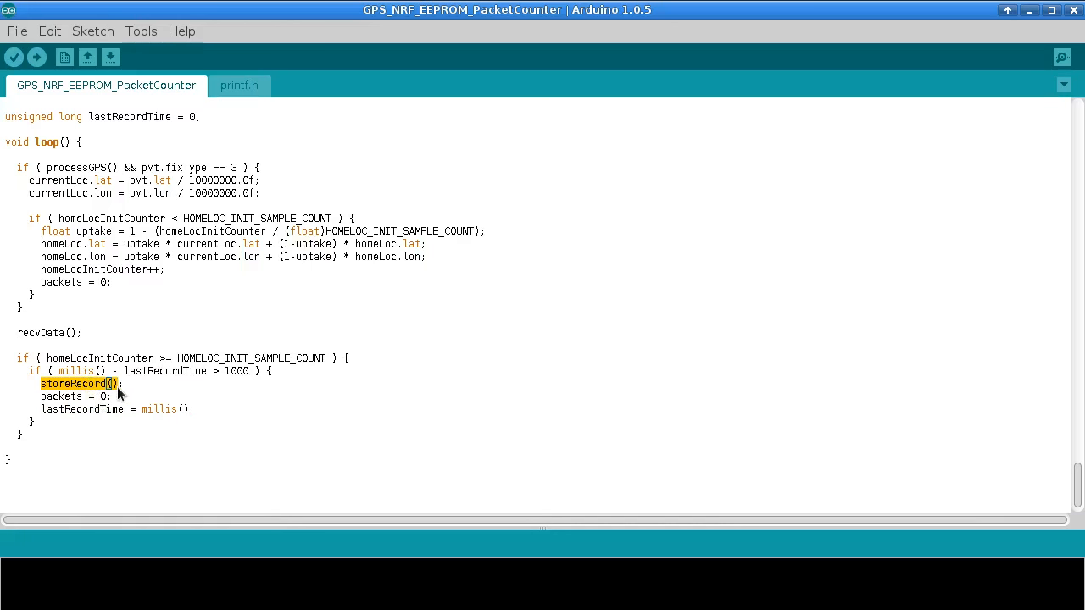
pyautogui.click(90, 397)
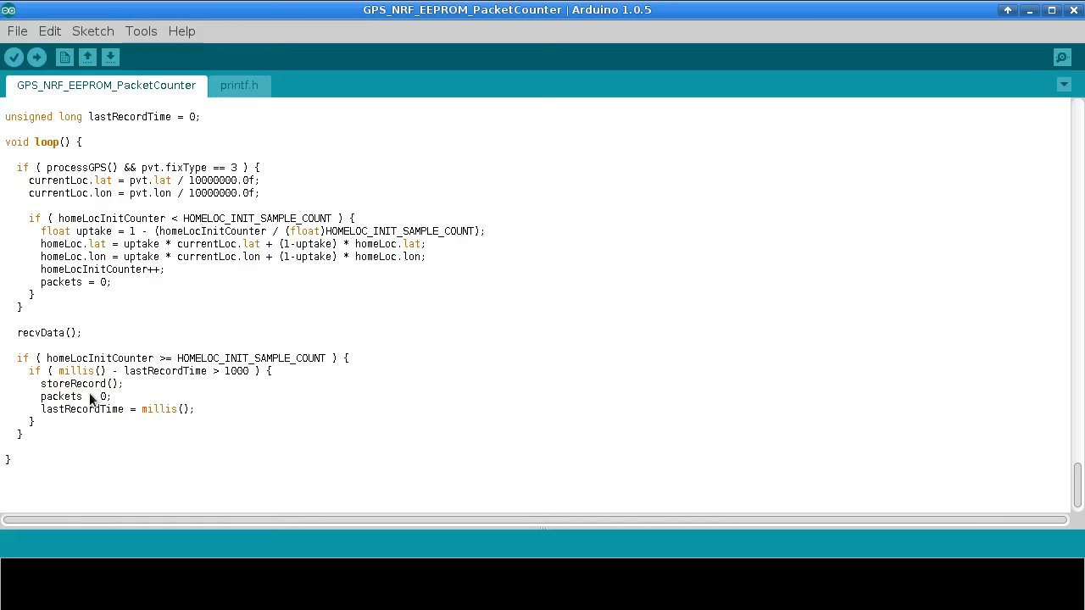
pyautogui.moveTo(146, 396)
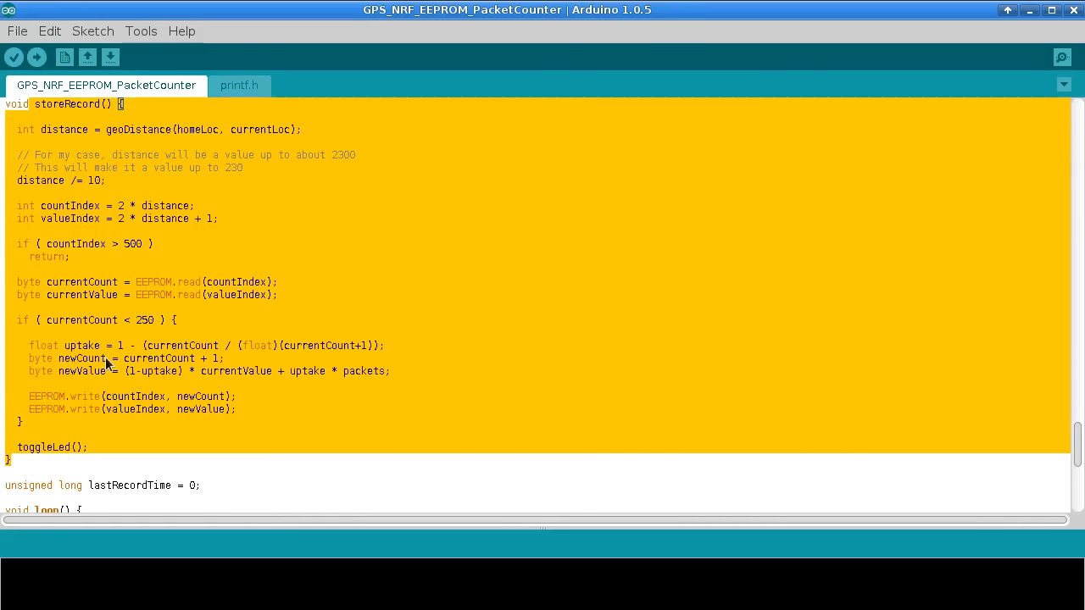
pyautogui.click(47, 141)
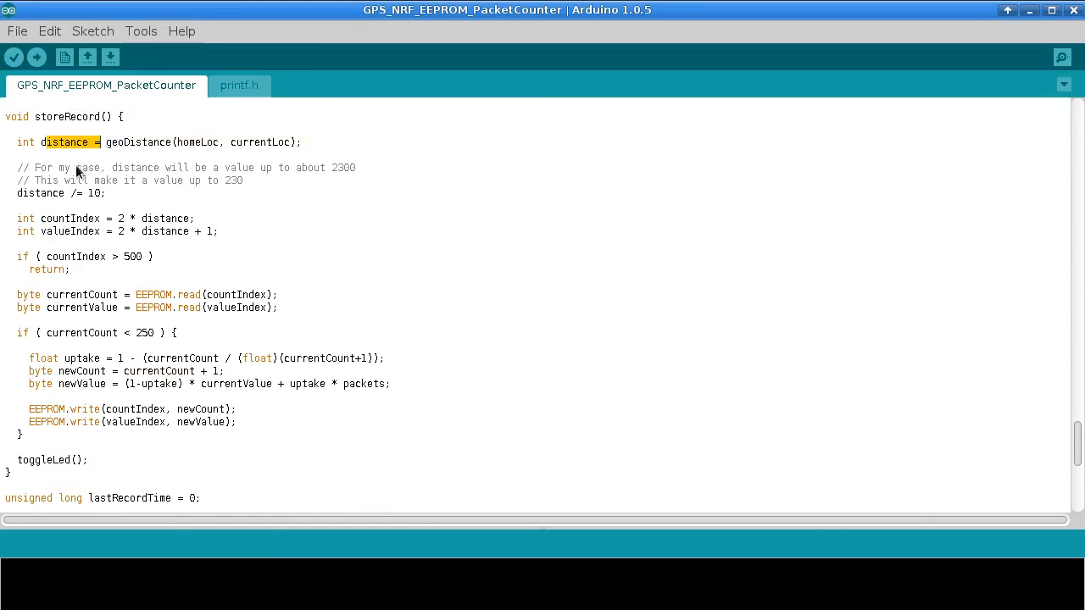
pyautogui.doubleClick(198, 143)
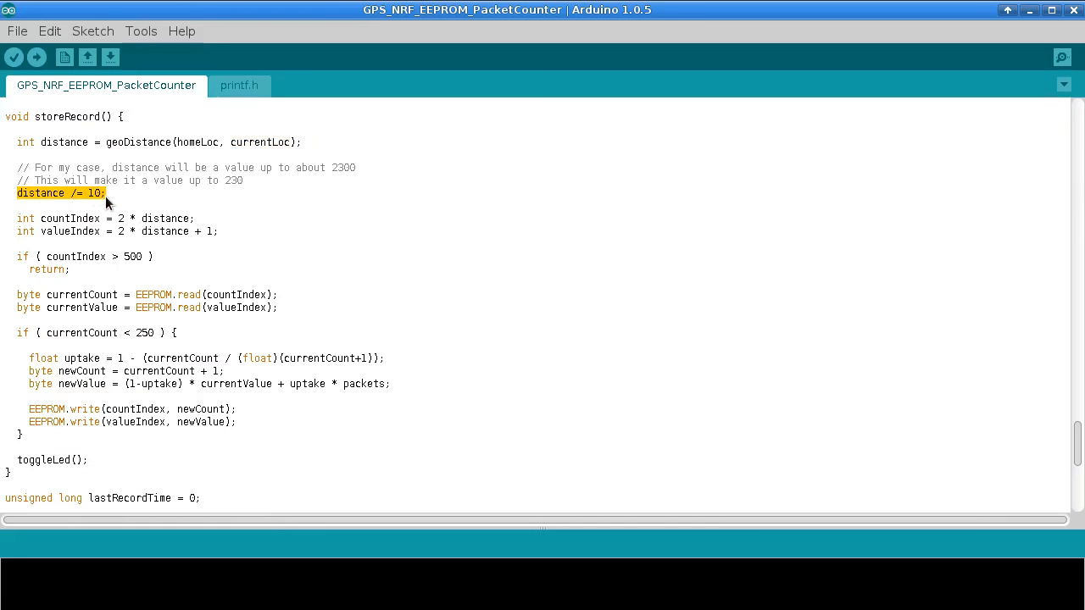
pyautogui.click(144, 204)
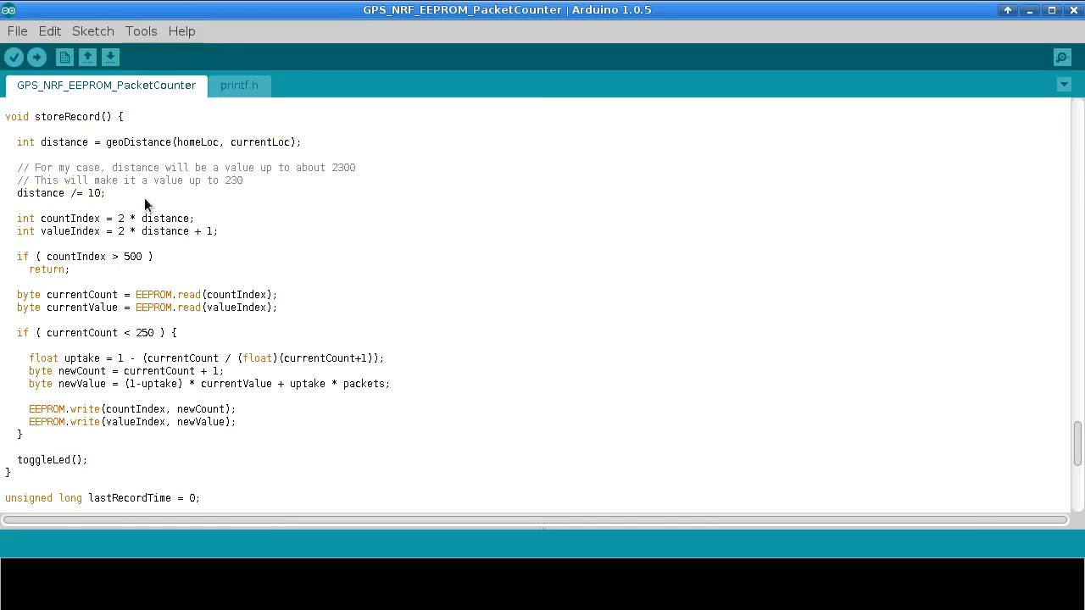
pyautogui.moveTo(153, 207)
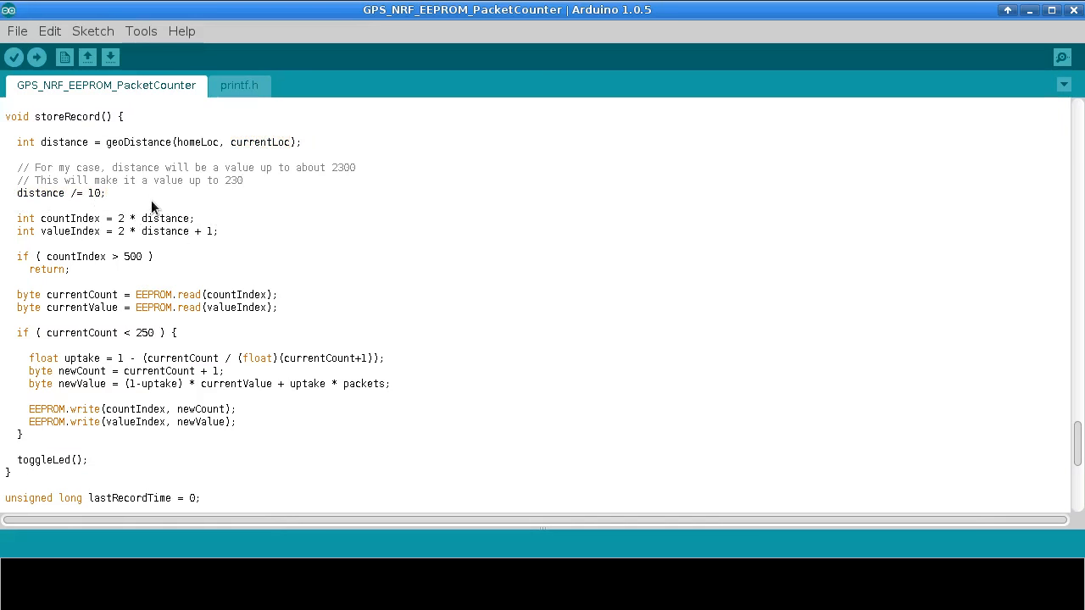
pyautogui.moveTo(161, 217)
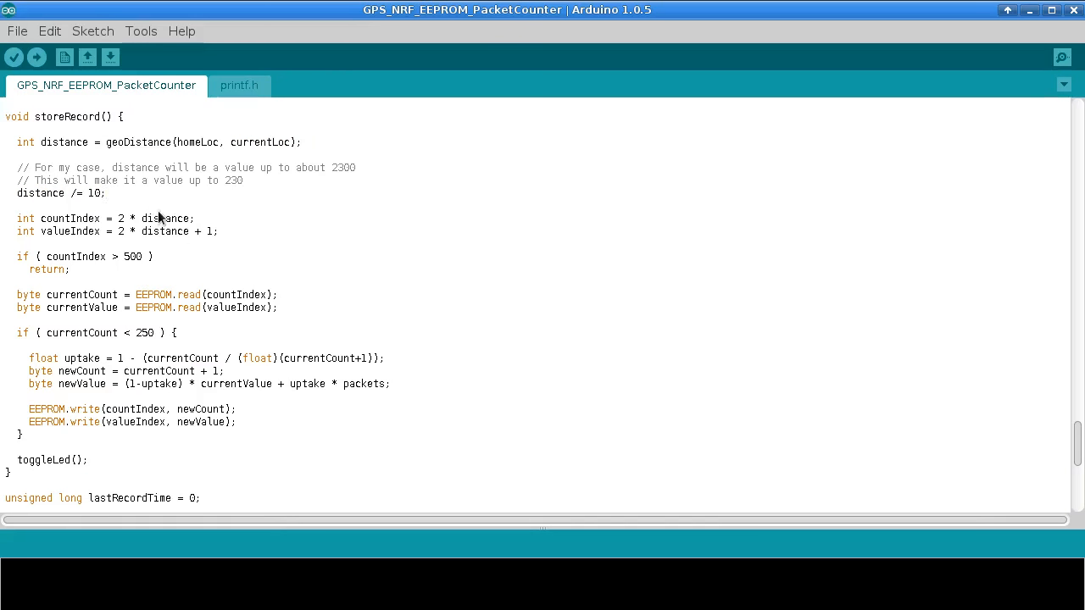
pyautogui.moveTo(331, 174)
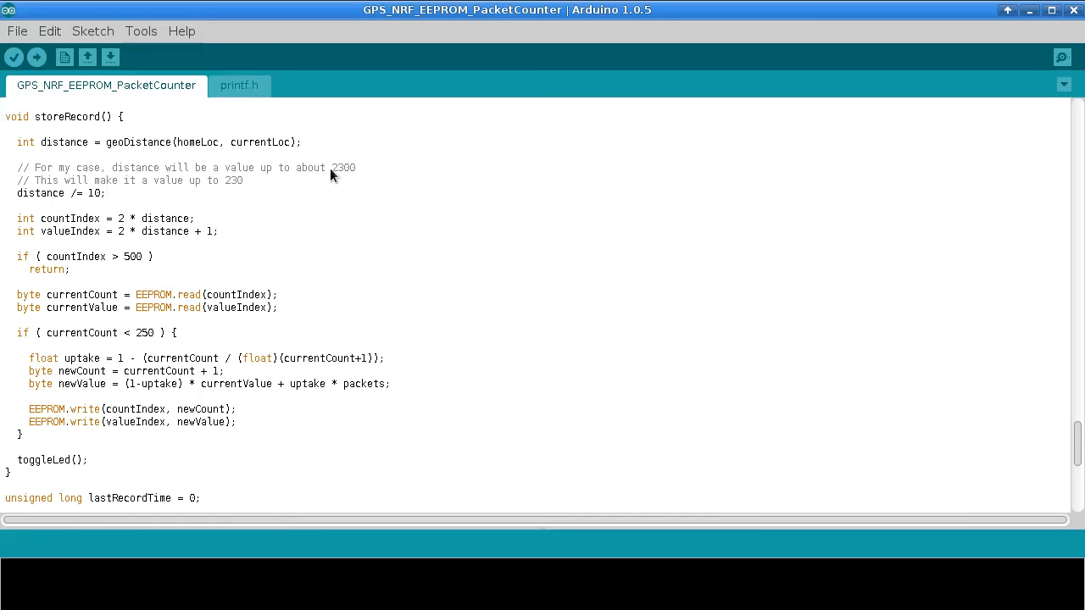
# Pick out the 2300 maximum distance, the divide-by-10 line, and the countIndex/valueIndex 2 * distance expressions
pyautogui.doubleClick(342, 168)
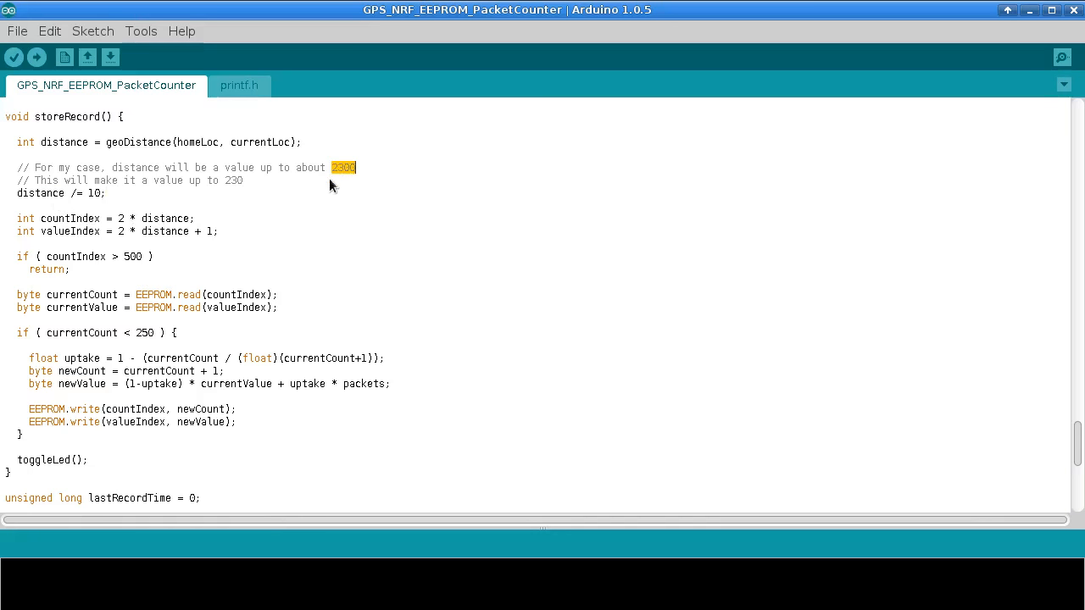
pyautogui.doubleClick(234, 180)
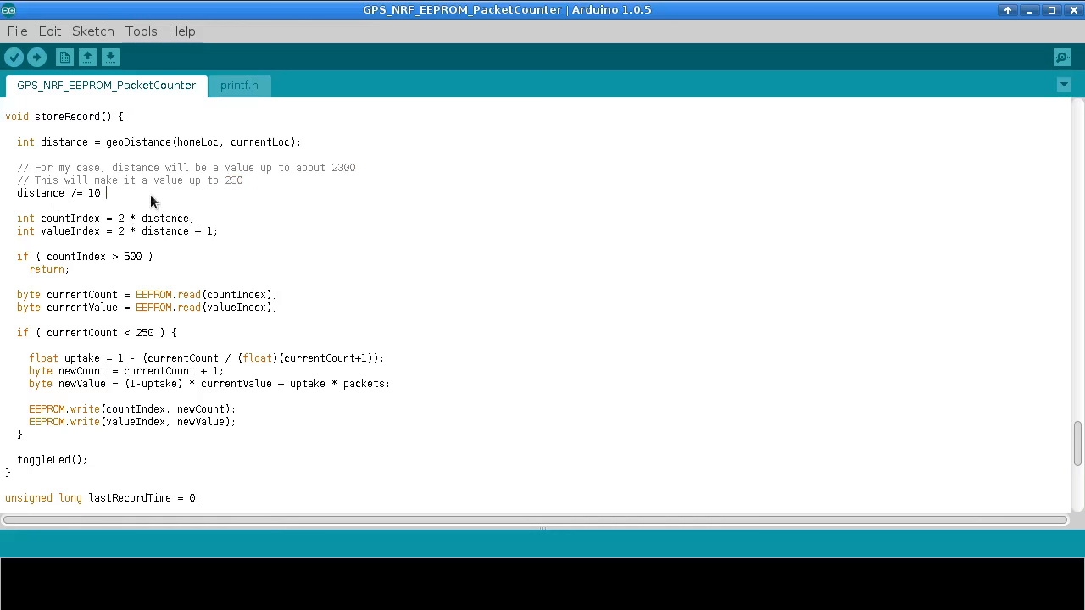
pyautogui.moveTo(51, 227)
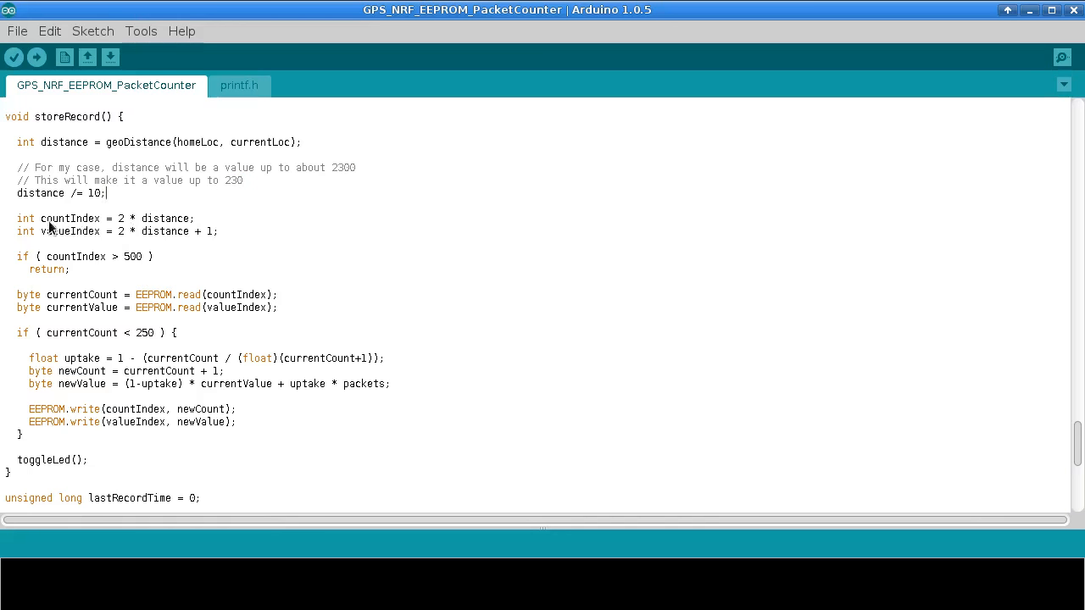
pyautogui.moveTo(41, 217); pyautogui.dragTo(100, 230)
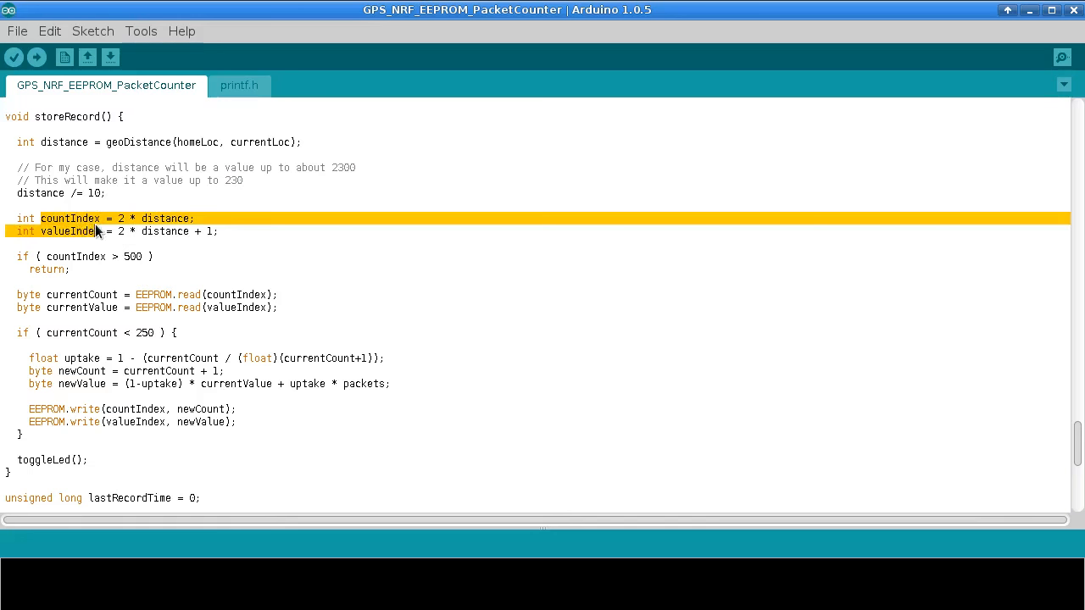
pyautogui.doubleClick(71, 217)
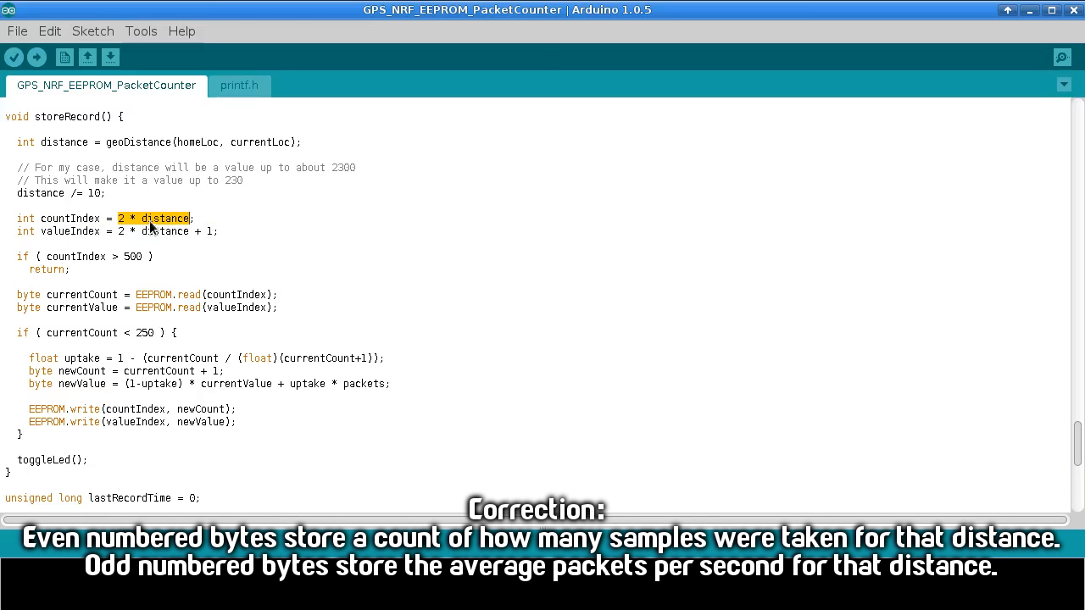
pyautogui.moveTo(108, 244)
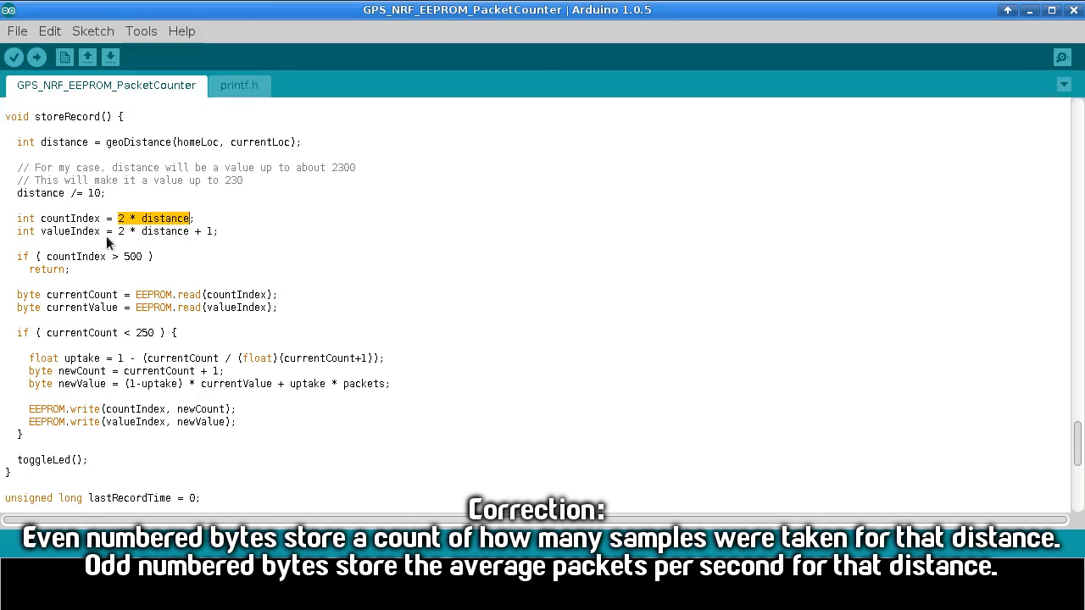
pyautogui.moveTo(122, 244)
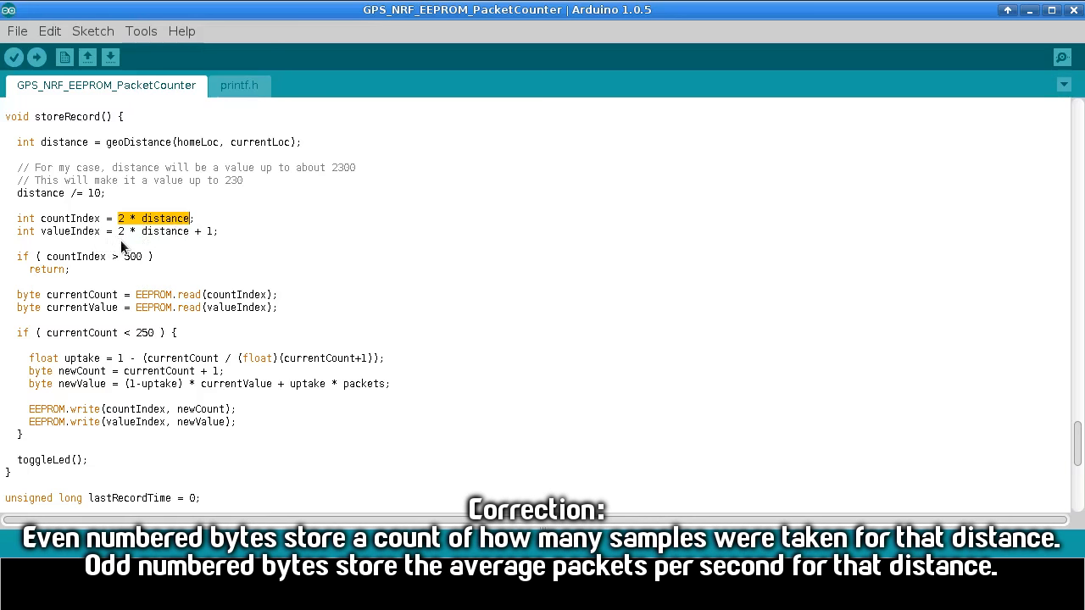
pyautogui.scroll(-3)
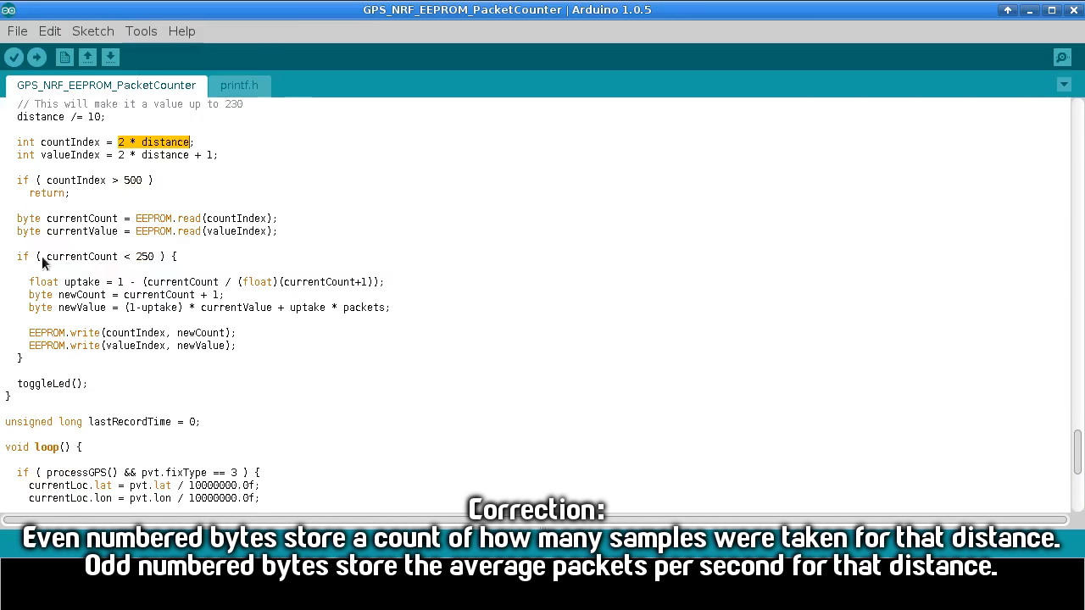
pyautogui.scroll(-3)
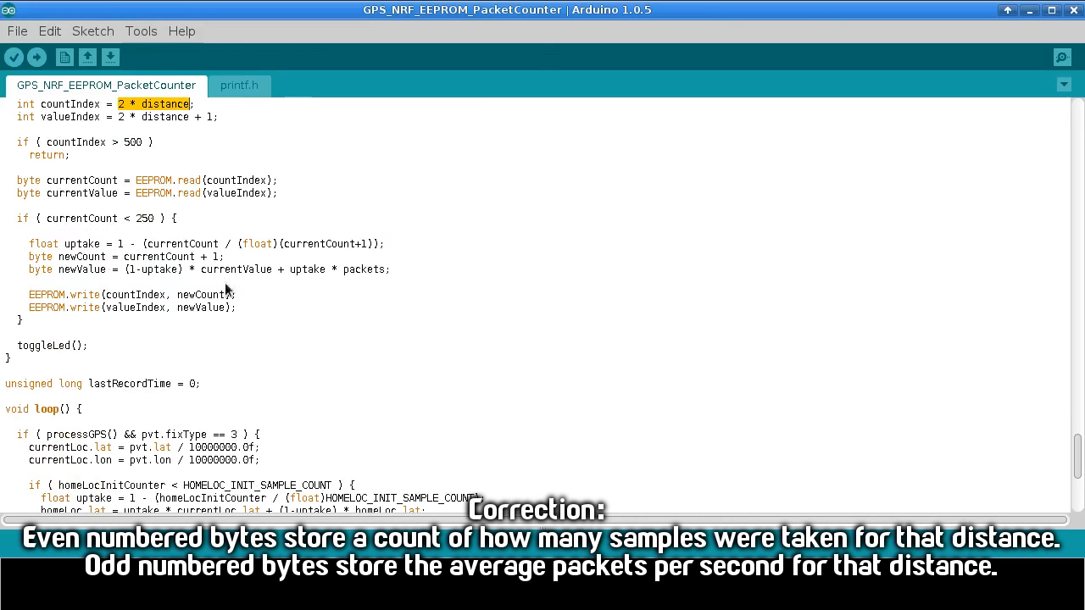
pyautogui.moveTo(98, 312)
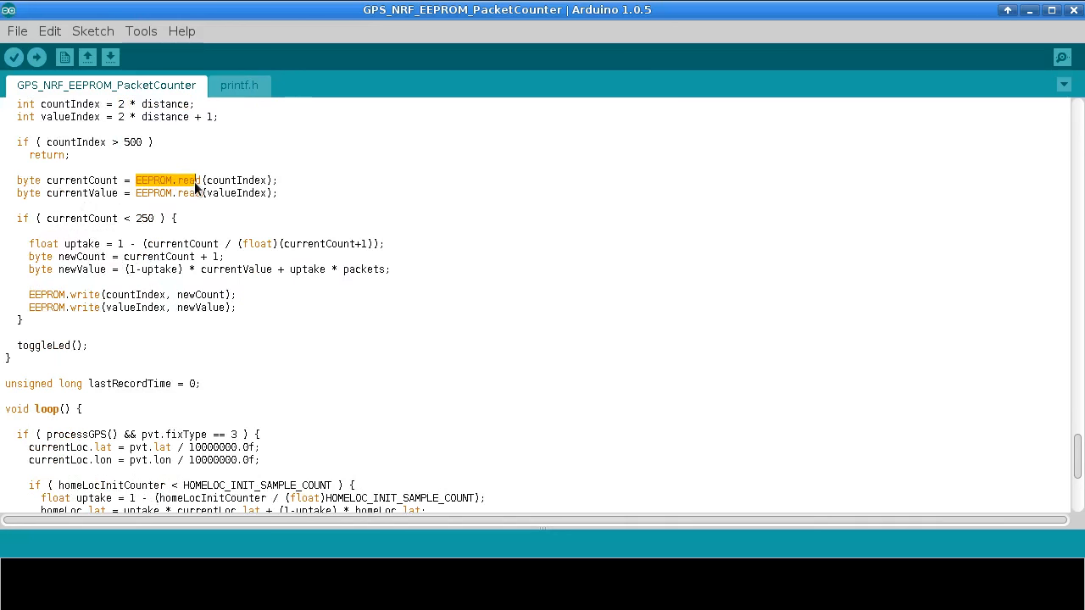
# Pick out the EEPROM.read of currentCount, the newValue variable and the EEPROM.write calls using countIndex
pyautogui.doubleClick(152, 193)
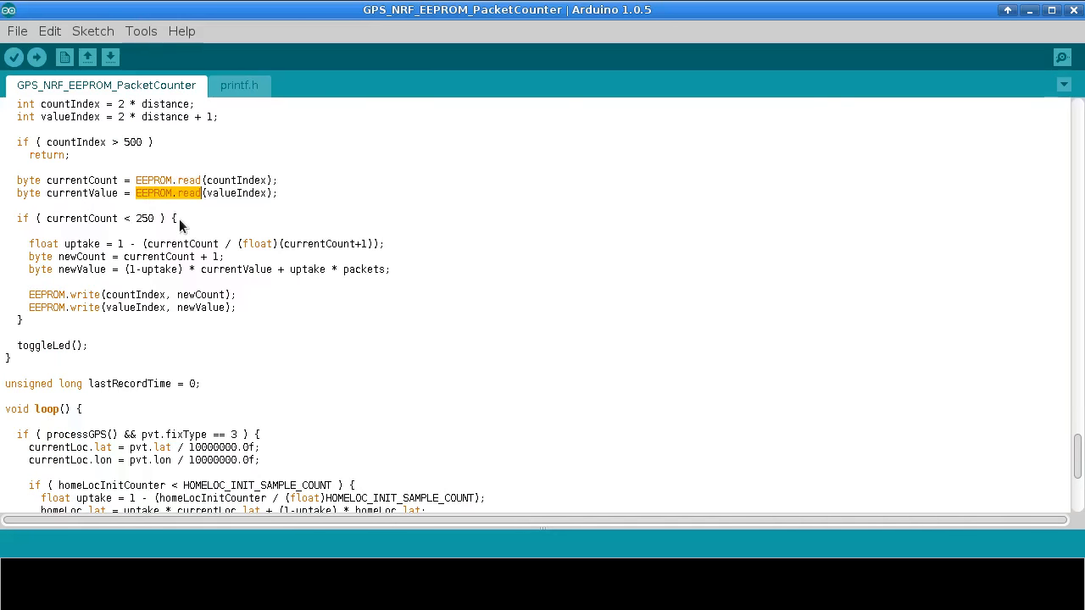
pyautogui.moveTo(144, 254)
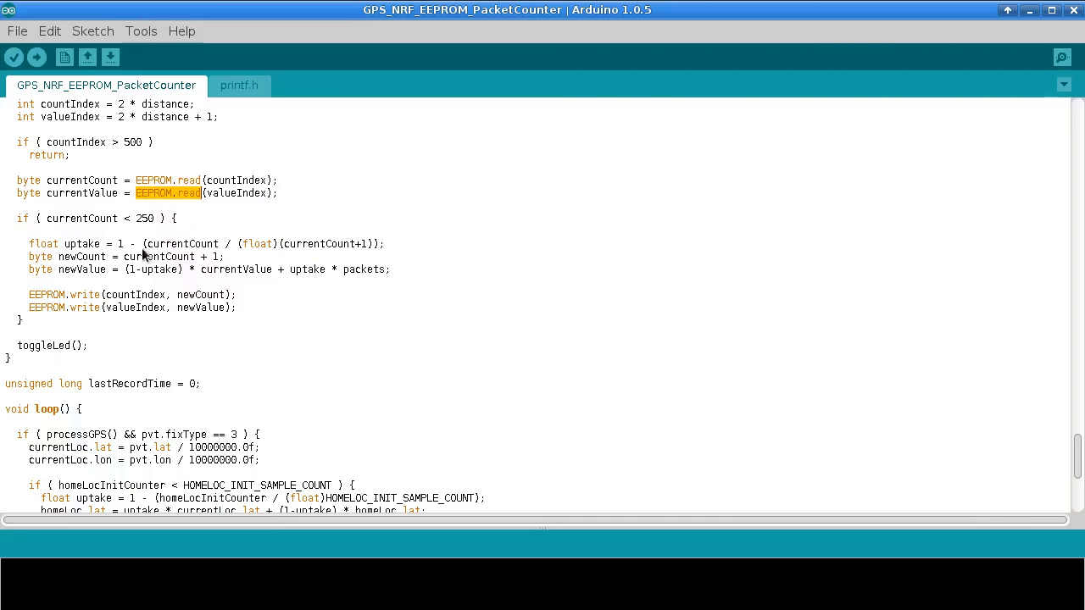
pyautogui.doubleClick(74, 267)
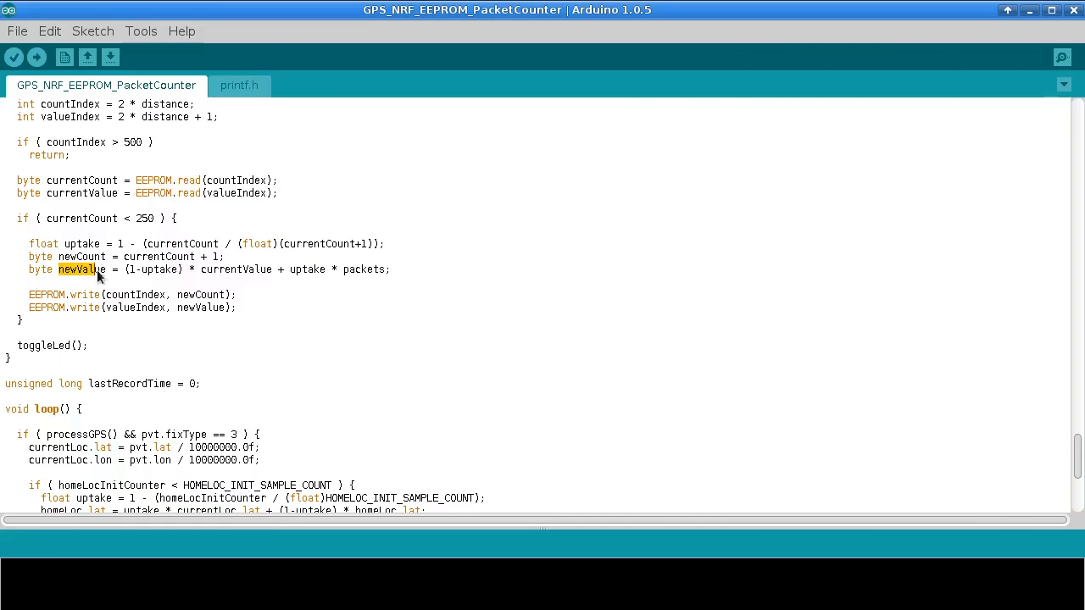
pyautogui.moveTo(81, 268); pyautogui.dragTo(386, 268)
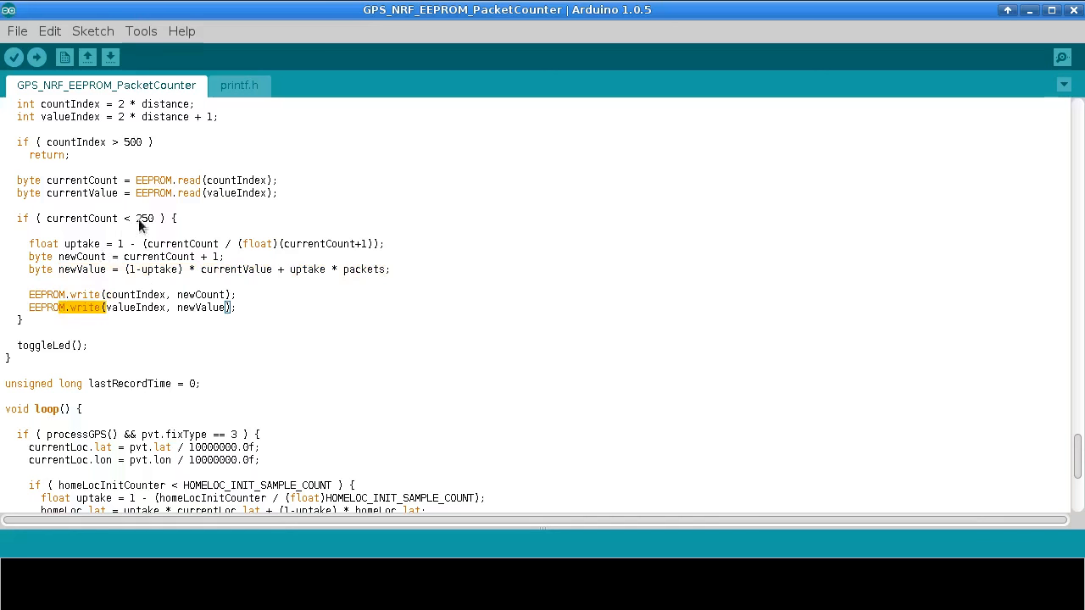
pyautogui.moveTo(211, 183)
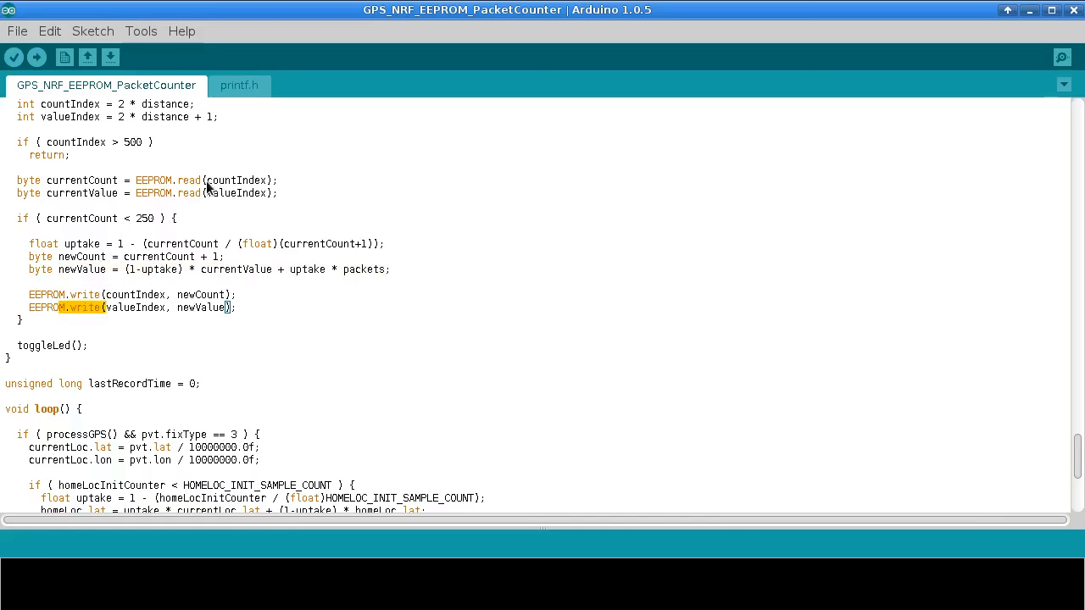
pyautogui.doubleClick(237, 179)
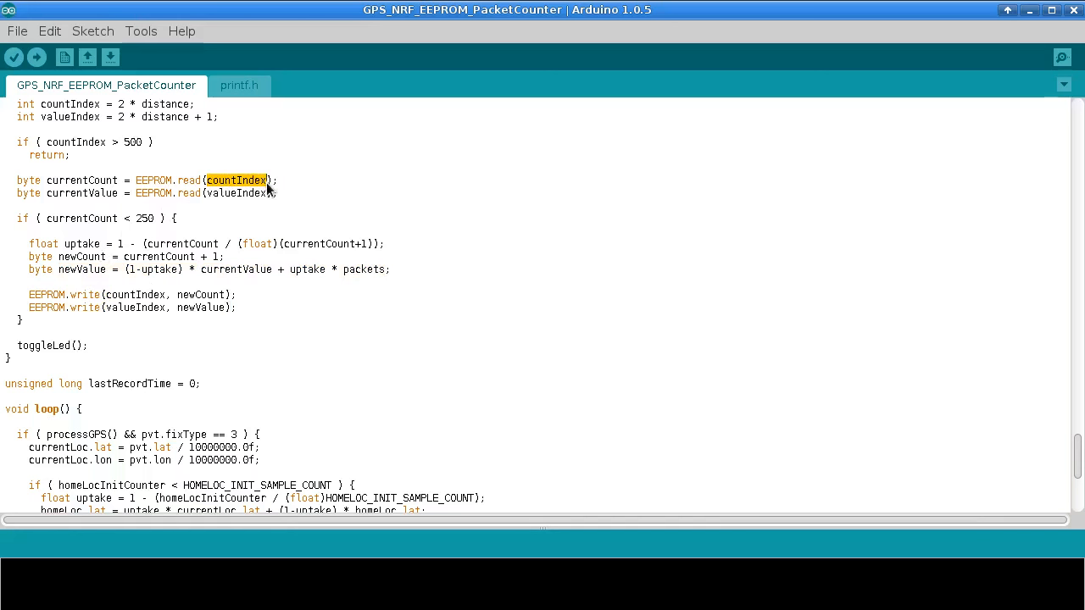
pyautogui.moveTo(228, 203)
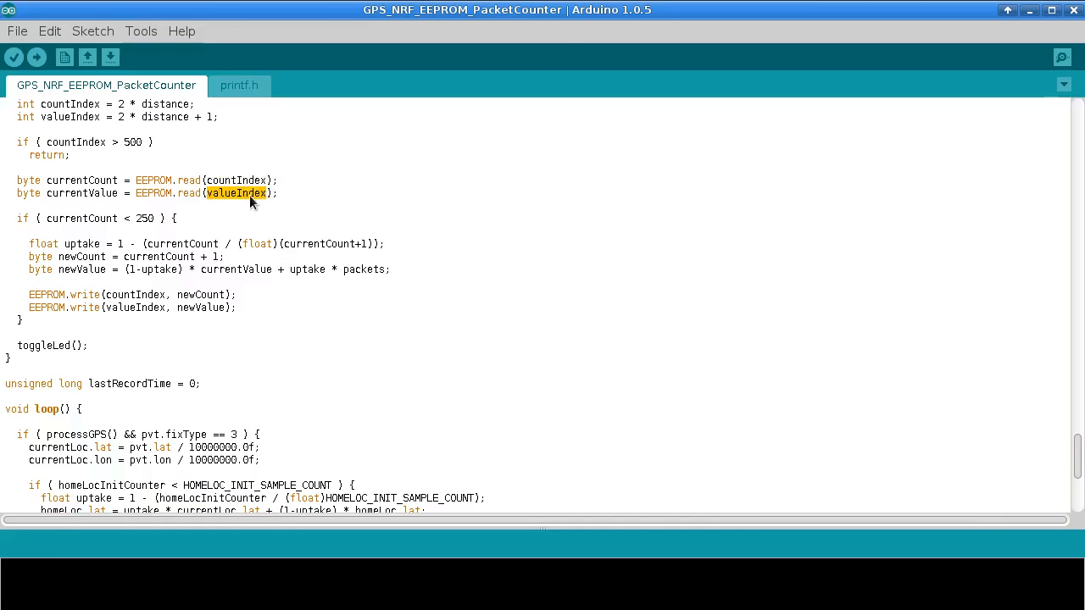
pyautogui.moveTo(245, 207)
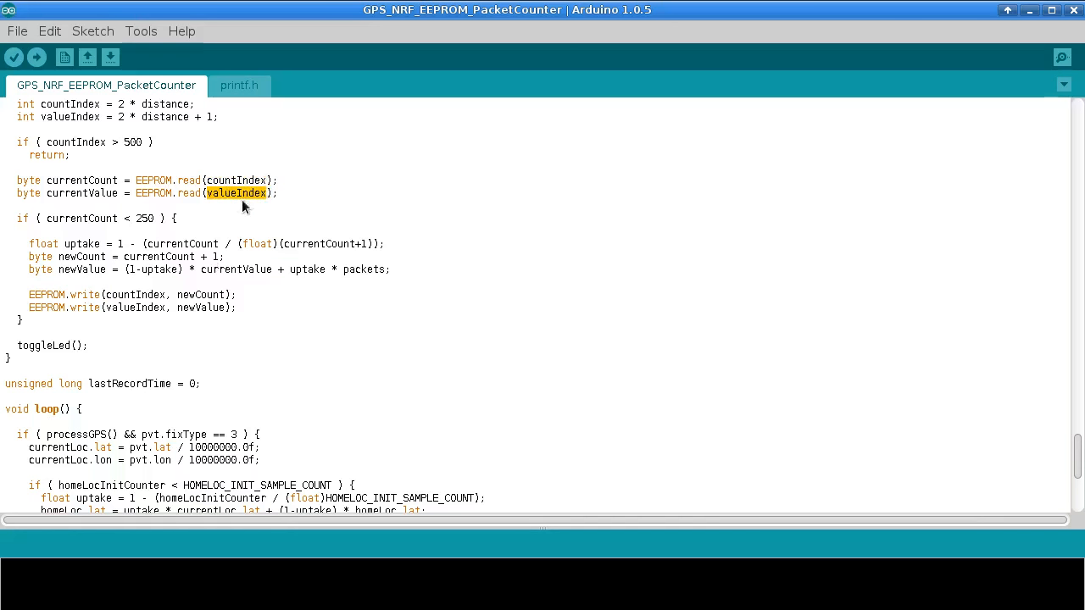
pyautogui.doubleClick(238, 180)
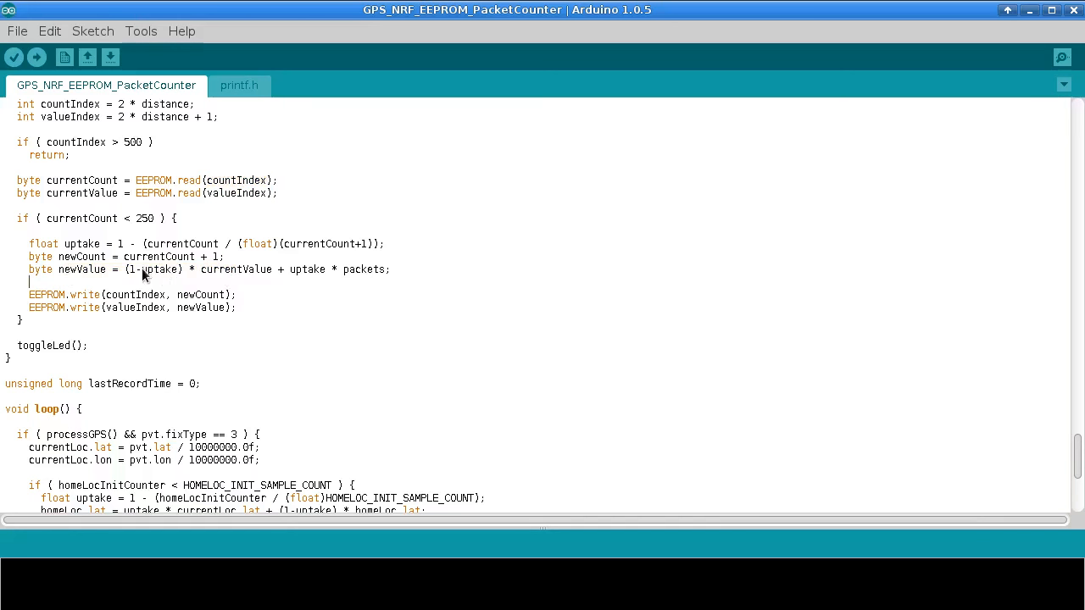
pyautogui.moveTo(125, 269); pyautogui.dragTo(389, 269)
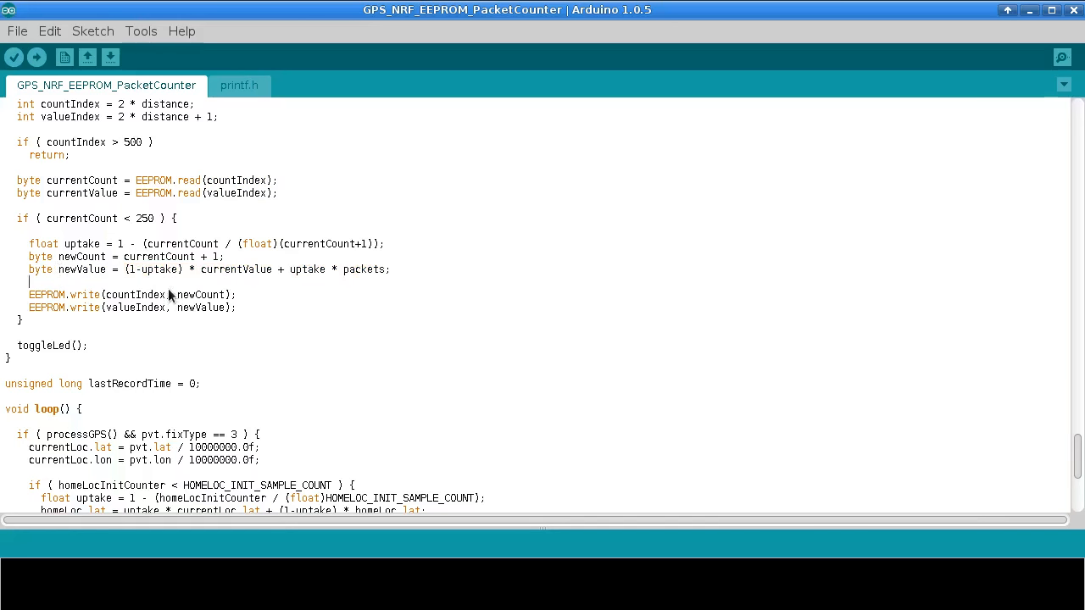
pyautogui.moveTo(132, 348)
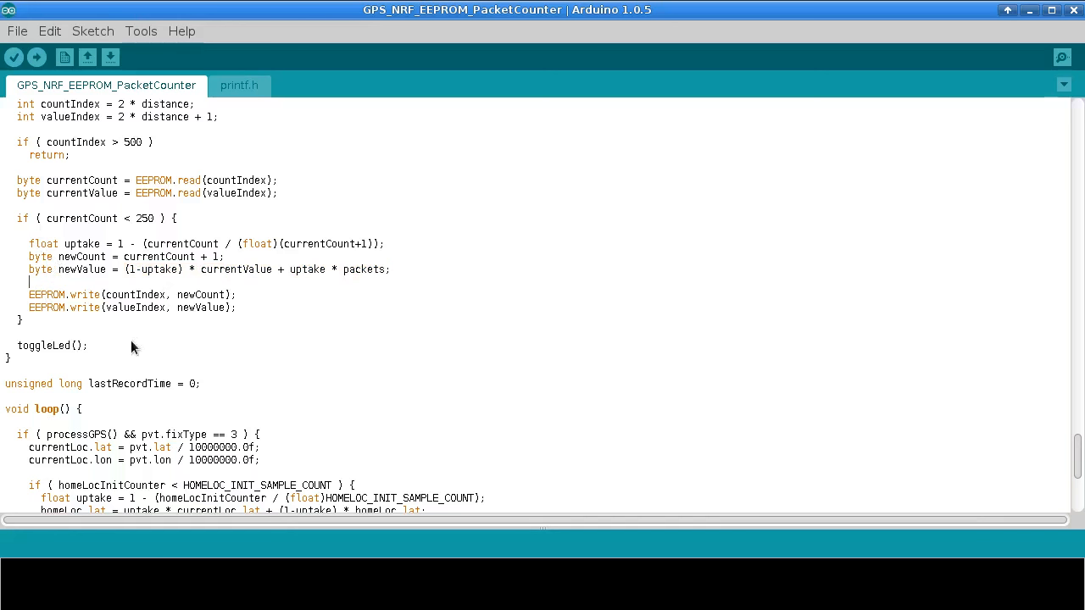
pyautogui.moveTo(390, 129)
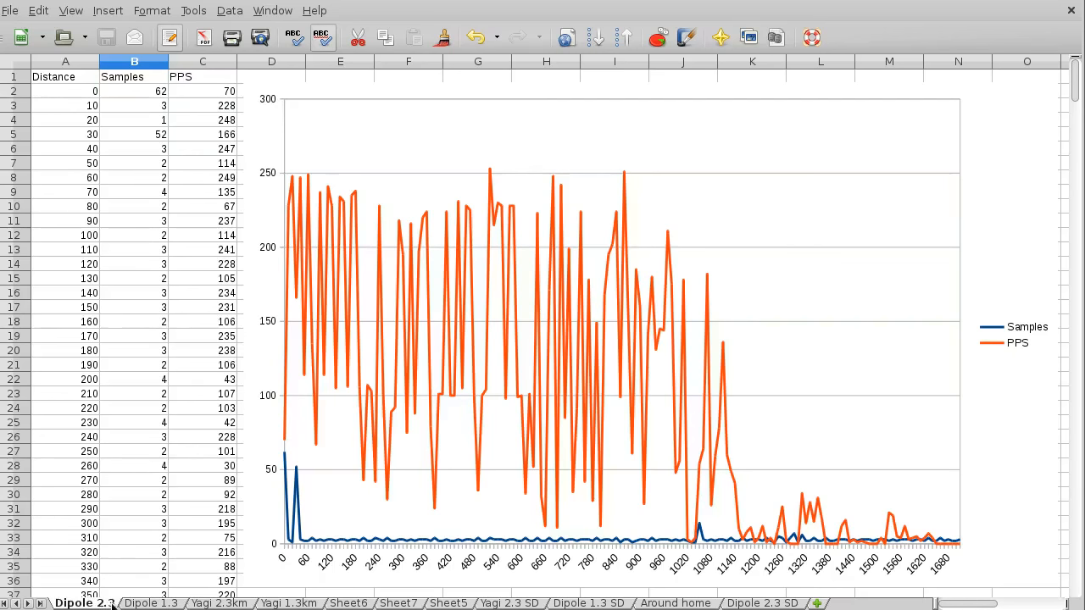
# In Calc, flip between the Dipole 1.3 and Dipole 2.3 sheets
pyautogui.click(151, 604)
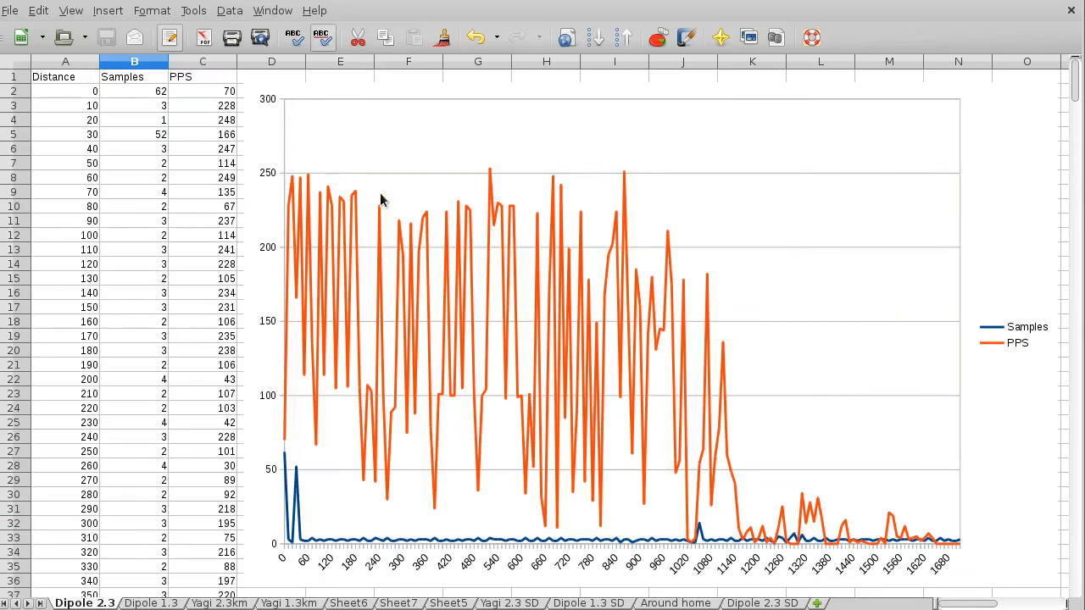
pyautogui.moveTo(297, 185)
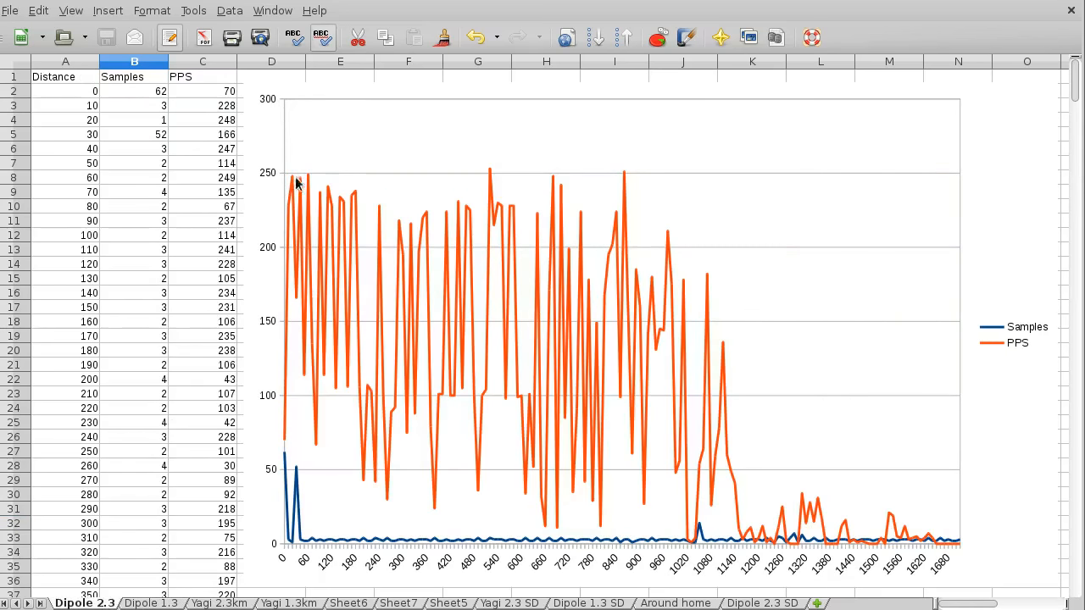
pyautogui.moveTo(556, 217)
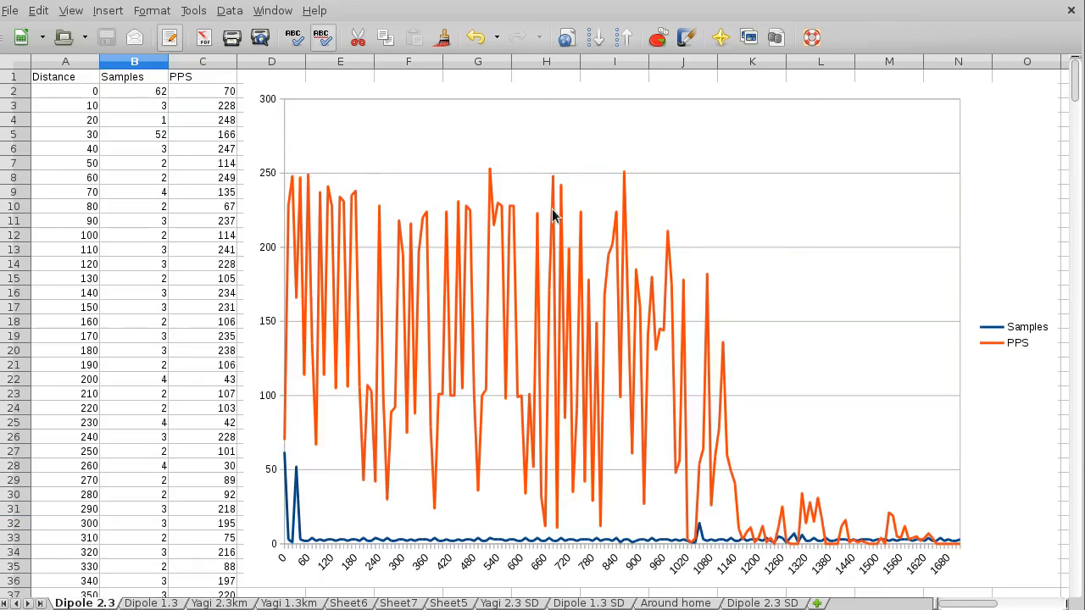
pyautogui.moveTo(721, 461)
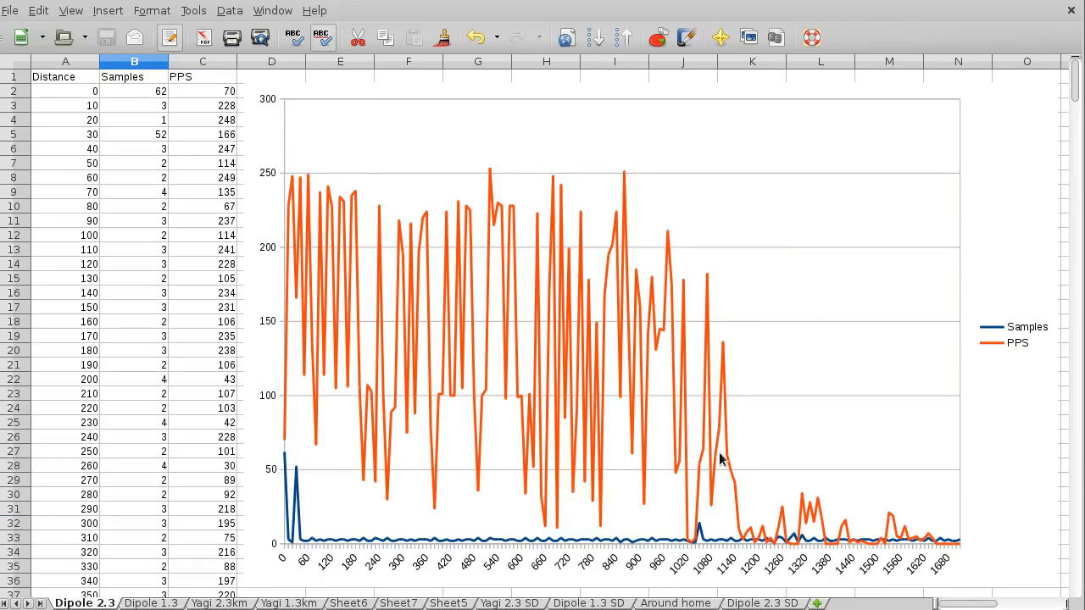
pyautogui.moveTo(732, 329)
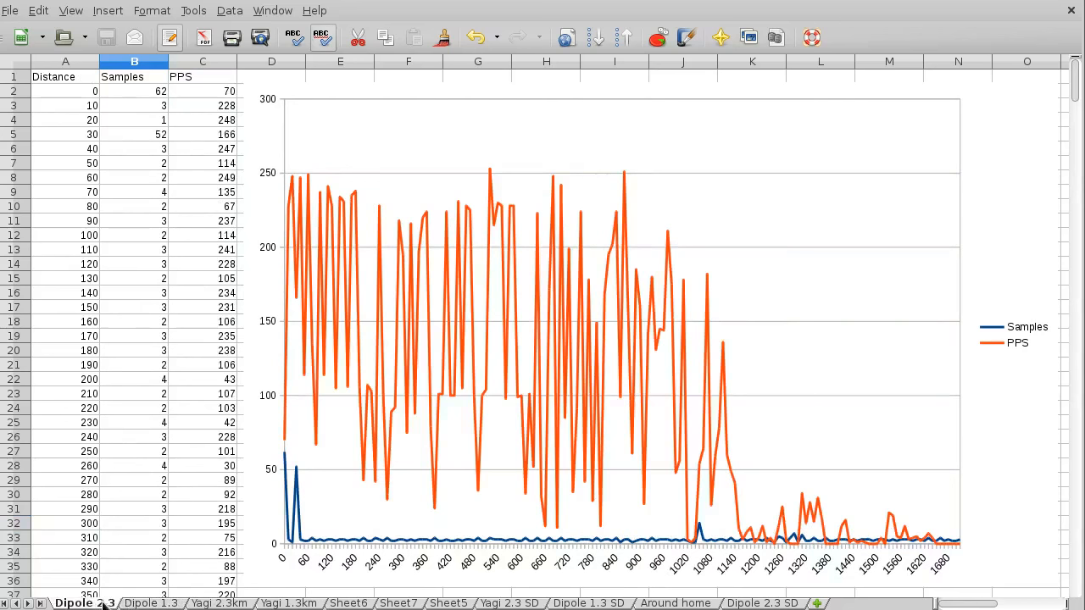
pyautogui.click(151, 603)
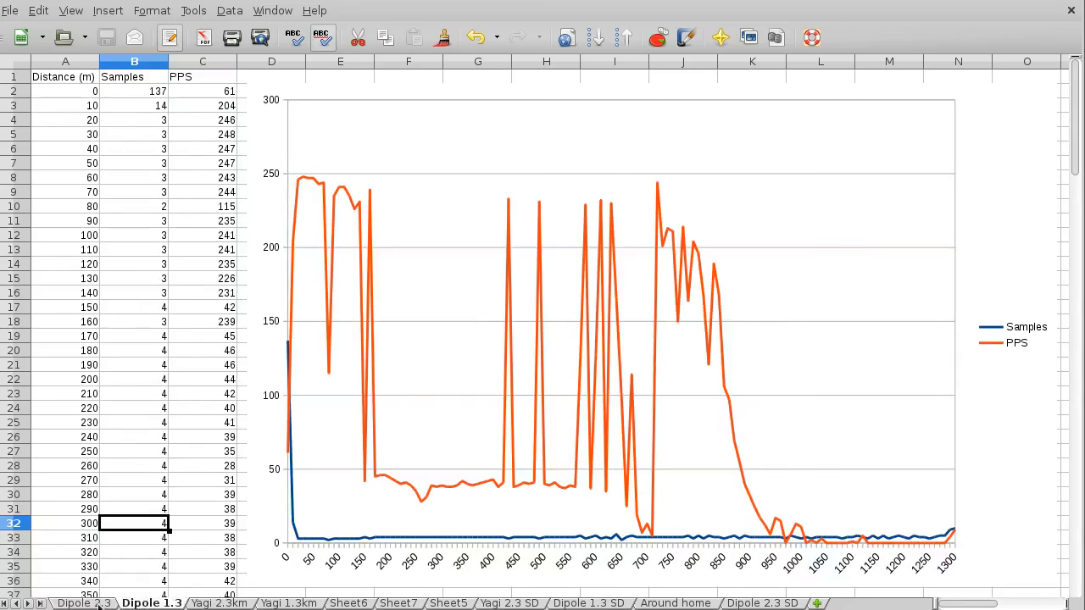
pyautogui.click(84, 603)
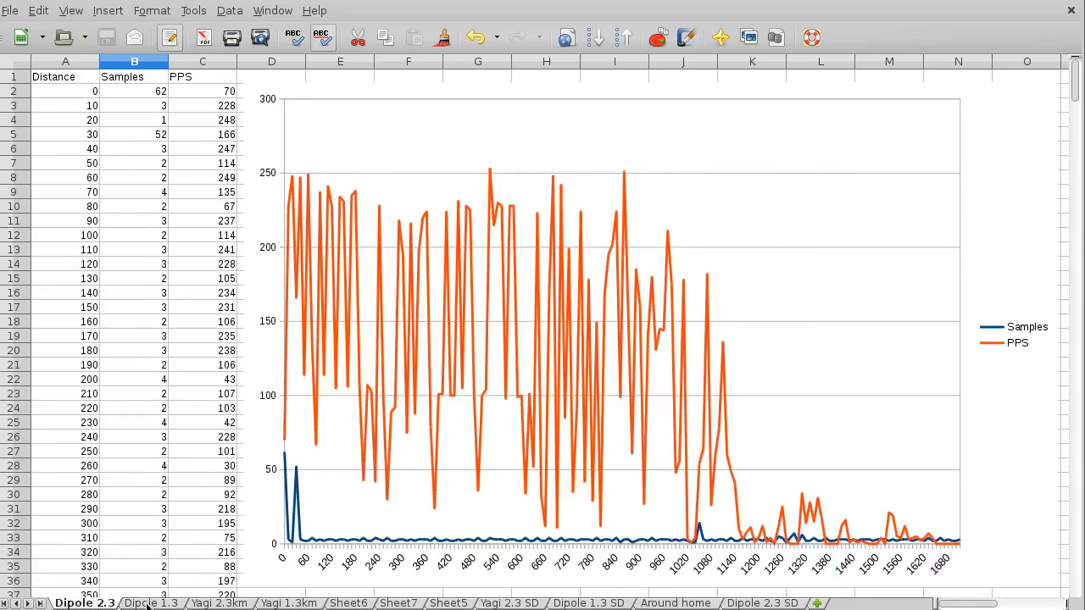
pyautogui.moveTo(146, 257)
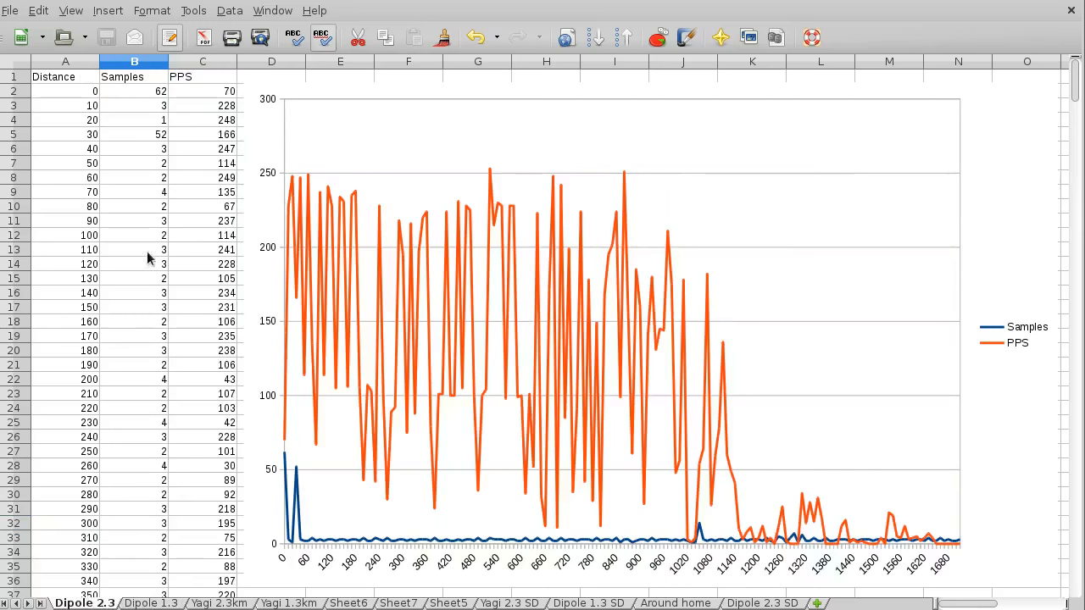
pyautogui.moveTo(119, 185)
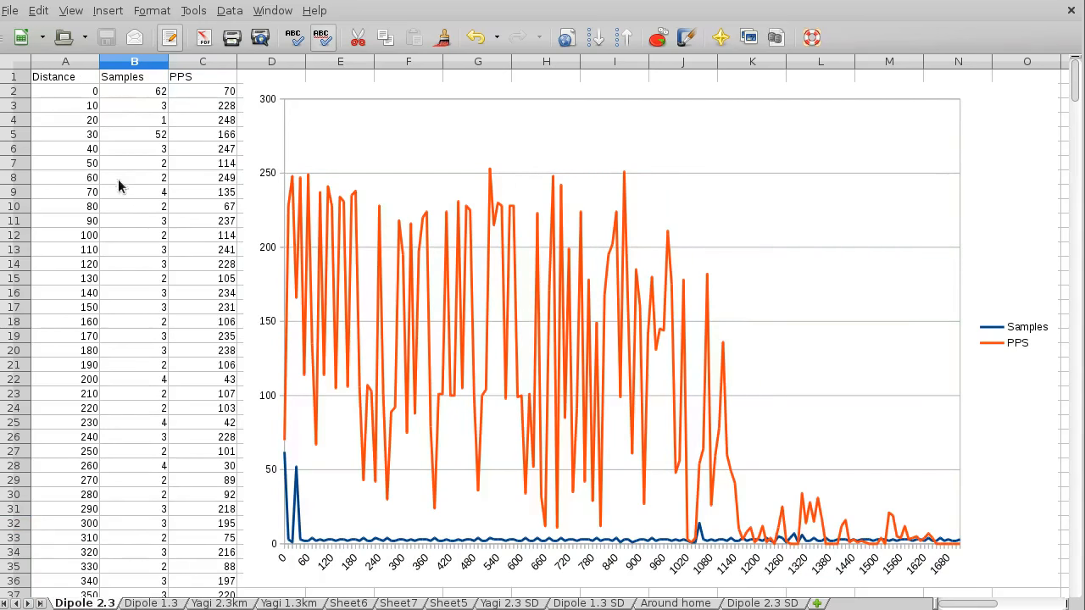
# Point out Distance readings 80, 110, 140, 130 and Samples values at 120, 200, 130, then show the Dipole 1.3 sheet
pyautogui.click(65, 207)
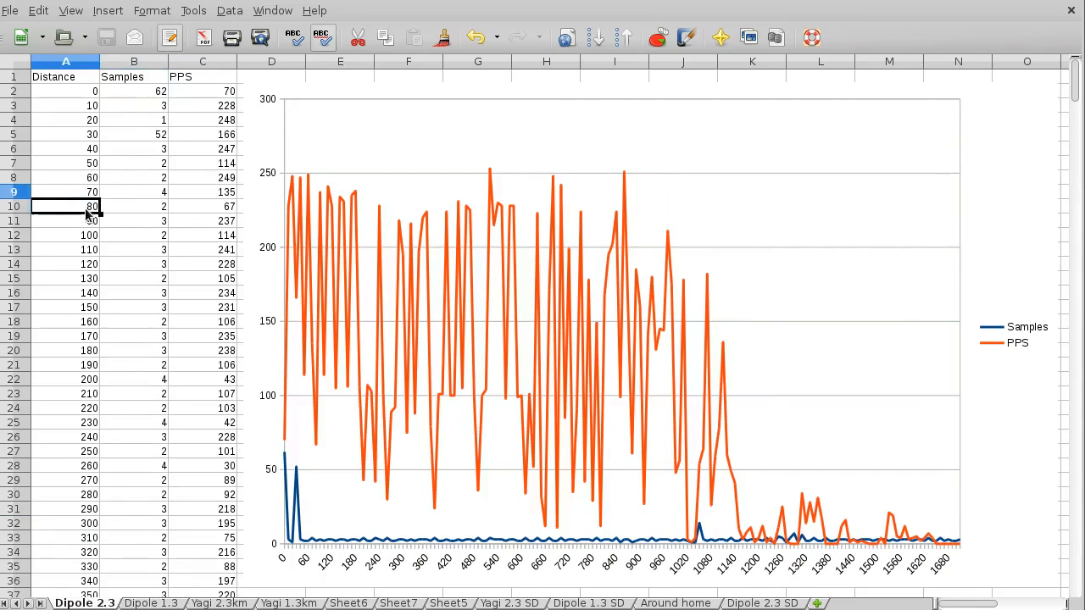
pyautogui.click(88, 249)
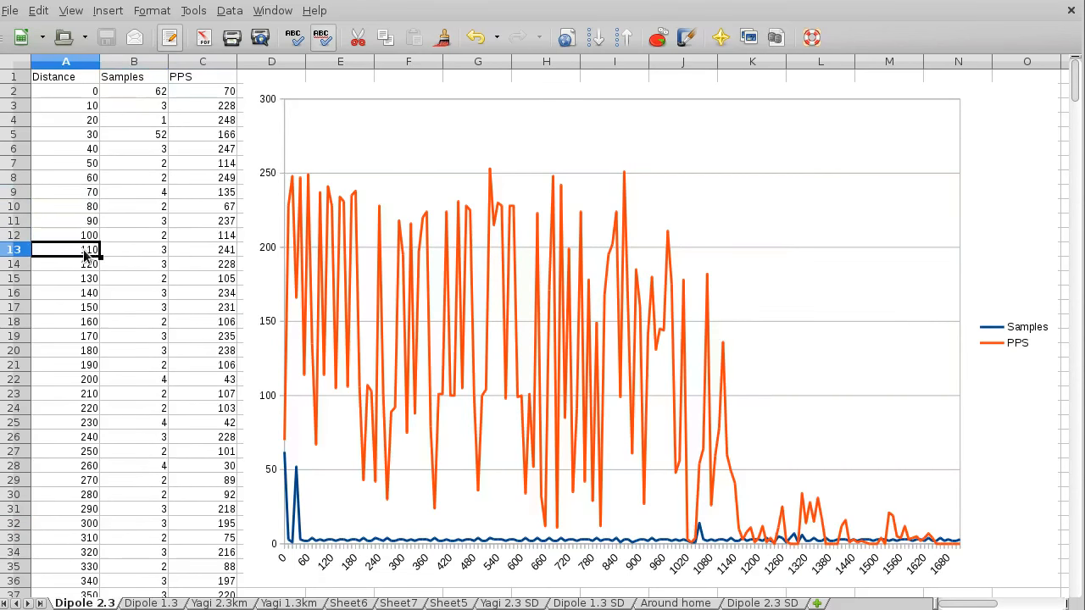
pyautogui.click(64, 291)
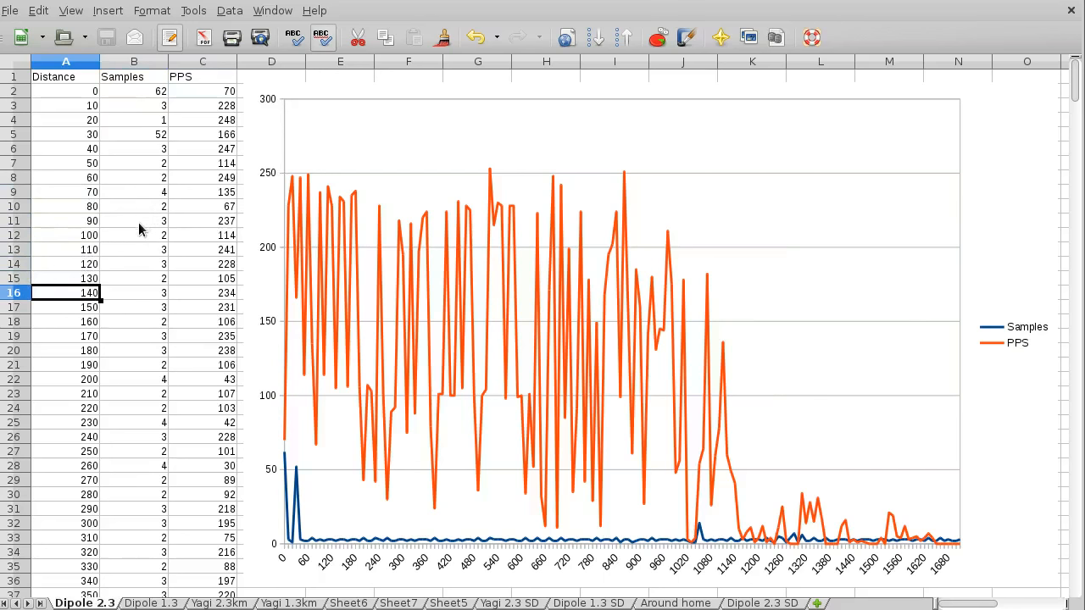
pyautogui.click(134, 264)
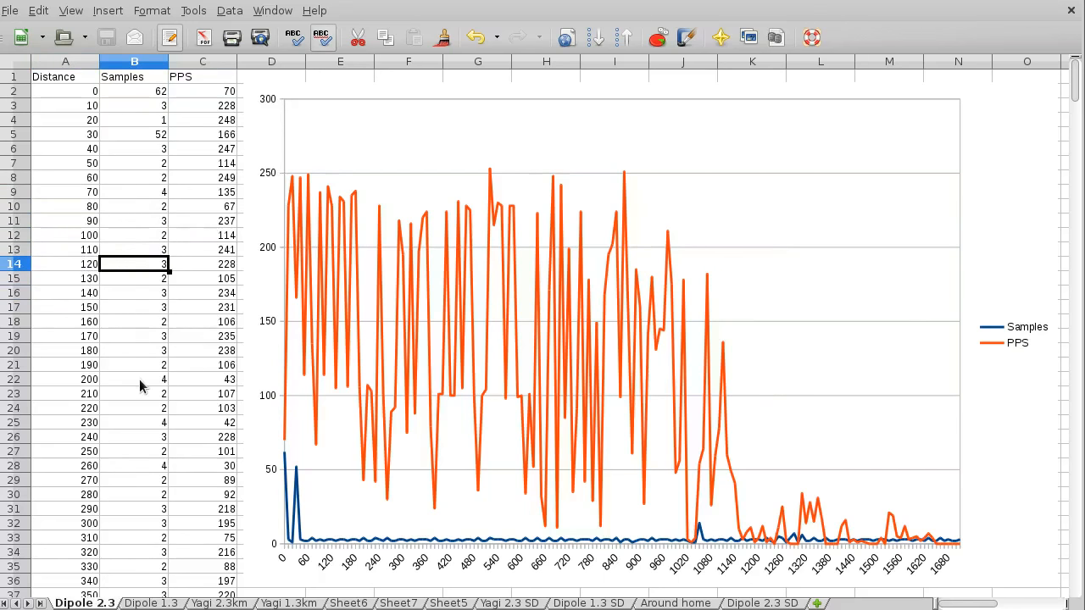
pyautogui.click(134, 379)
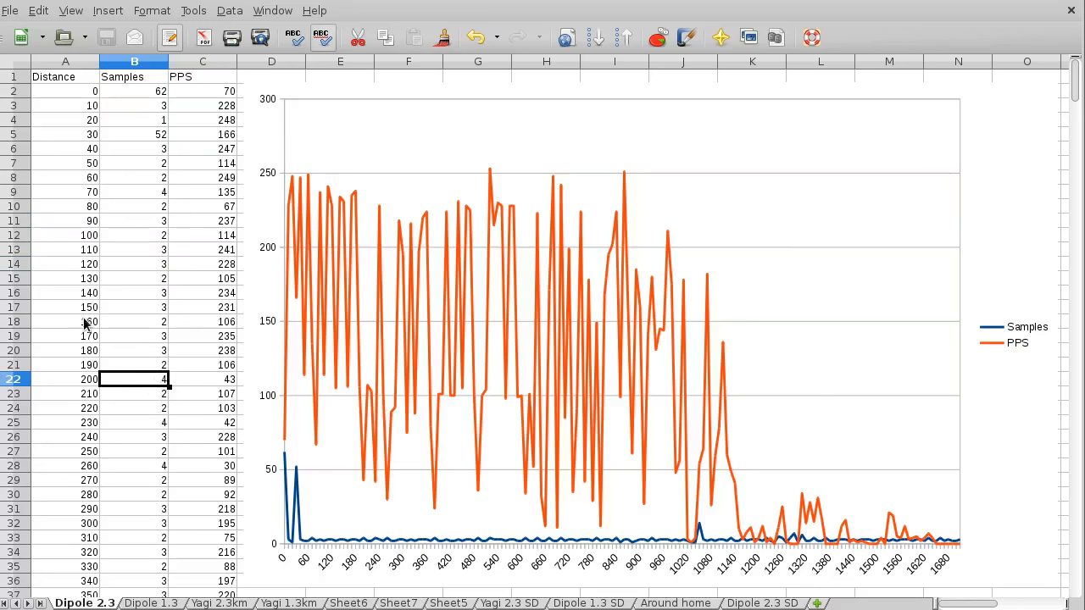
pyautogui.moveTo(78, 351)
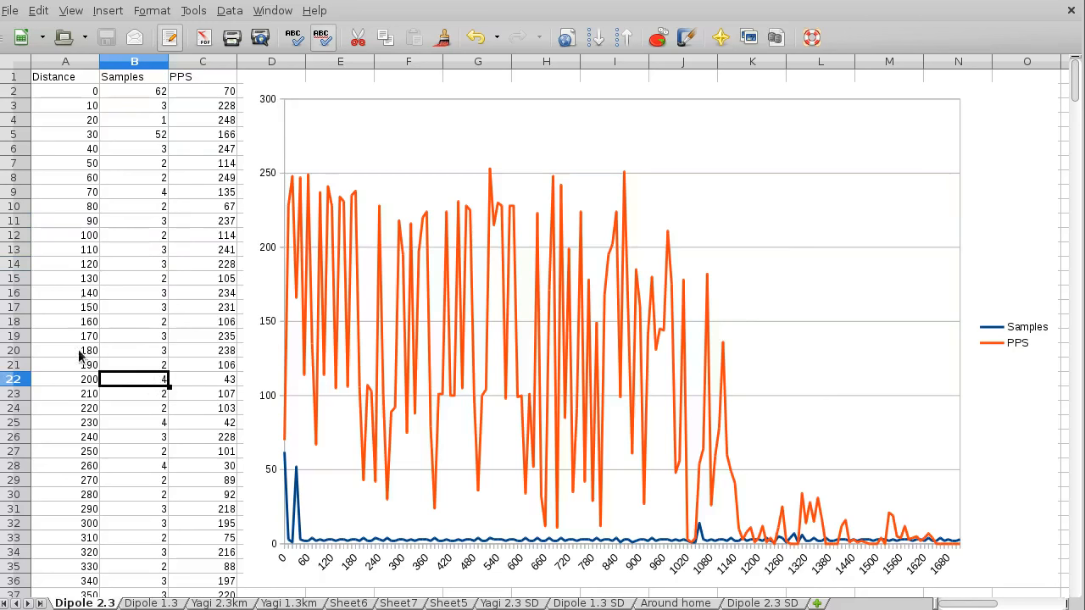
pyautogui.moveTo(93, 303)
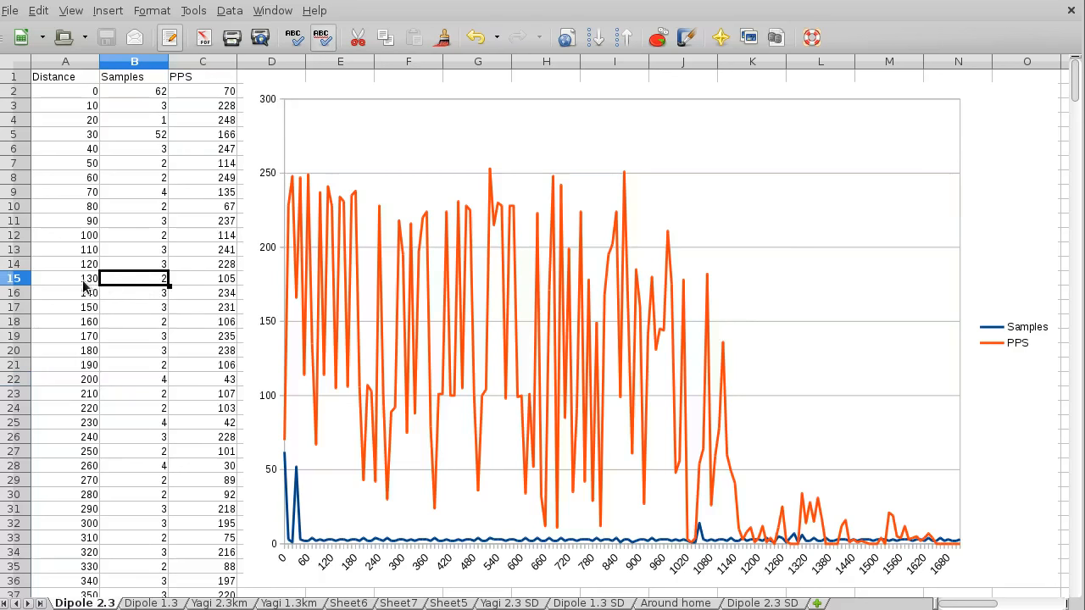
pyautogui.click(64, 278)
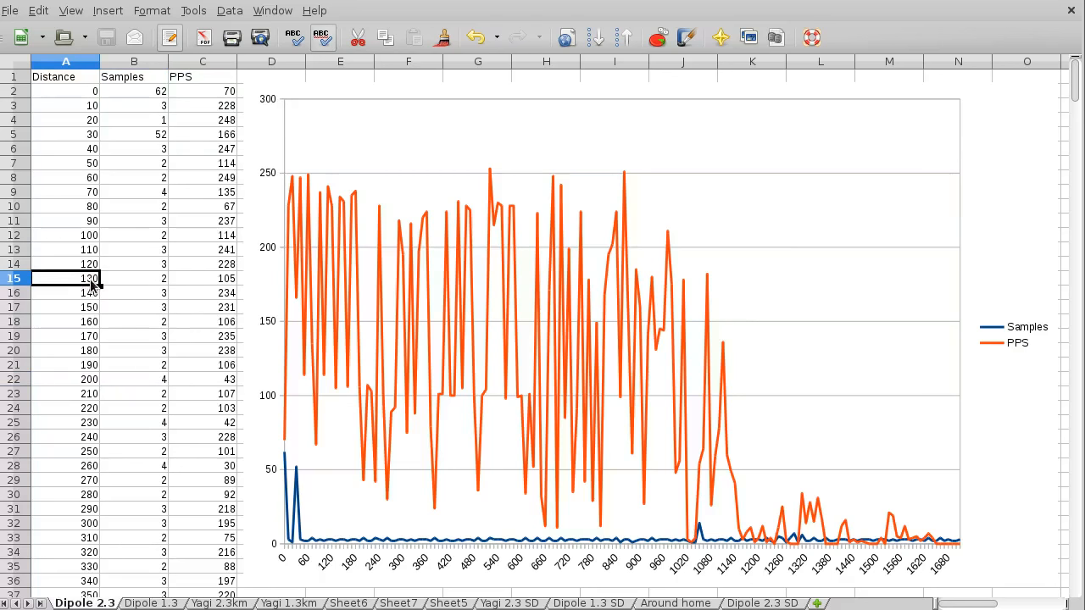
pyautogui.click(134, 278)
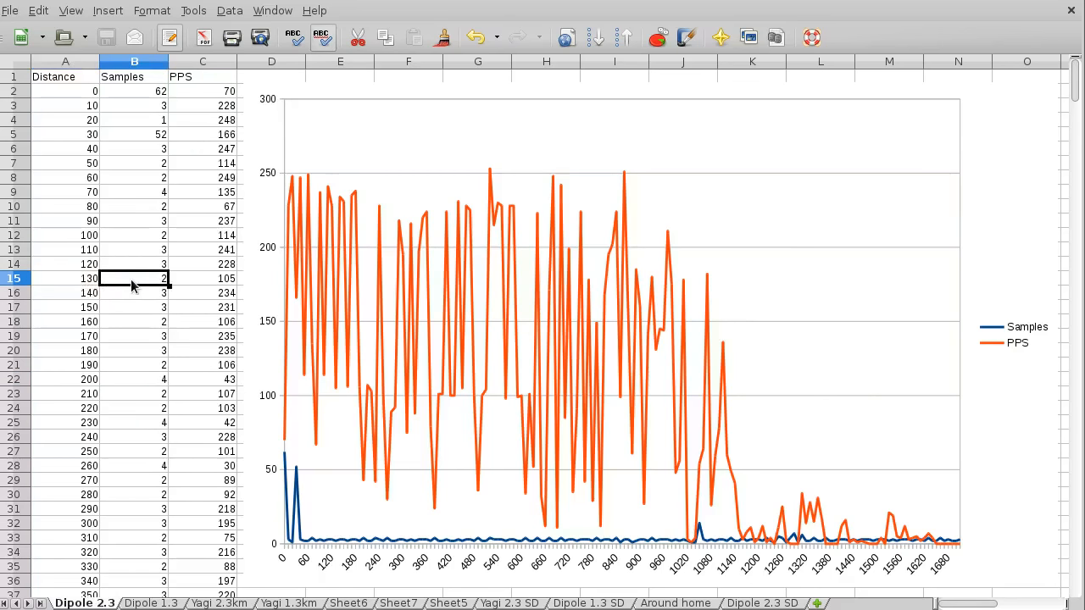
pyautogui.moveTo(389, 320)
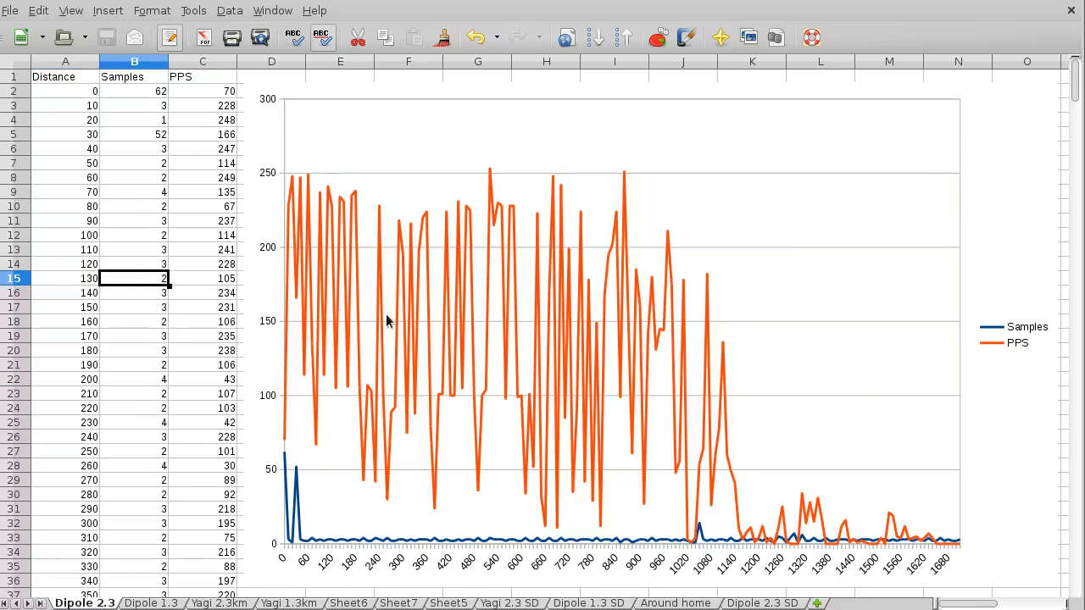
pyautogui.moveTo(678, 377)
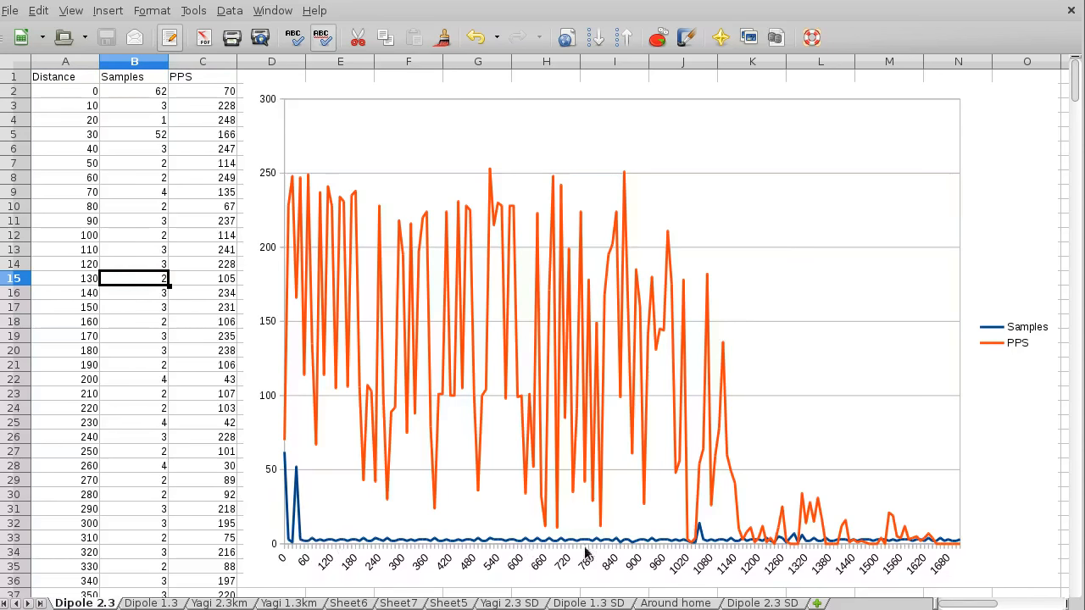
pyautogui.moveTo(725, 566)
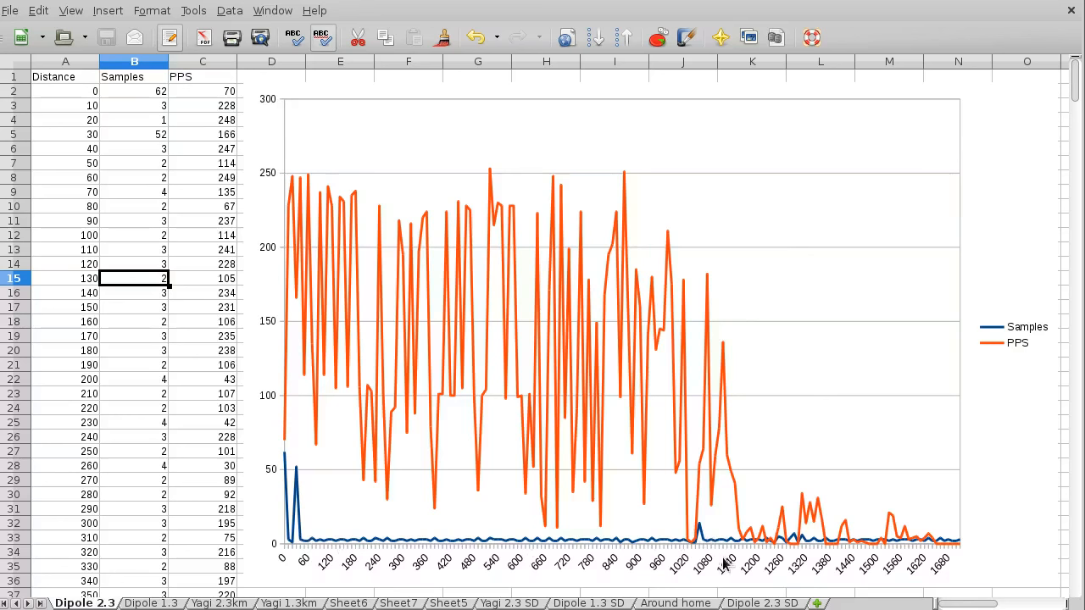
pyautogui.moveTo(704, 542)
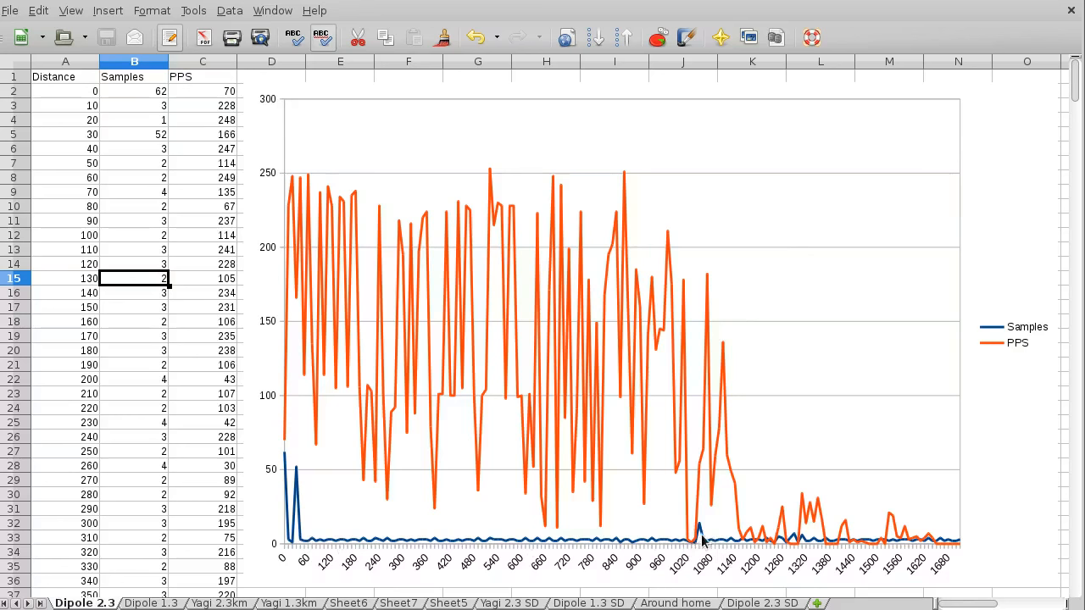
pyautogui.moveTo(699, 536)
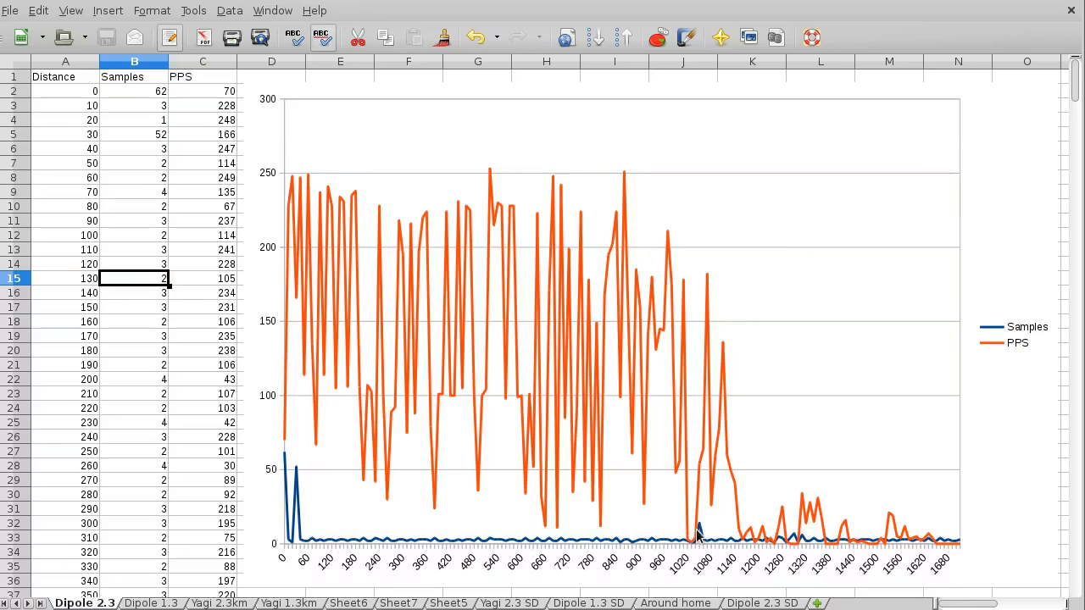
pyautogui.moveTo(705, 545)
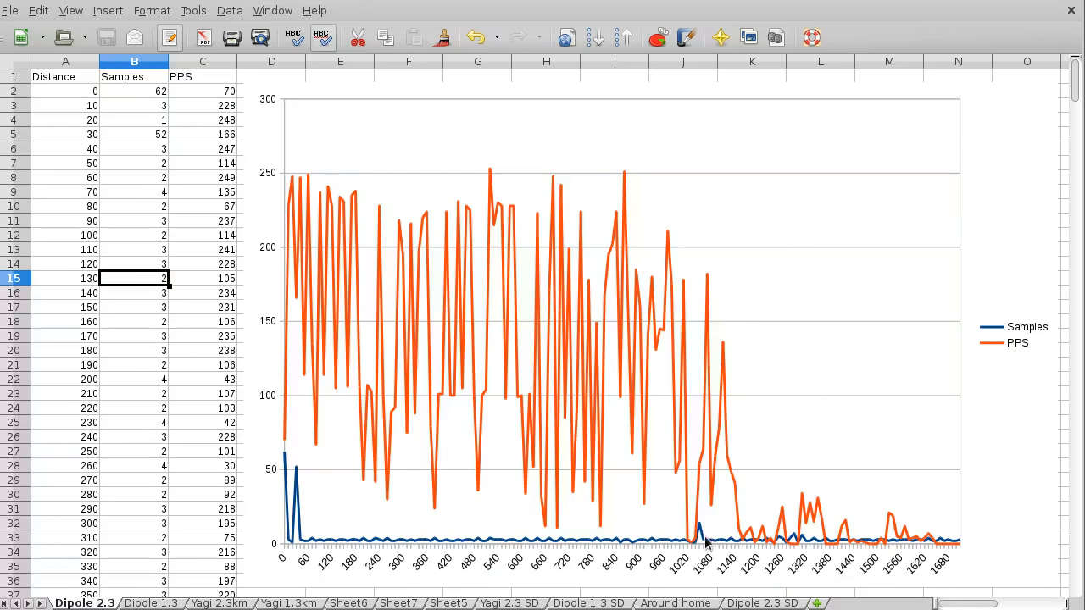
pyautogui.moveTo(699, 544)
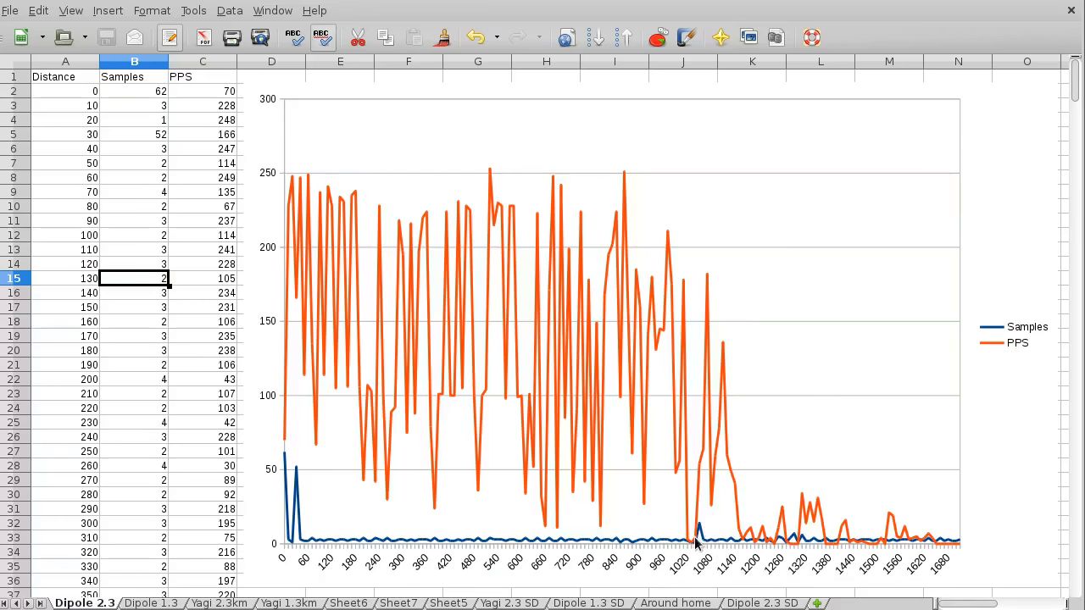
pyautogui.moveTo(698, 529)
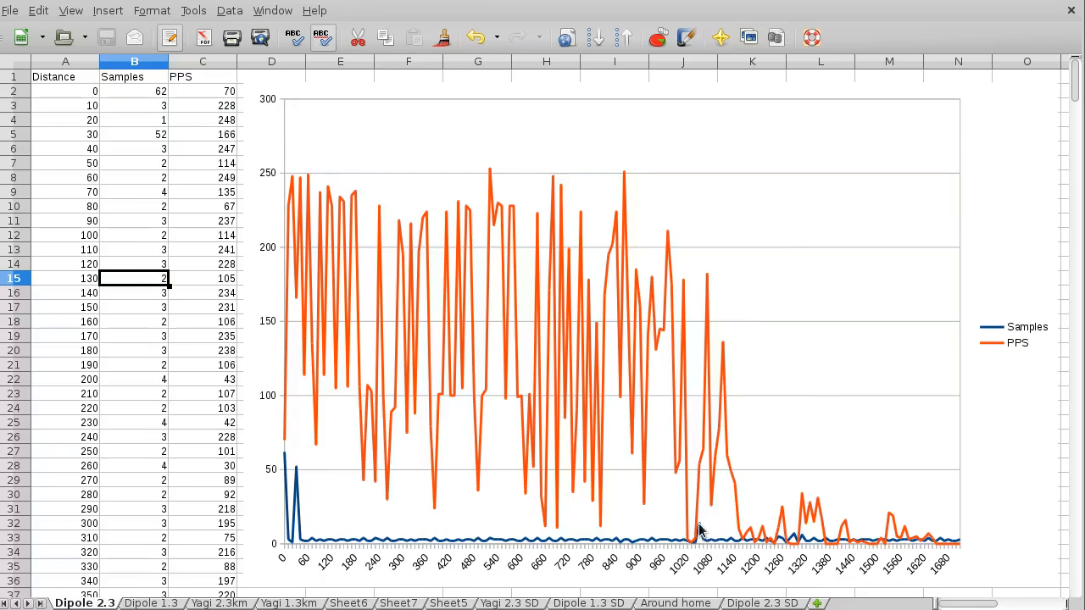
pyautogui.moveTo(704, 534)
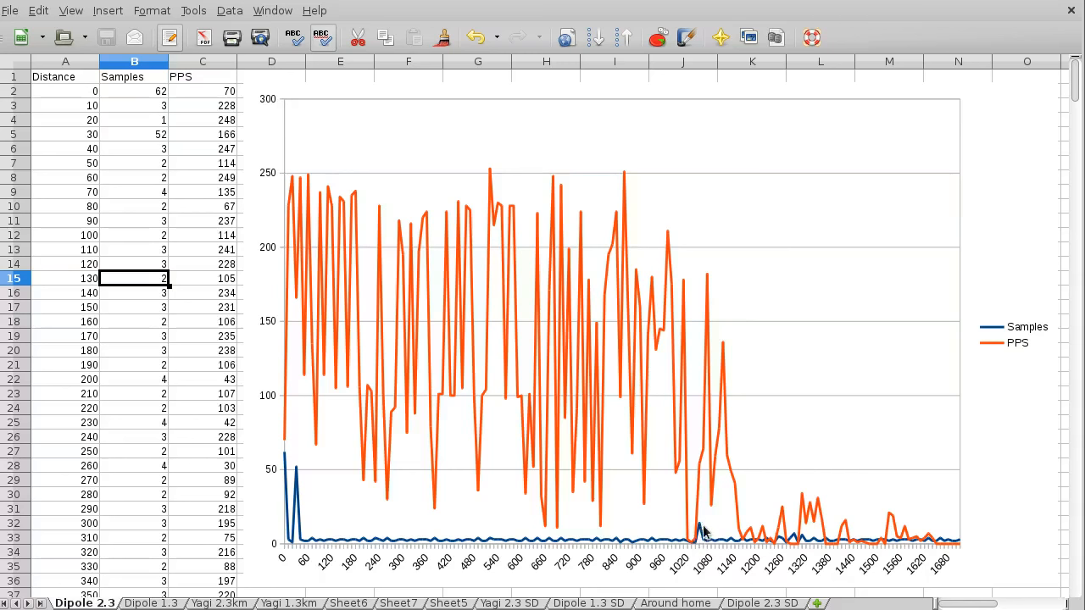
pyautogui.moveTo(703, 532)
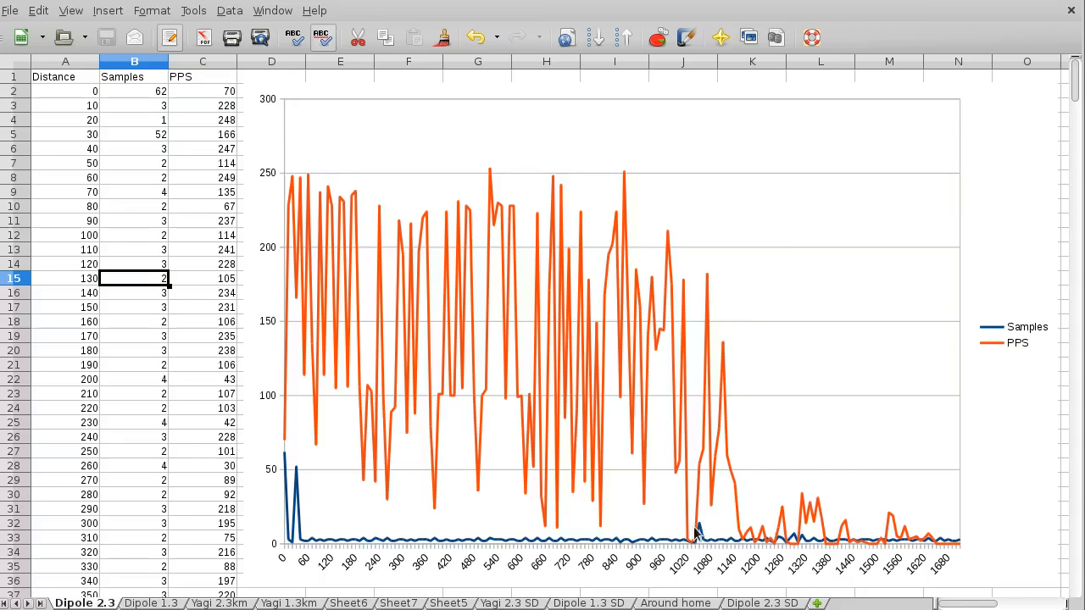
pyautogui.moveTo(794, 546)
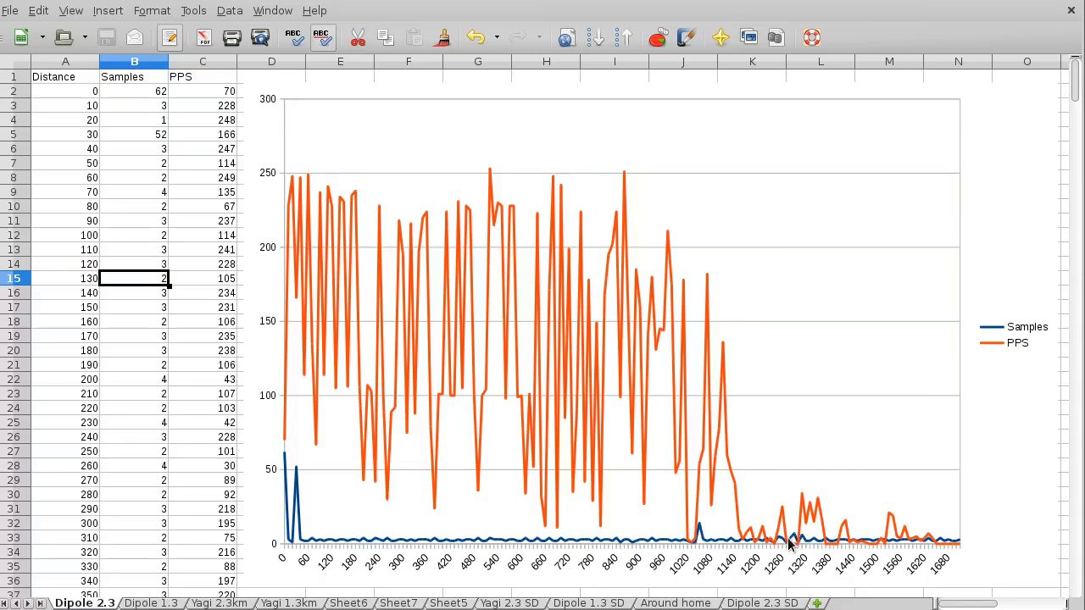
pyautogui.moveTo(295, 356)
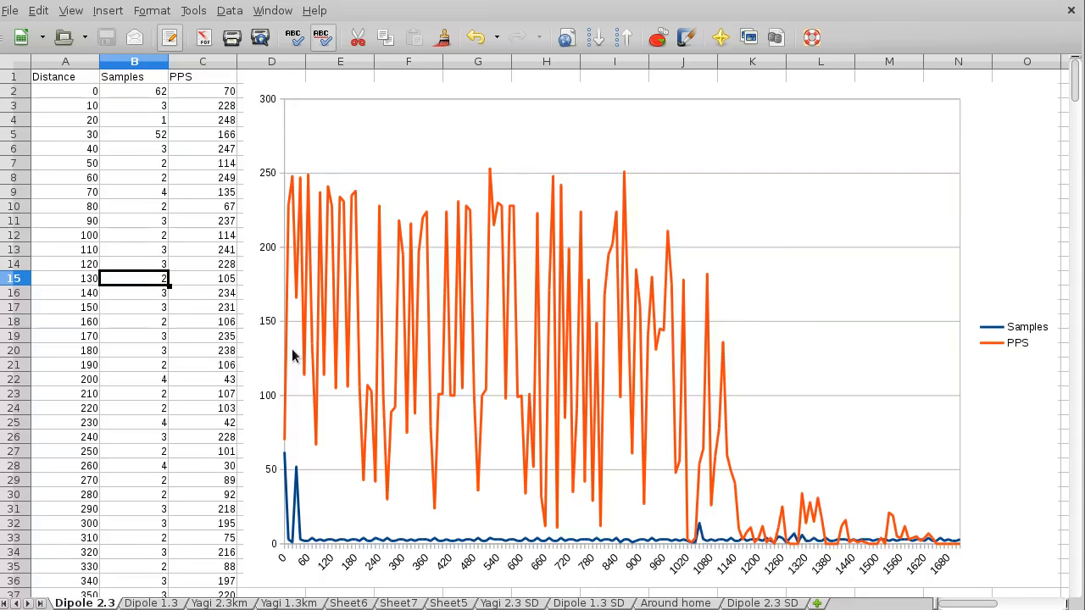
pyautogui.moveTo(386, 515)
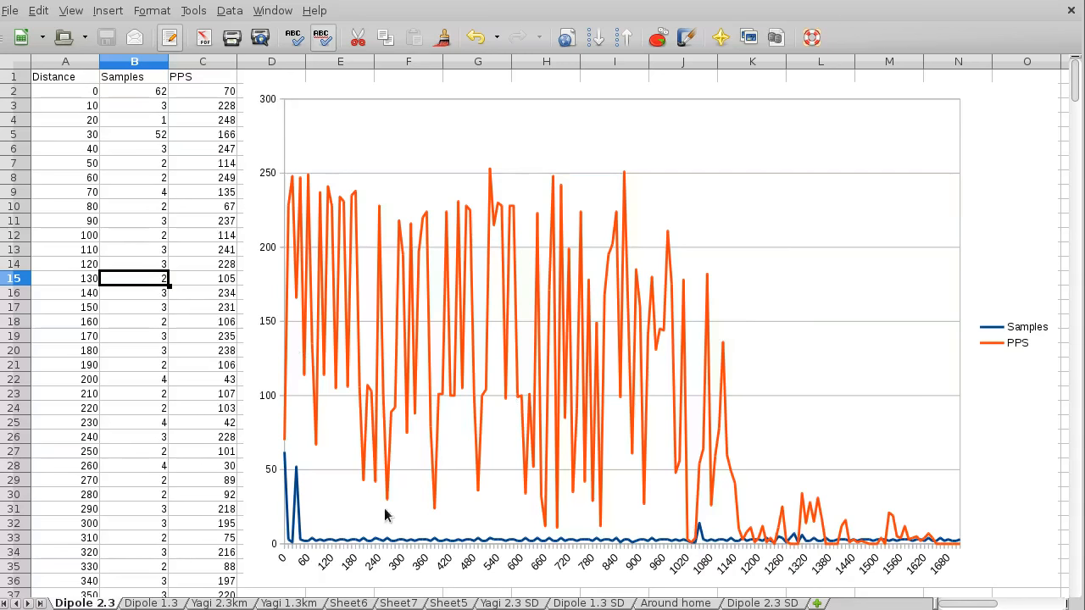
pyautogui.moveTo(556, 336)
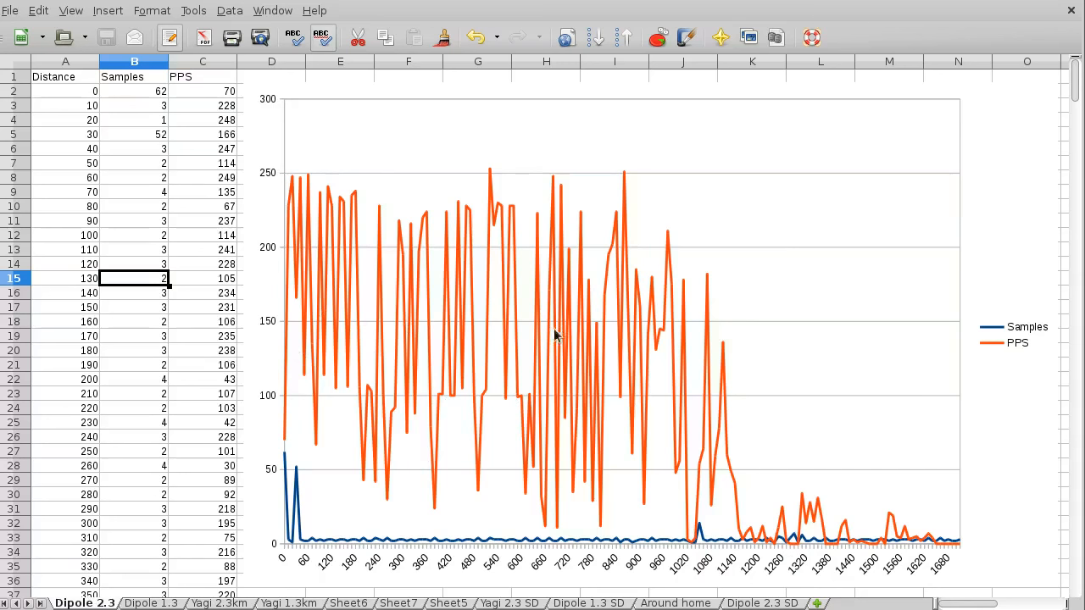
pyautogui.moveTo(536, 405)
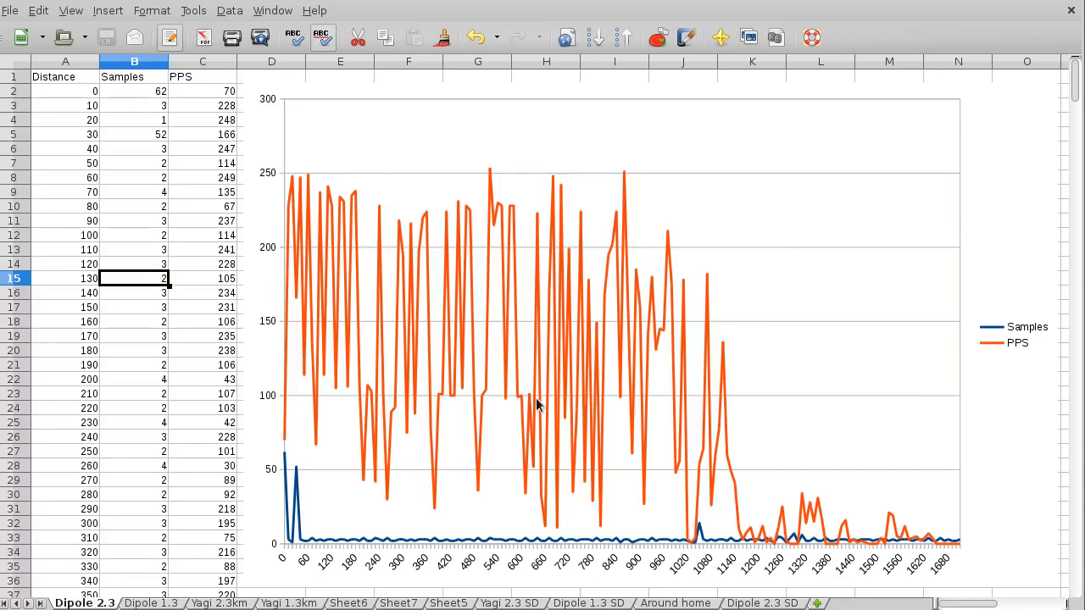
pyautogui.moveTo(447, 393)
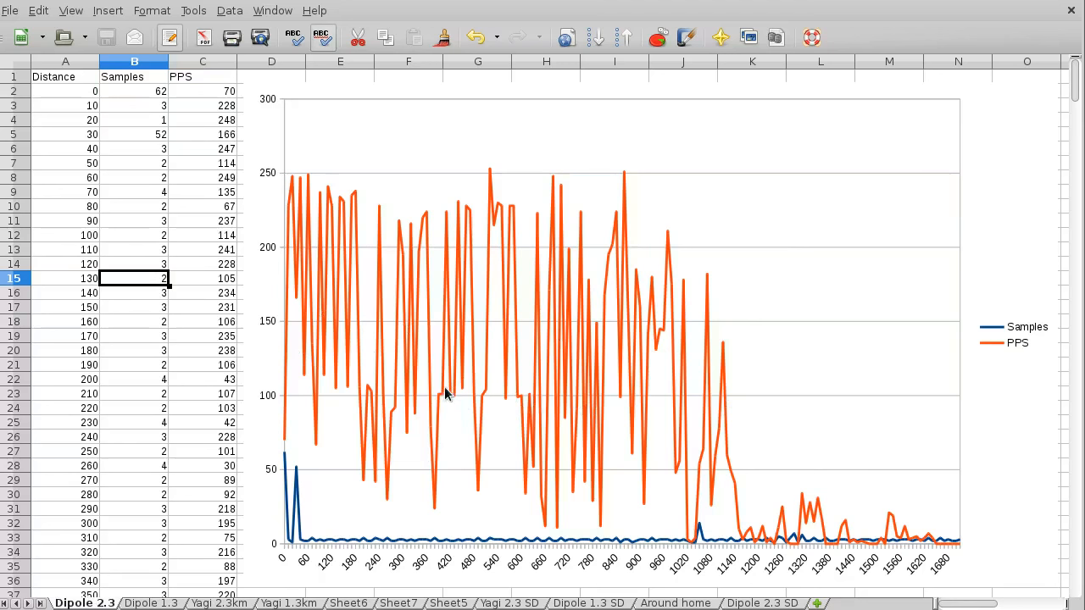
pyautogui.moveTo(447, 407)
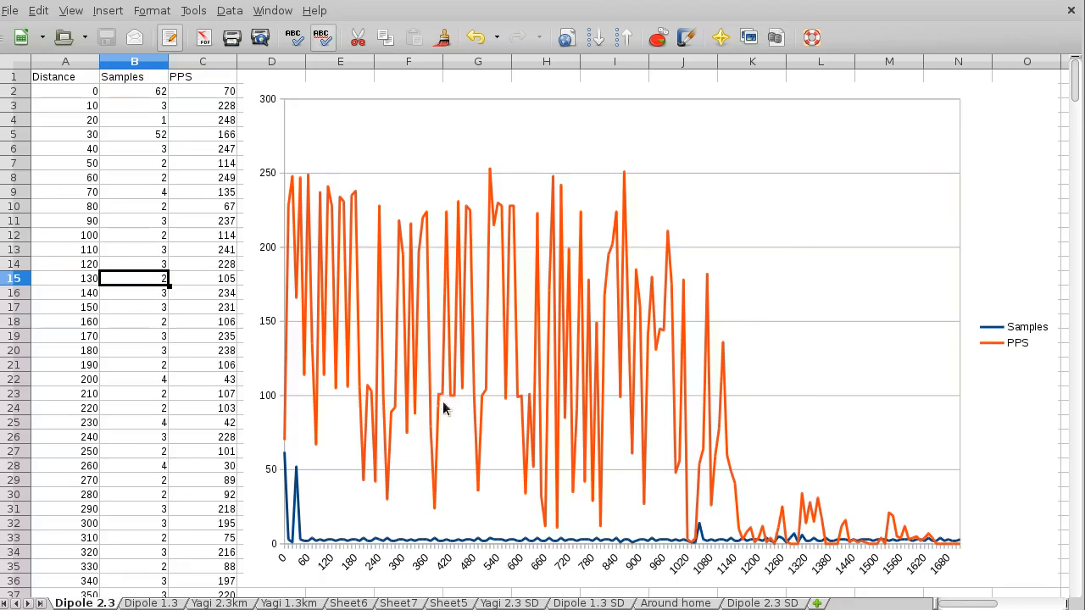
pyautogui.moveTo(298, 188)
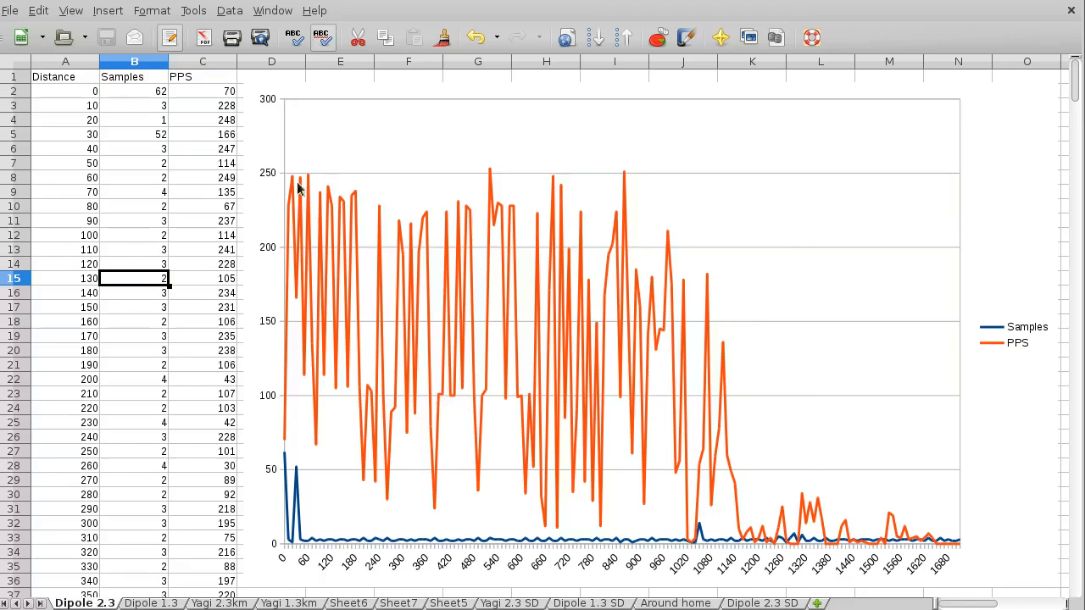
pyautogui.moveTo(522, 403)
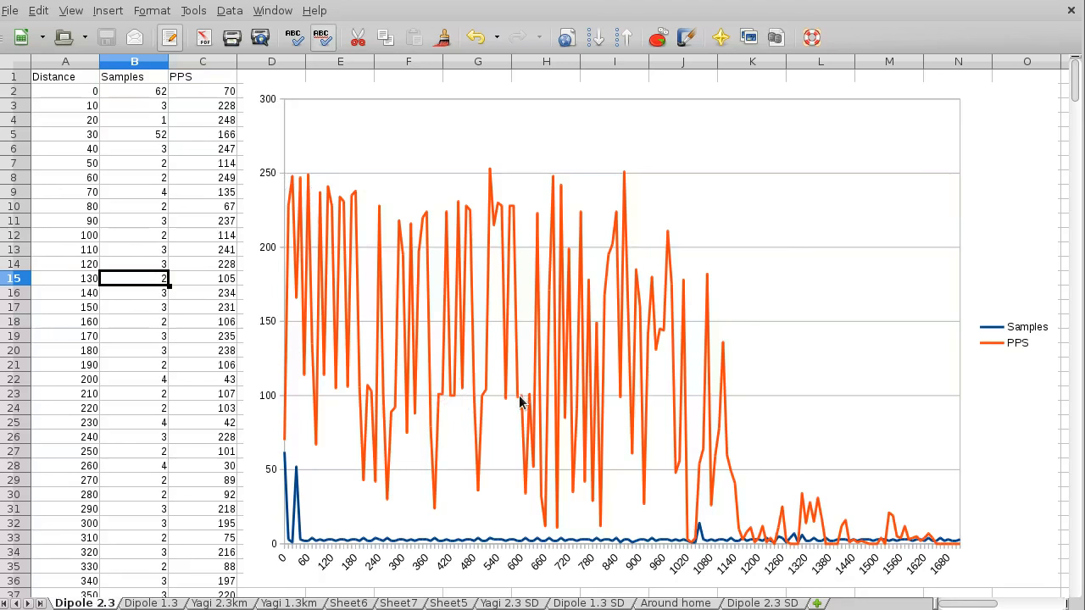
pyautogui.moveTo(449, 400)
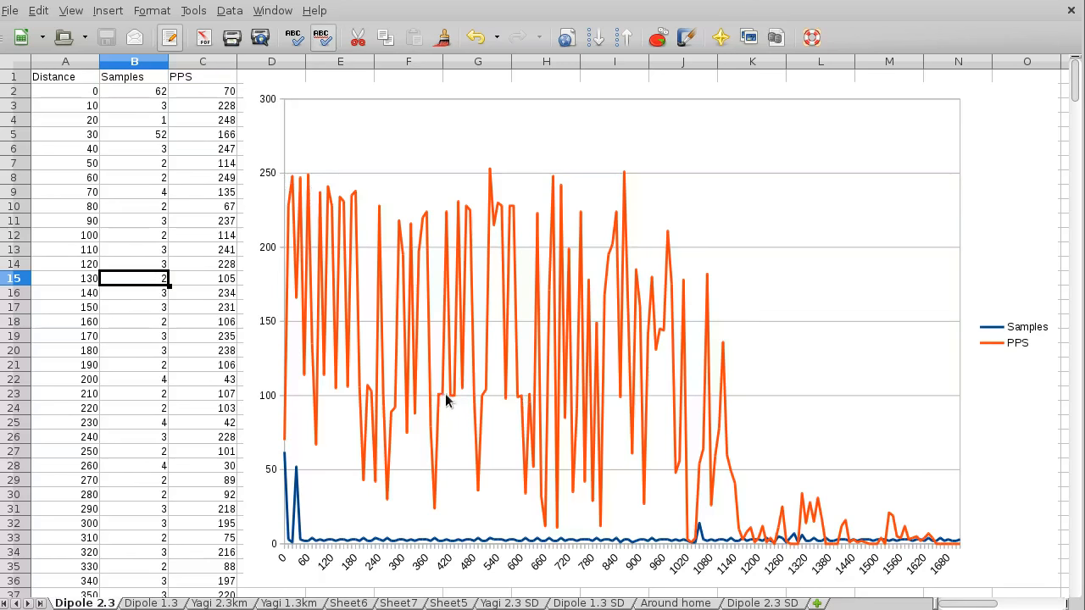
pyautogui.moveTo(458, 397)
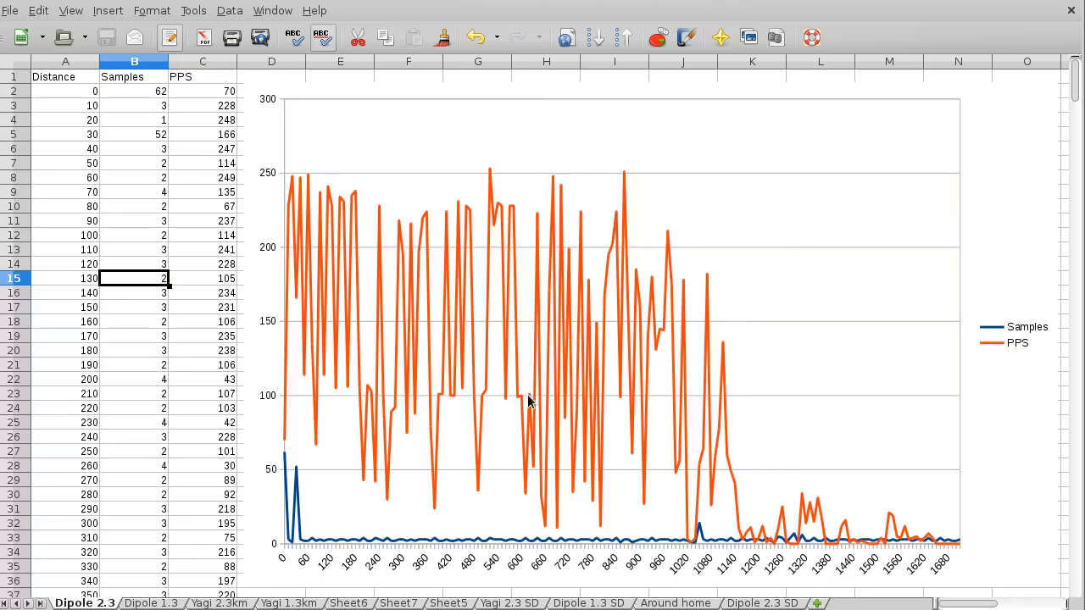
pyautogui.moveTo(415, 406)
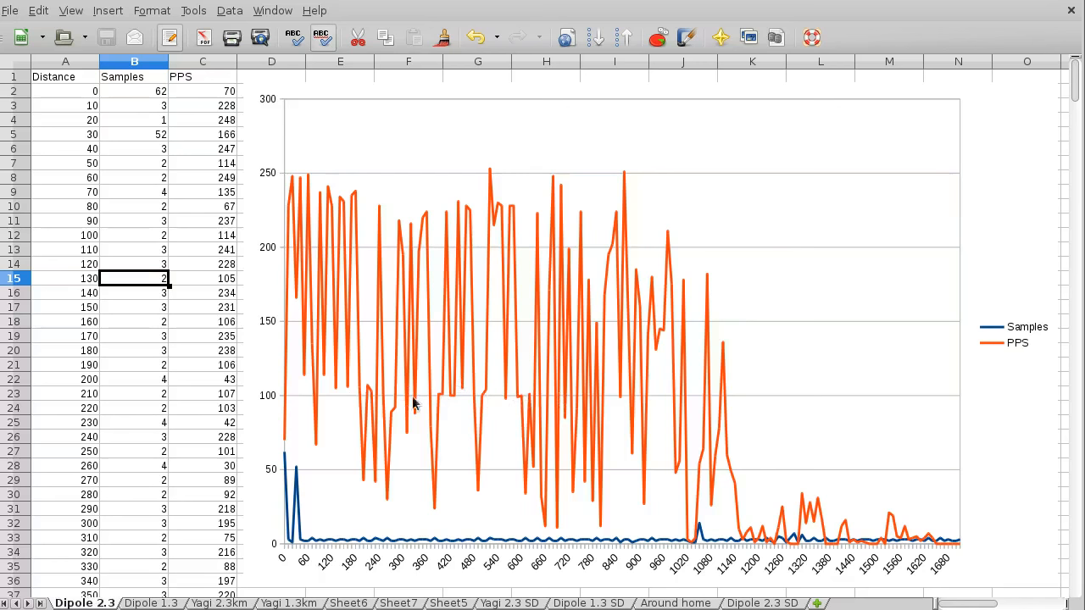
pyautogui.click(149, 604)
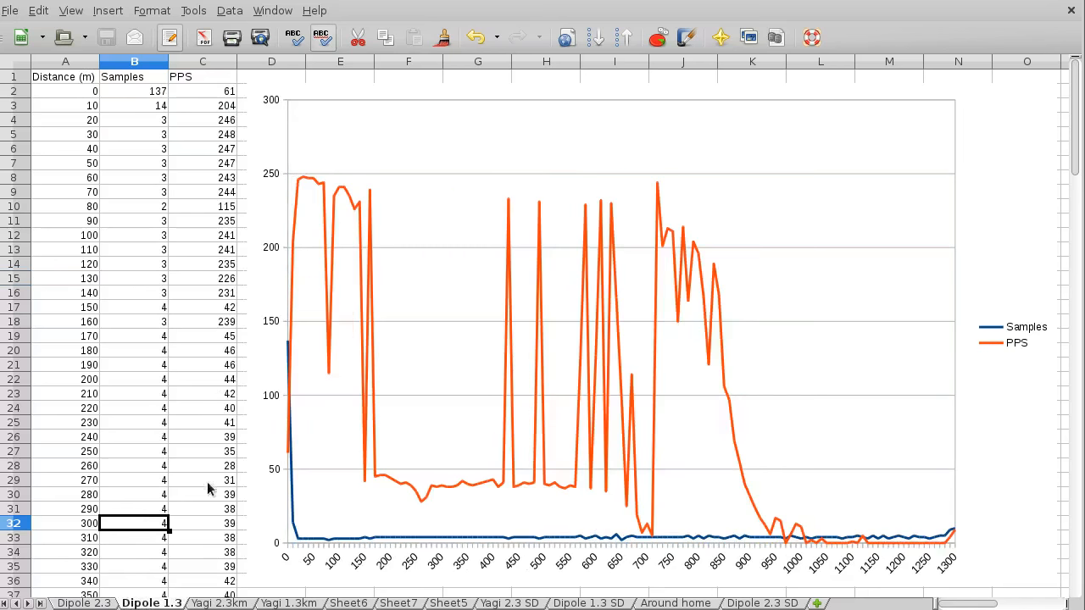
pyautogui.moveTo(451, 425)
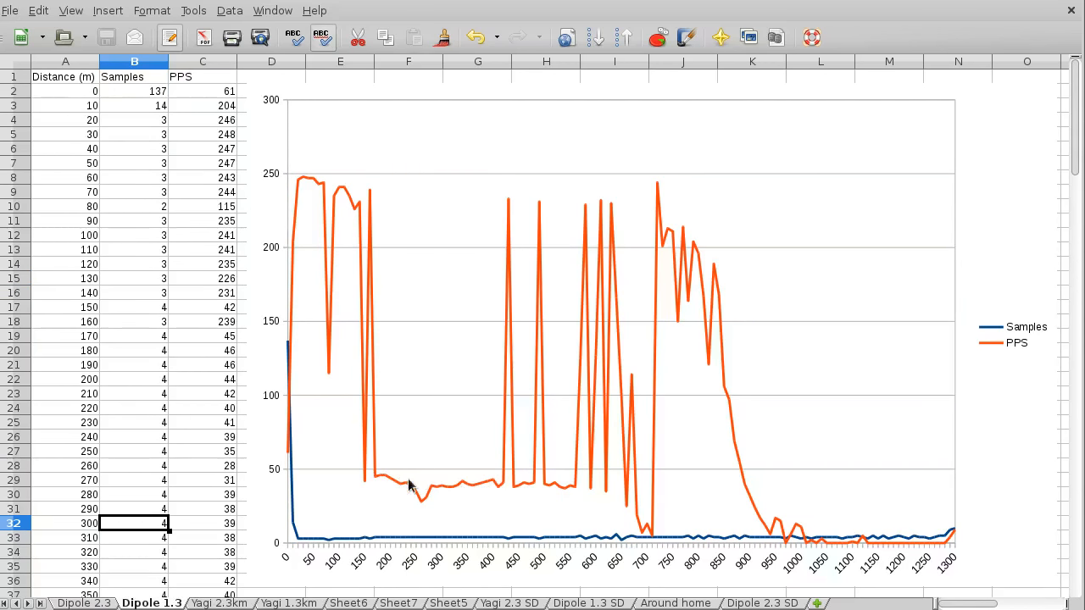
pyautogui.moveTo(471, 481)
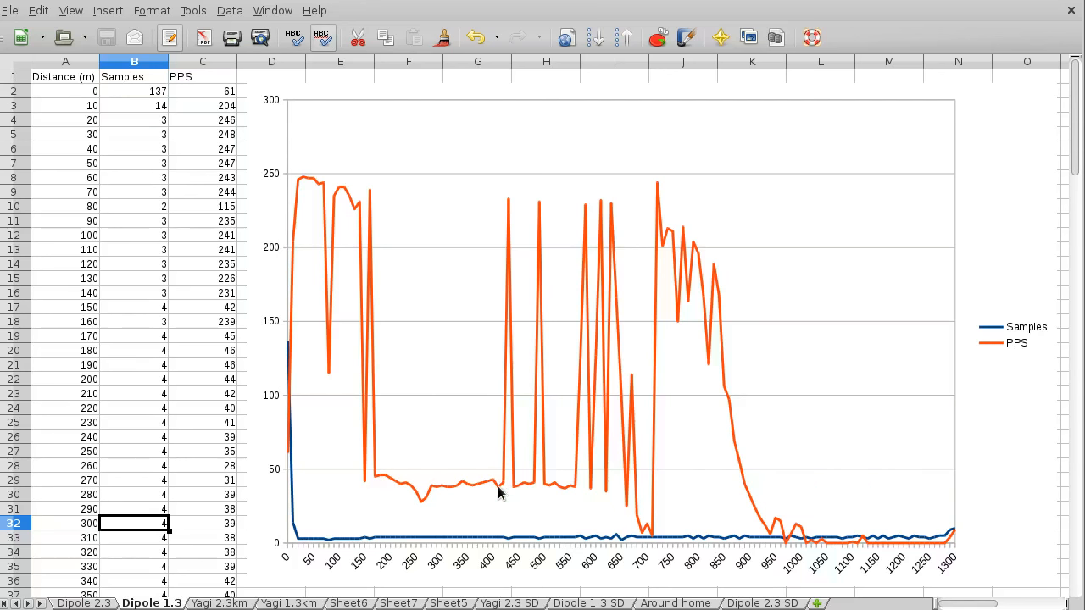
pyautogui.moveTo(410, 81)
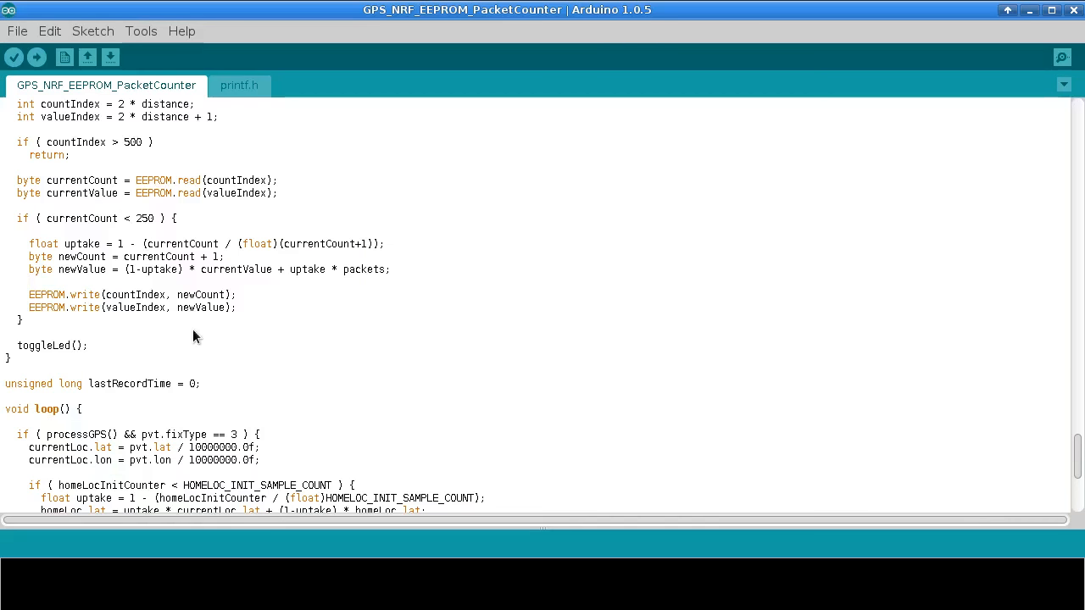
# Scroll to storeRecord and highlight the weighted-average newValue line
pyautogui.scroll(-3)
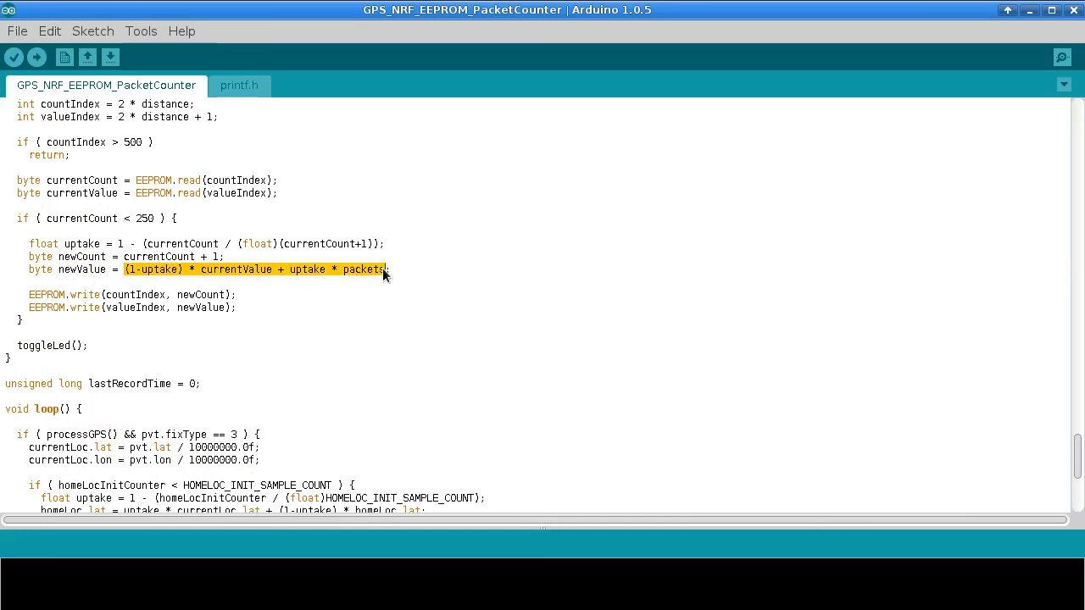
pyautogui.moveTo(227, 278)
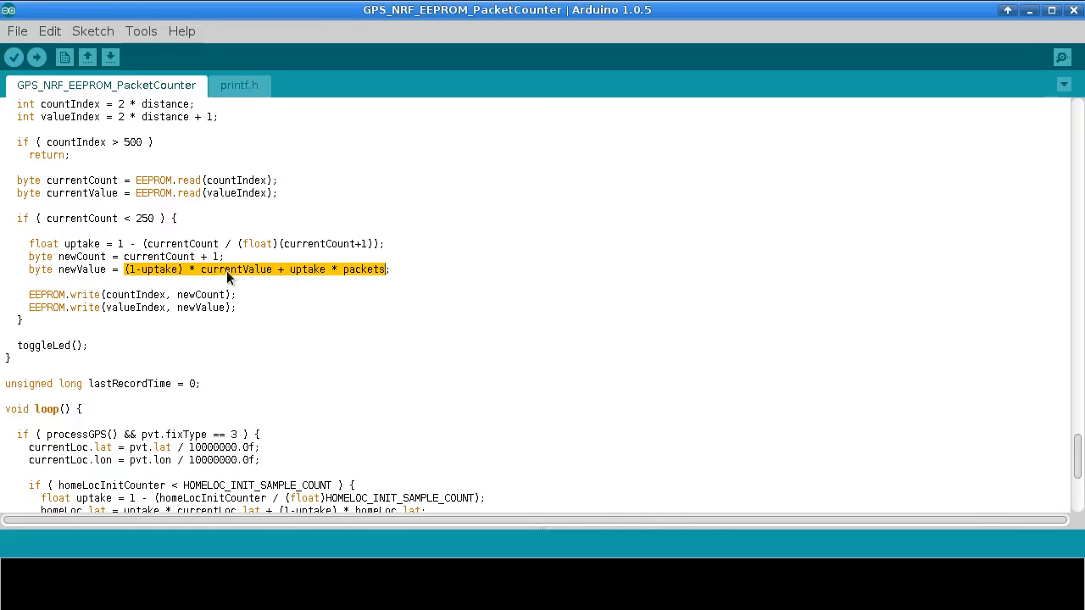
pyautogui.doubleClick(89, 269)
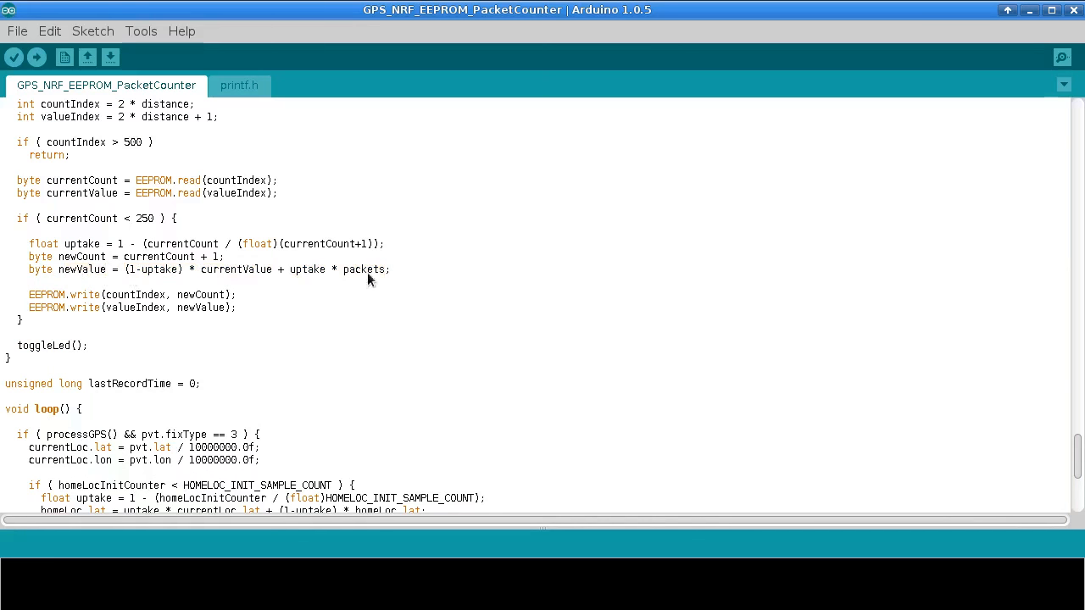
pyautogui.moveTo(366, 273)
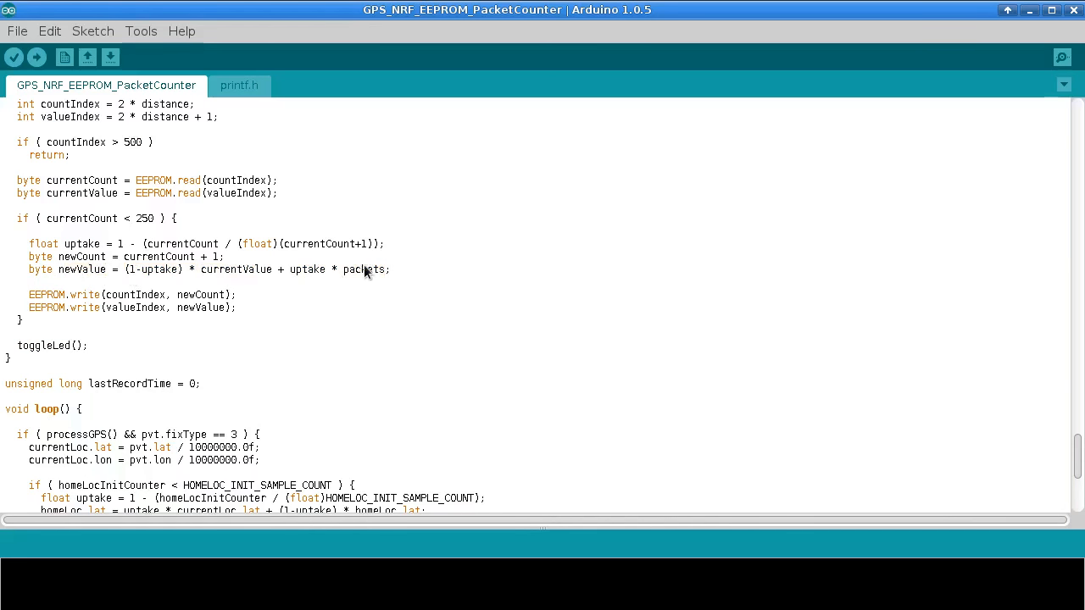
pyautogui.moveTo(509, 13)
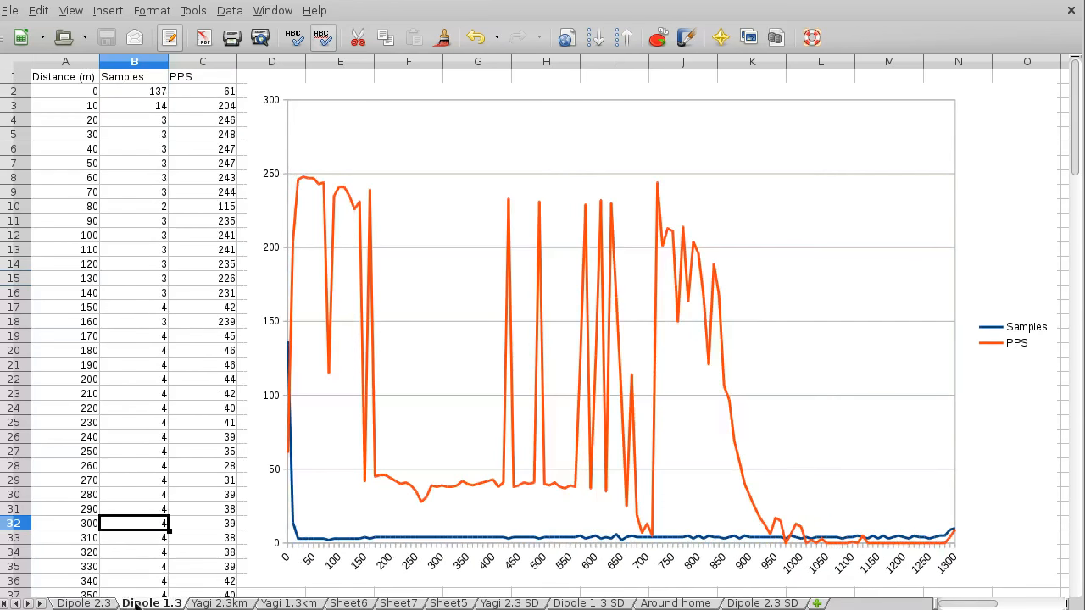
# Show the Yagi 2.3km sheet with its high, erratic PPS trace out to 2300 m
pyautogui.click(85, 604)
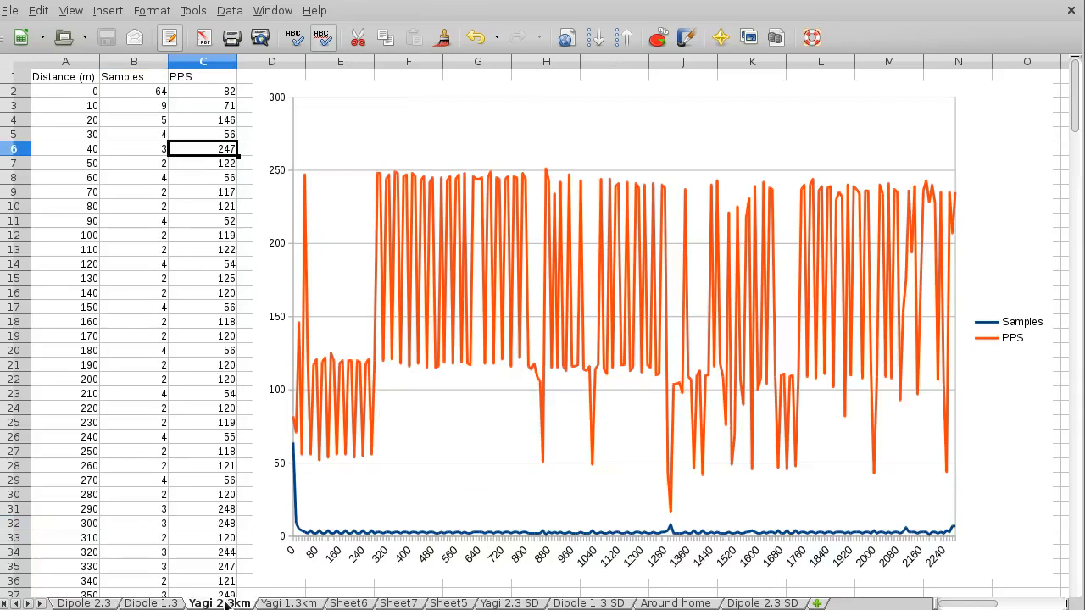
pyautogui.moveTo(365, 331)
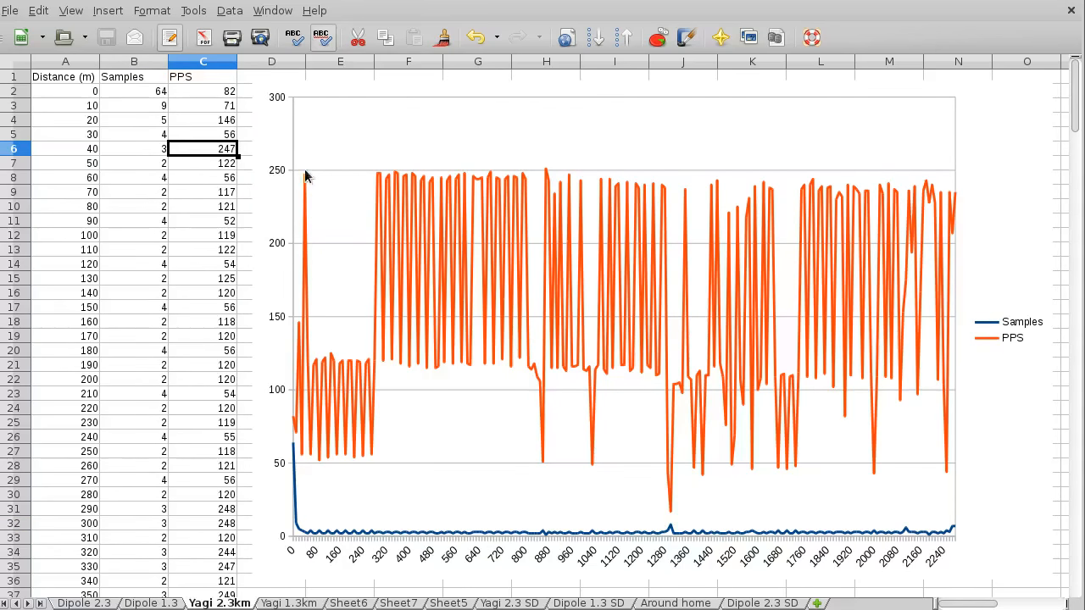
pyautogui.moveTo(388, 185)
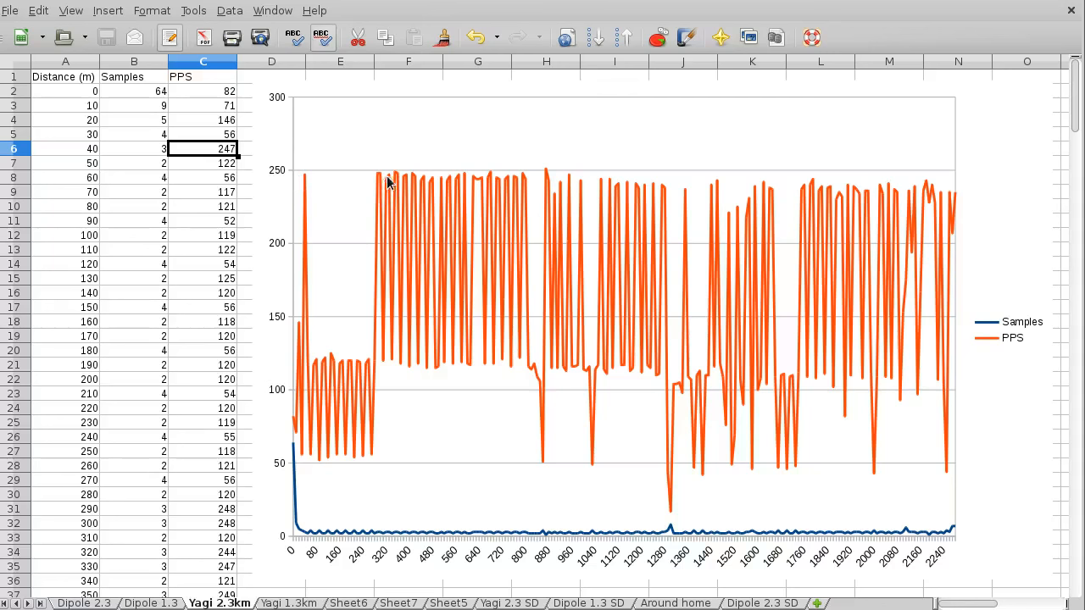
pyautogui.moveTo(854, 194)
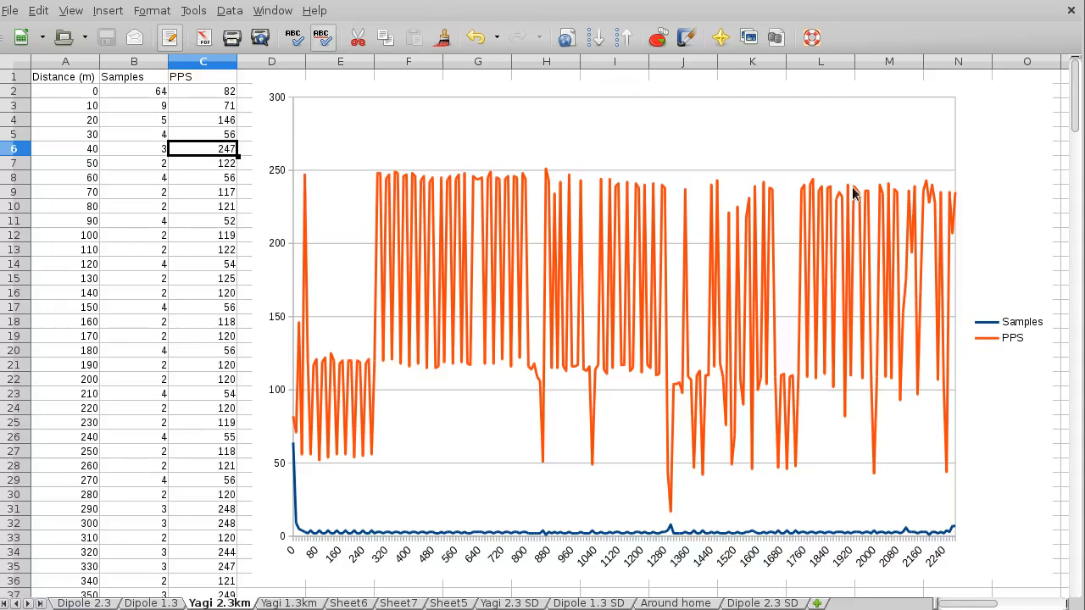
pyautogui.moveTo(963, 200)
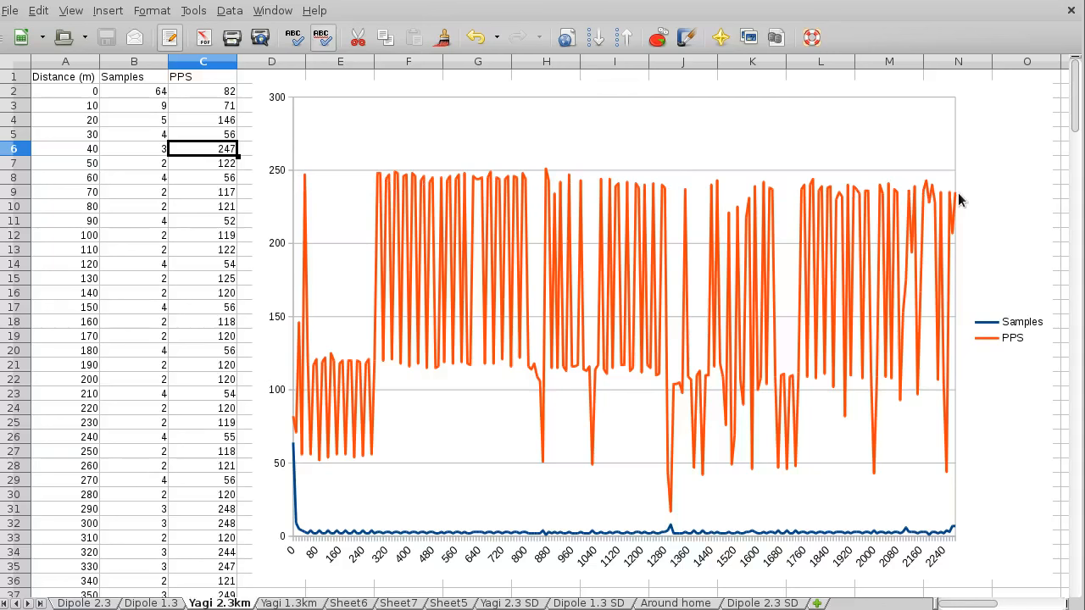
pyautogui.moveTo(959, 200)
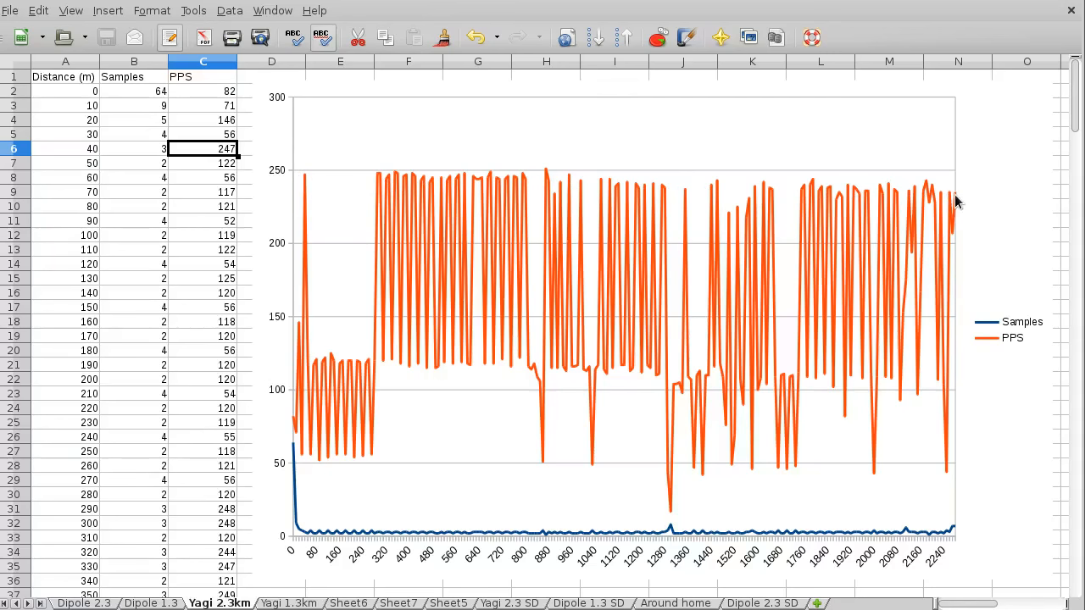
pyautogui.moveTo(958, 197)
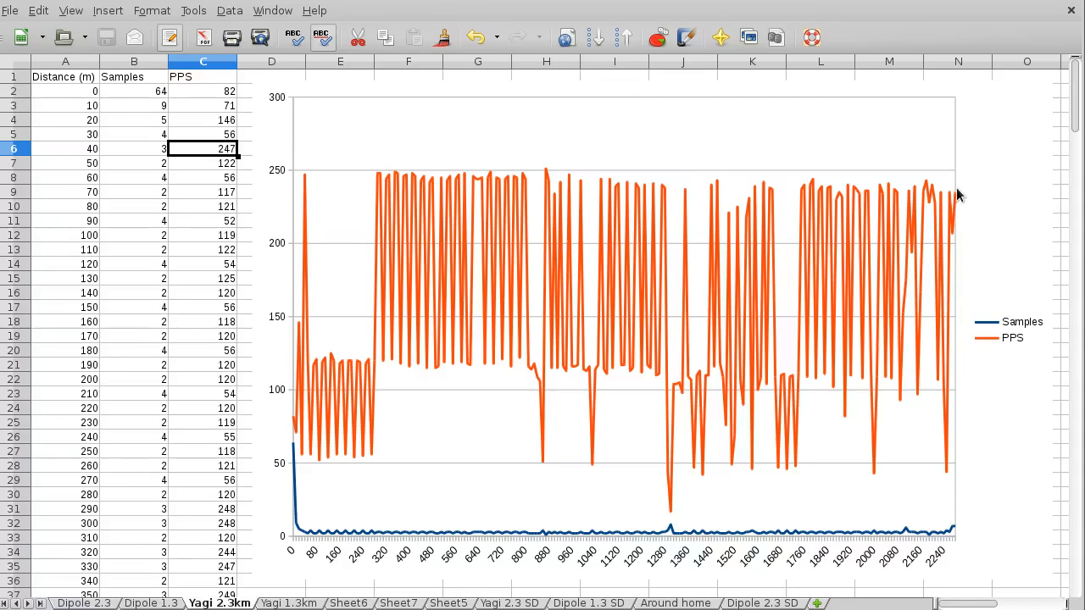
pyautogui.moveTo(956, 193)
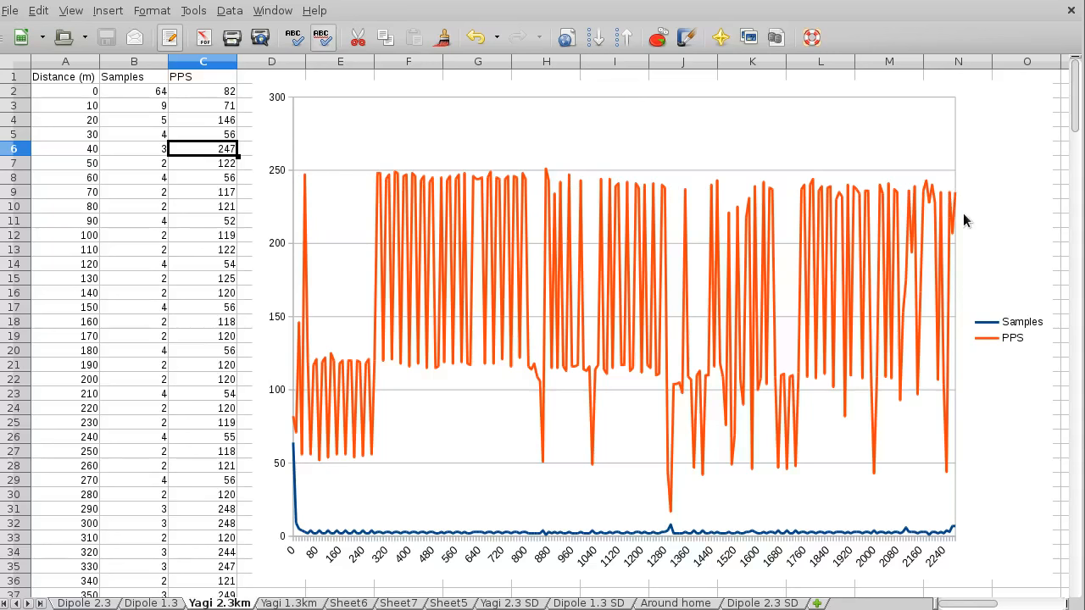
pyautogui.moveTo(499, 392)
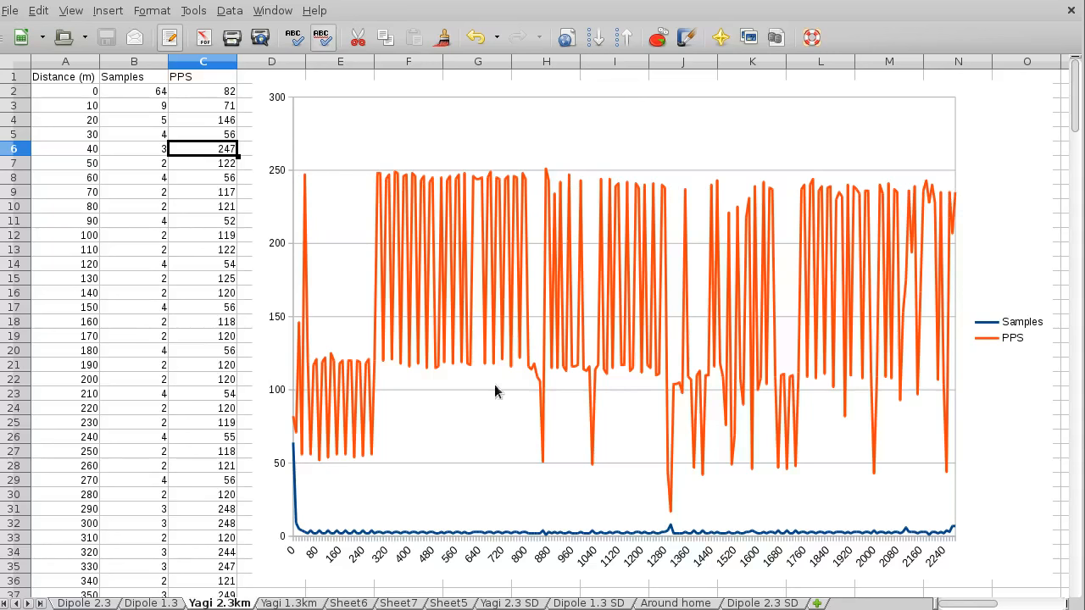
pyautogui.moveTo(400, 387)
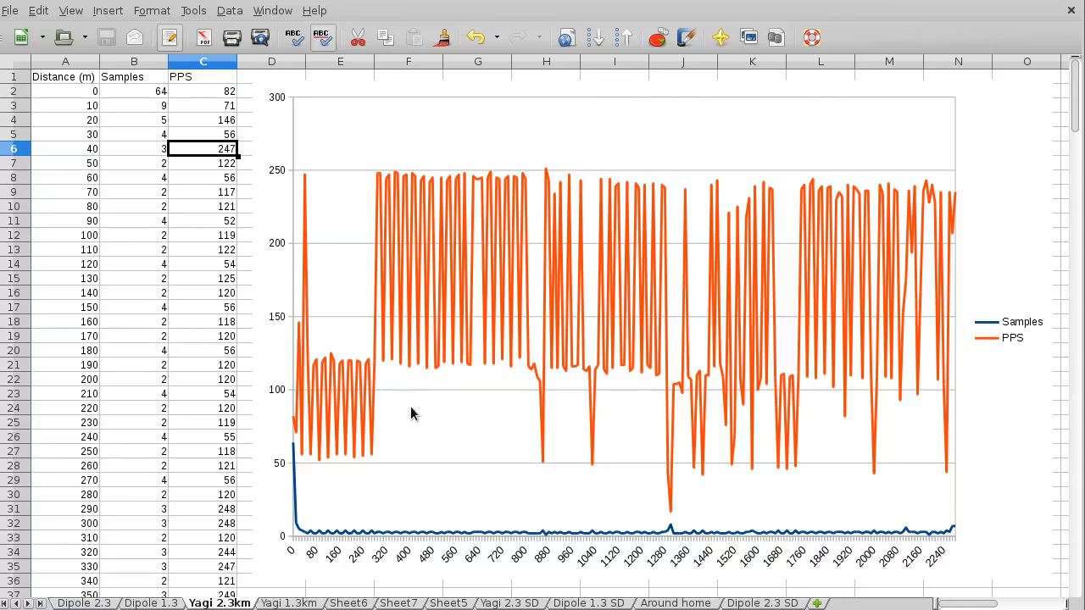
pyautogui.moveTo(379, 371)
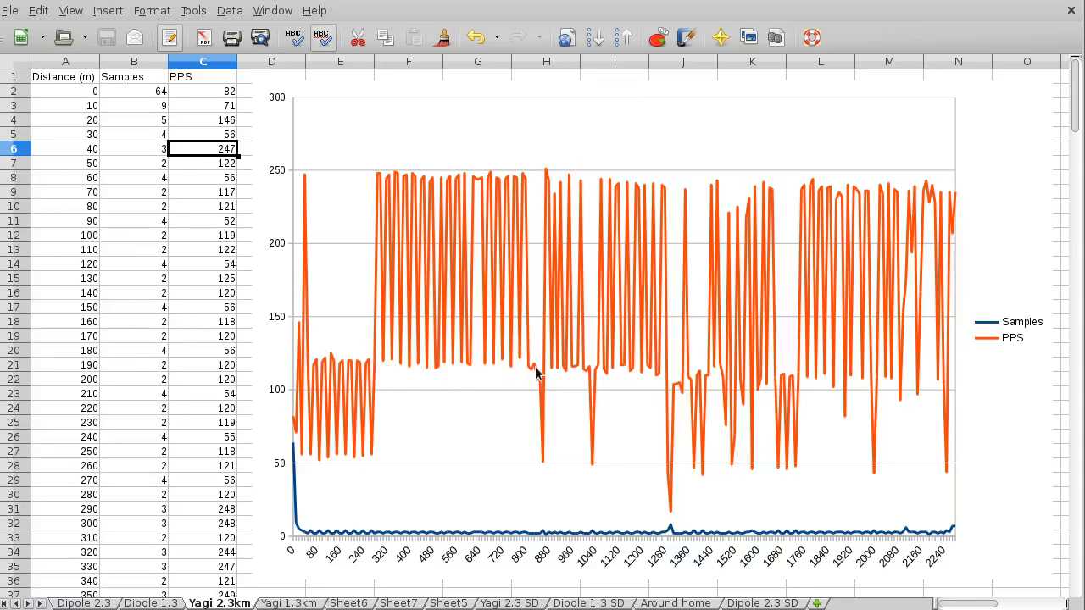
pyautogui.moveTo(932, 393)
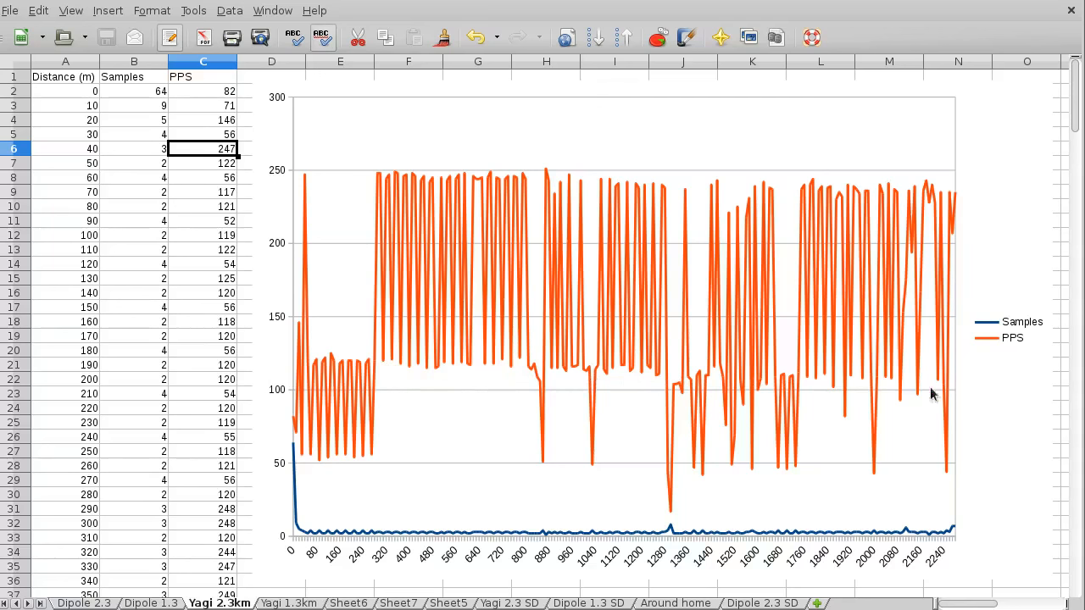
pyautogui.moveTo(377, 366)
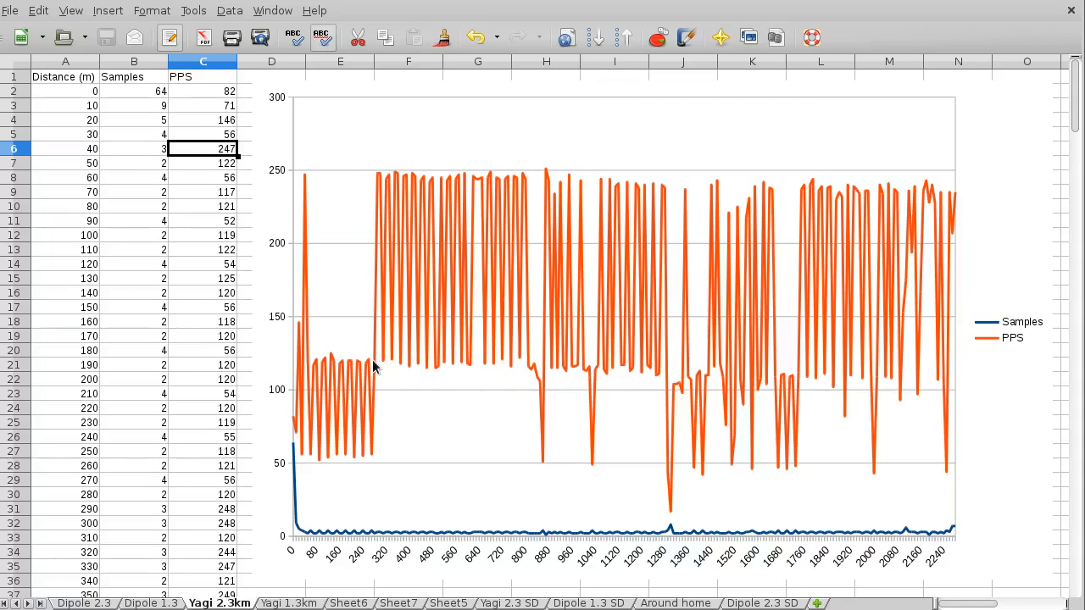
pyautogui.moveTo(466, 383)
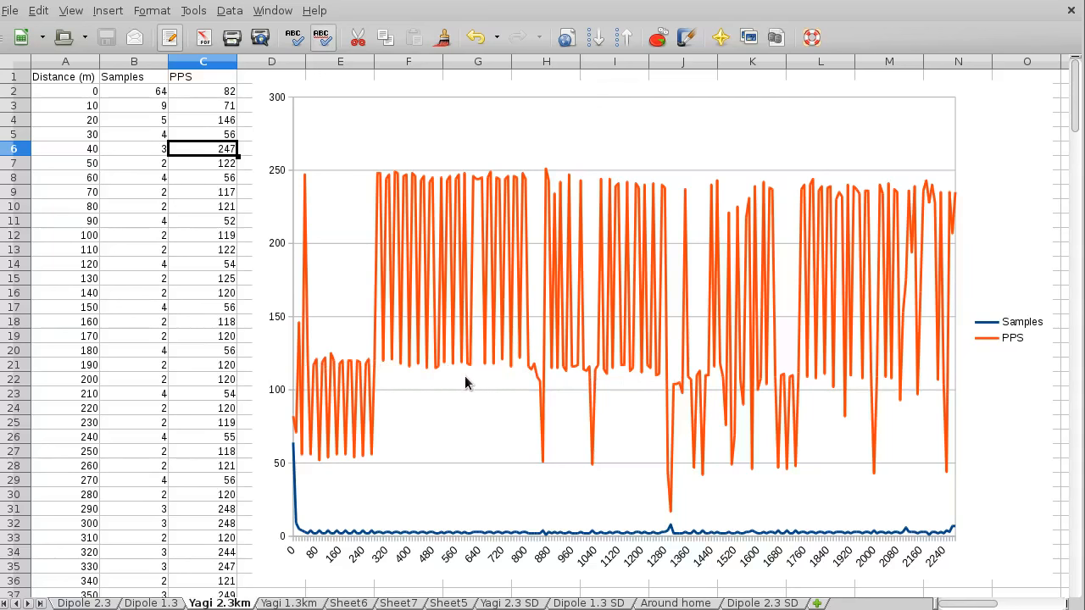
pyautogui.moveTo(773, 378)
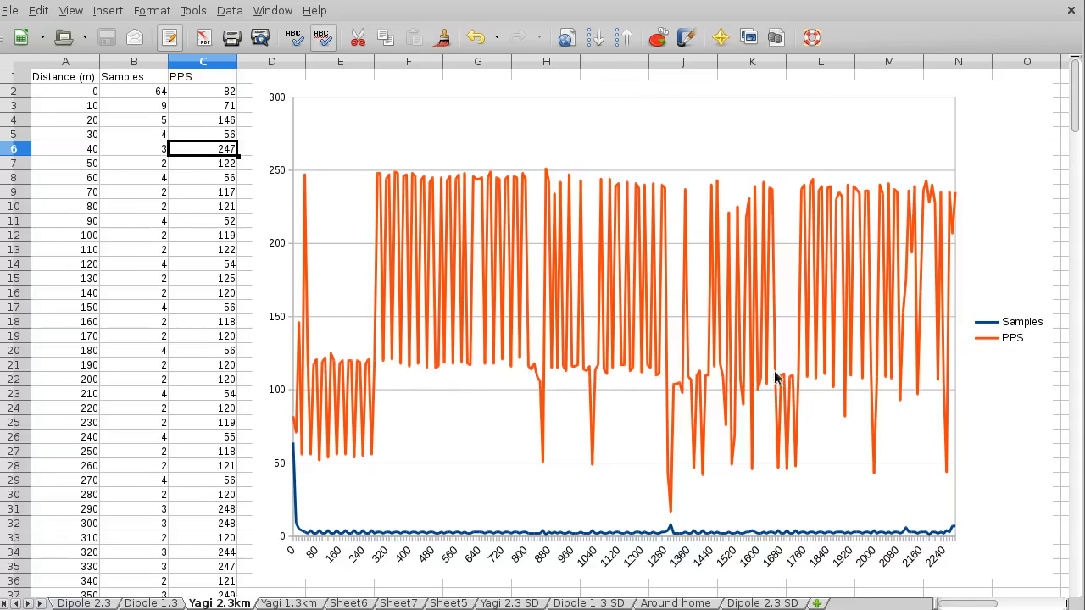
pyautogui.moveTo(784, 372)
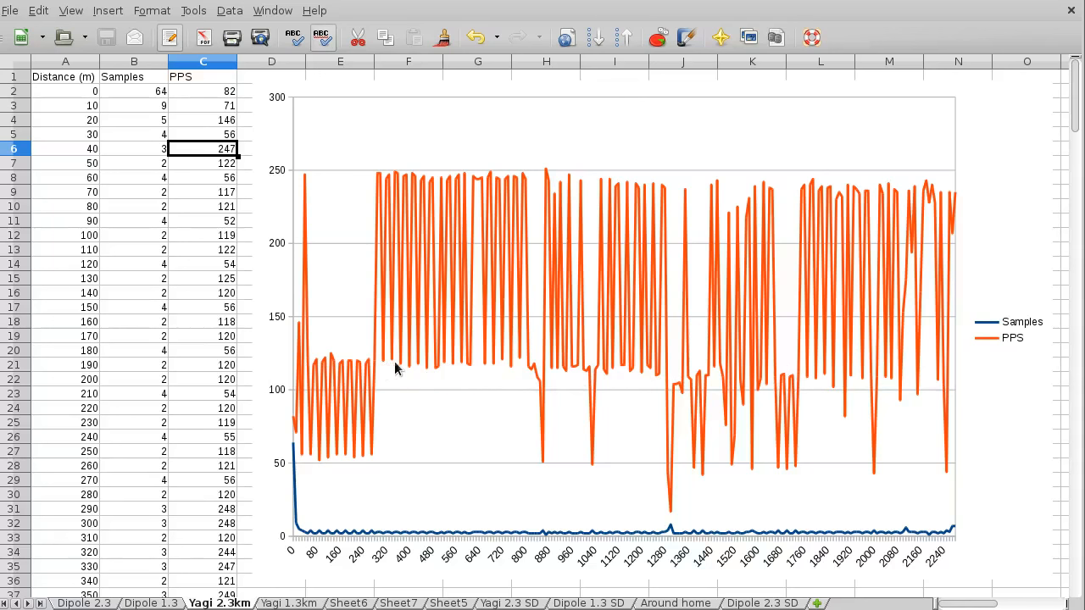
pyautogui.moveTo(795, 397)
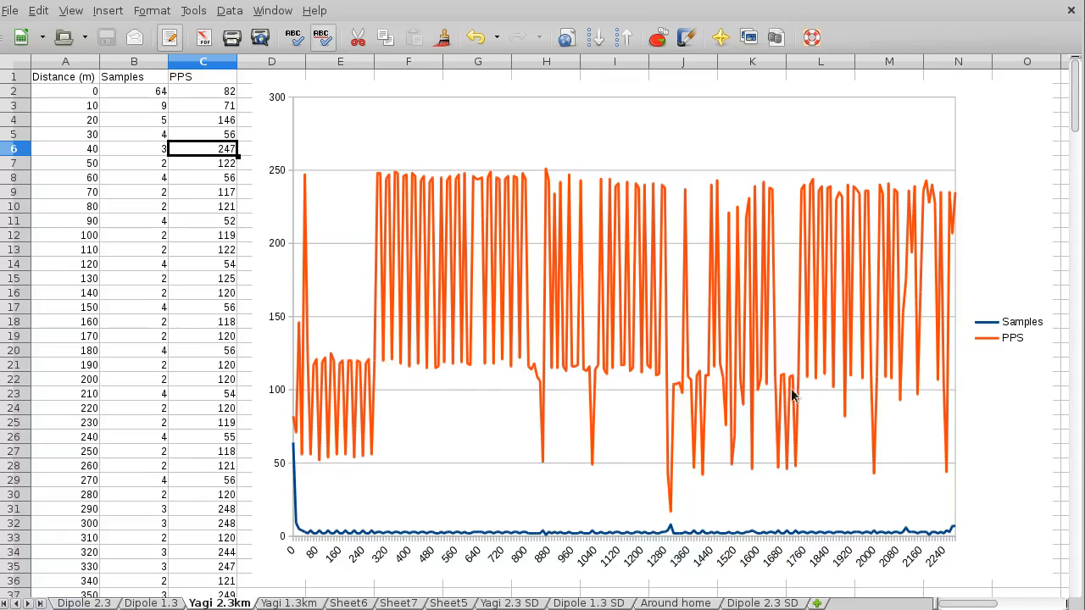
pyautogui.moveTo(440, 388)
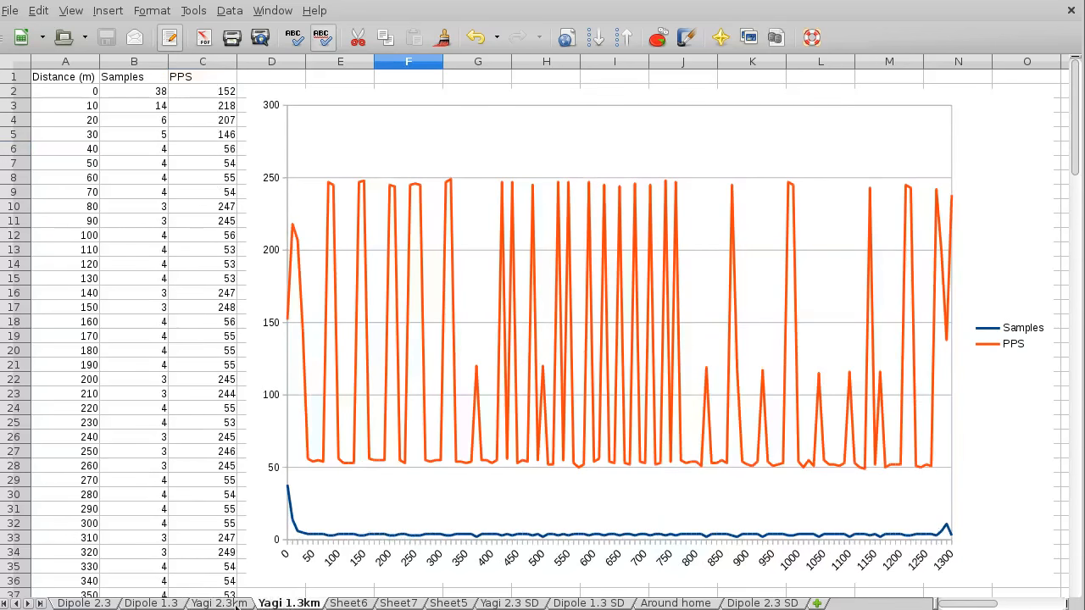
pyautogui.click(217, 603)
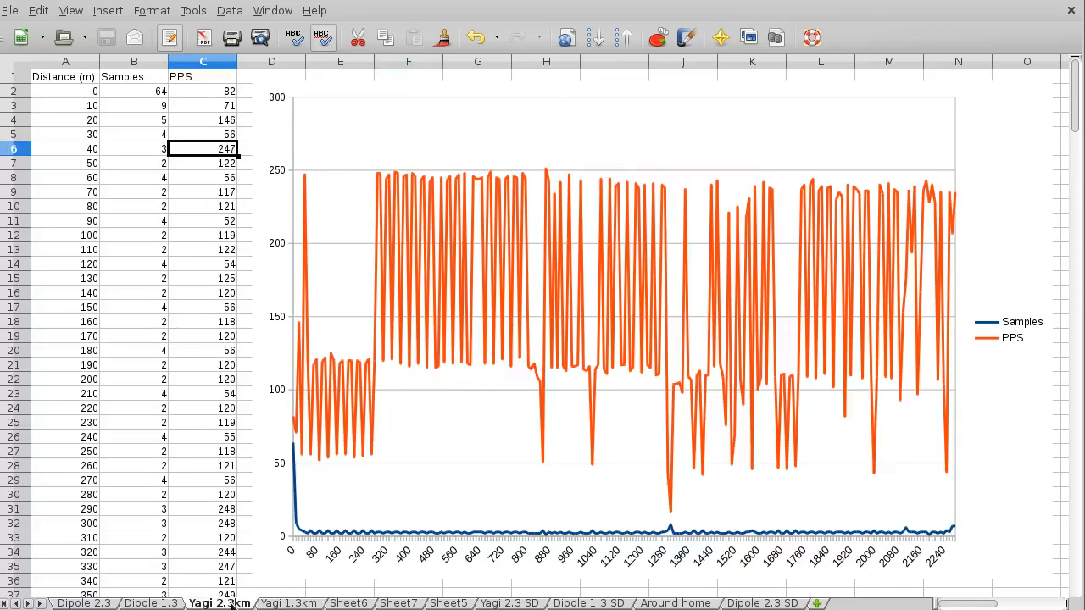
pyautogui.click(288, 603)
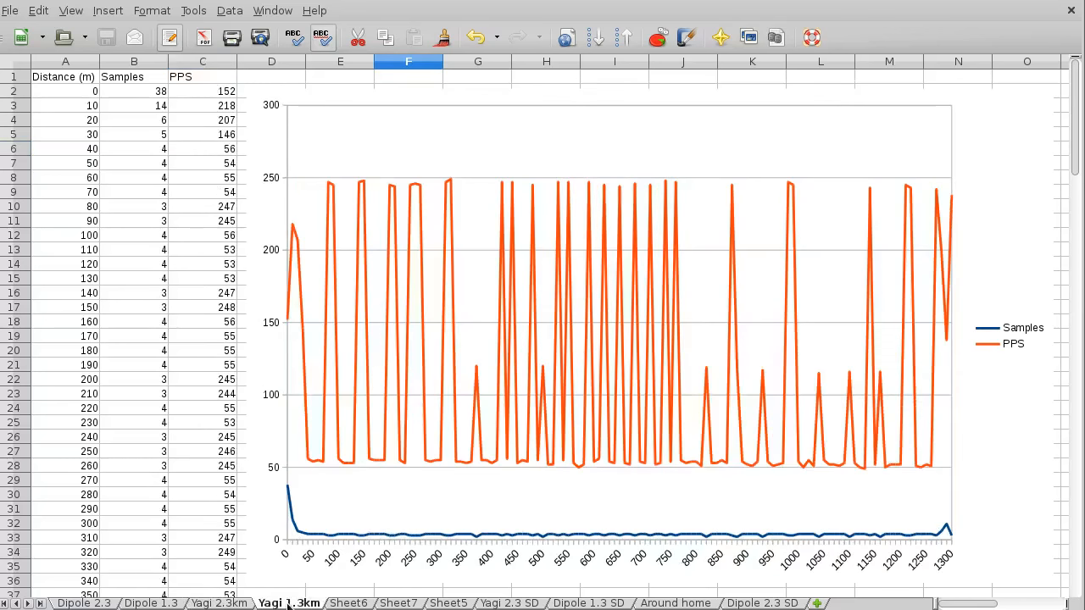
pyautogui.click(218, 604)
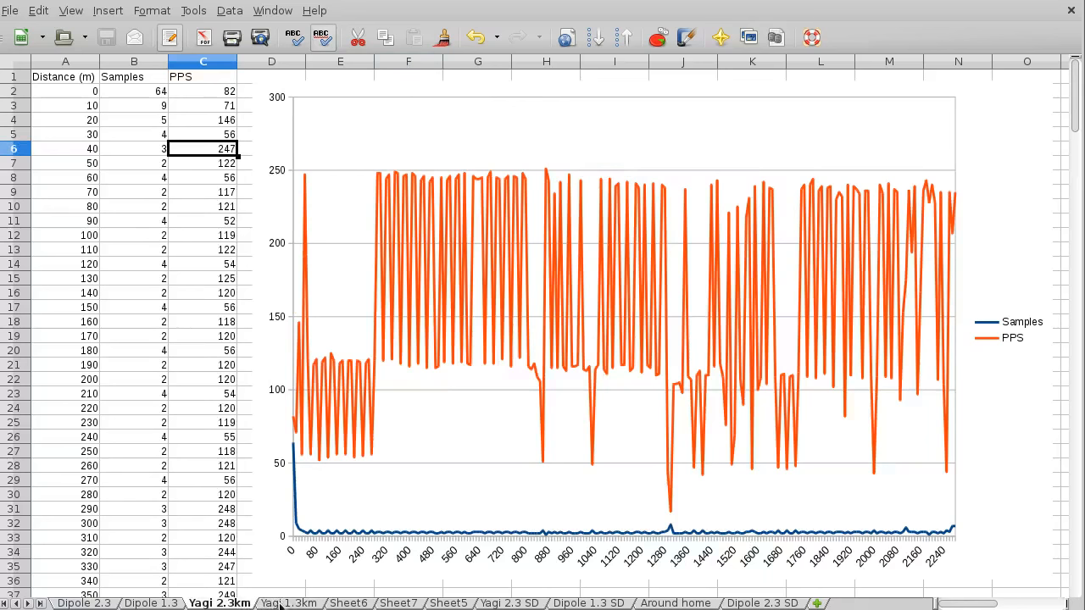
pyautogui.click(288, 603)
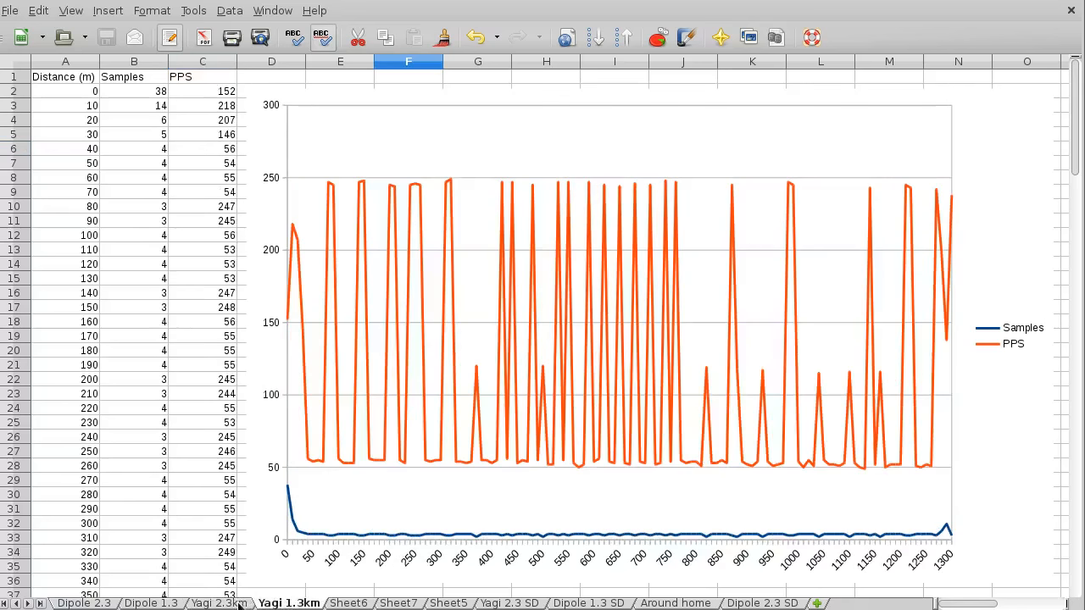
pyautogui.click(218, 604)
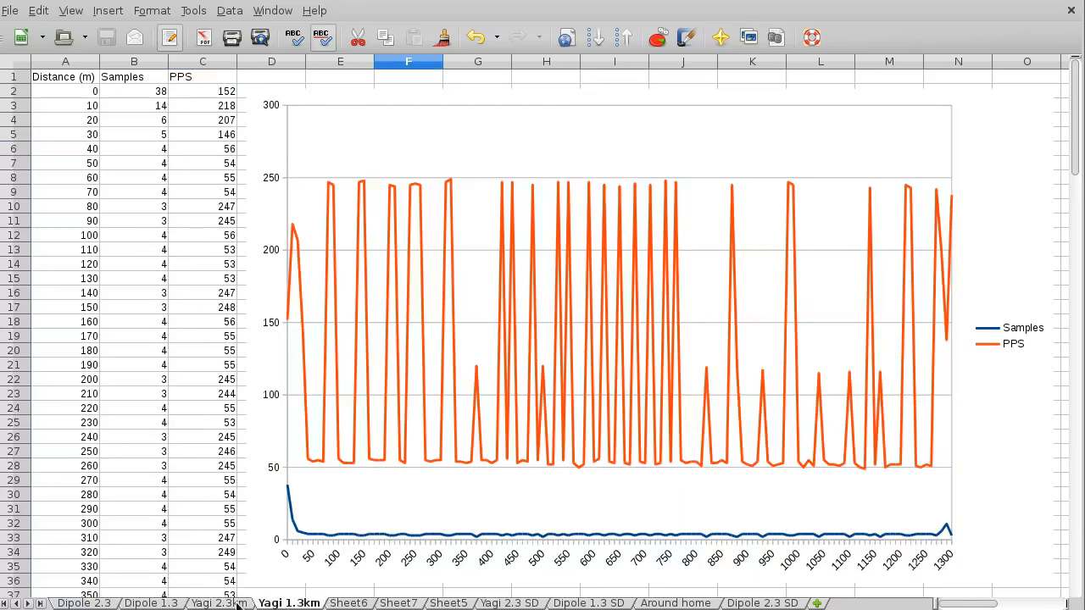
pyautogui.click(217, 604)
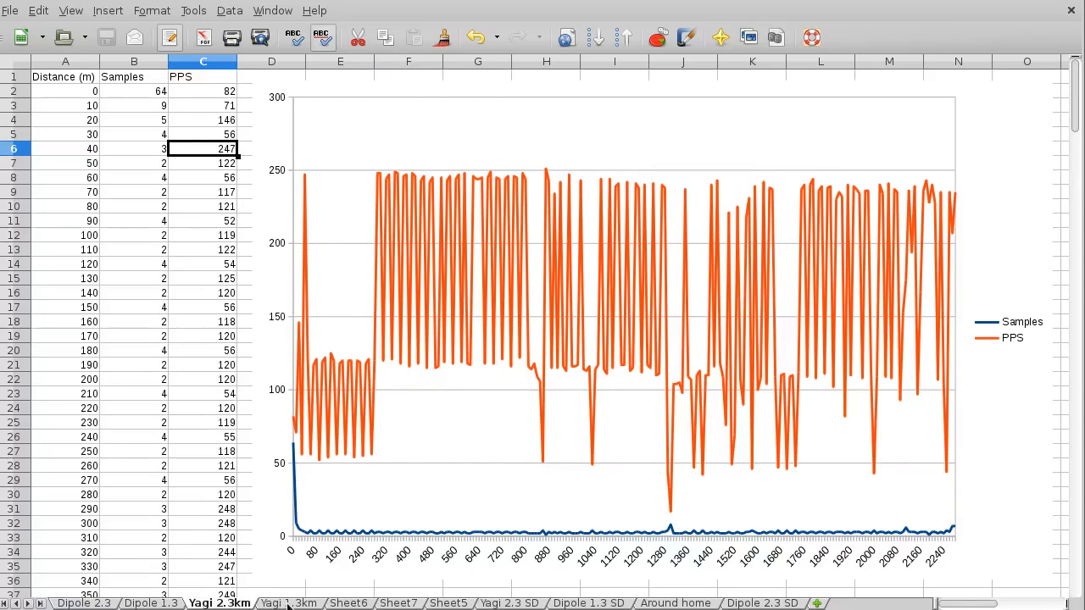
pyautogui.click(288, 603)
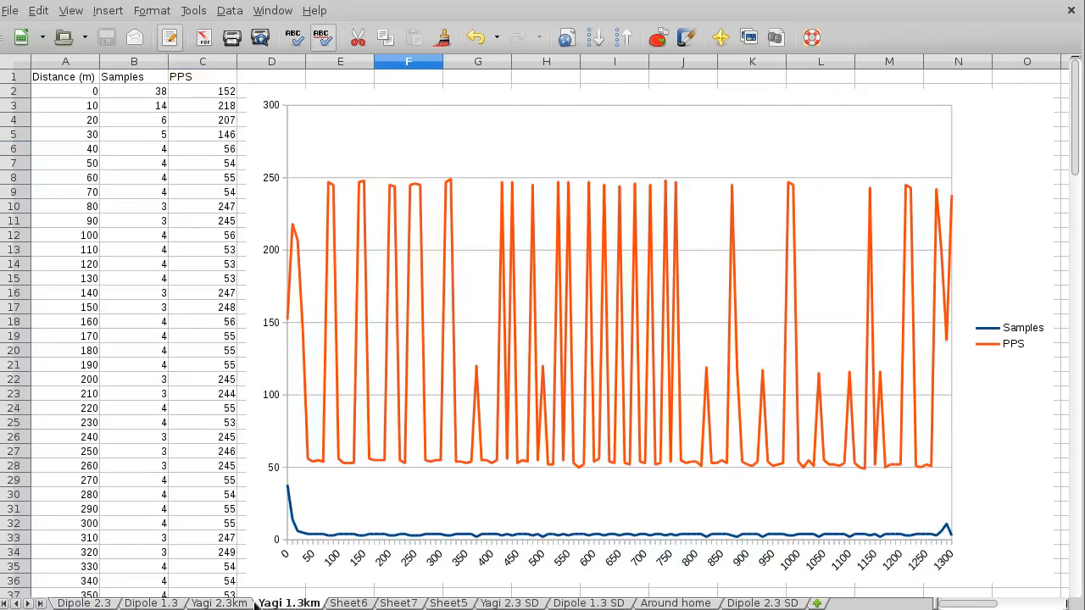
pyautogui.click(219, 604)
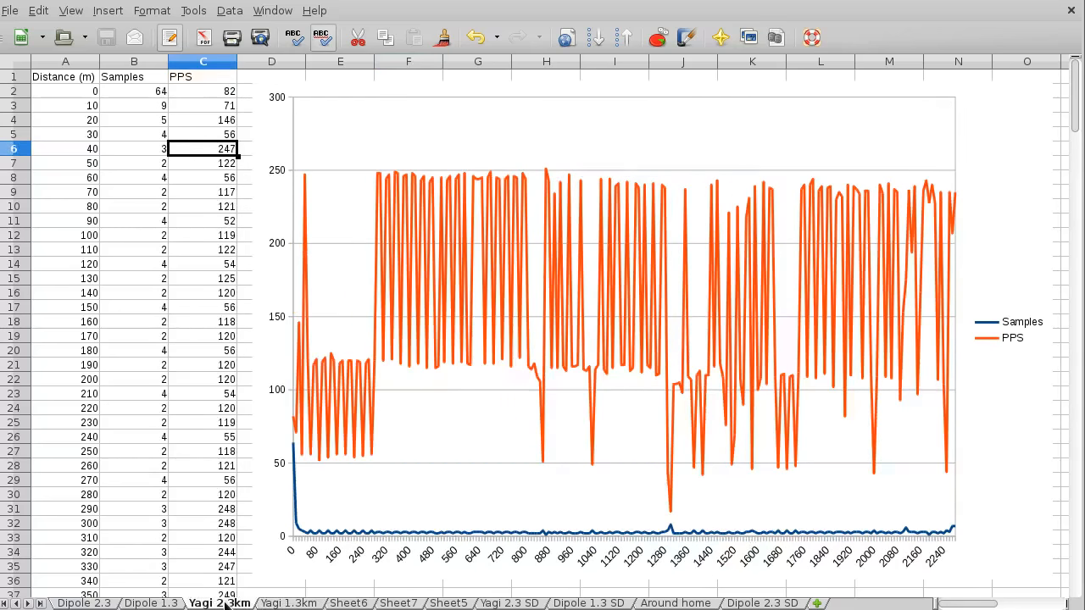
pyautogui.click(288, 603)
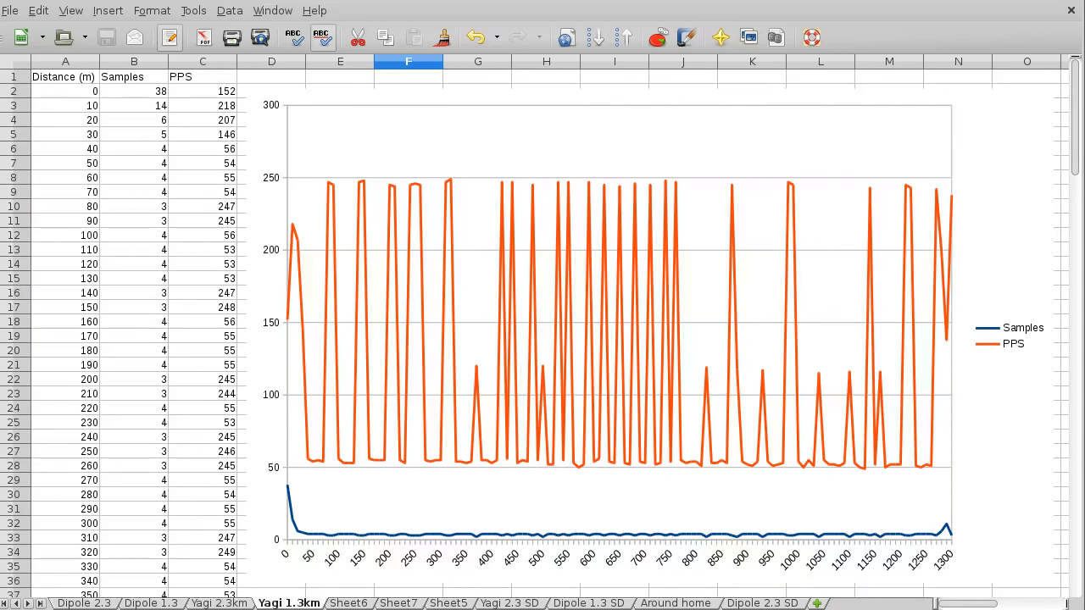
pyautogui.click(220, 603)
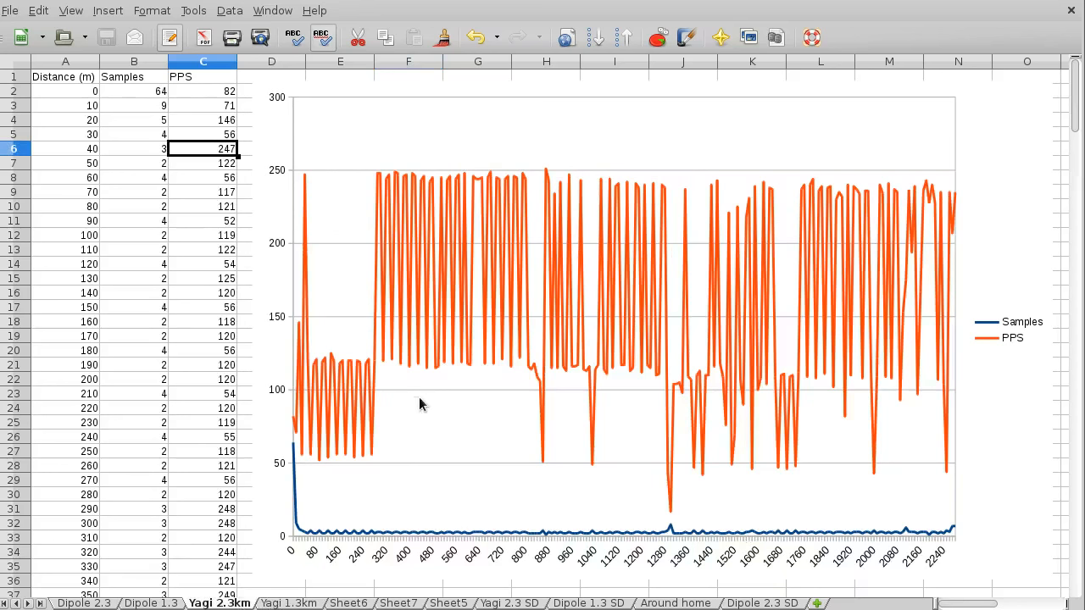
pyautogui.moveTo(431, 383)
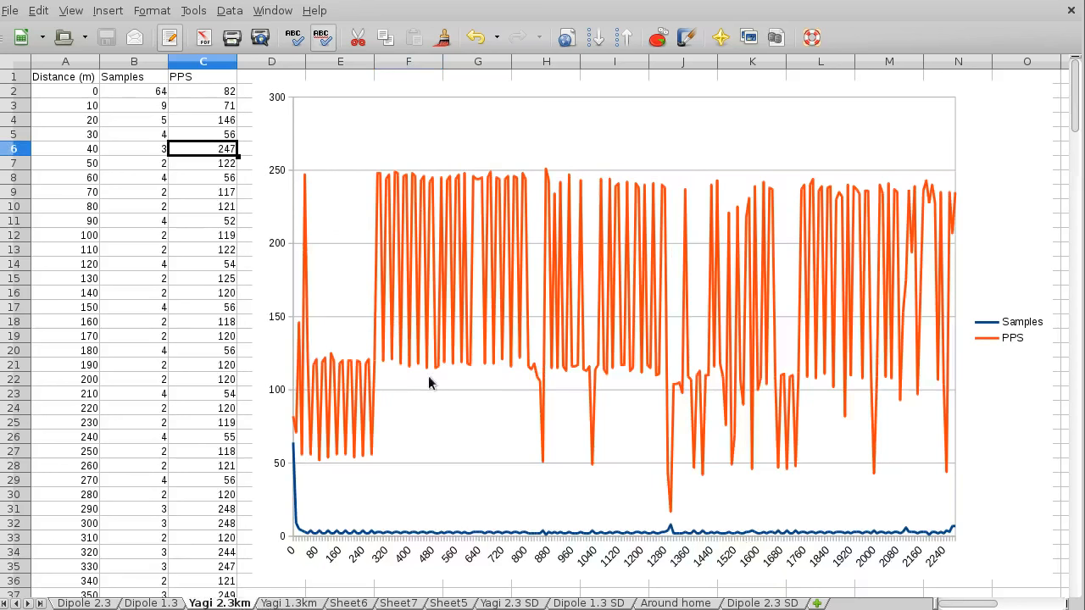
pyautogui.moveTo(977, 393)
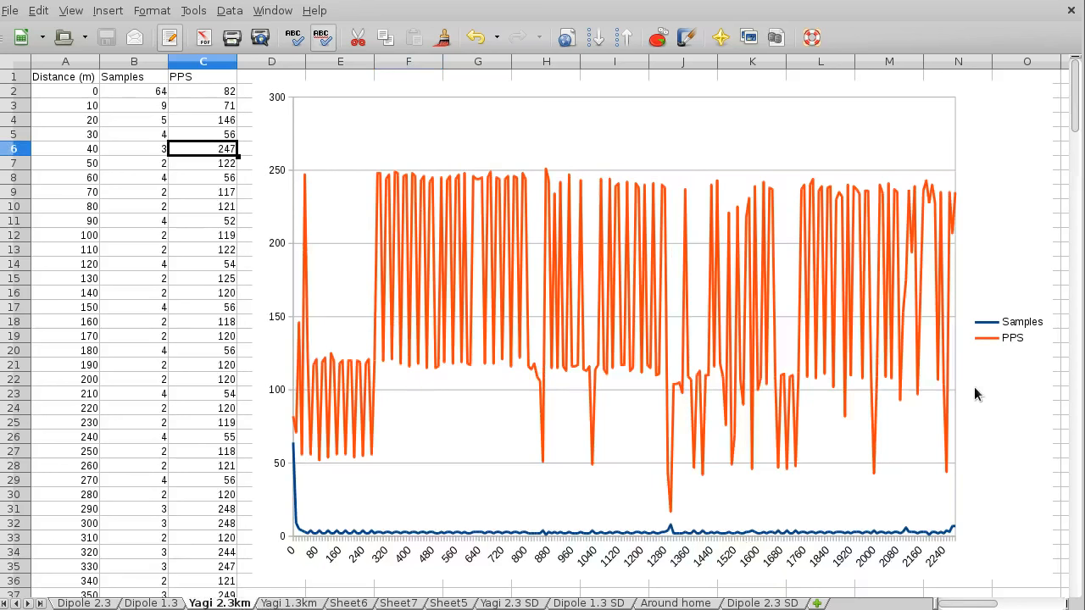
pyautogui.moveTo(963, 398)
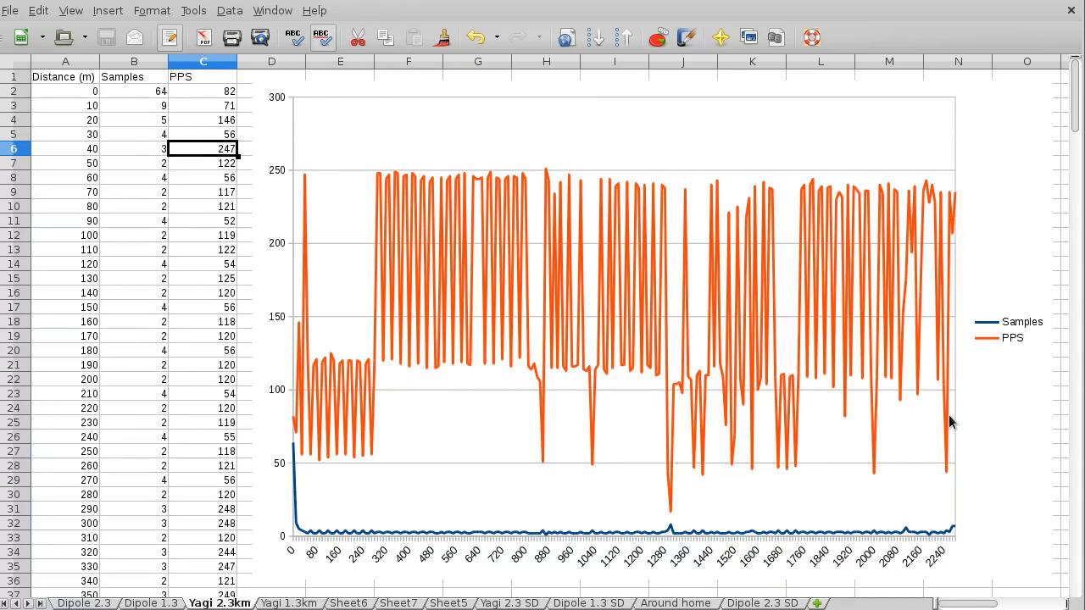
pyautogui.moveTo(519, 461)
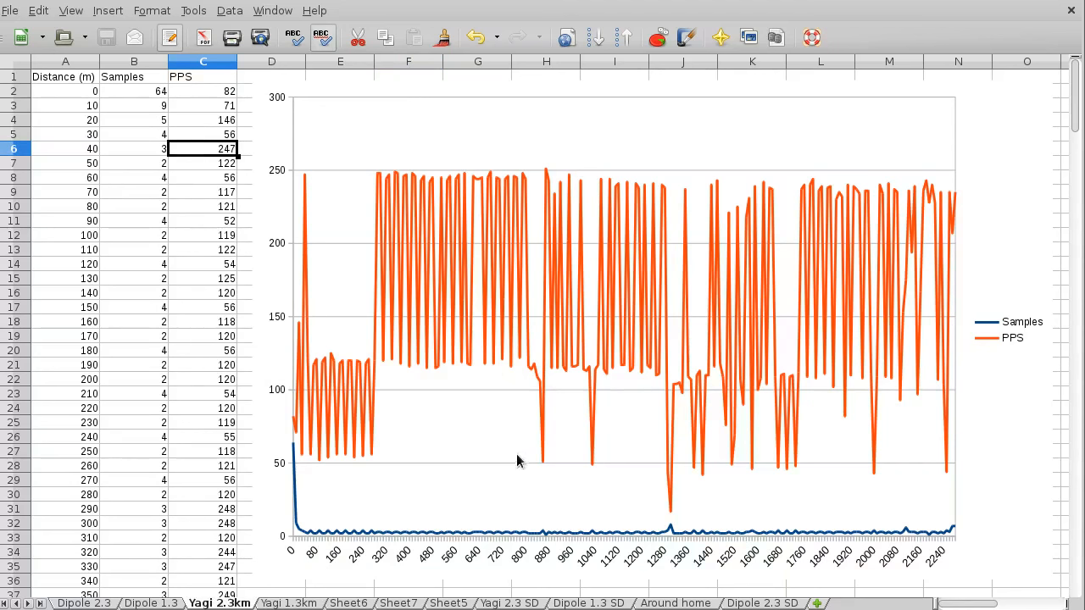
pyautogui.moveTo(509, 473)
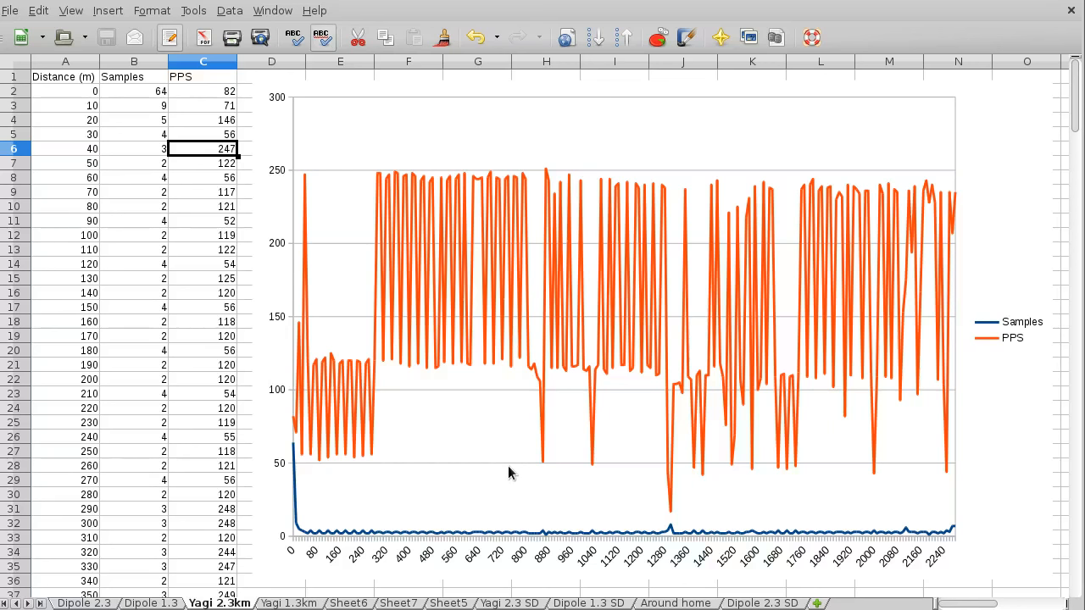
pyautogui.moveTo(522, 159)
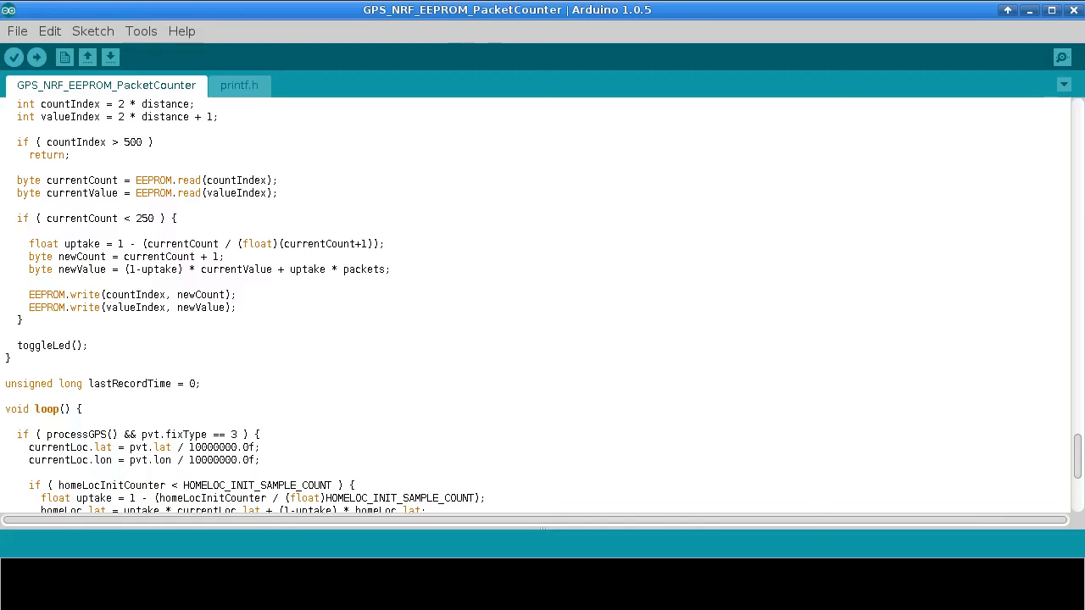
# Switch to the SD card logging sketch and mark storeRecord's dataFile.print lines for distance and packets
pyautogui.click(88, 58)
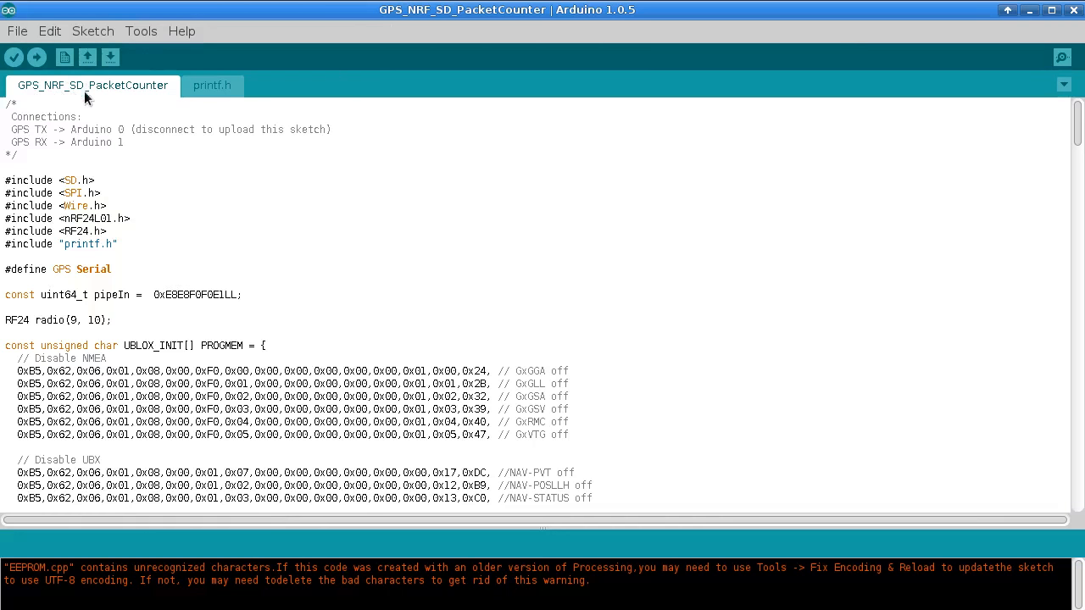
pyautogui.moveTo(968, 156)
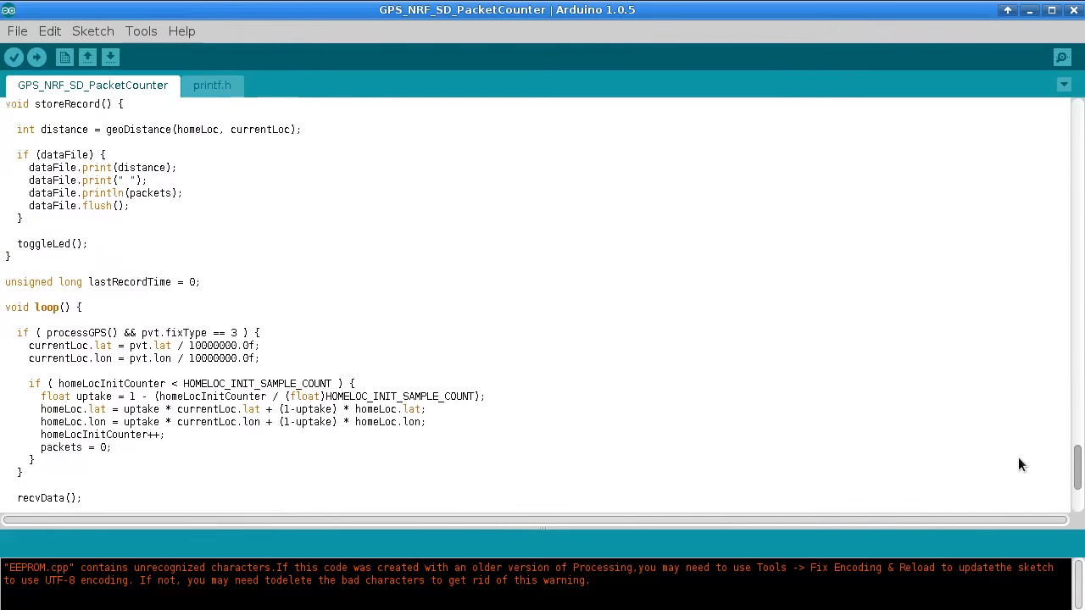
pyautogui.scroll(-3)
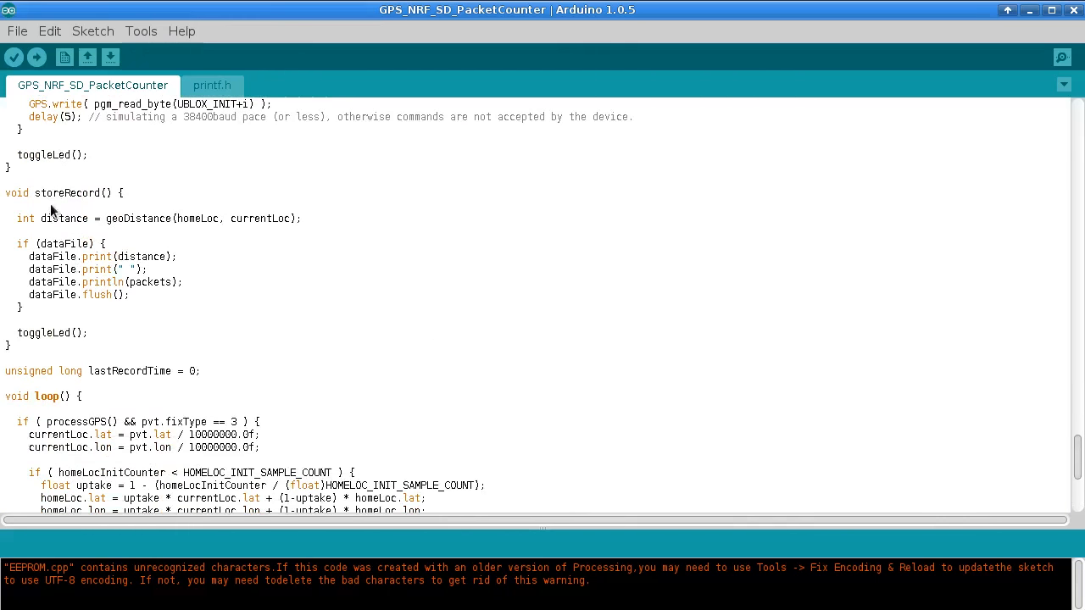
pyautogui.moveTo(51, 193); pyautogui.dragTo(37, 295)
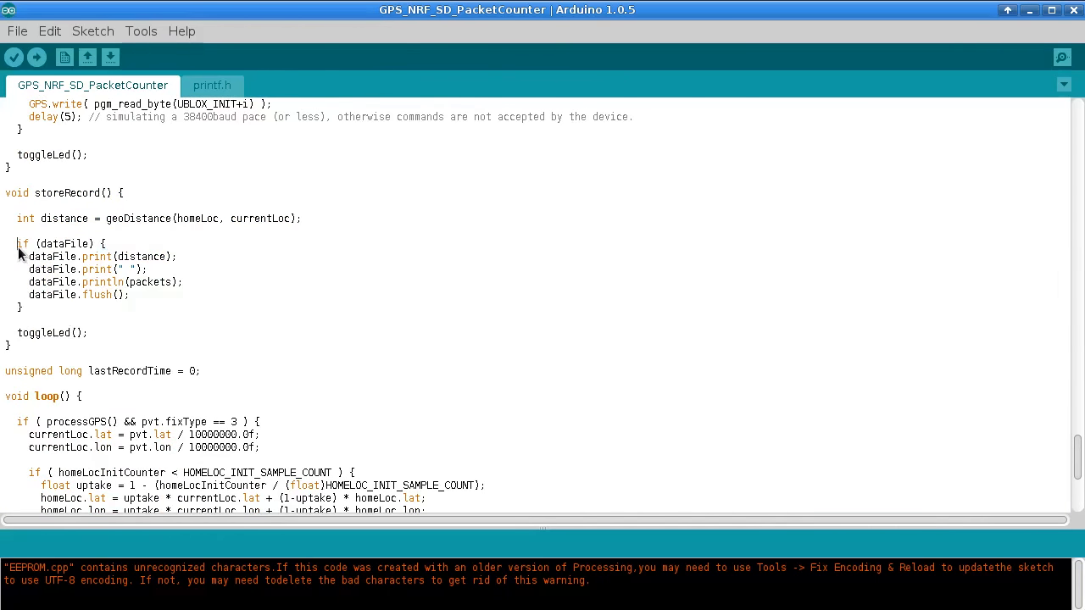
pyautogui.moveTo(17, 244); pyautogui.dragTo(24, 309)
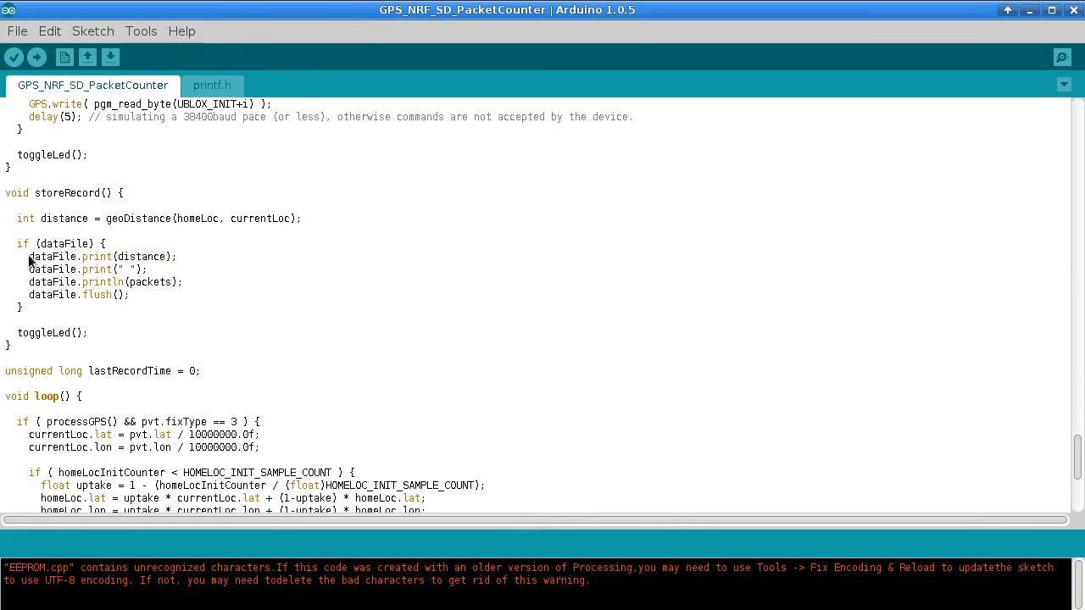
pyautogui.doubleClick(71, 256)
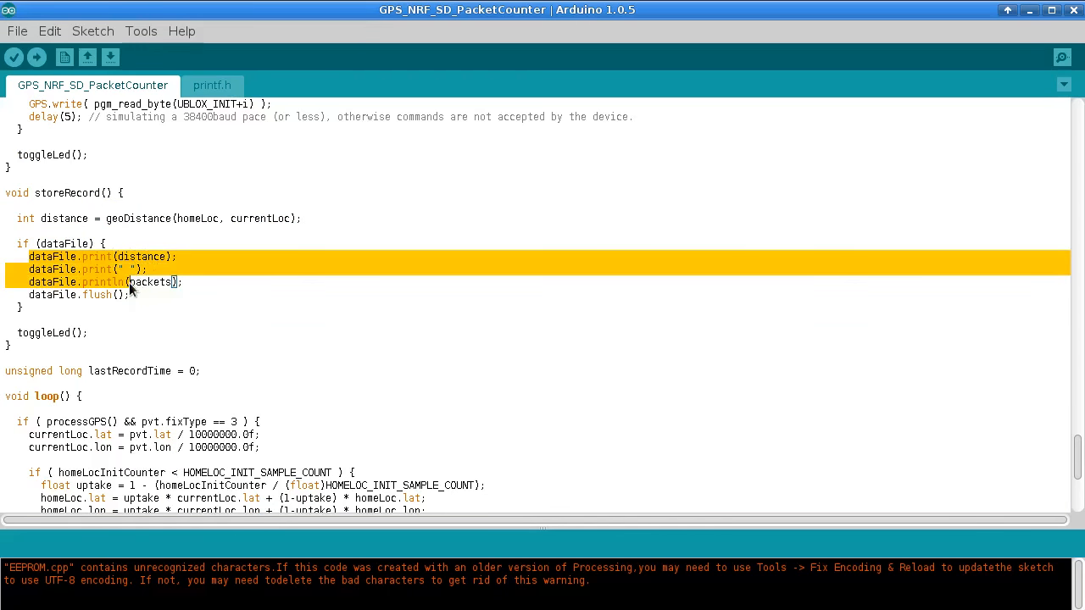
pyautogui.click(183, 281)
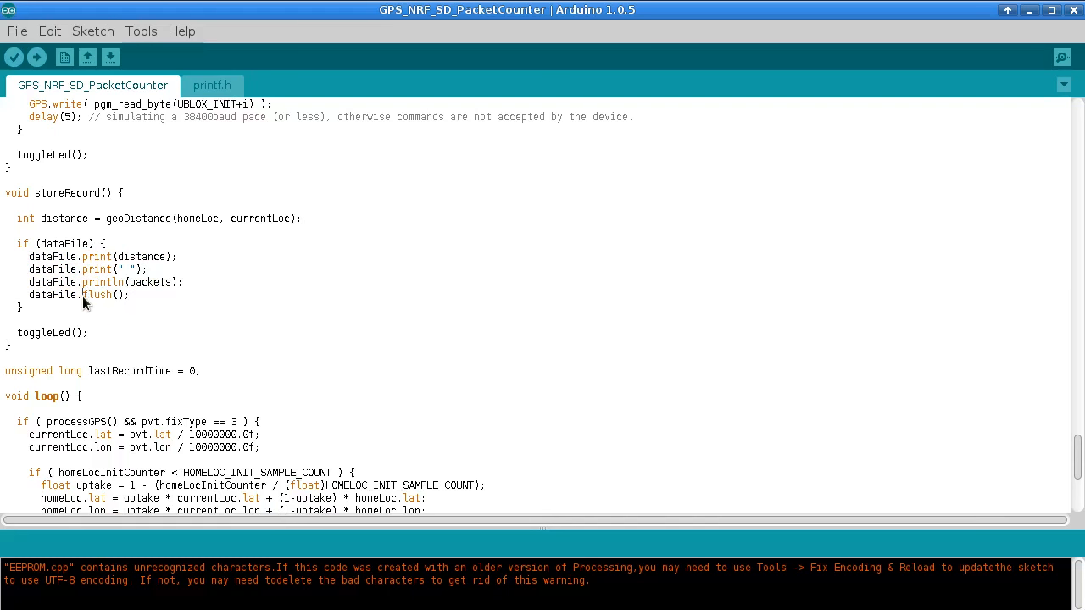
pyautogui.doubleClick(96, 295)
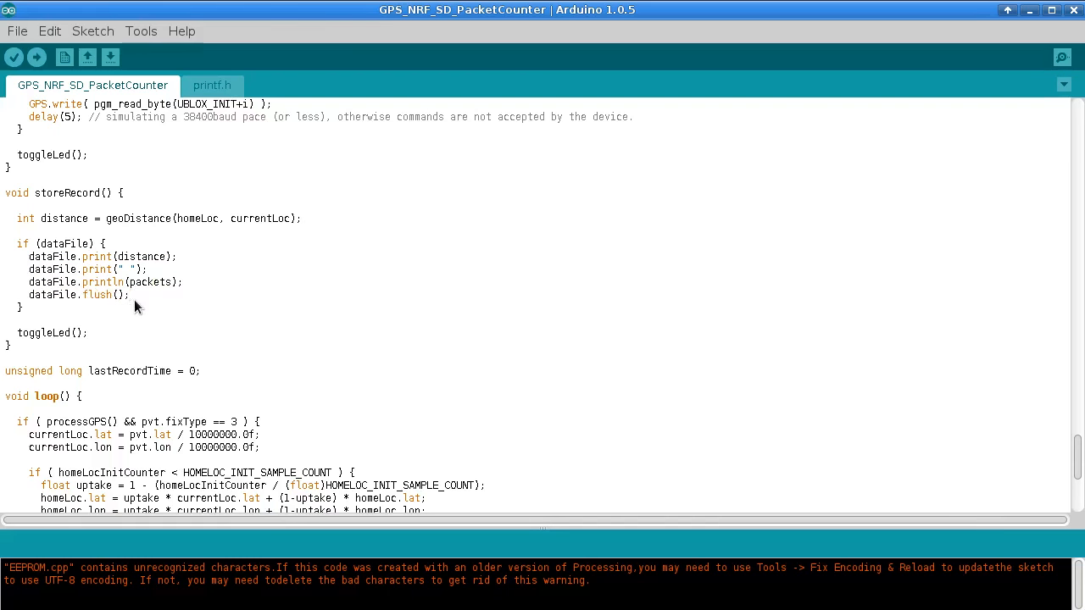
pyautogui.moveTo(85, 315)
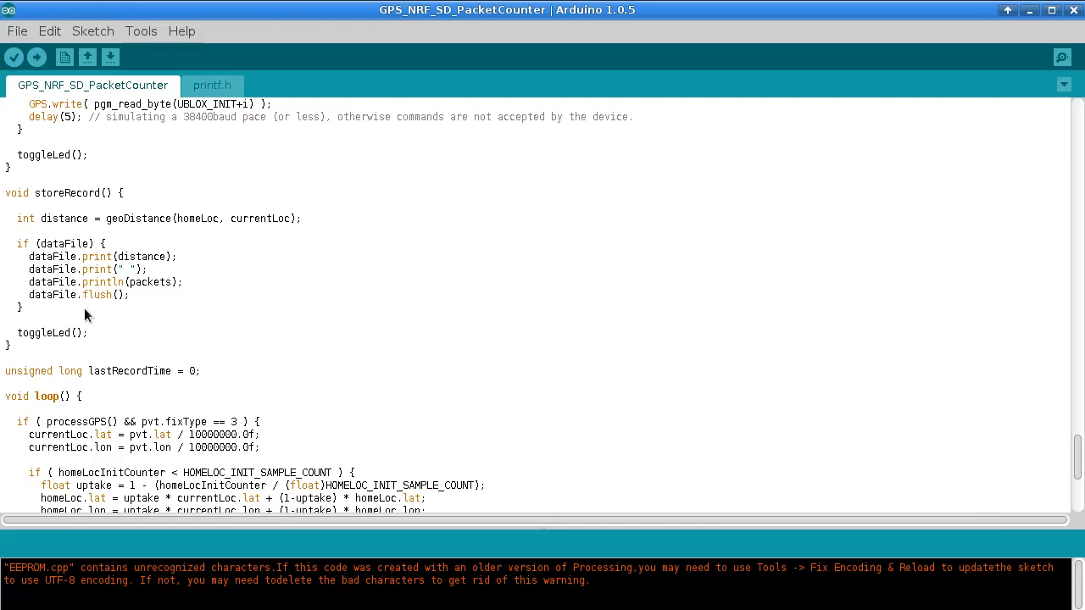
pyautogui.moveTo(145, 302)
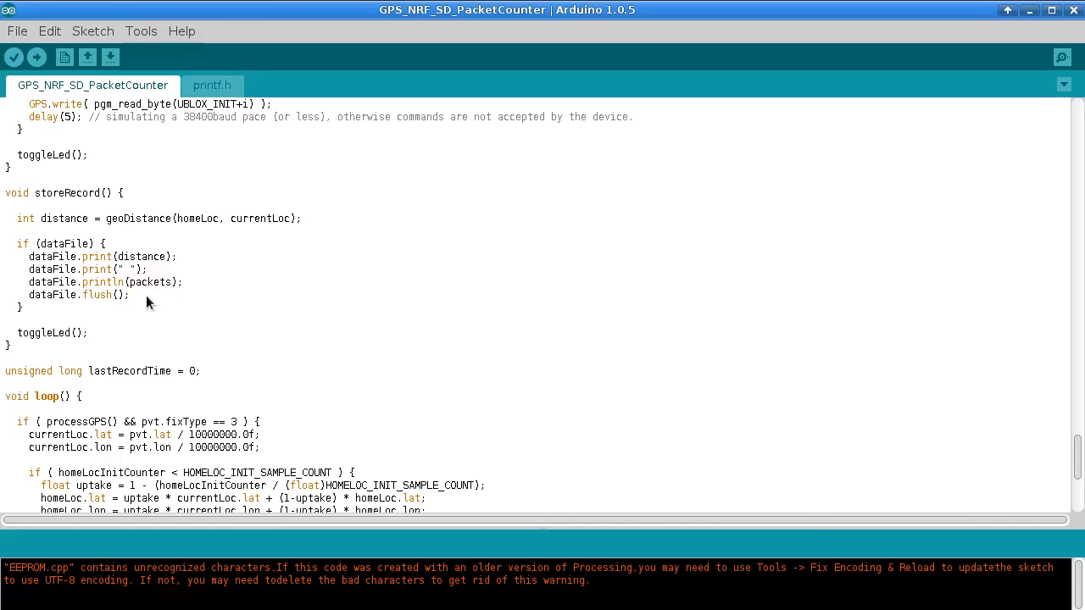
pyautogui.moveTo(71, 302)
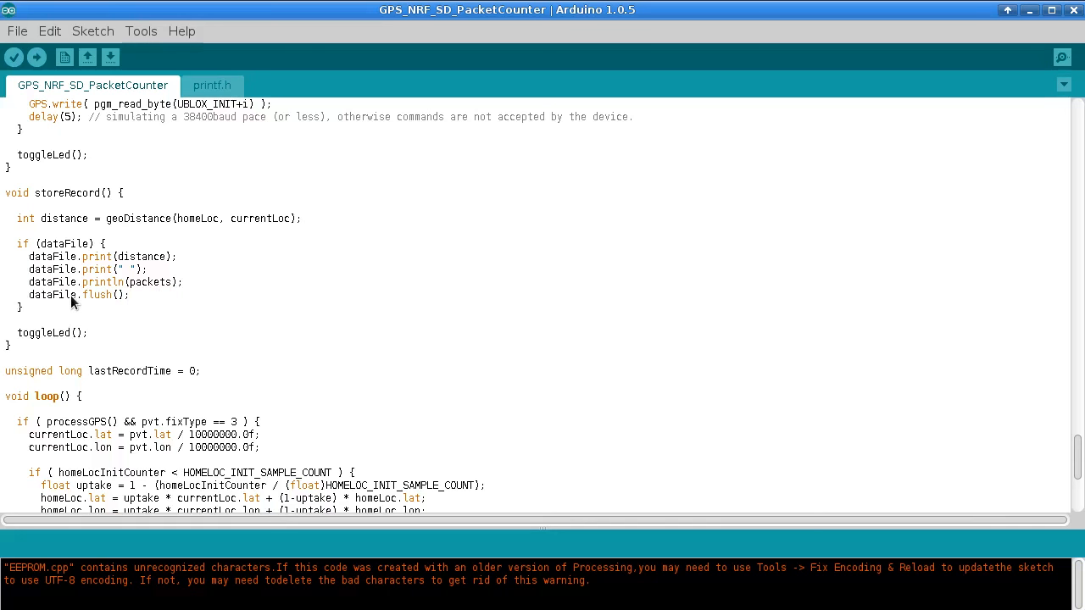
pyautogui.moveTo(144, 305)
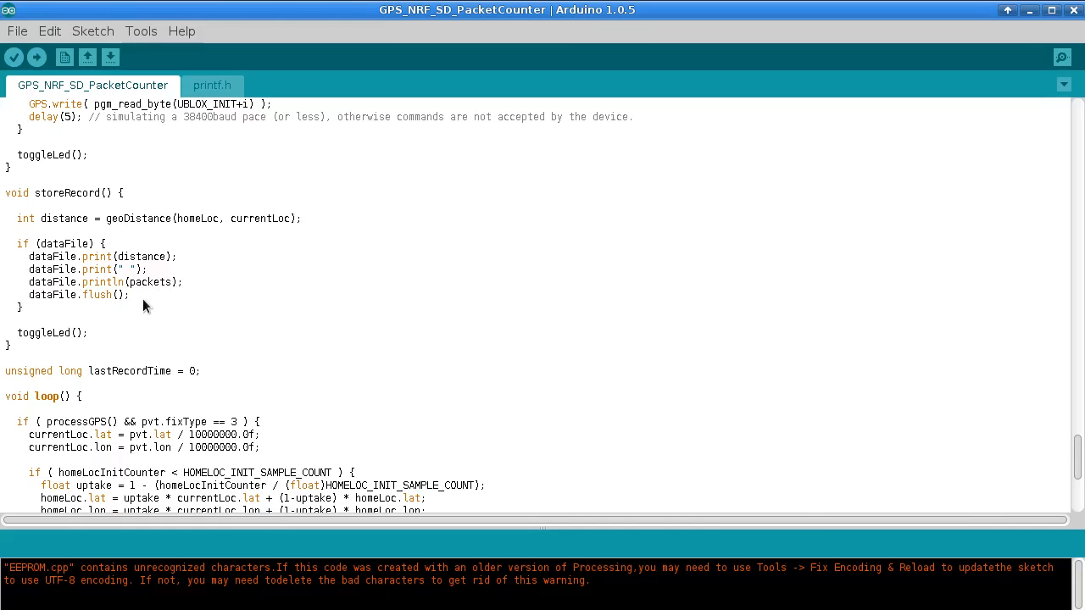
pyautogui.moveTo(156, 301)
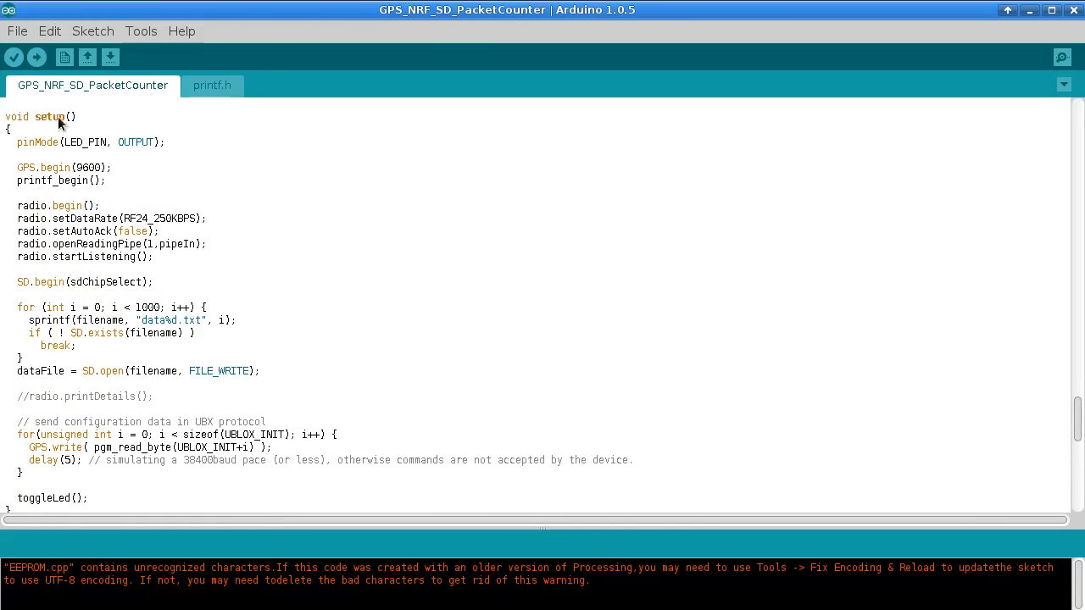
pyautogui.moveTo(72, 237)
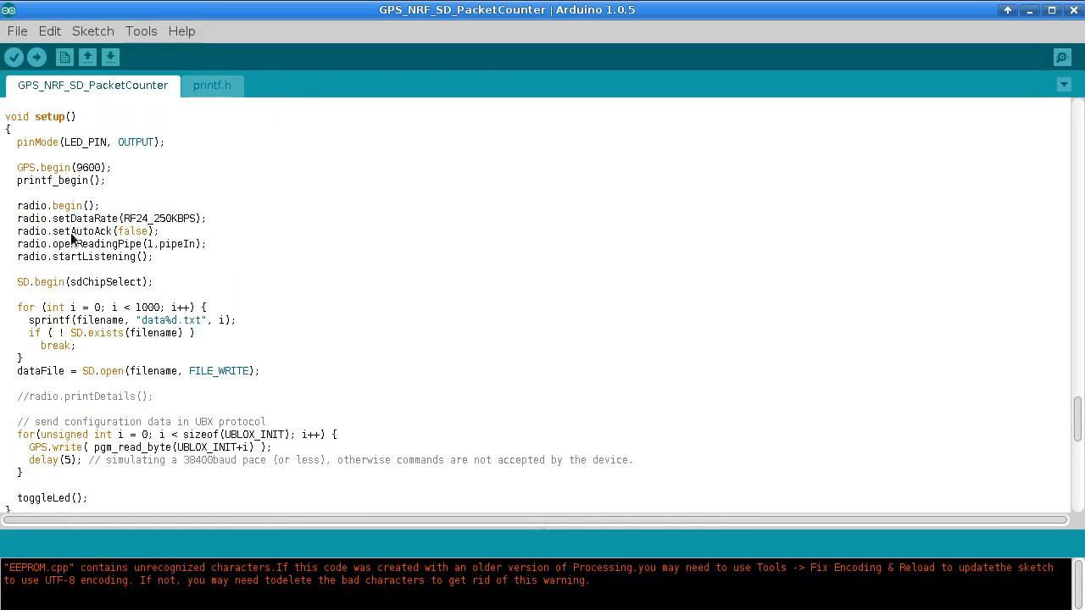
pyautogui.scroll(-3)
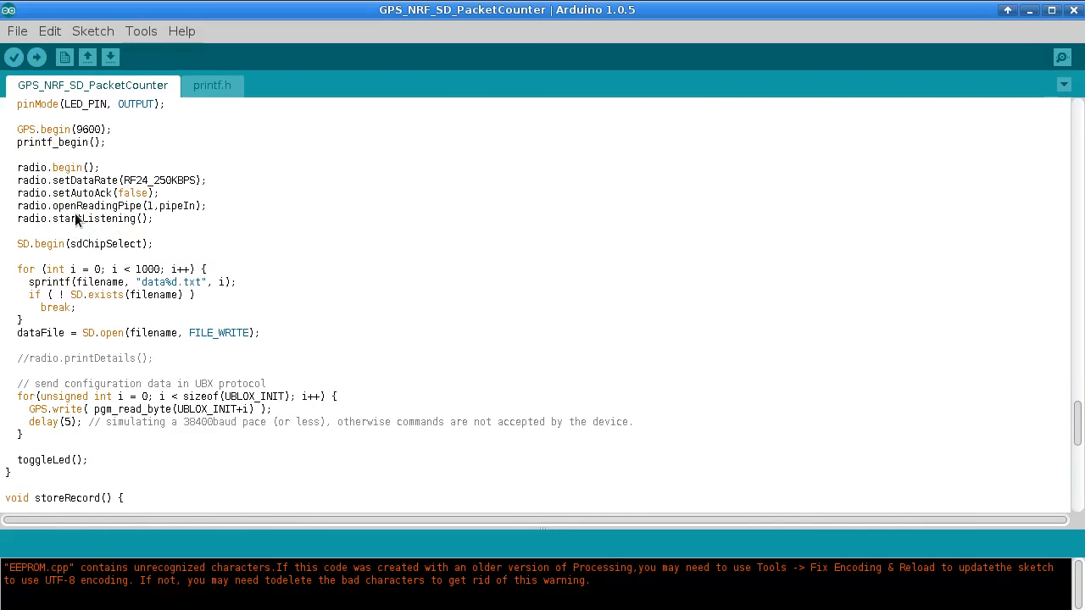
pyautogui.scroll(-3)
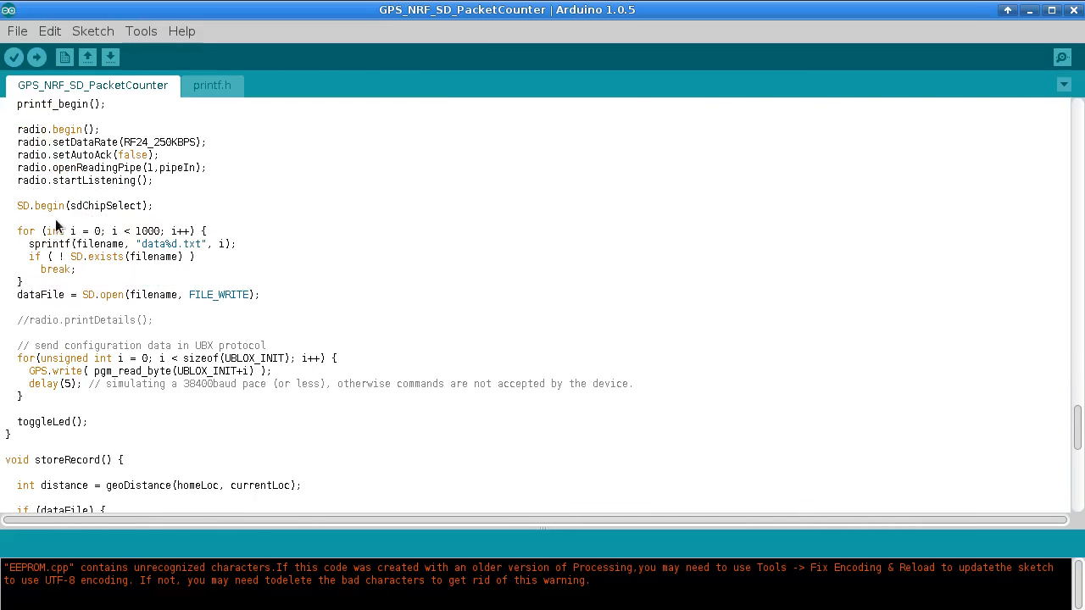
pyautogui.doubleClick(38, 205)
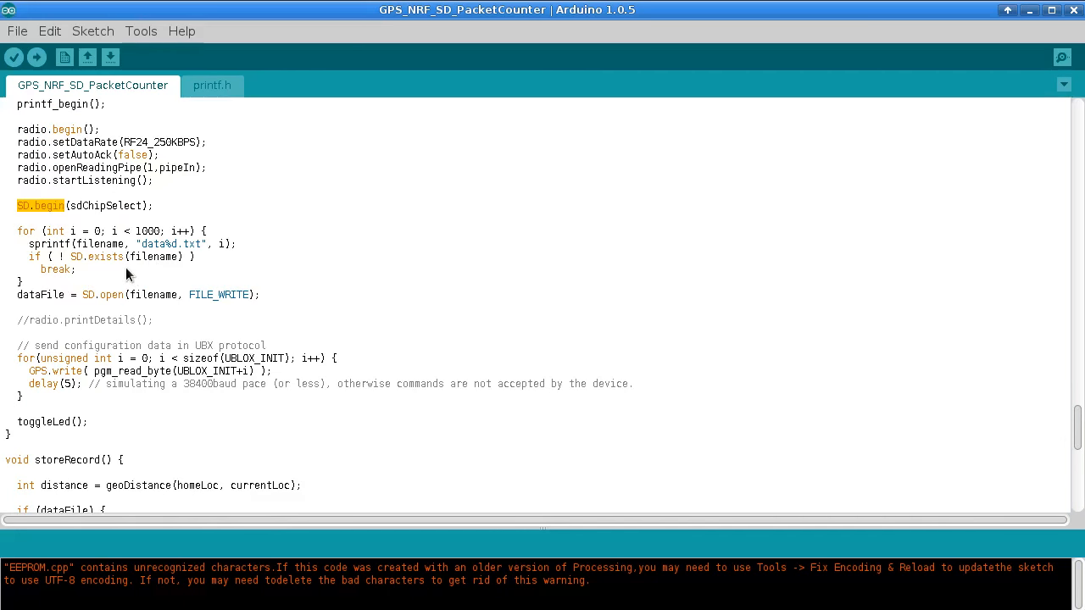
pyautogui.moveTo(116, 278)
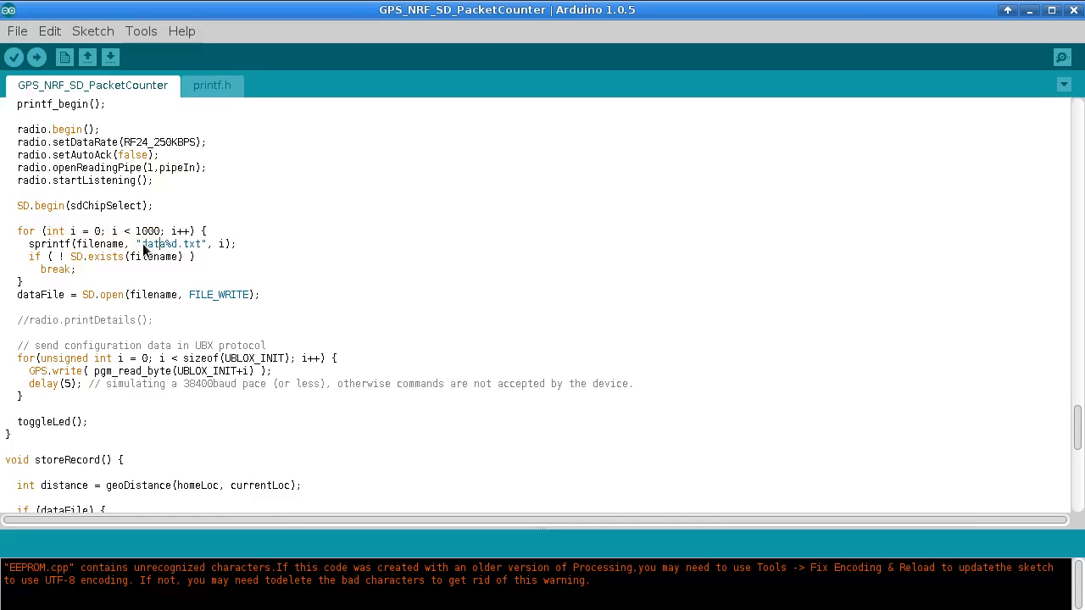
pyautogui.doubleClick(152, 244)
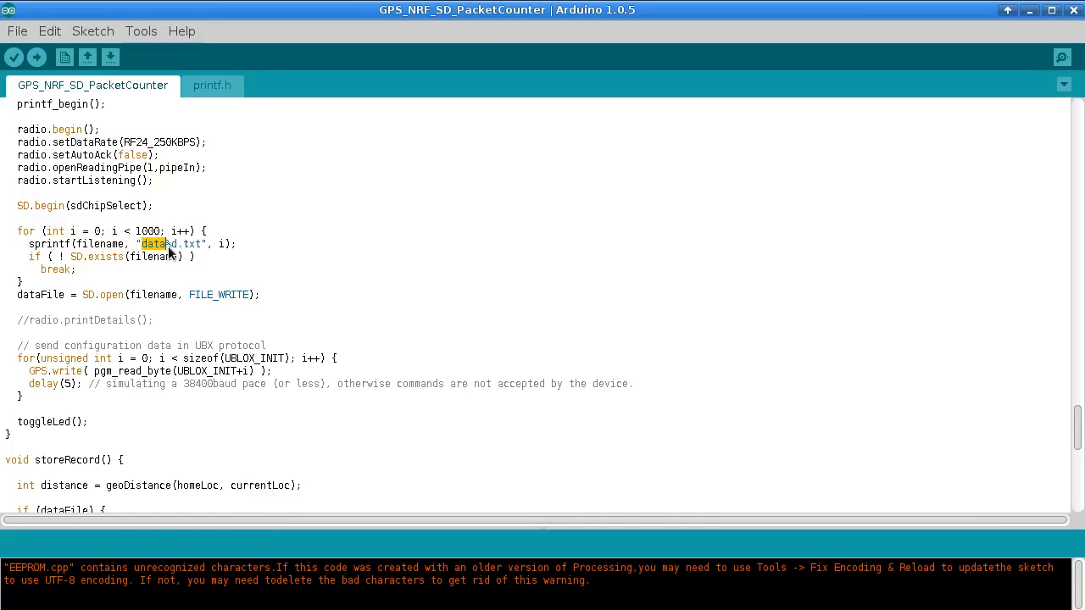
pyautogui.doubleClick(169, 244)
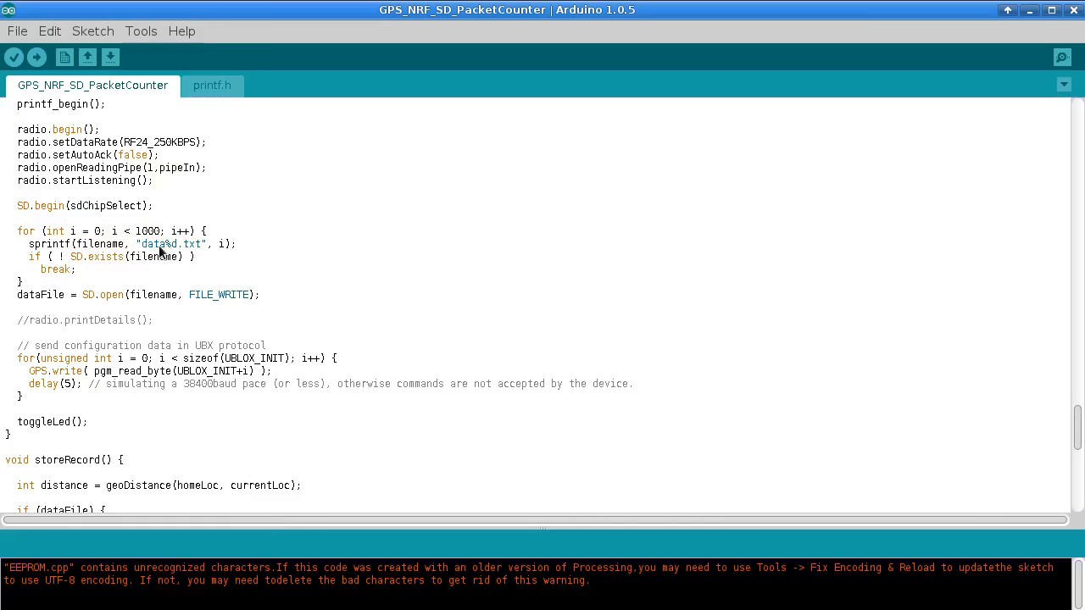
pyautogui.doubleClick(169, 244)
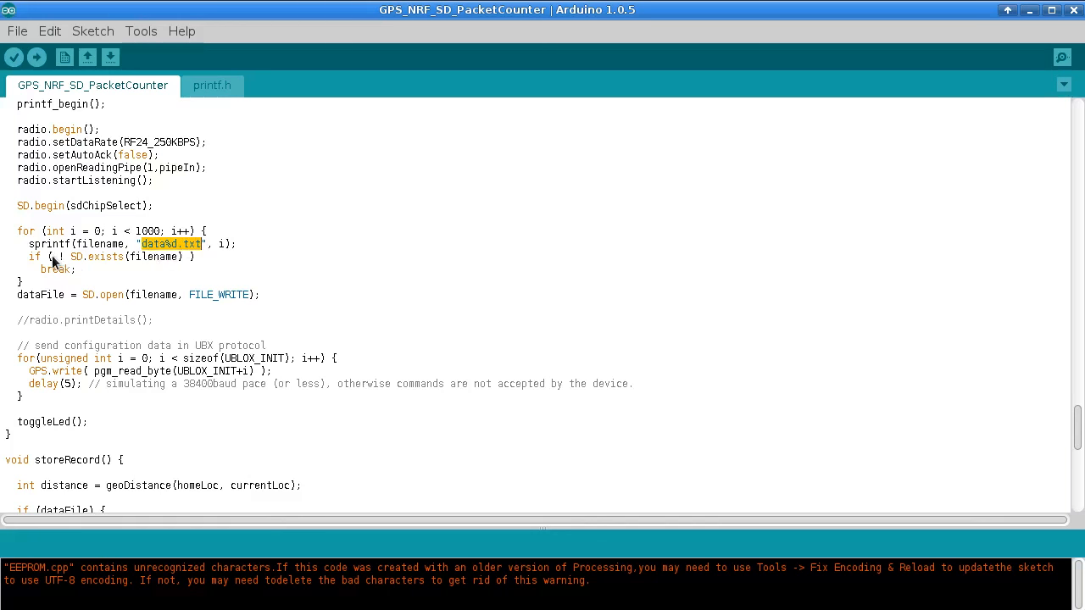
pyautogui.moveTo(71, 266)
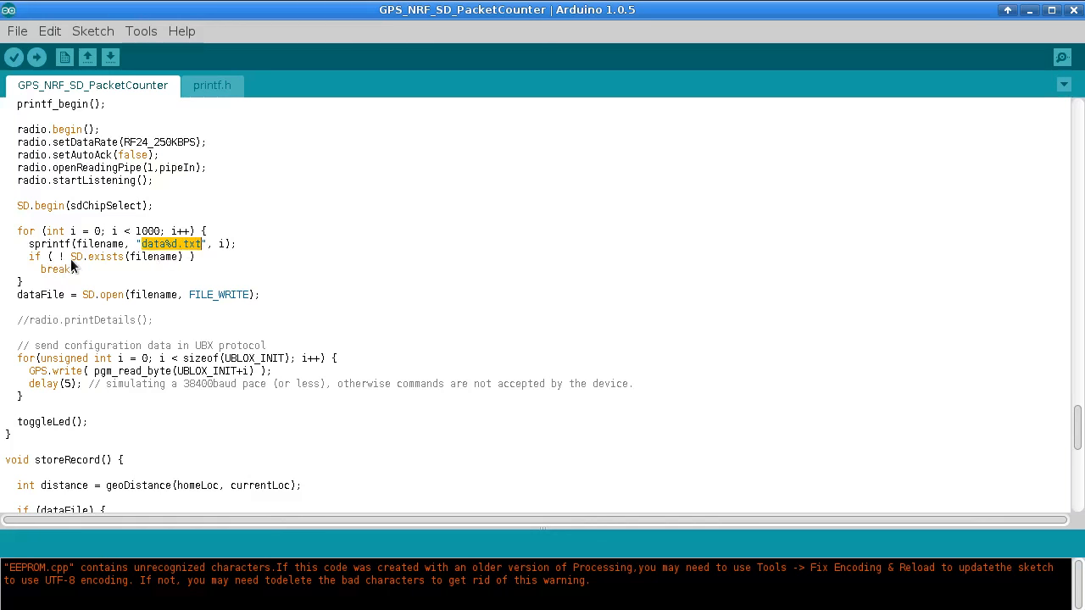
pyautogui.doubleClick(153, 257)
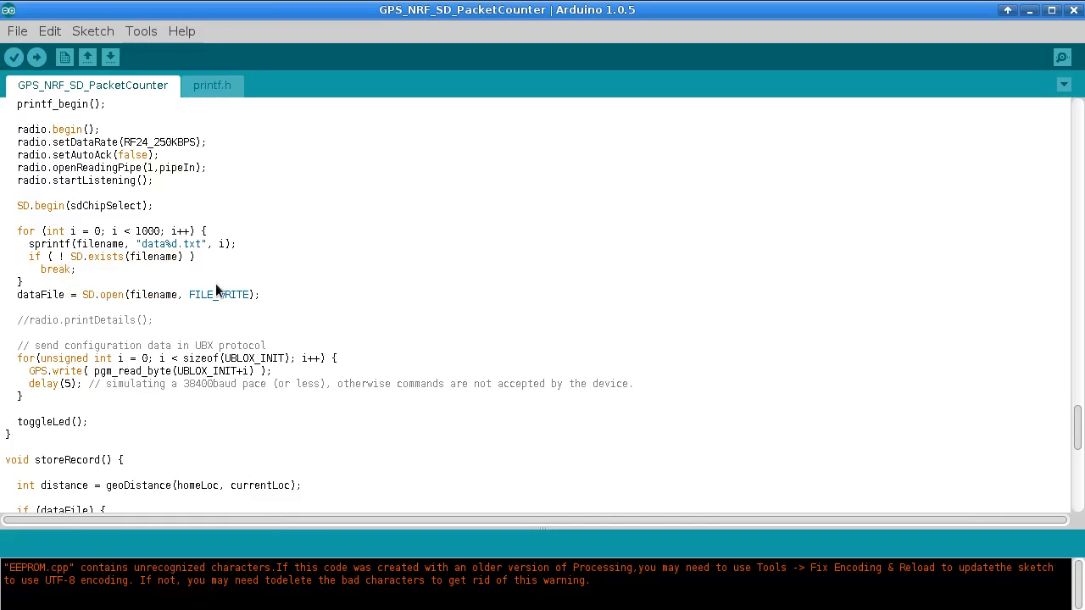
pyautogui.click(263, 295)
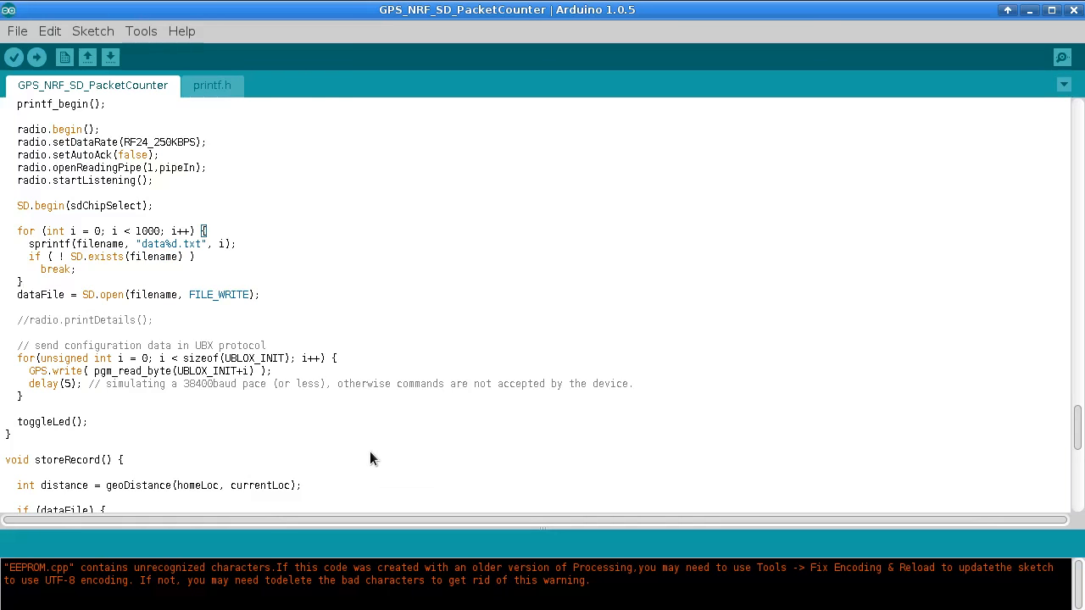
pyautogui.moveTo(337, 411)
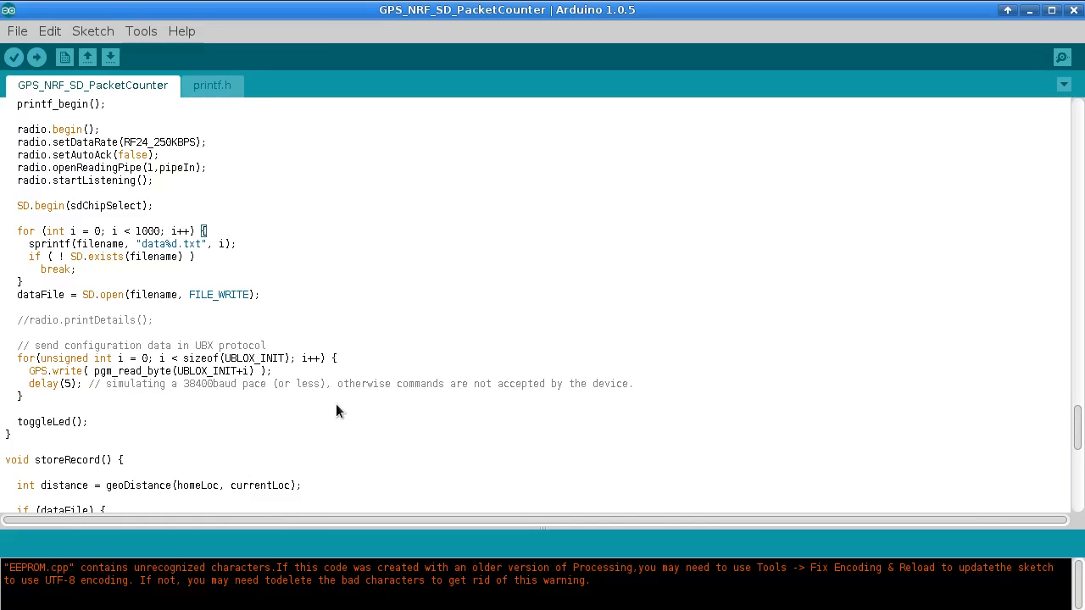
pyautogui.moveTo(322, 420)
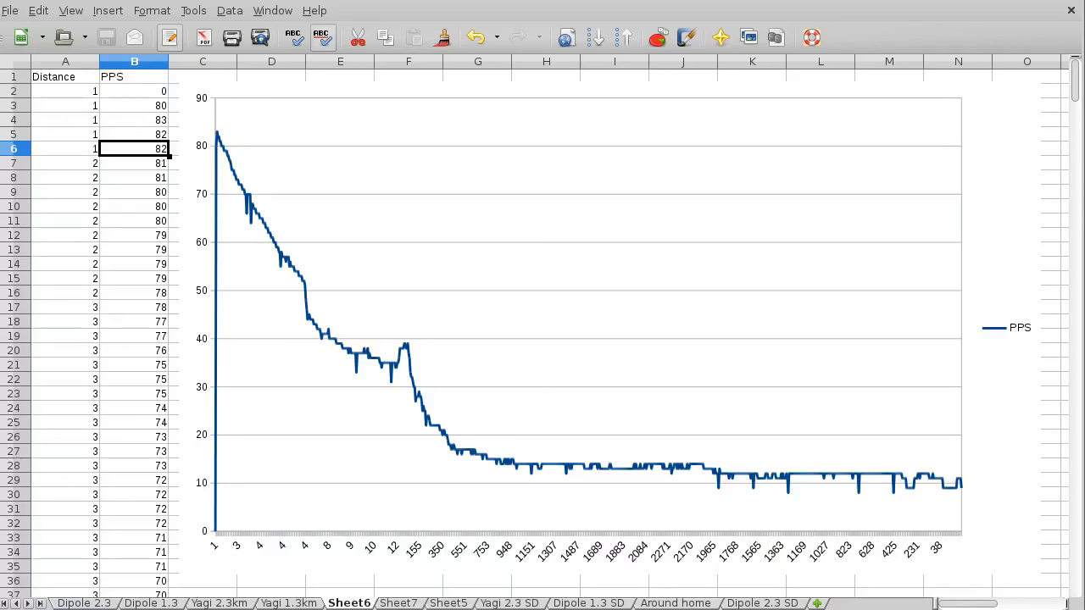
pyautogui.moveTo(447, 593)
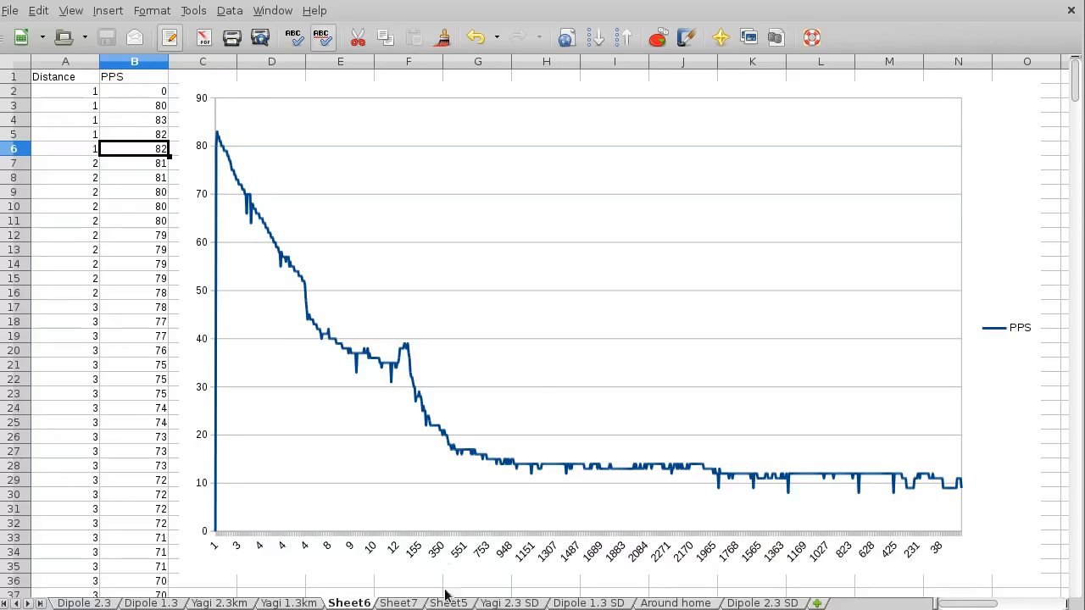
pyautogui.moveTo(432, 515)
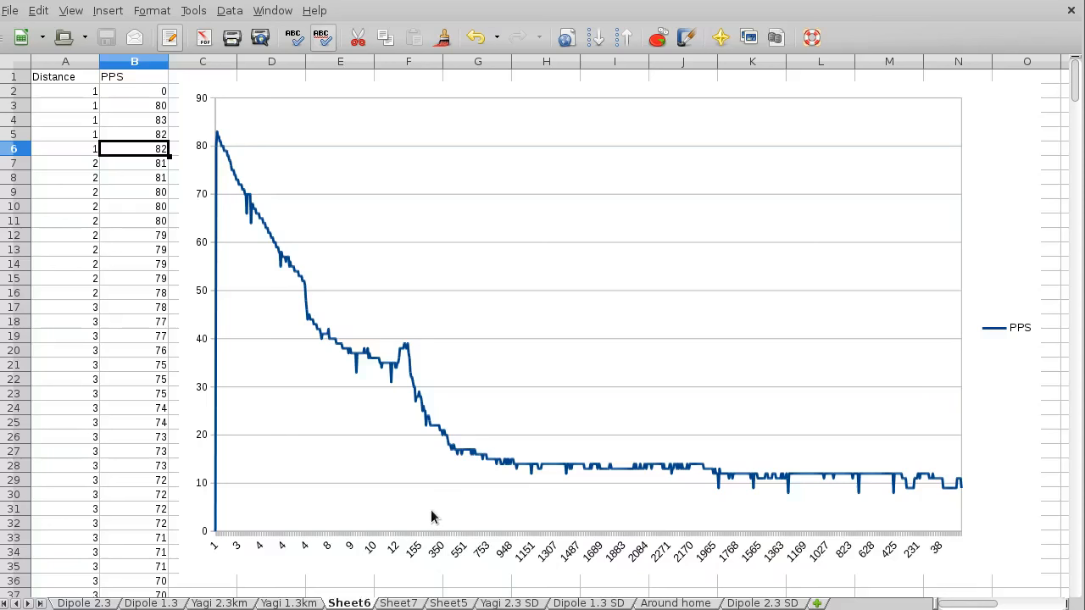
pyautogui.moveTo(526, 129)
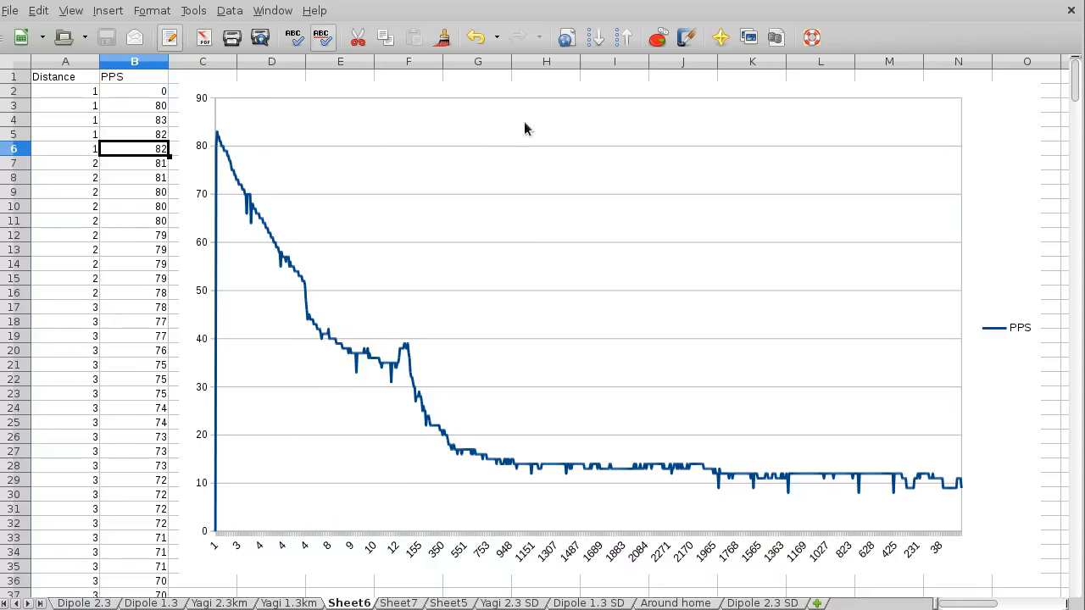
pyautogui.moveTo(200, 558)
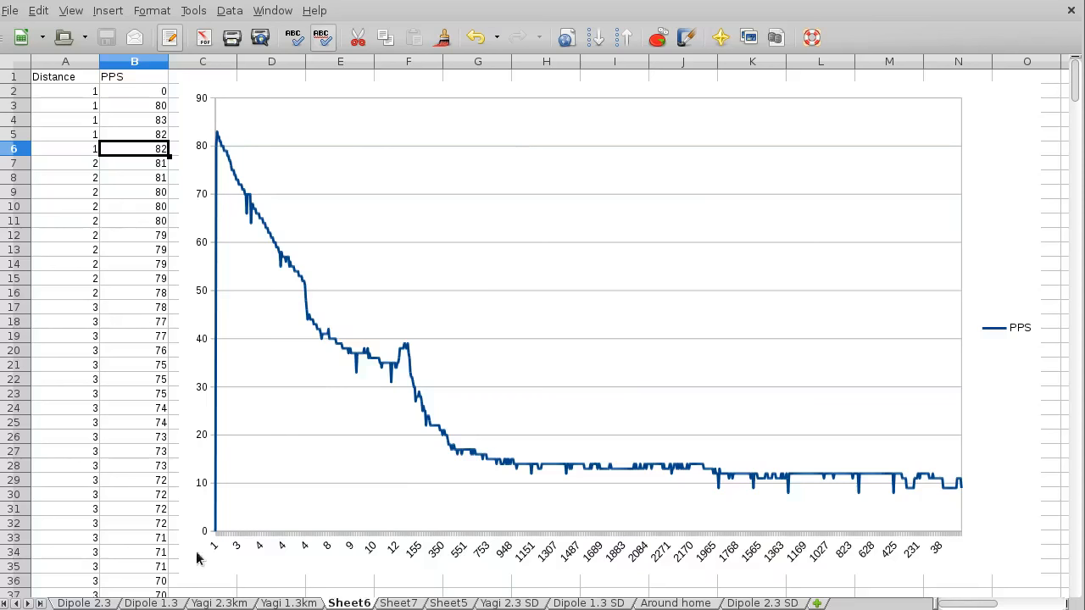
pyautogui.moveTo(237, 556)
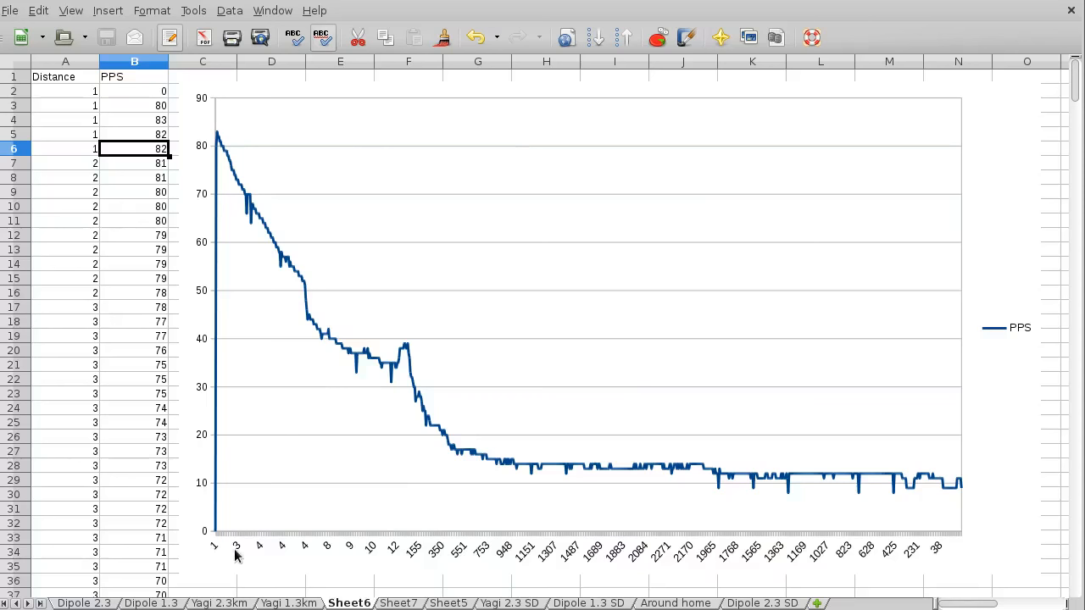
pyautogui.moveTo(212, 546)
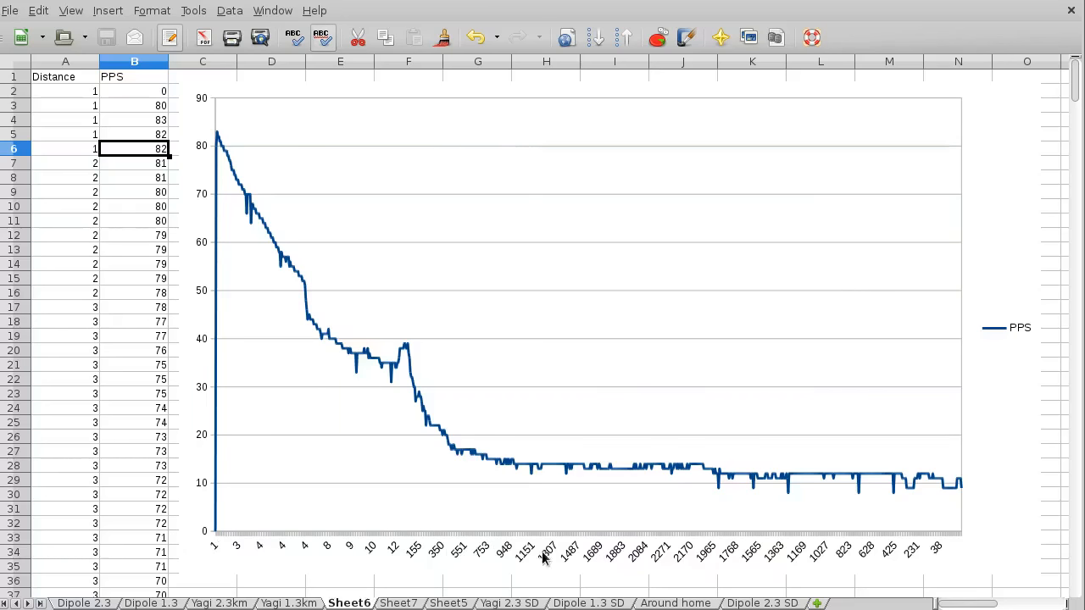
pyautogui.moveTo(675, 556)
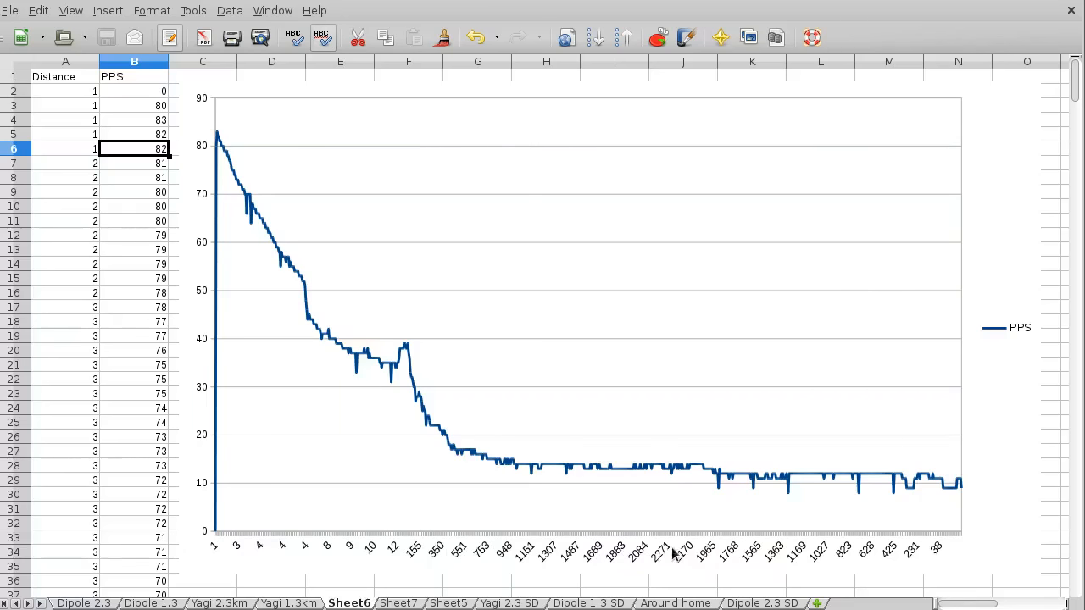
pyautogui.moveTo(671, 546)
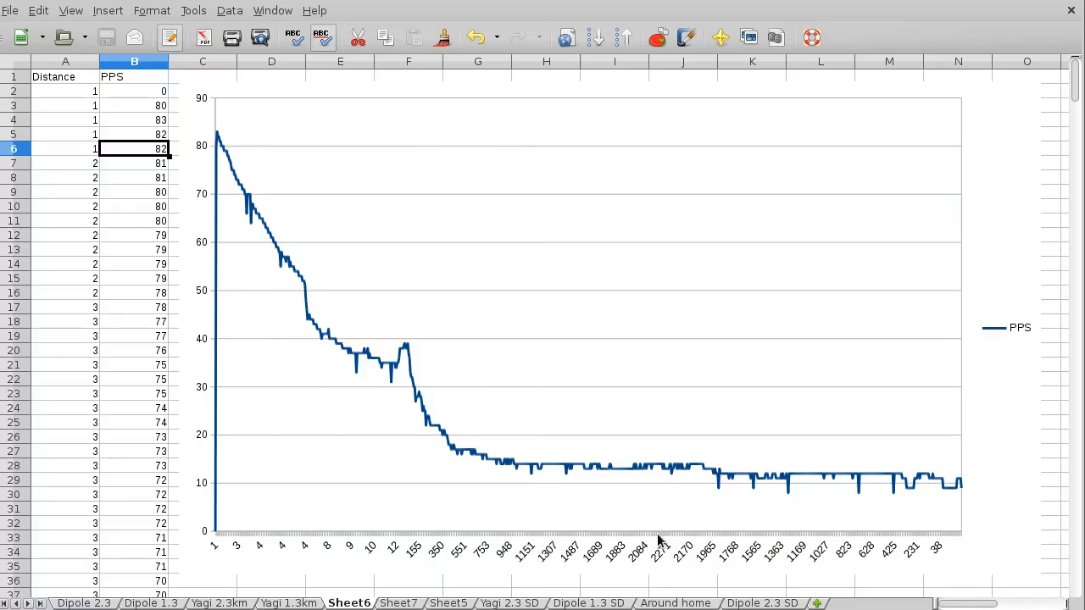
pyautogui.moveTo(930, 533)
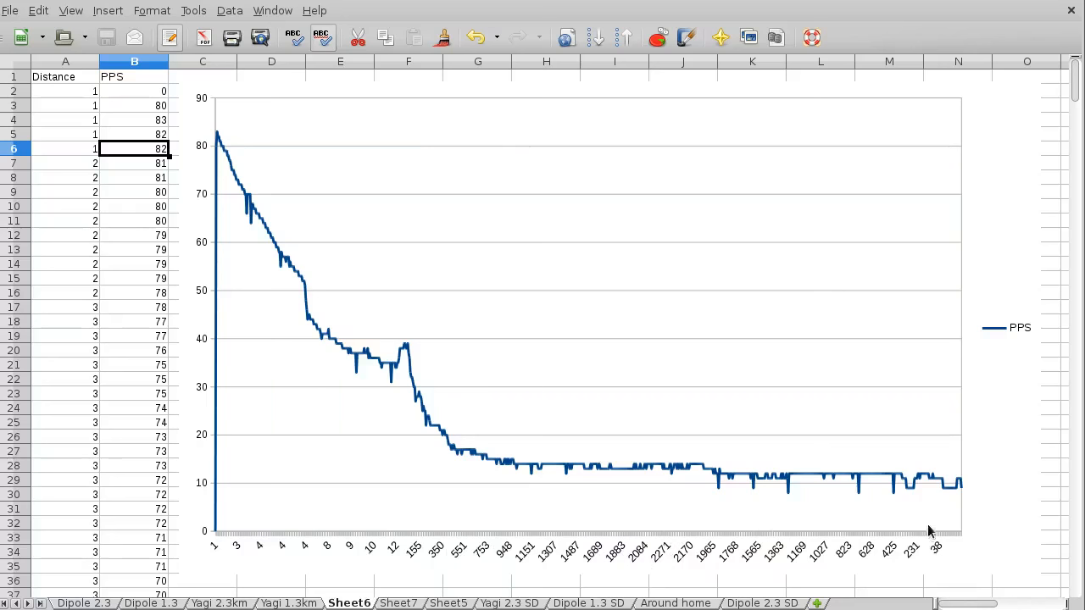
pyautogui.moveTo(309, 309)
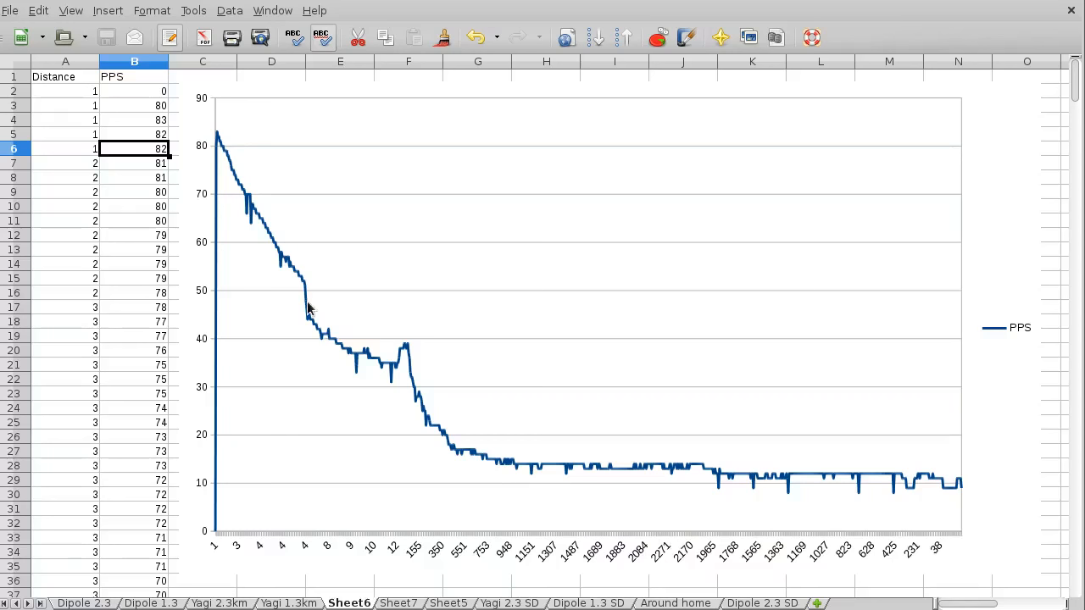
pyautogui.moveTo(236, 187)
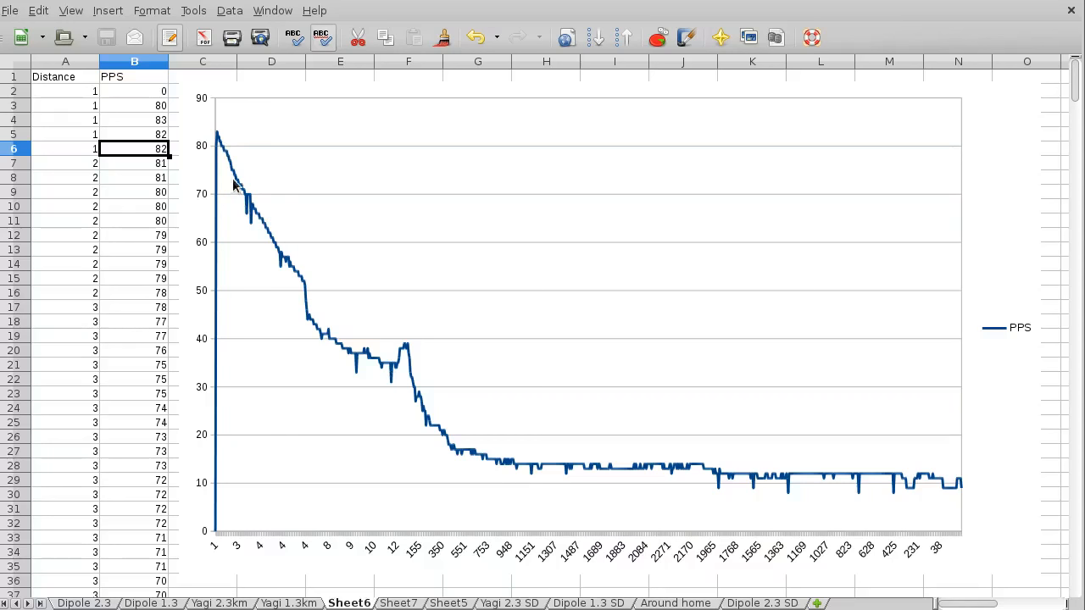
pyautogui.moveTo(224, 149)
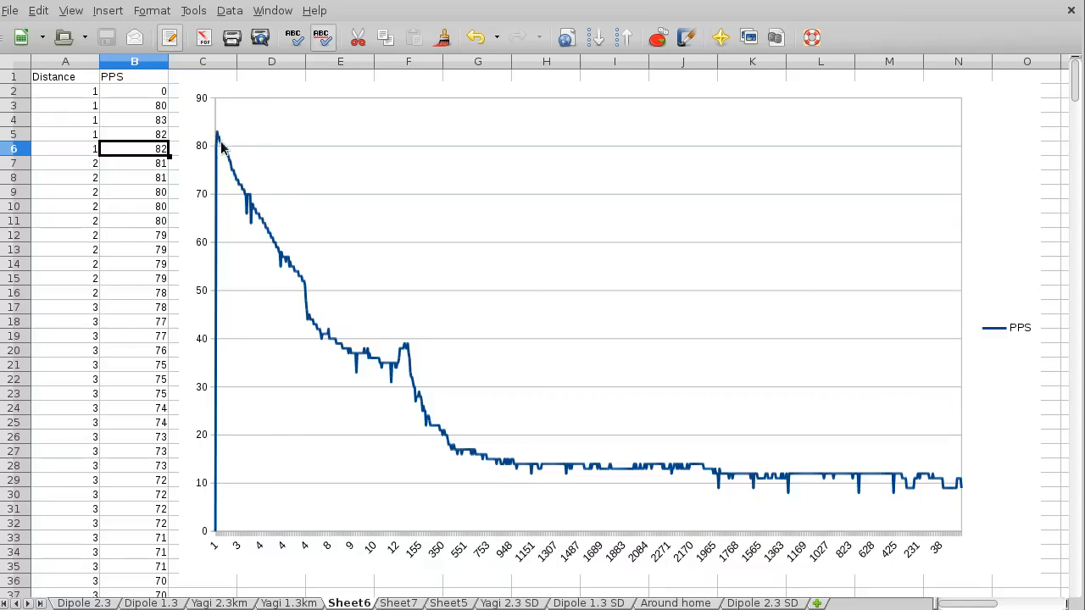
pyautogui.moveTo(583, 429)
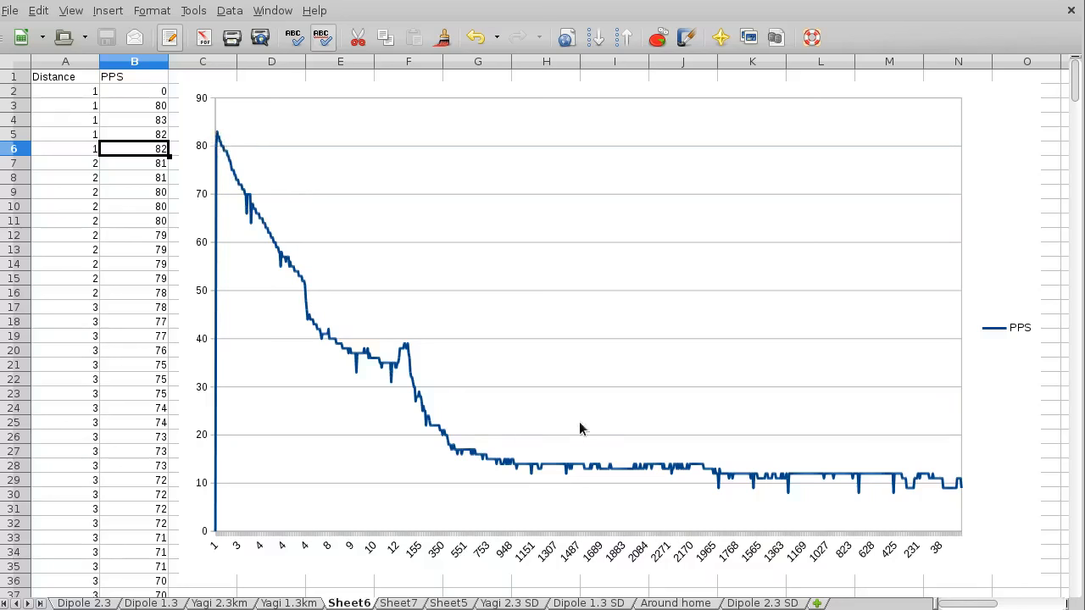
pyautogui.moveTo(637, 502)
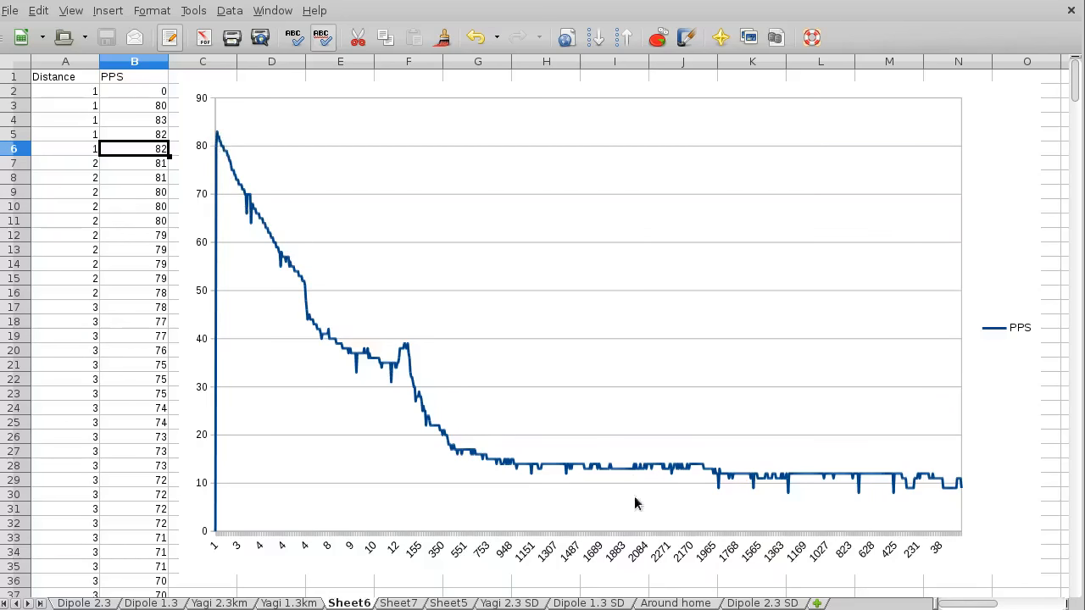
pyautogui.moveTo(597, 500)
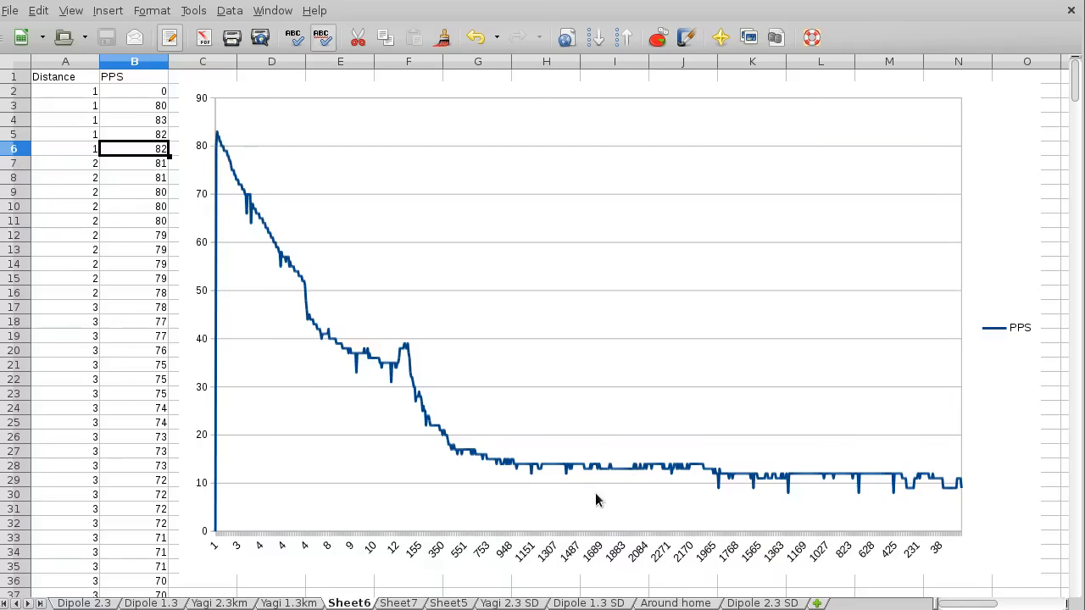
pyautogui.moveTo(222, 145)
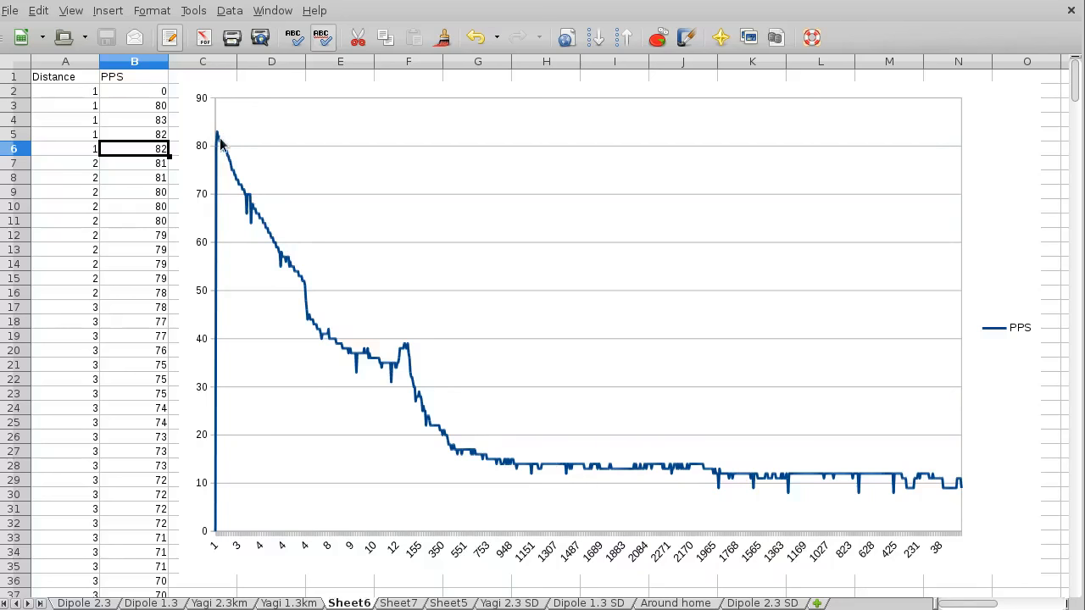
pyautogui.moveTo(346, 232)
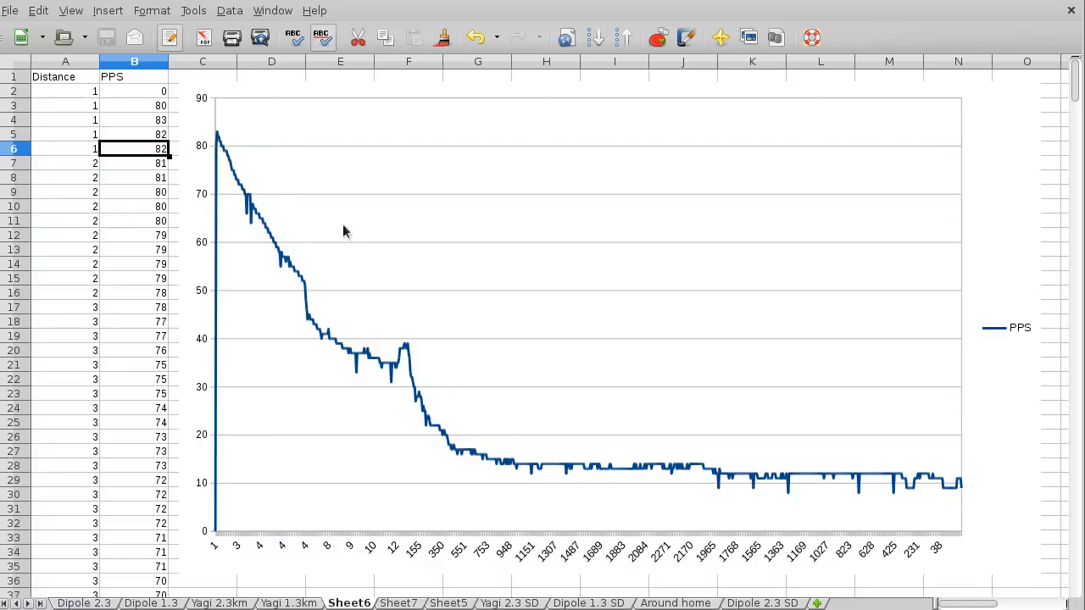
pyautogui.moveTo(227, 139)
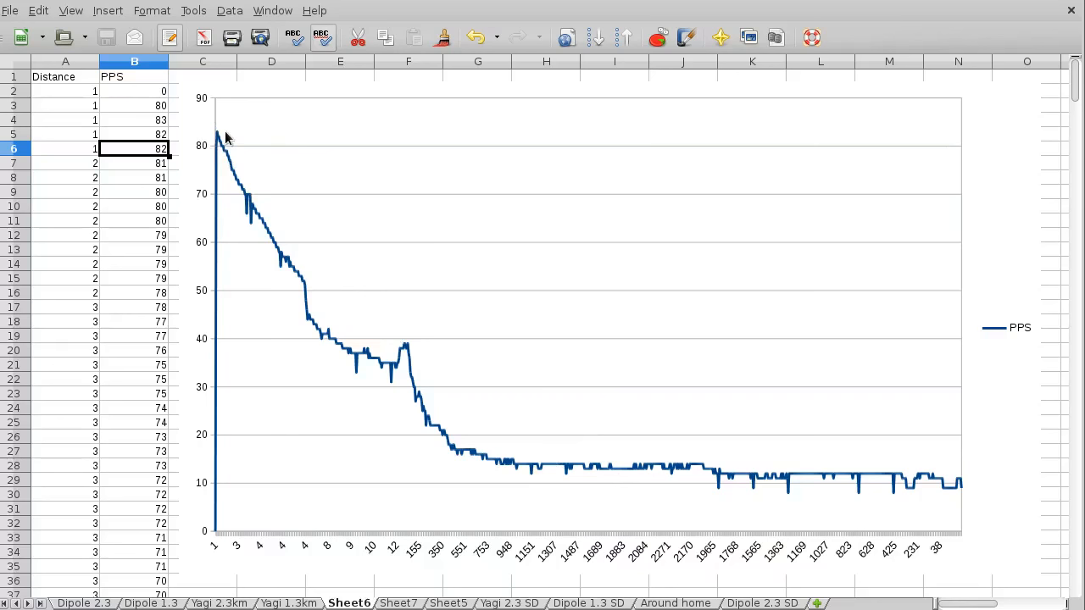
pyautogui.moveTo(706, 428)
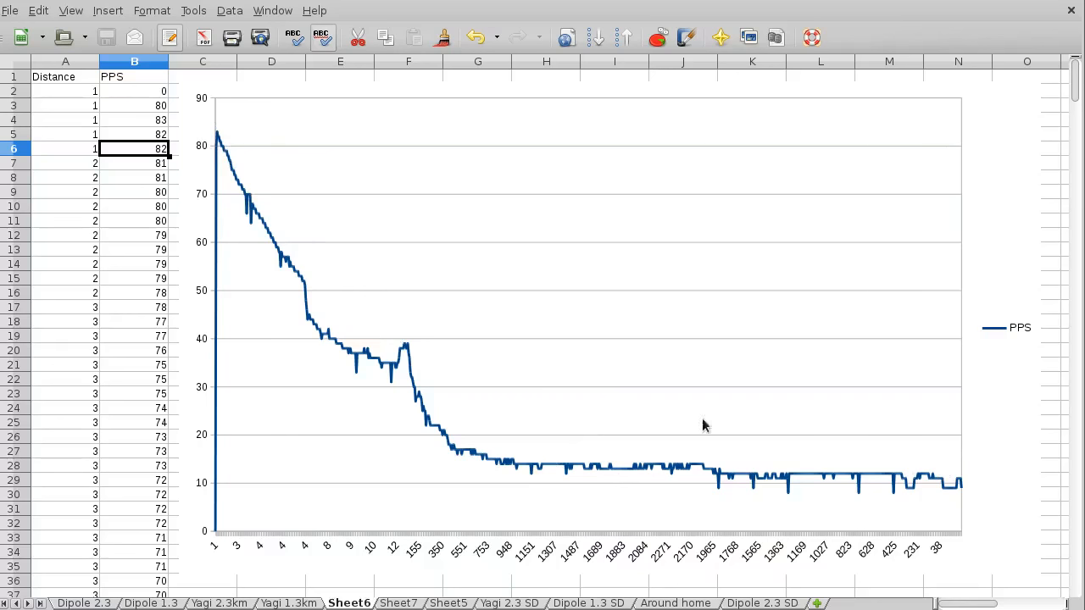
pyautogui.moveTo(364, 454)
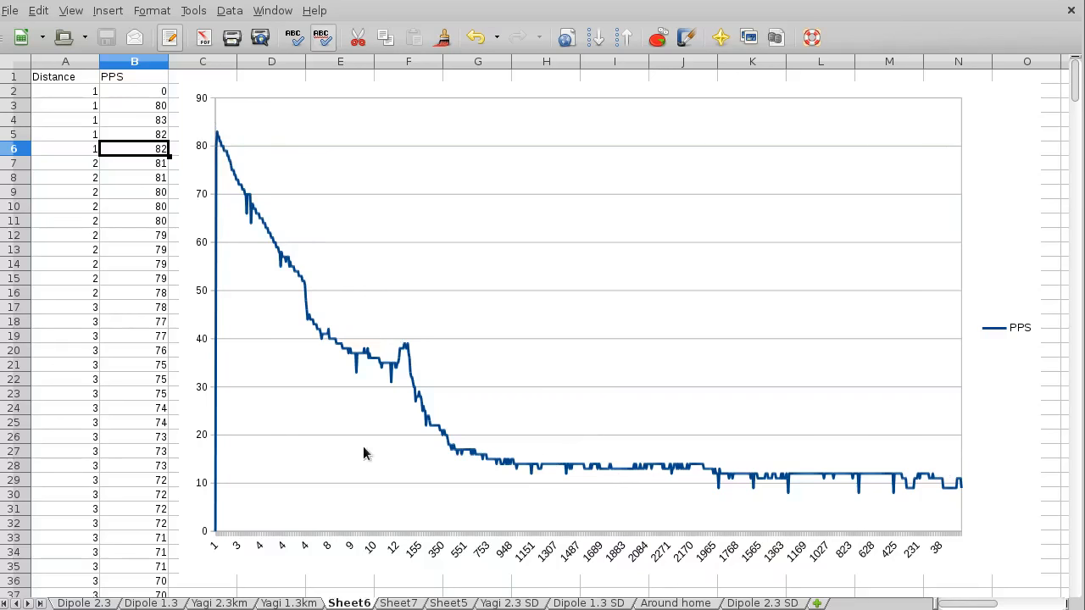
pyautogui.moveTo(411, 584)
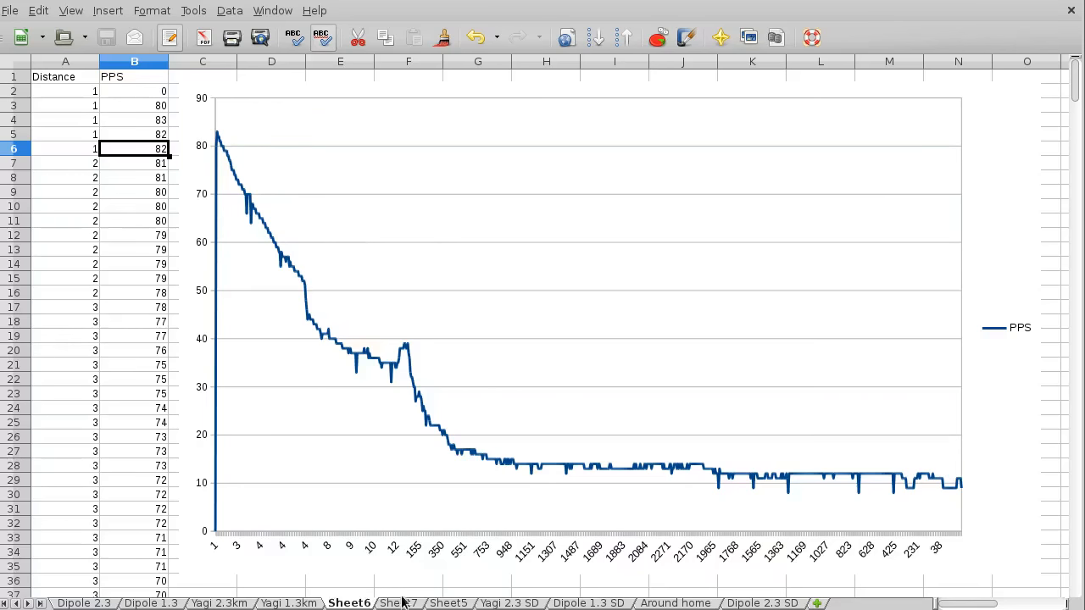
# Flip between Sheet7's flat 7-13 PPS chart and Sheet6's falling chart, ending on Sheet7
pyautogui.click(399, 604)
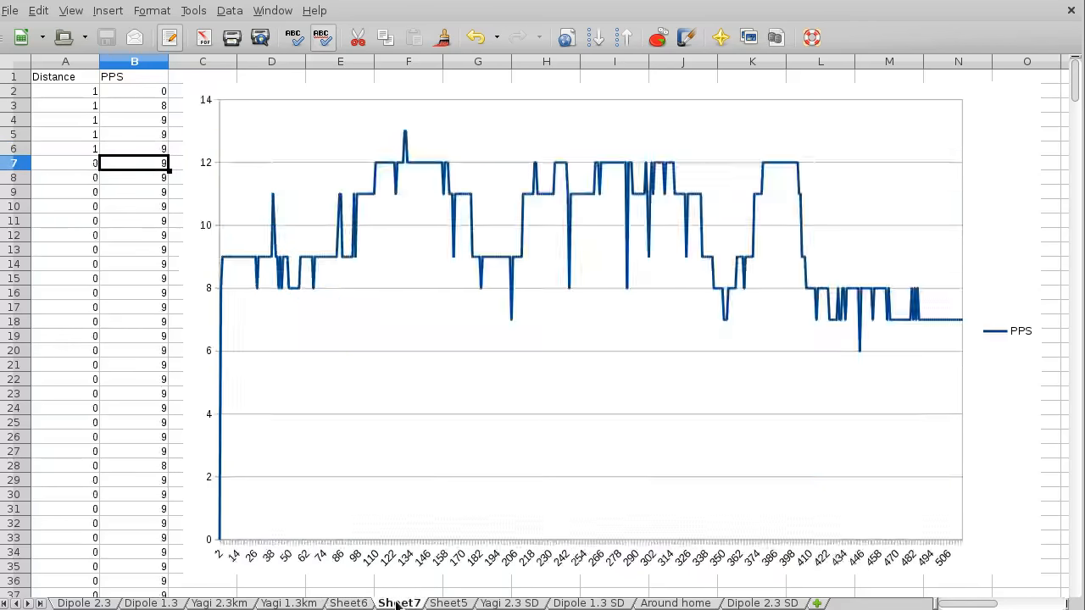
pyautogui.moveTo(437, 495)
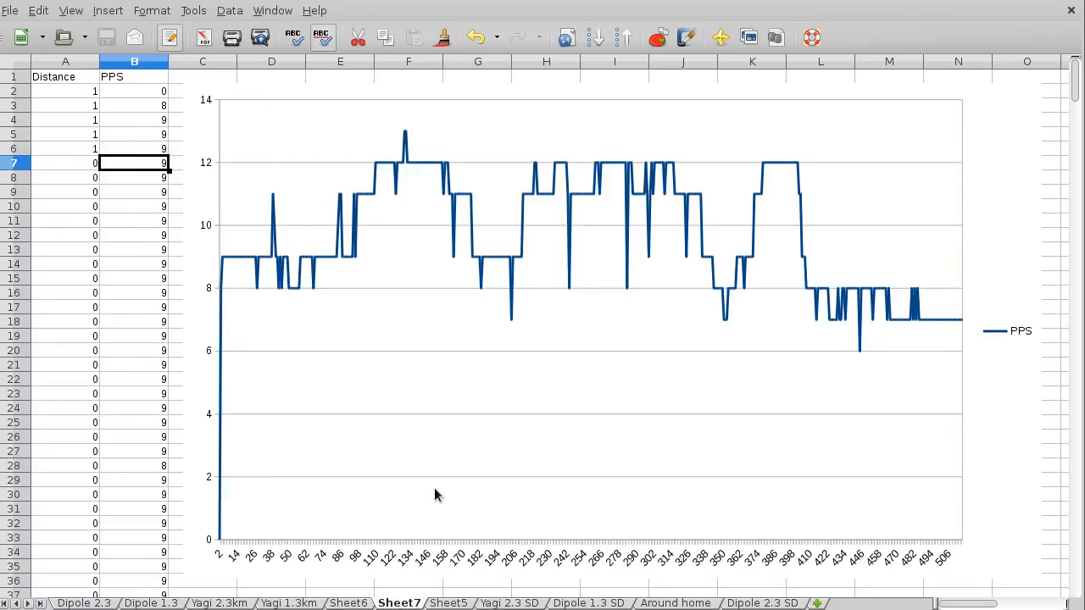
pyautogui.moveTo(211, 227)
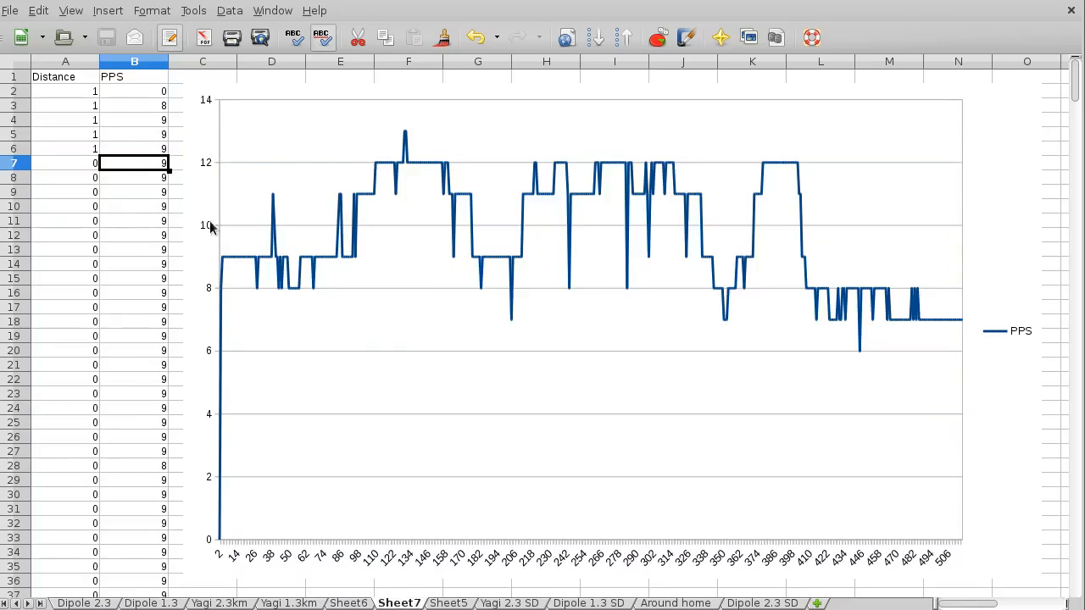
pyautogui.moveTo(224, 284)
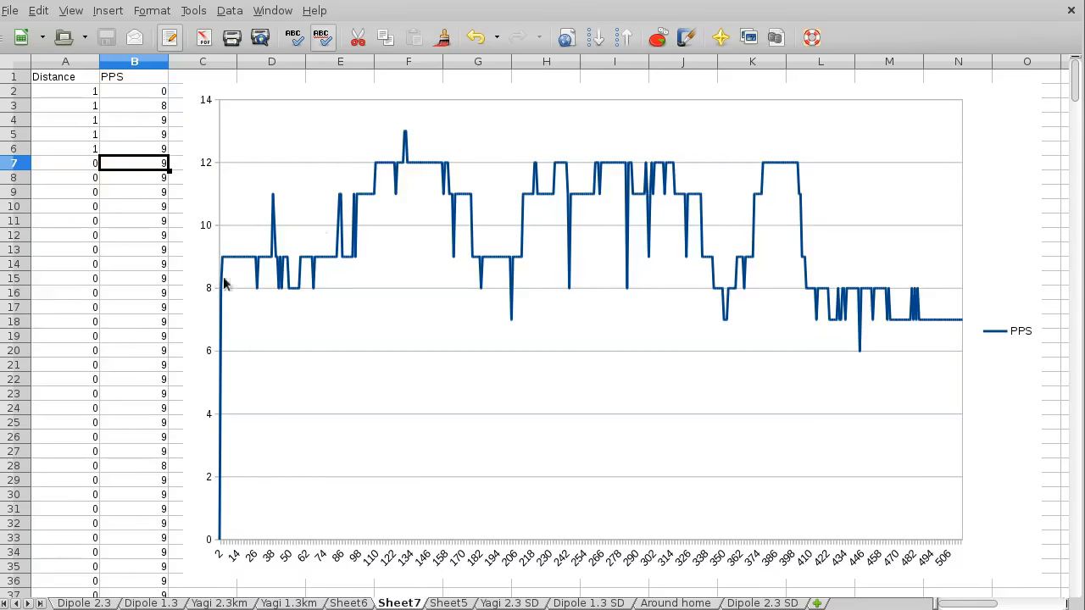
pyautogui.moveTo(356, 602)
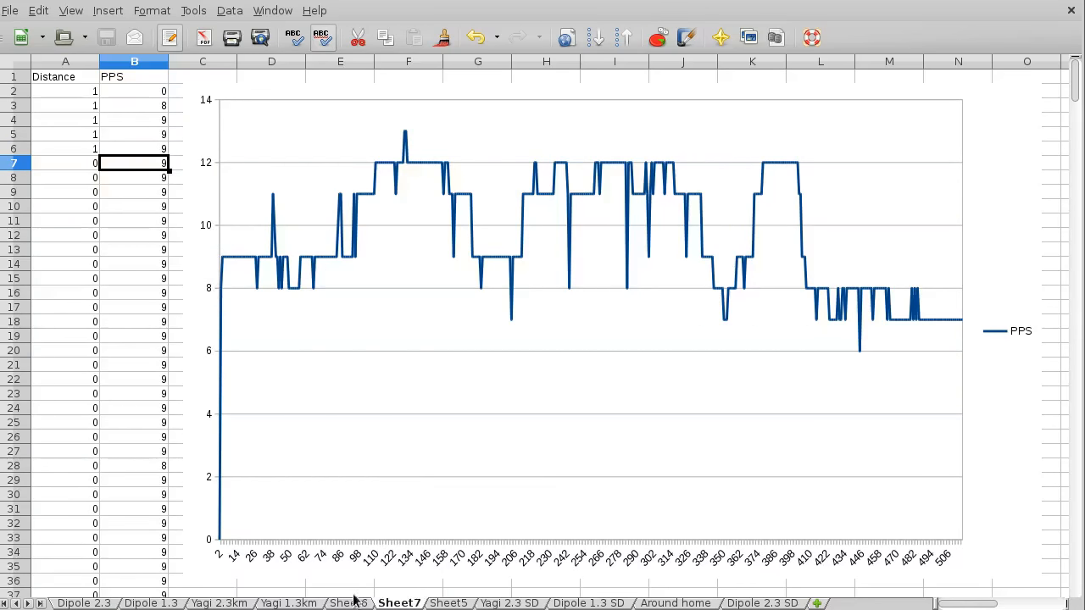
pyautogui.click(349, 604)
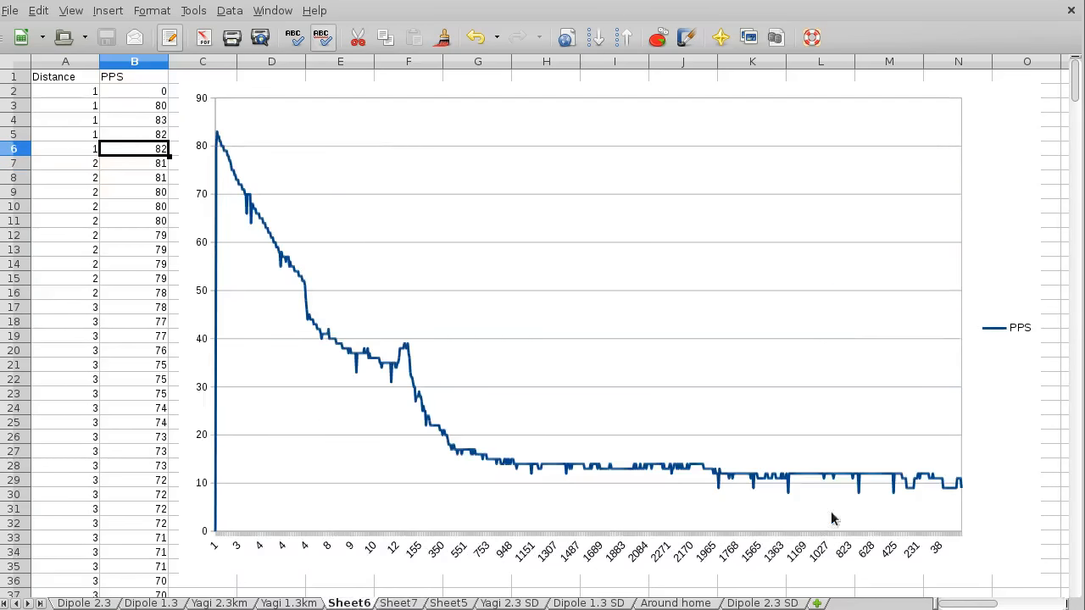
pyautogui.moveTo(966, 484)
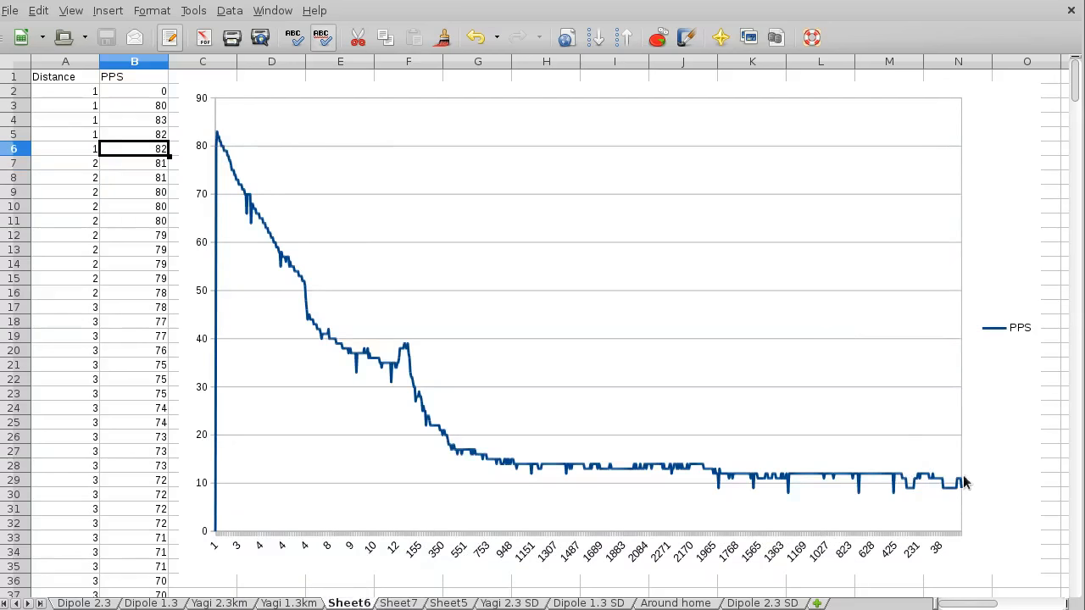
pyautogui.moveTo(965, 493)
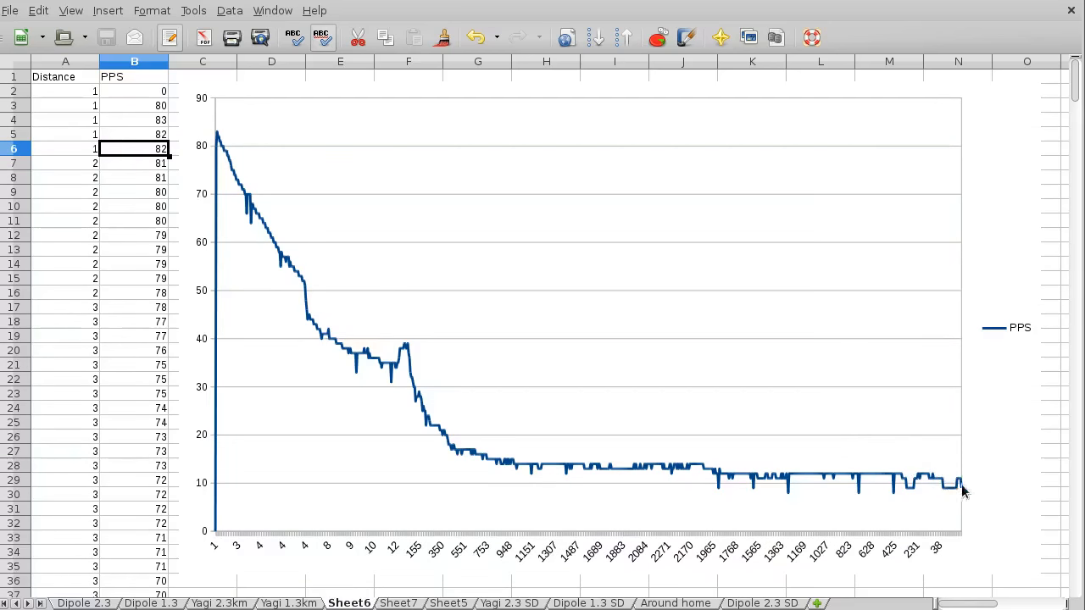
pyautogui.moveTo(964, 492)
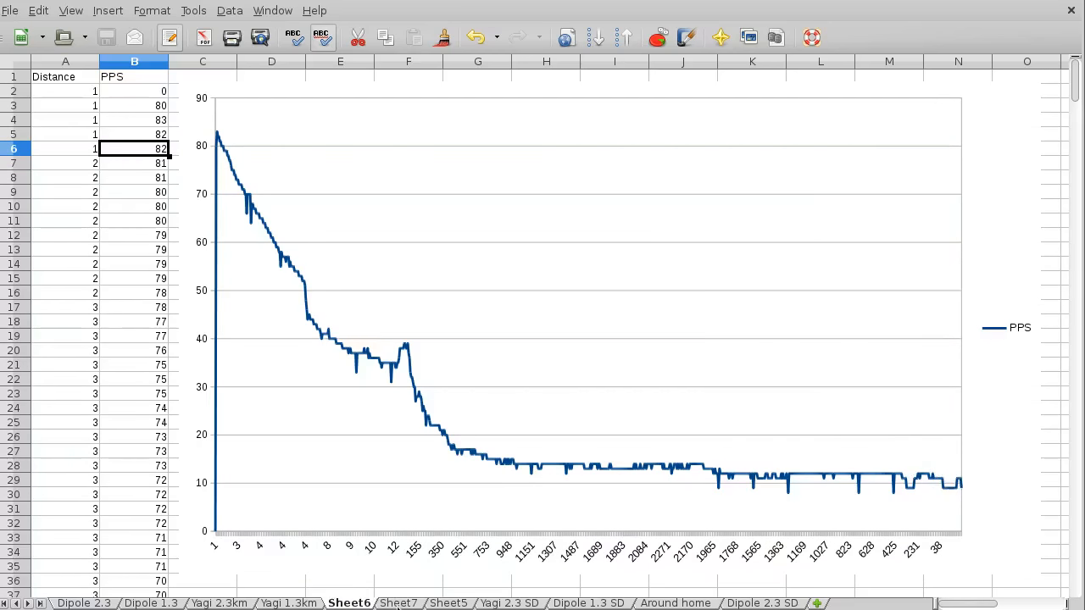
pyautogui.click(396, 603)
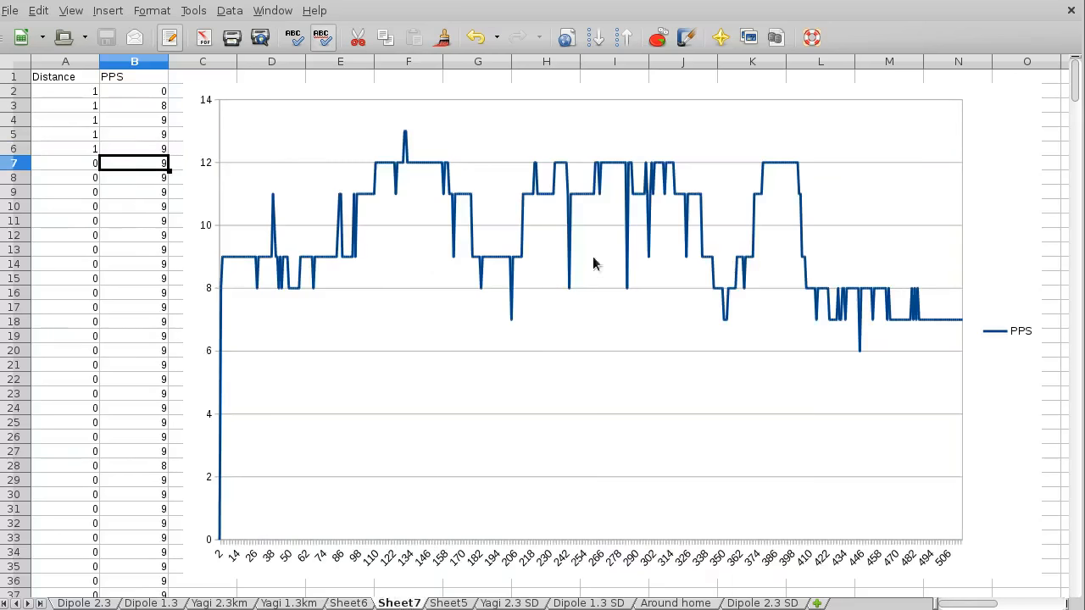
pyautogui.moveTo(434, 556)
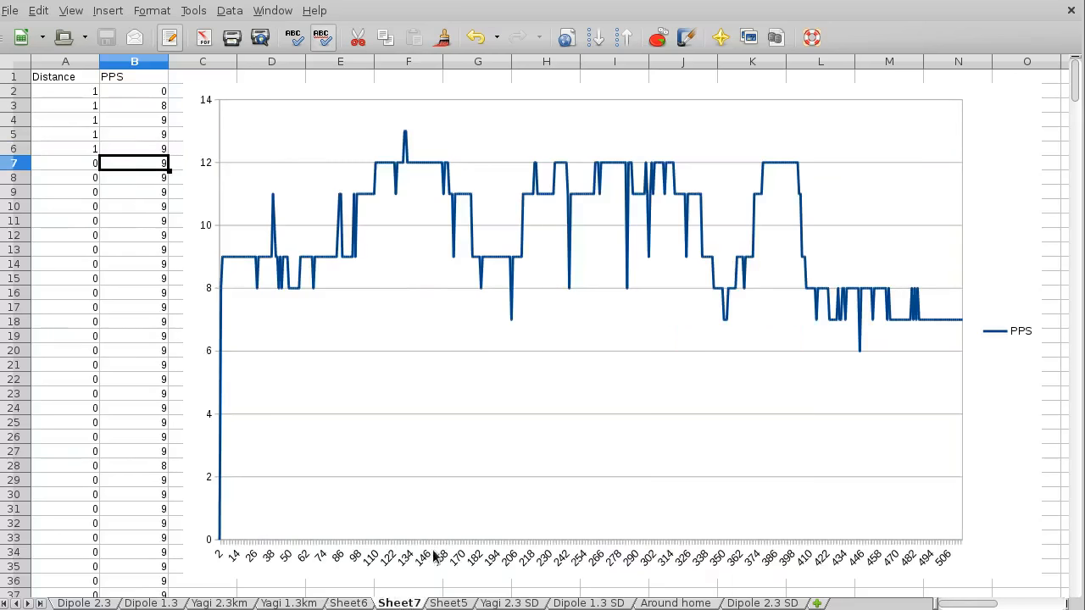
# Show Sheet6's PPS chart dropping from about 80 to around 12
pyautogui.click(349, 604)
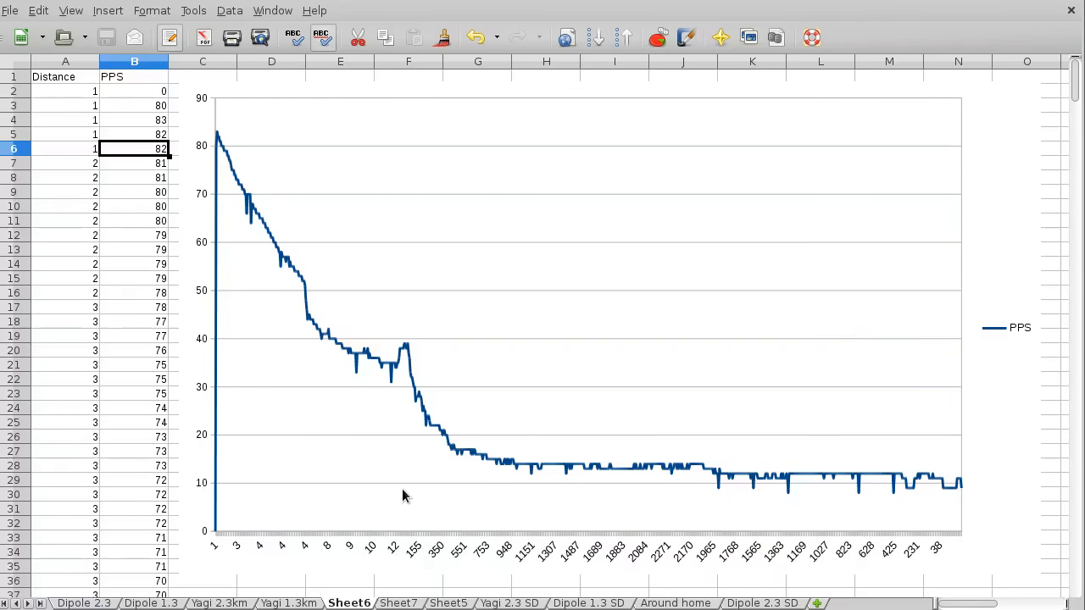
pyautogui.moveTo(383, 569)
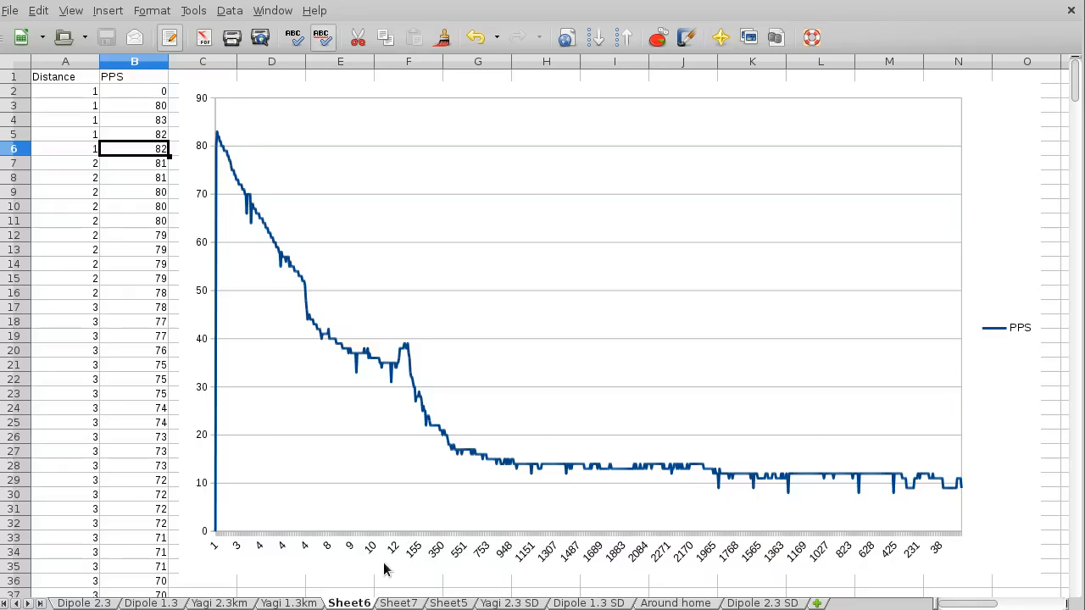
pyautogui.moveTo(380, 483)
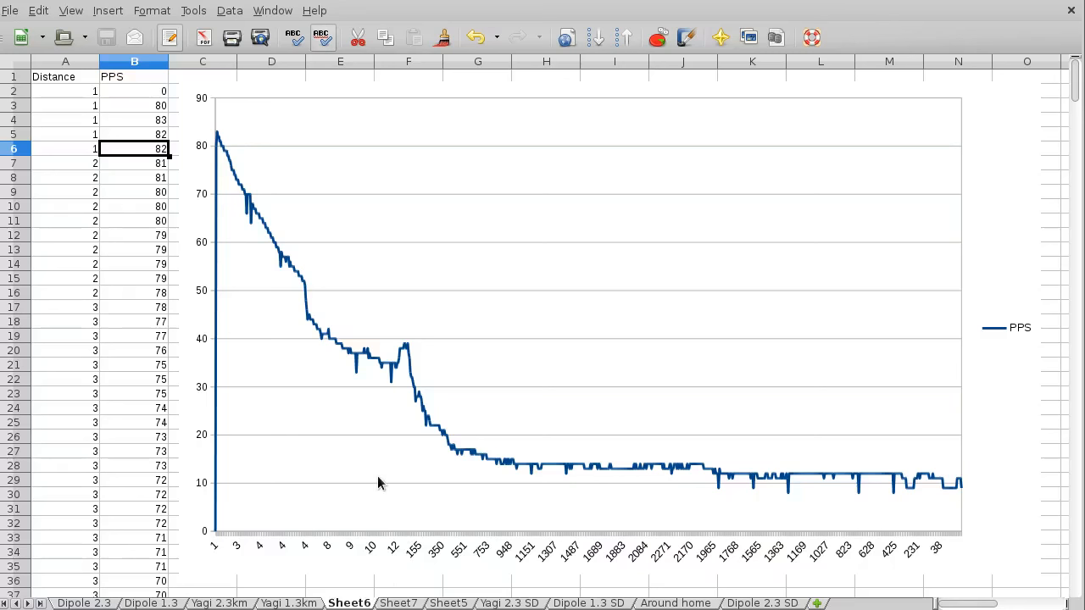
pyautogui.moveTo(376, 482)
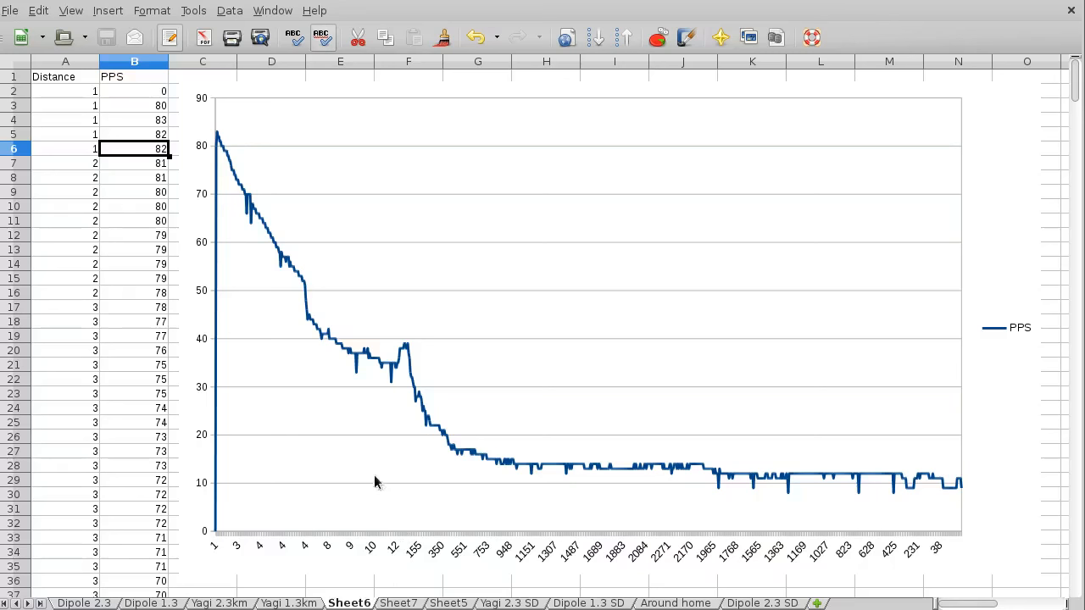
pyautogui.moveTo(246, 214)
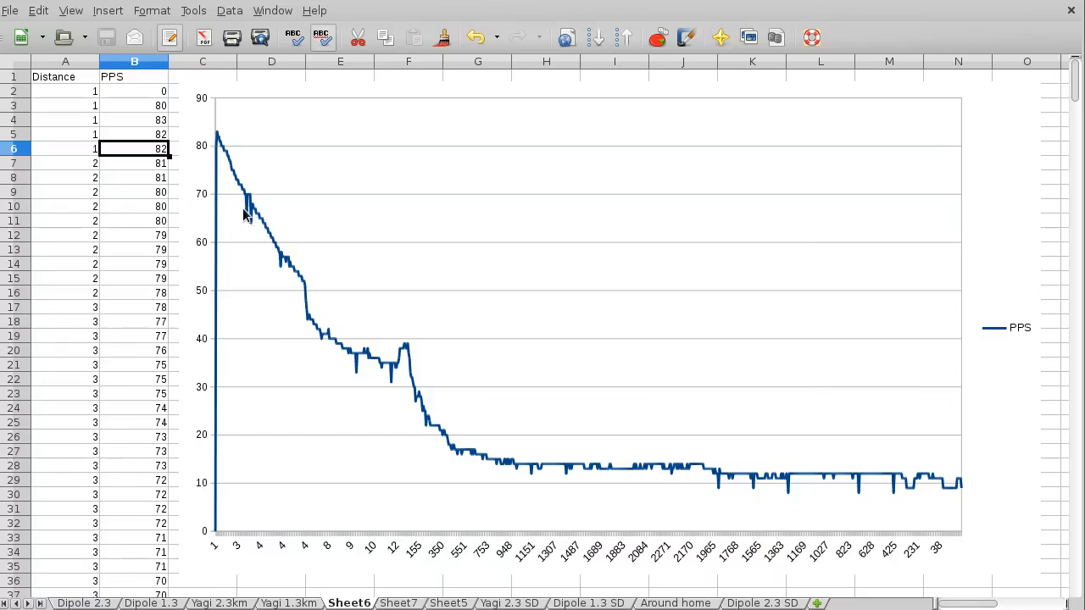
pyautogui.moveTo(219, 139)
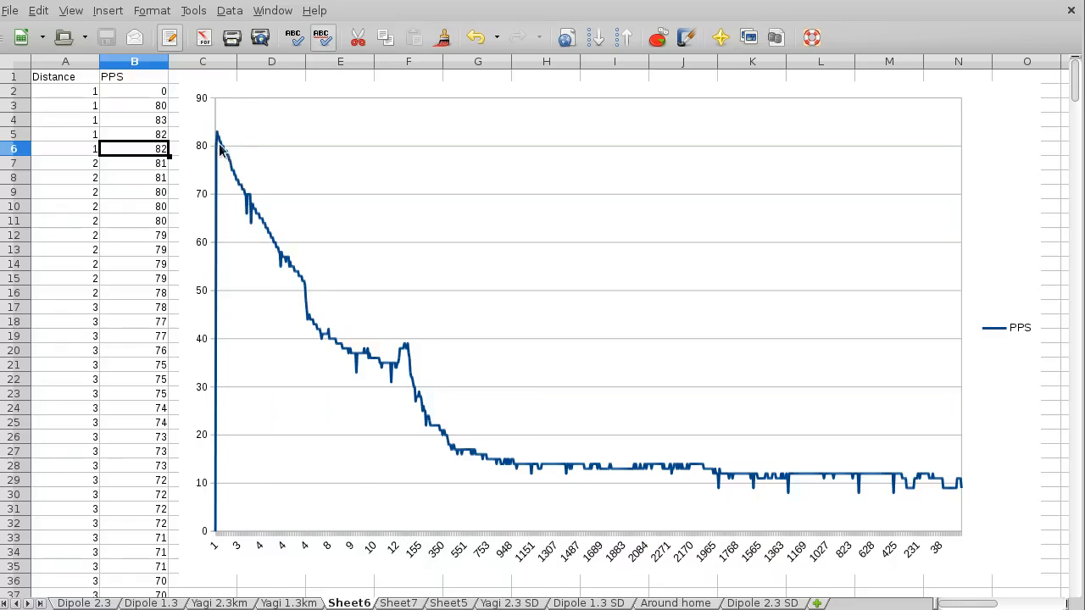
pyautogui.moveTo(272, 238)
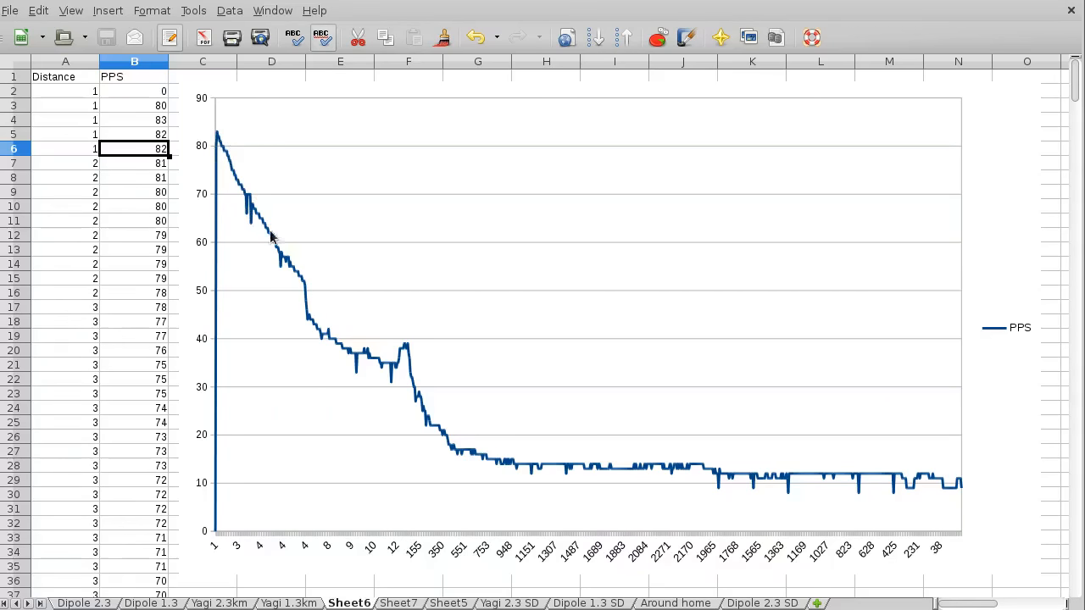
pyautogui.moveTo(937, 492)
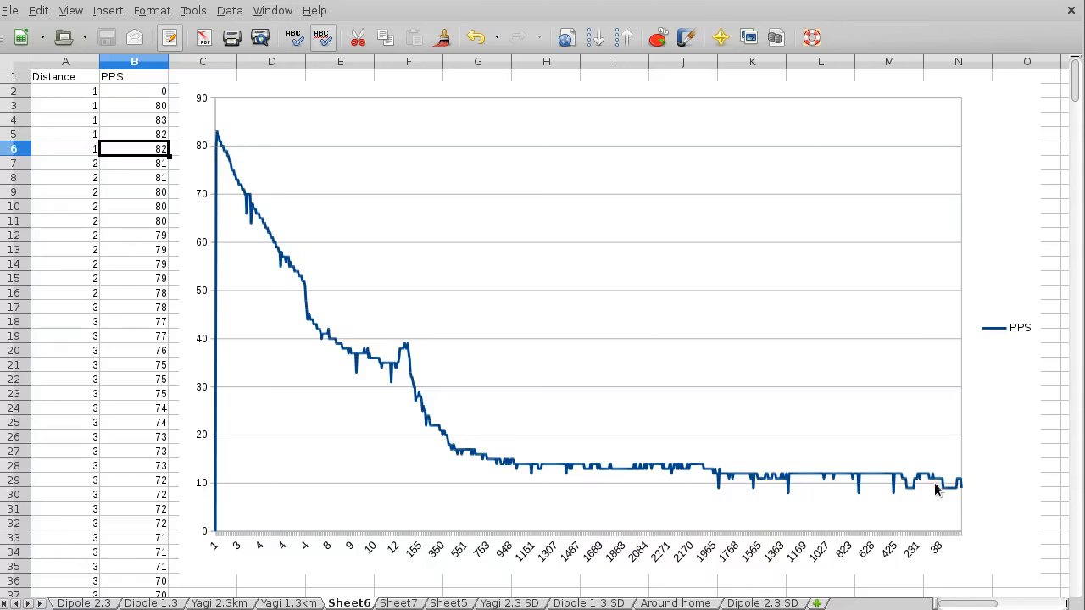
pyautogui.moveTo(922, 487)
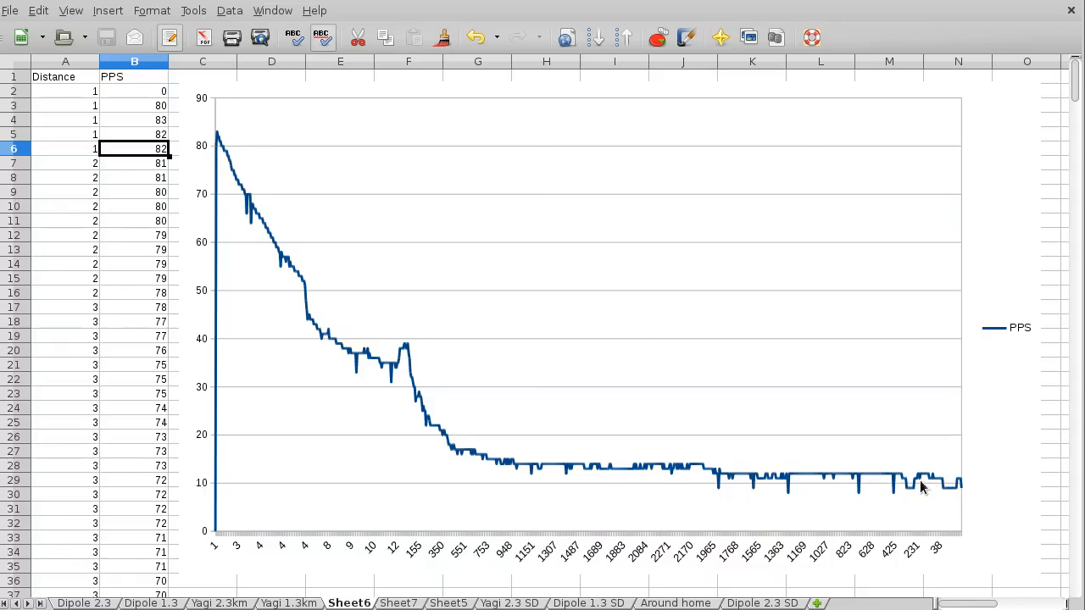
pyautogui.moveTo(933, 488)
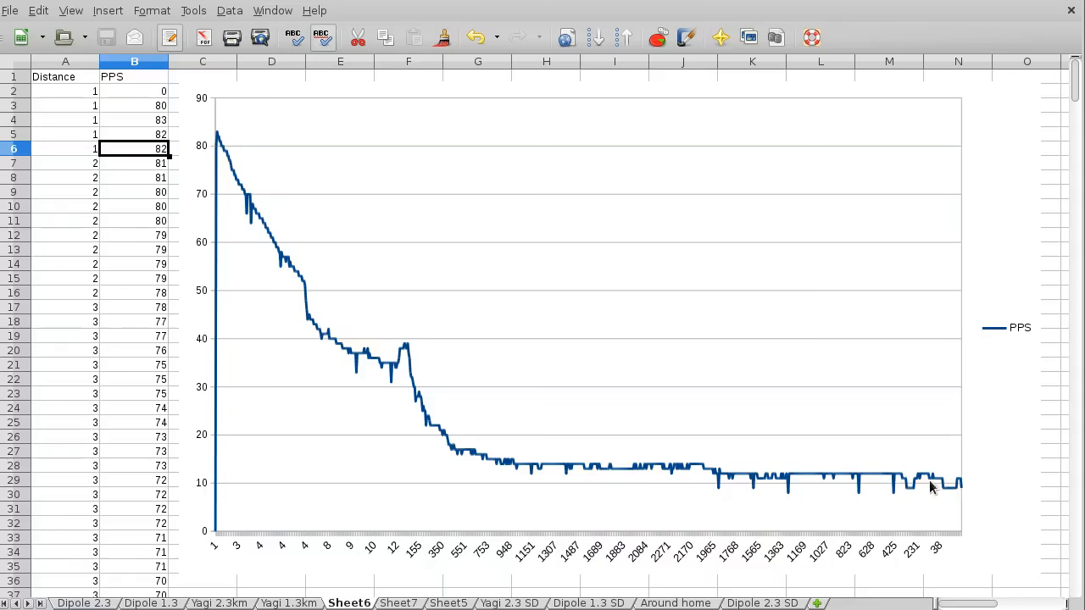
pyautogui.moveTo(945, 487)
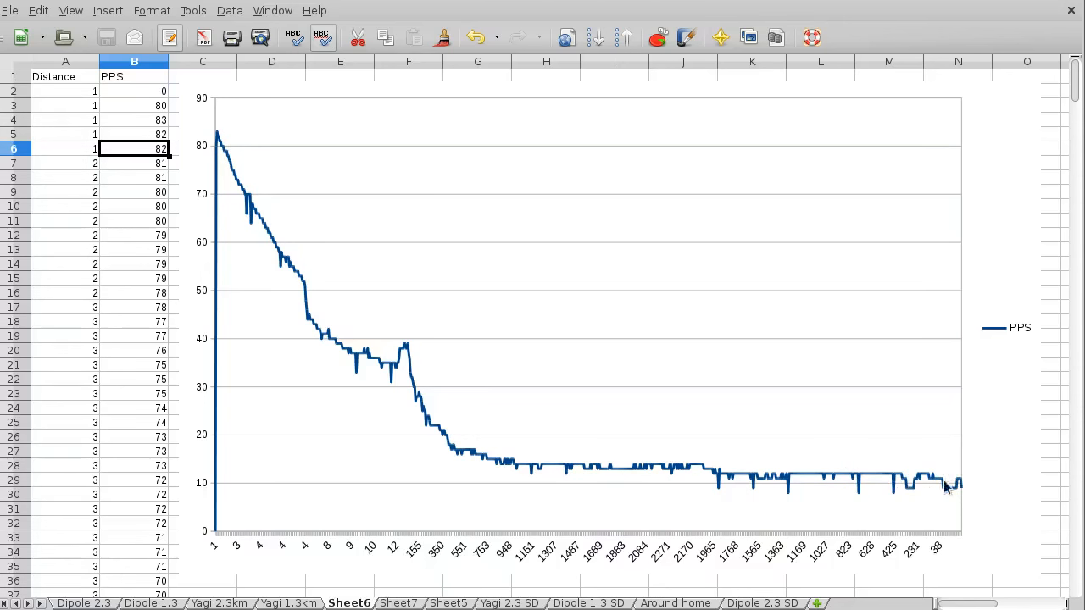
pyautogui.moveTo(449, 366)
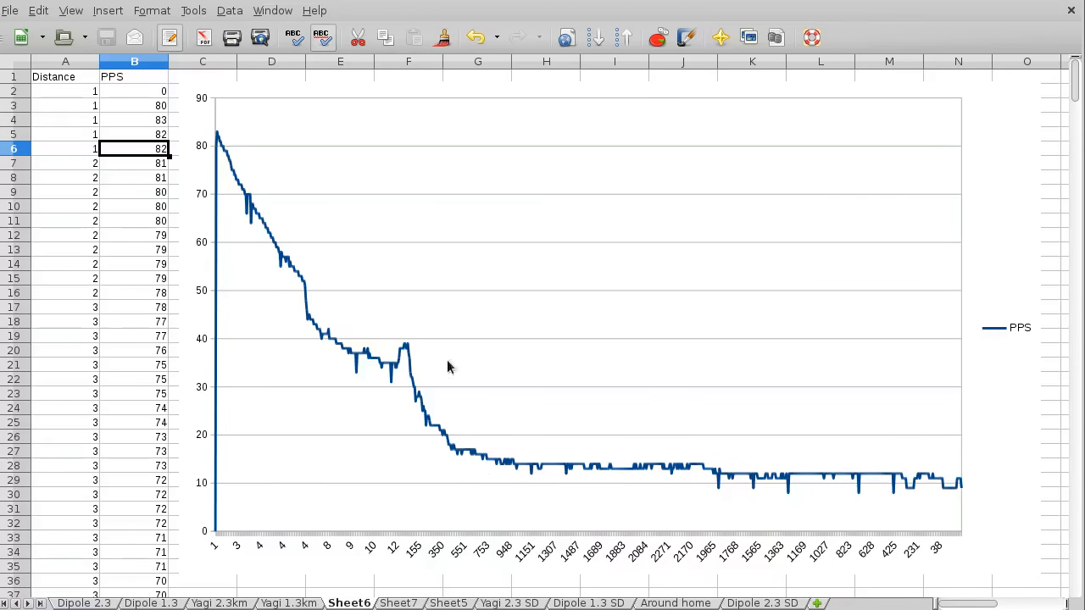
pyautogui.moveTo(447, 355)
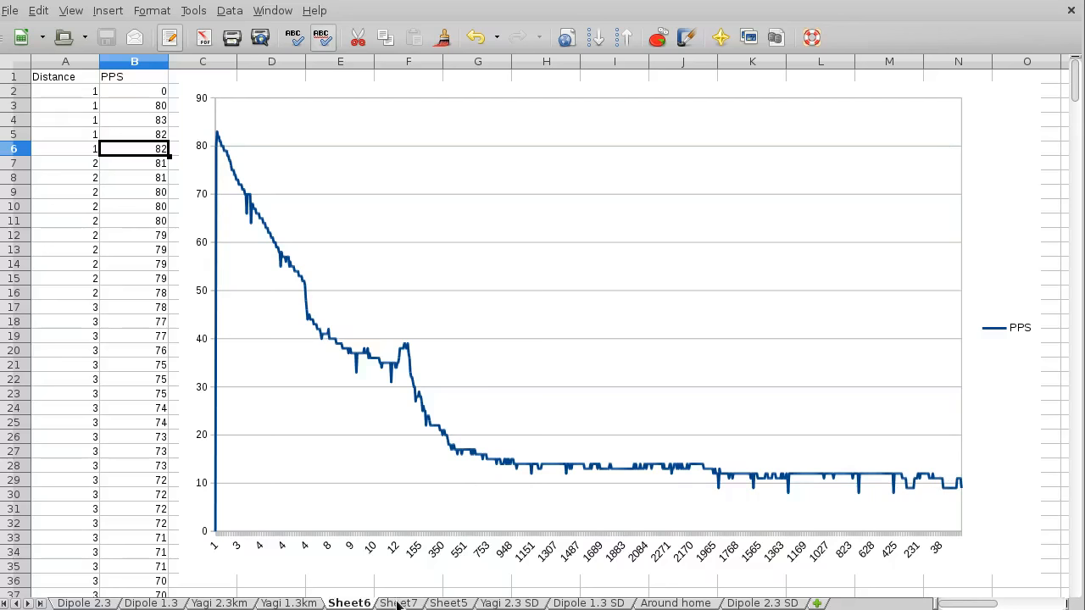
pyautogui.click(448, 604)
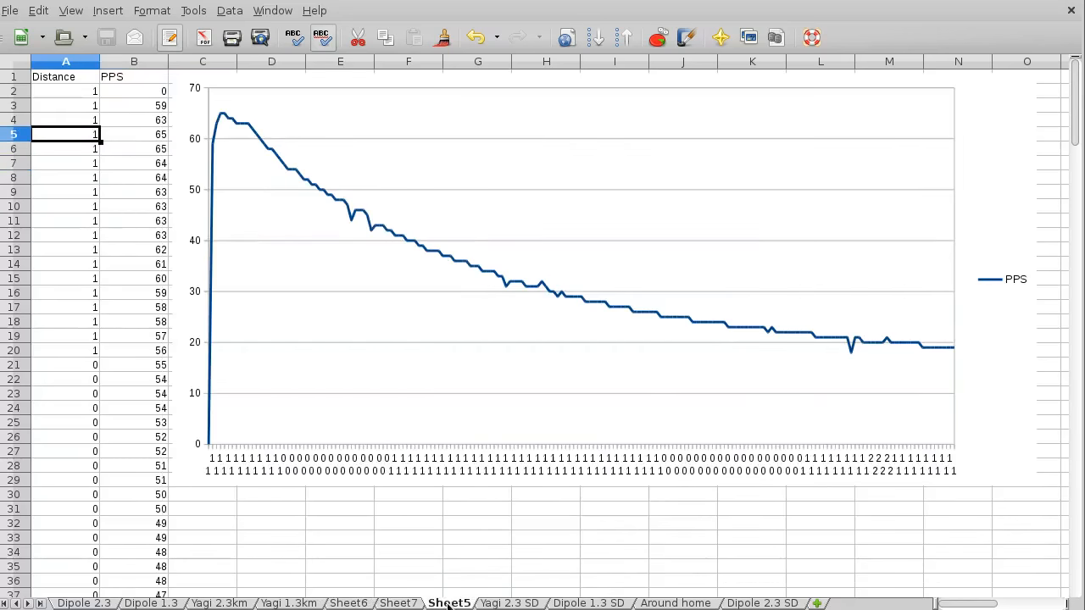
pyautogui.moveTo(234, 117)
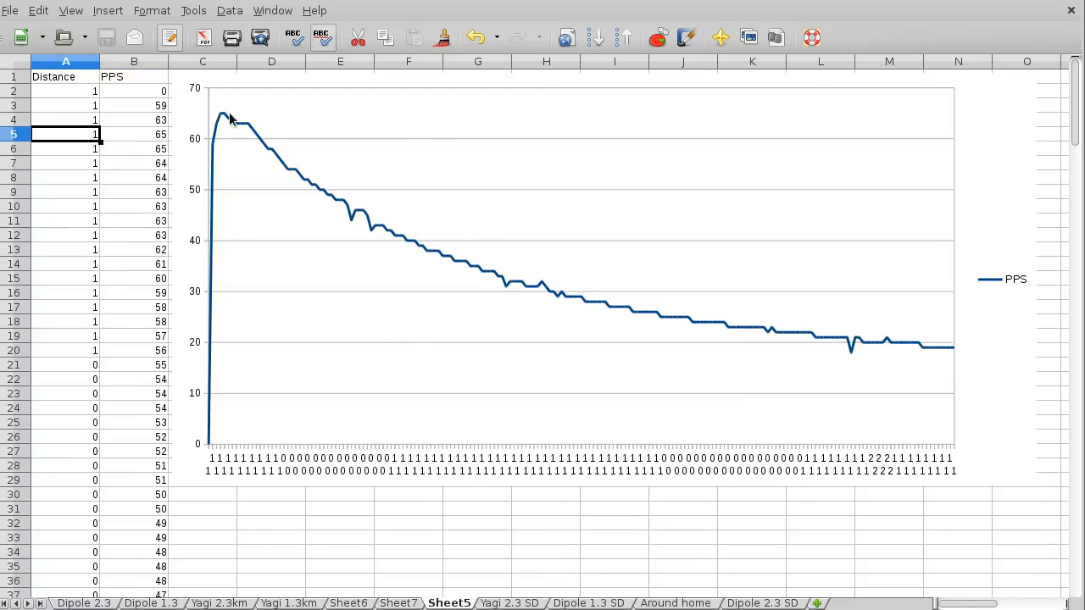
pyautogui.moveTo(878, 339)
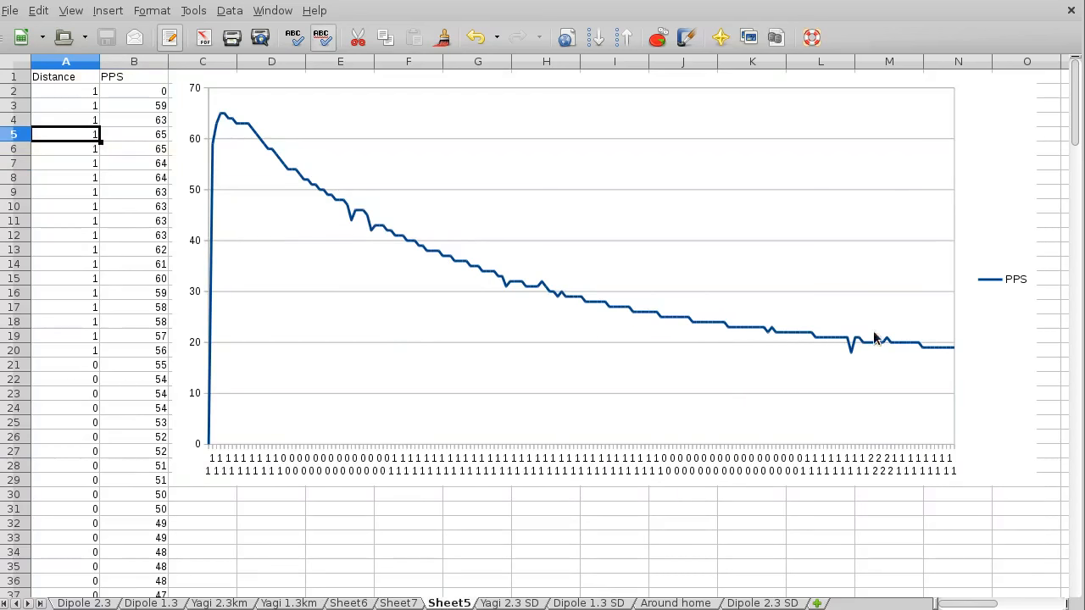
pyautogui.moveTo(281, 283)
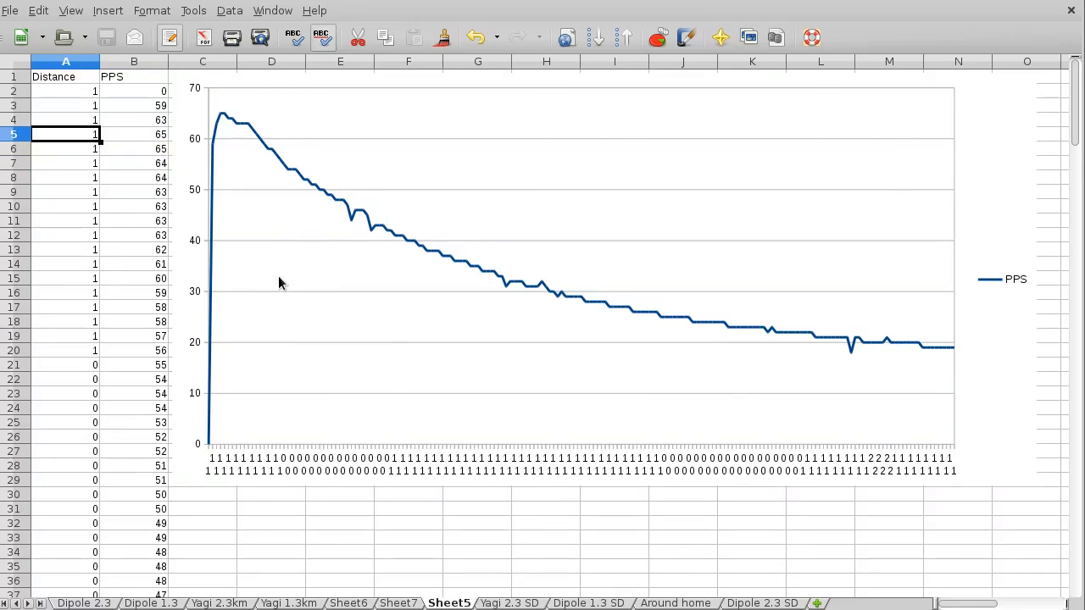
pyautogui.moveTo(368, 363)
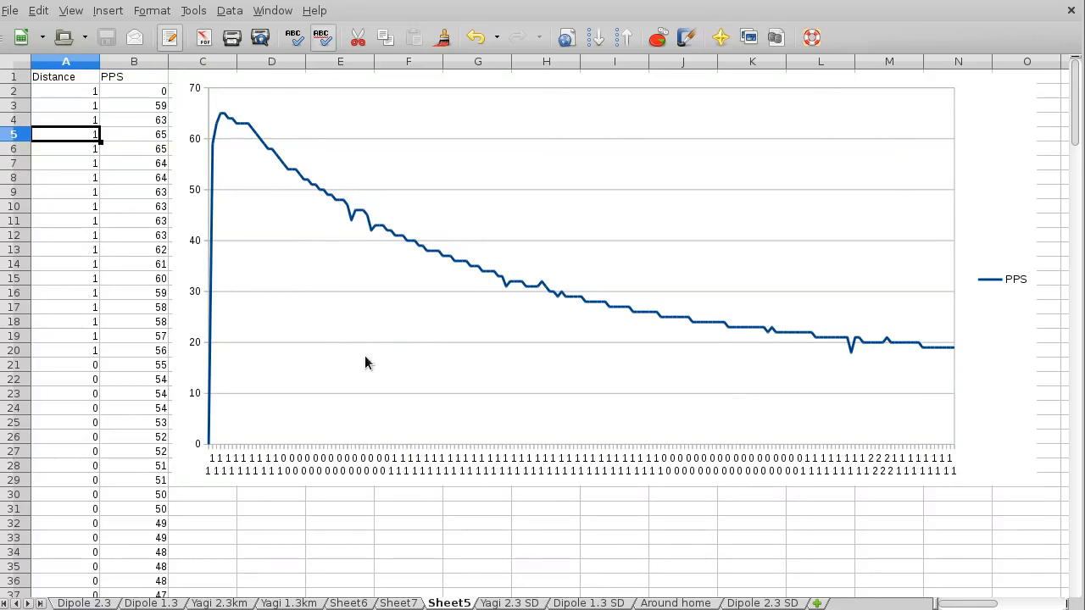
pyautogui.moveTo(280, 361)
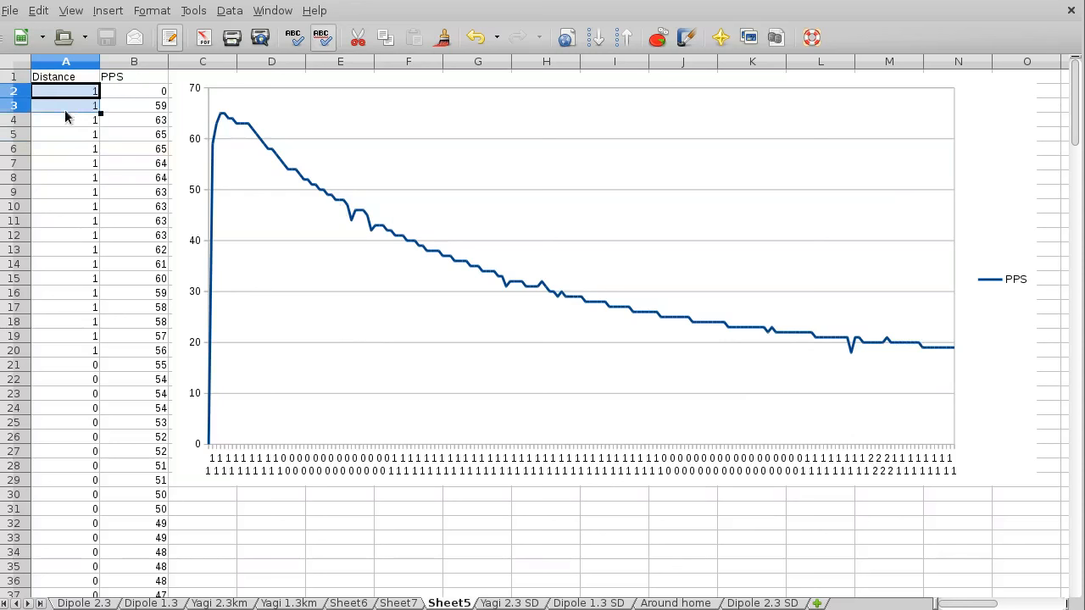
pyautogui.moveTo(65, 92); pyautogui.dragTo(65, 522)
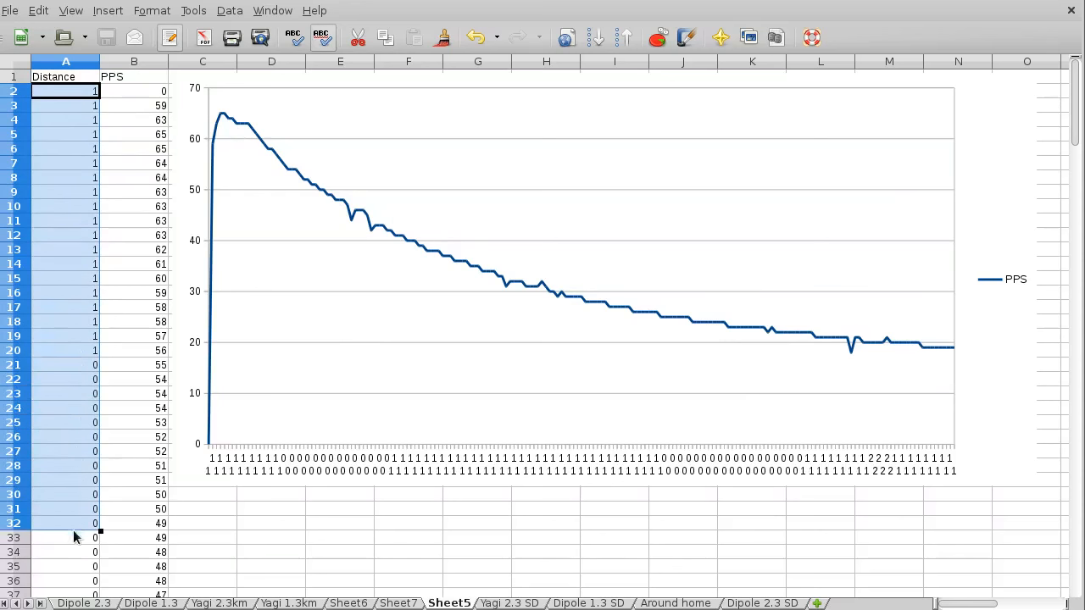
pyautogui.click(408, 523)
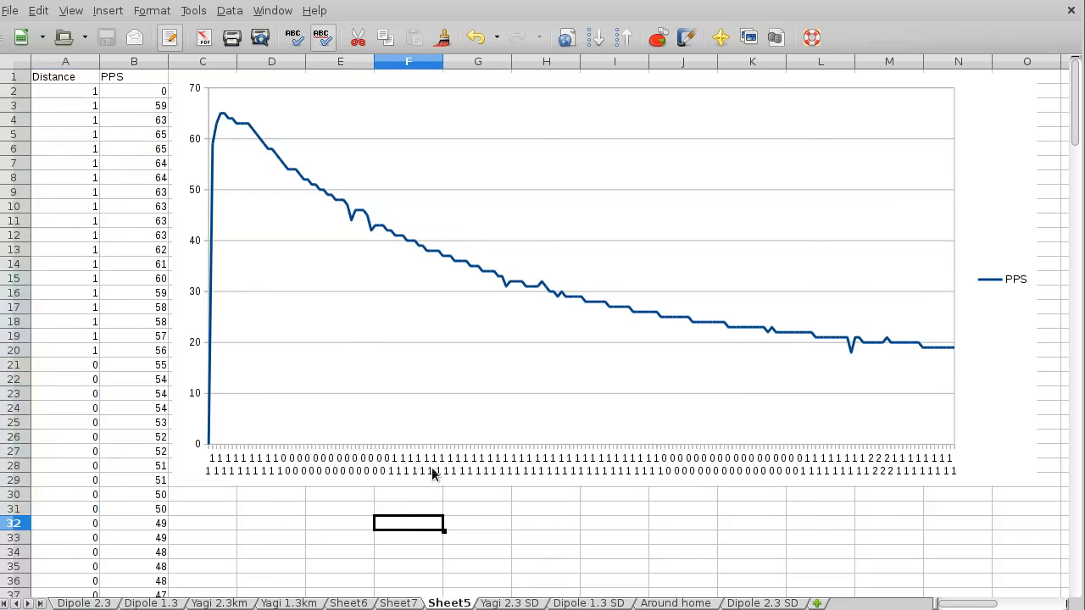
pyautogui.moveTo(279, 472)
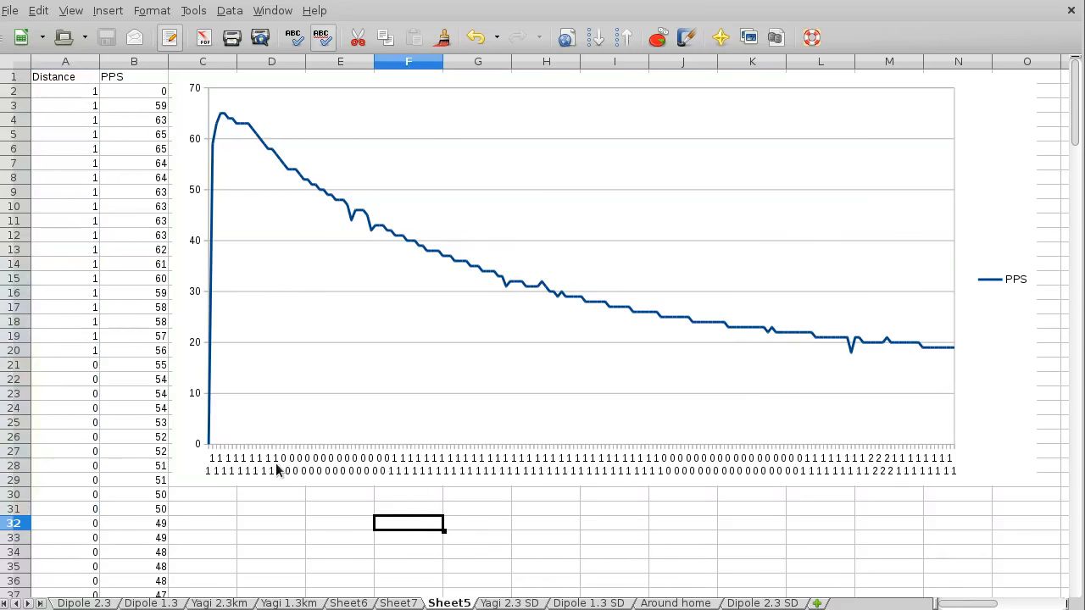
pyautogui.moveTo(264, 489)
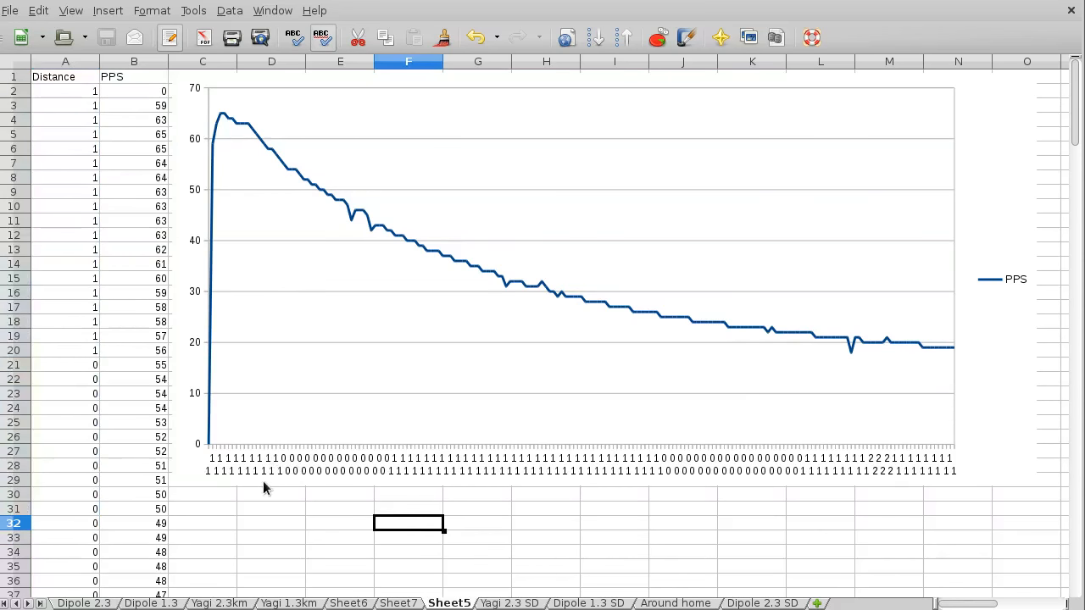
pyautogui.moveTo(760, 335)
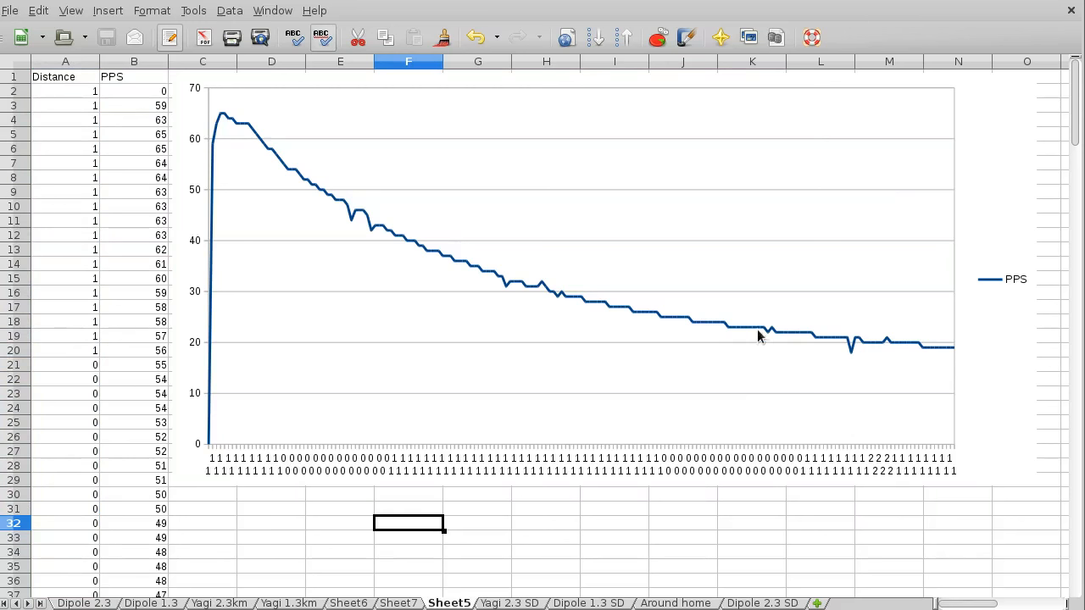
pyautogui.moveTo(534, 515)
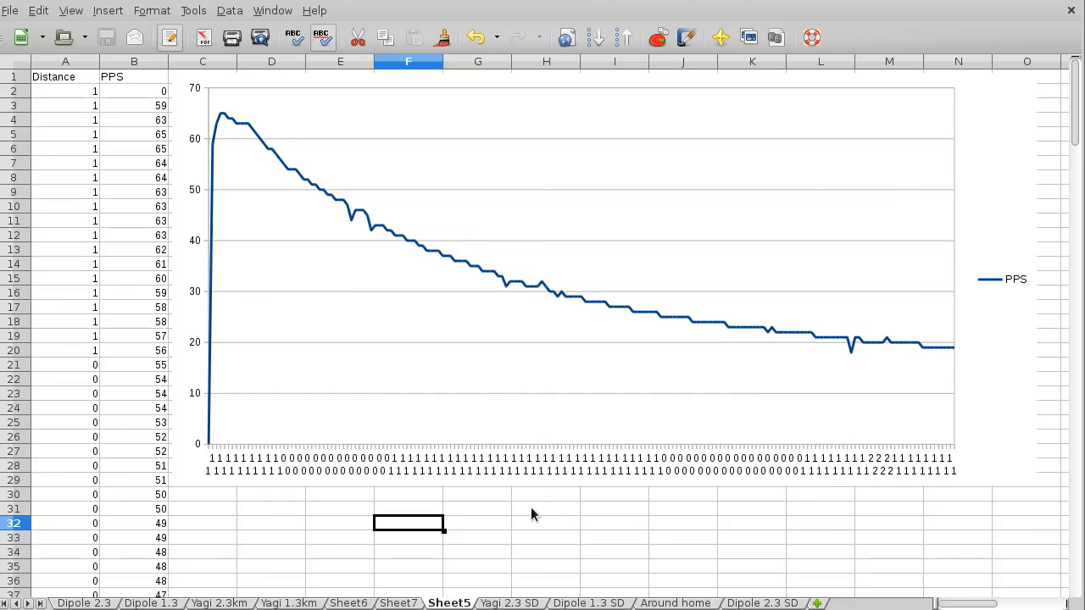
pyautogui.moveTo(1015, 441)
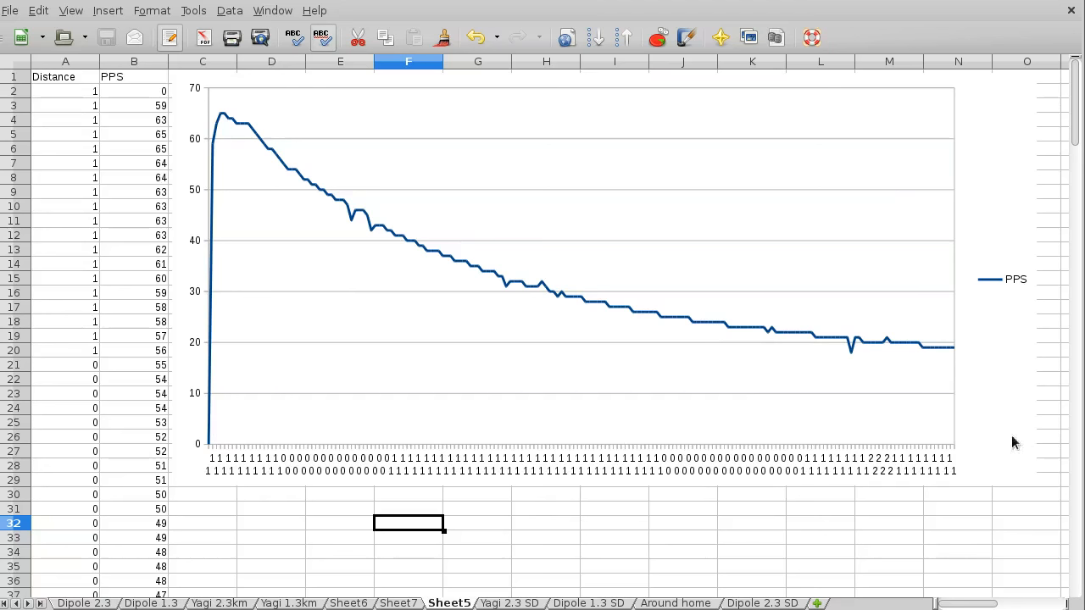
pyautogui.moveTo(220, 143)
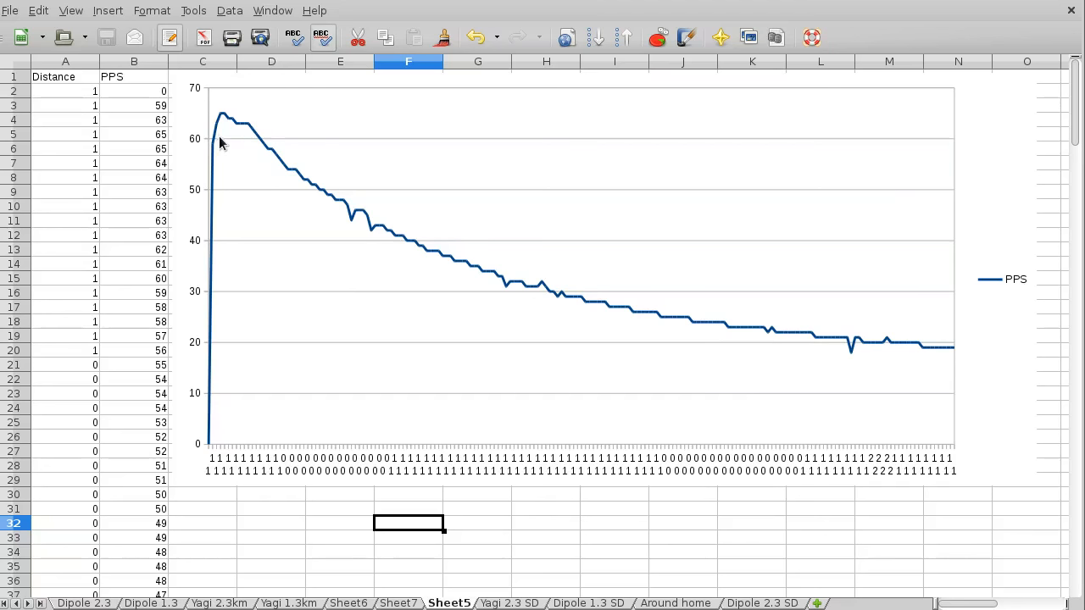
pyautogui.moveTo(217, 93)
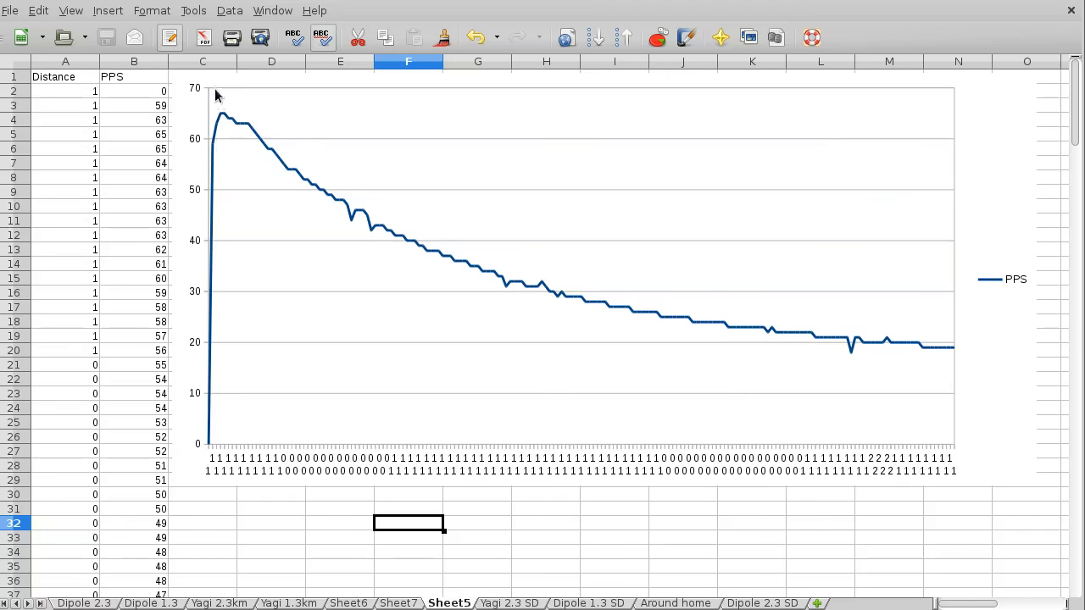
pyautogui.moveTo(549, 271)
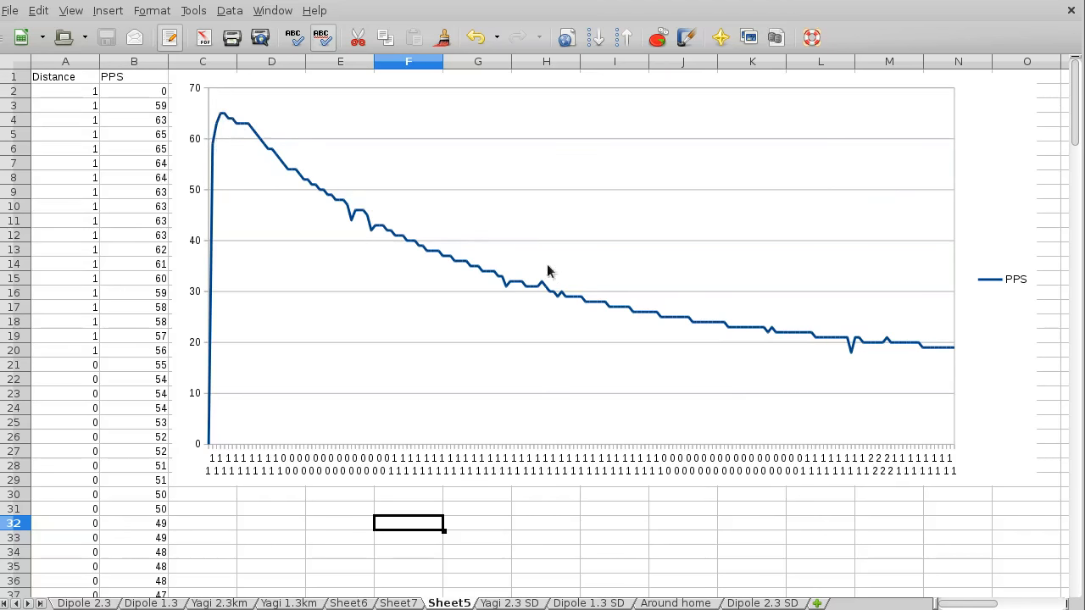
pyautogui.moveTo(281, 161)
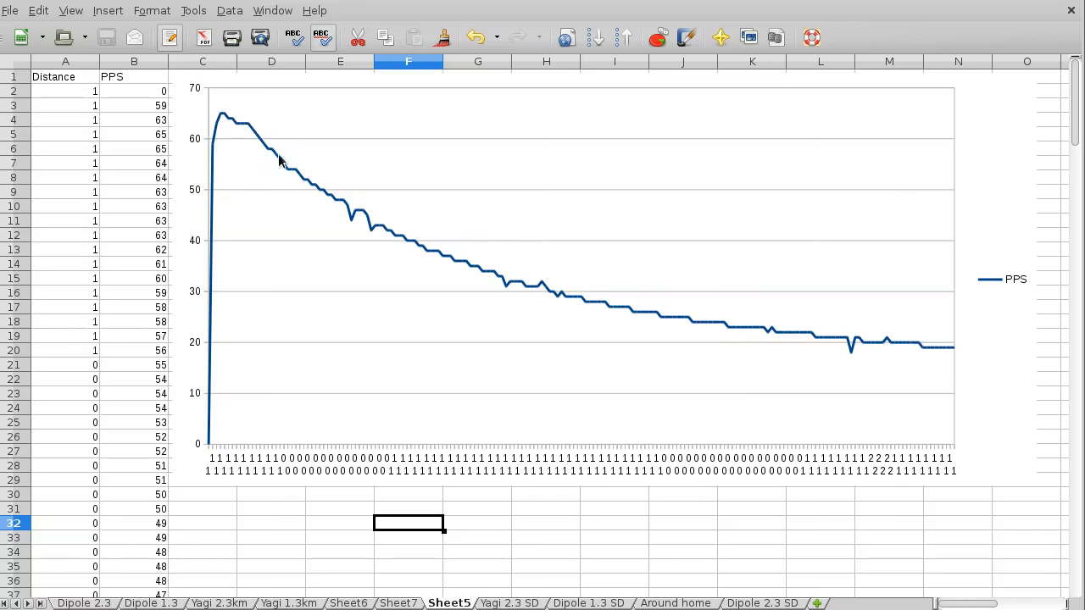
pyautogui.moveTo(414, 492)
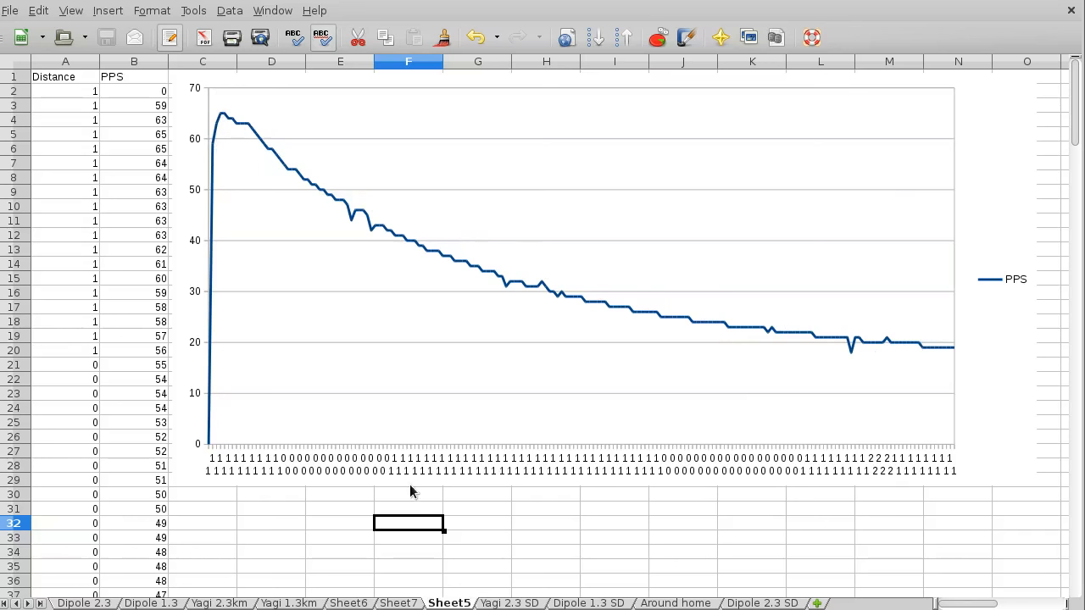
pyautogui.moveTo(451, 511)
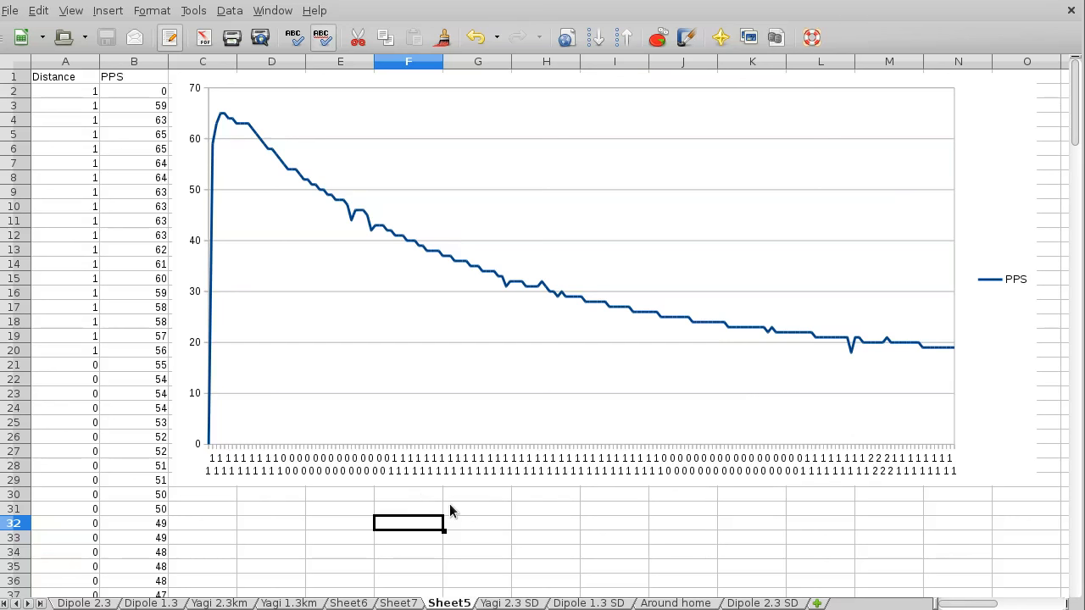
pyautogui.moveTo(464, 511)
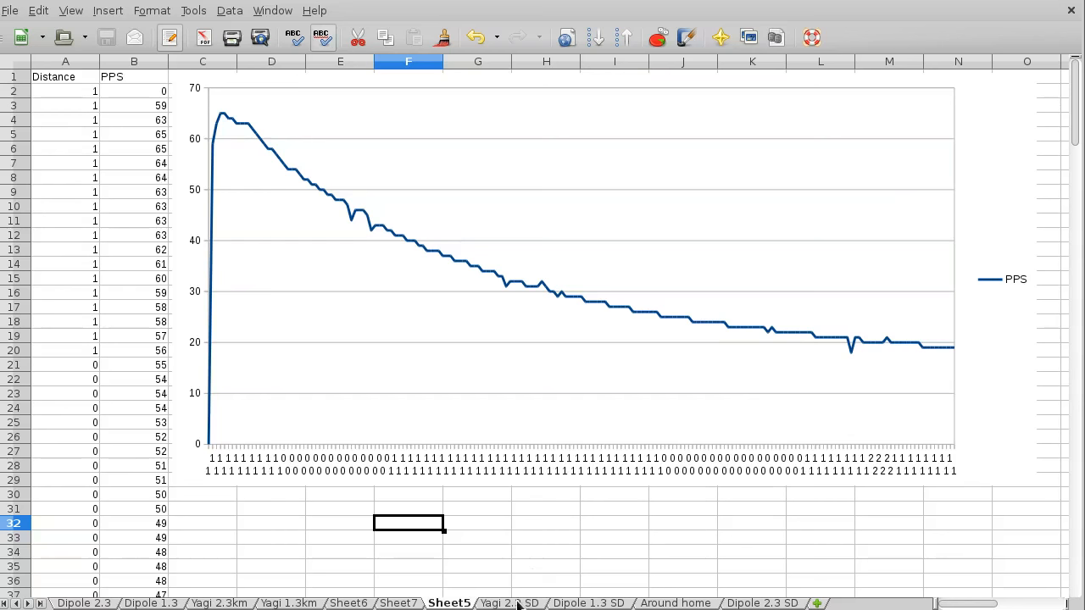
# Show the Yagi 2.3 SD sheet's outward and inward PPS traces near 500 out to 2300 m
pyautogui.click(508, 604)
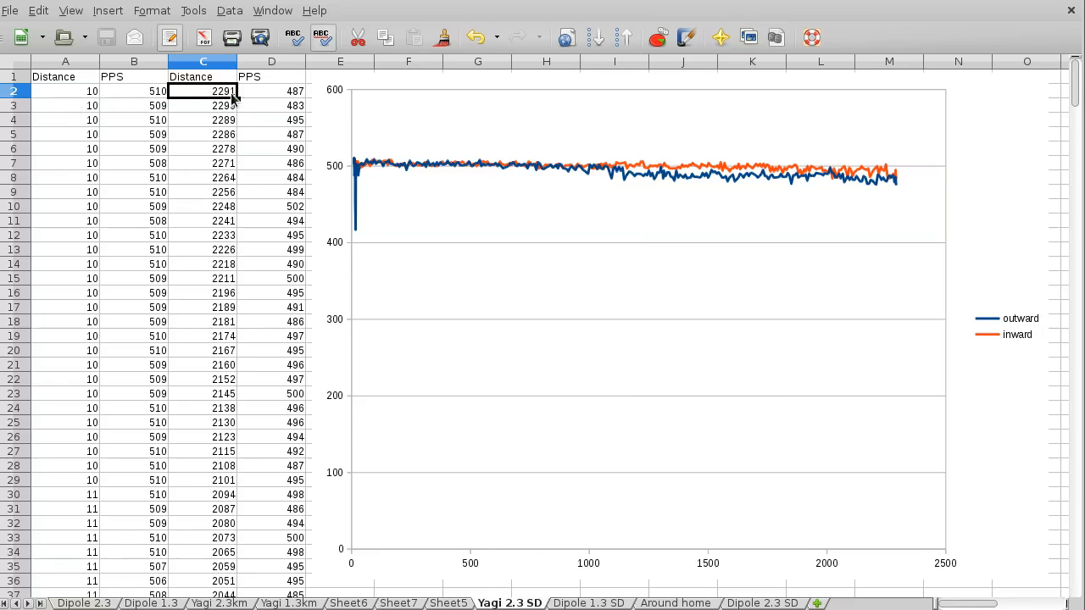
pyautogui.moveTo(118, 331)
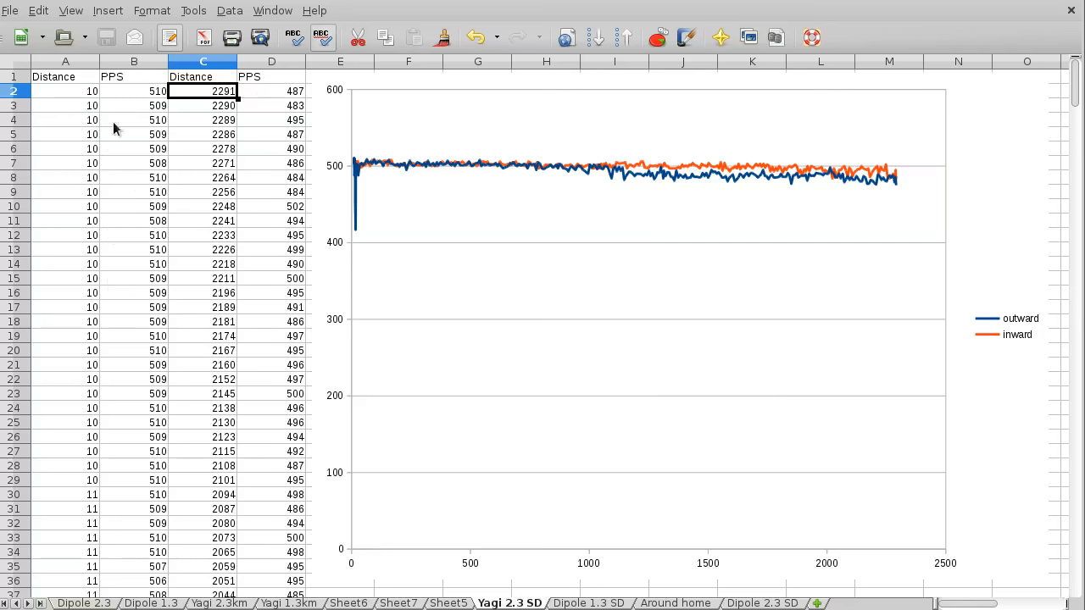
pyautogui.moveTo(217, 107)
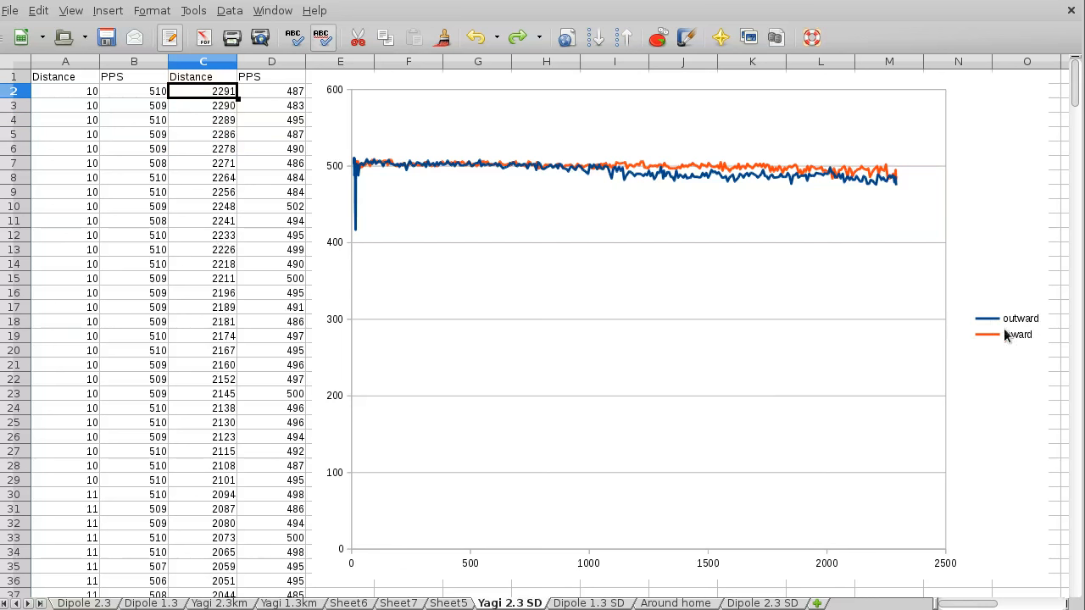
pyautogui.moveTo(1011, 336)
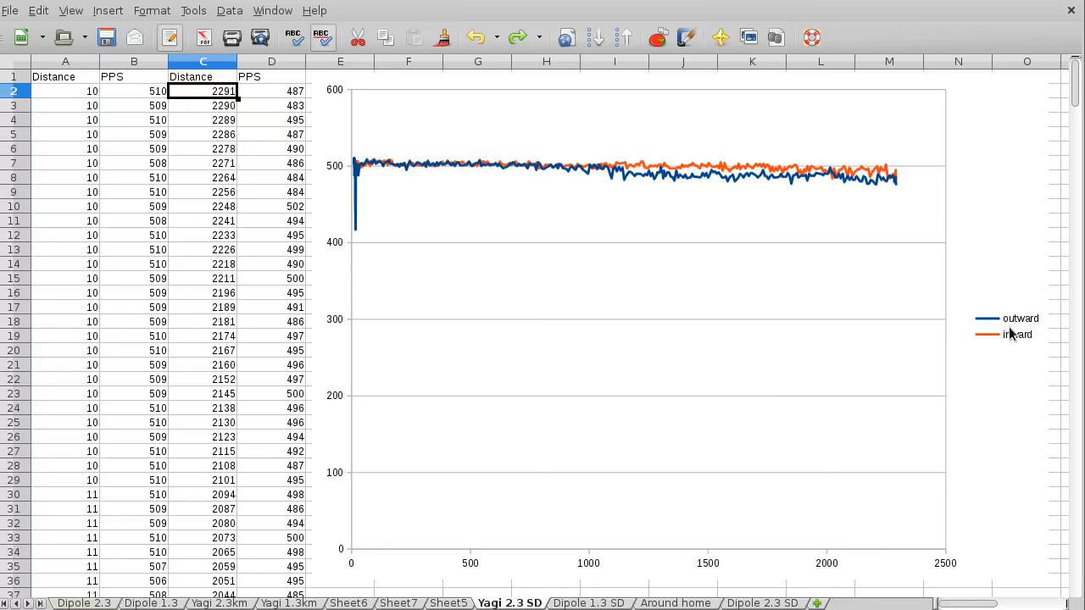
pyautogui.moveTo(1017, 288)
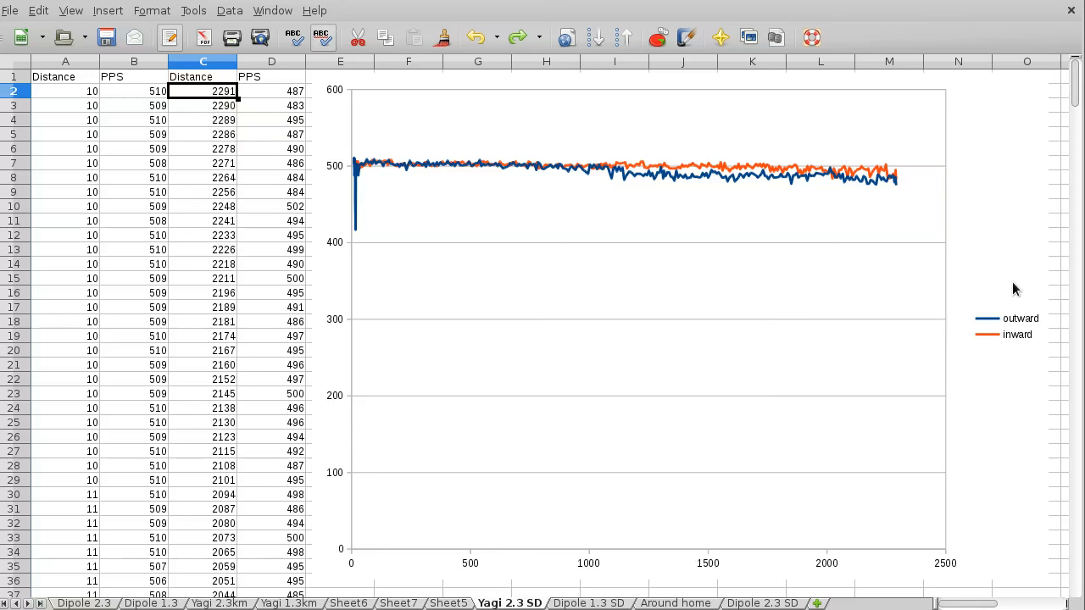
pyautogui.moveTo(627, 185)
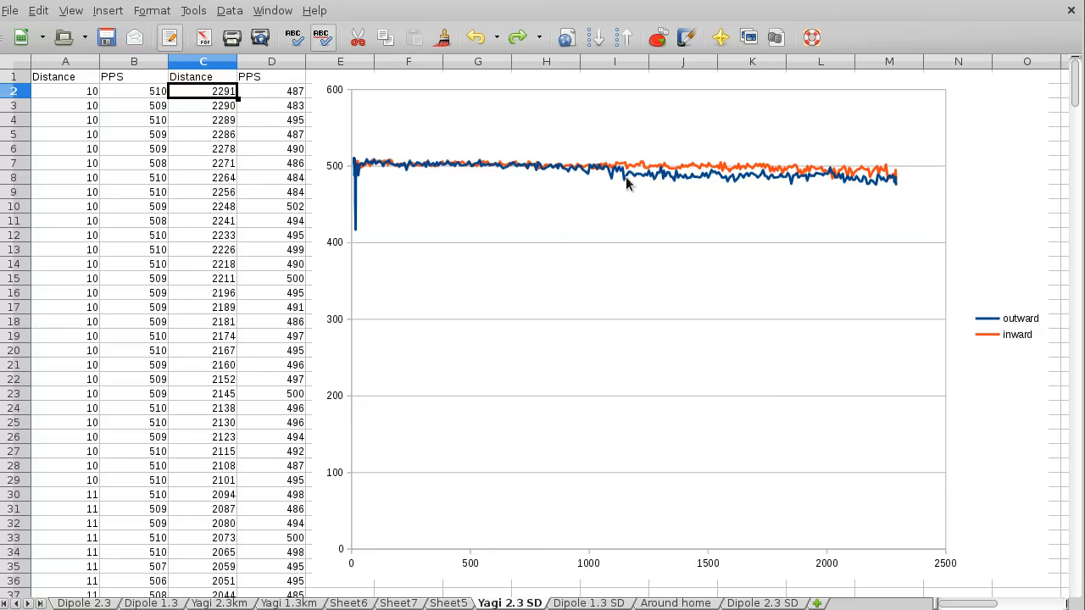
pyautogui.moveTo(687, 183)
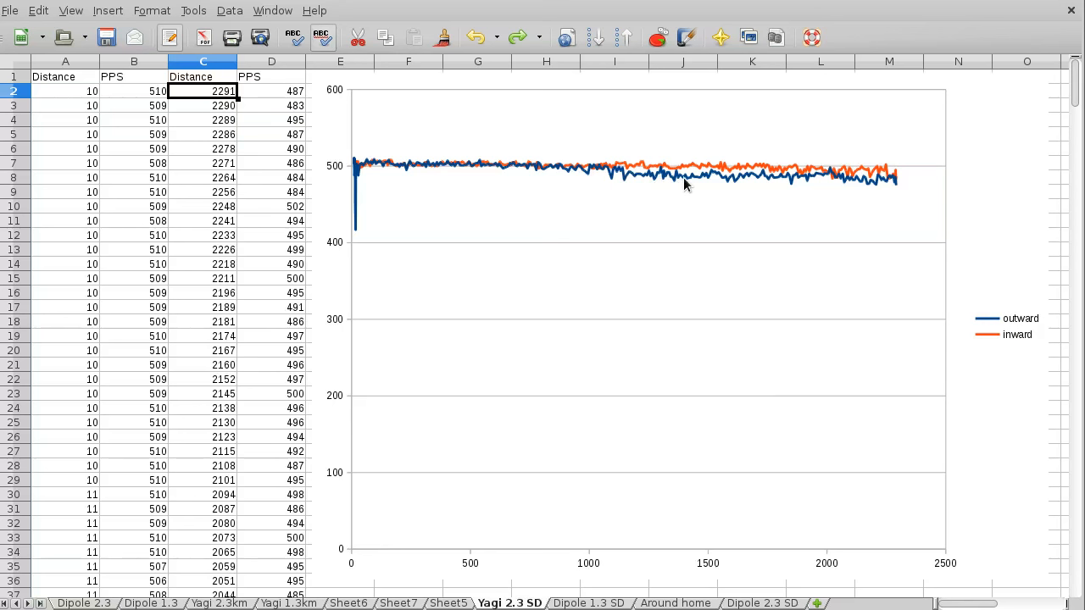
pyautogui.moveTo(895, 185)
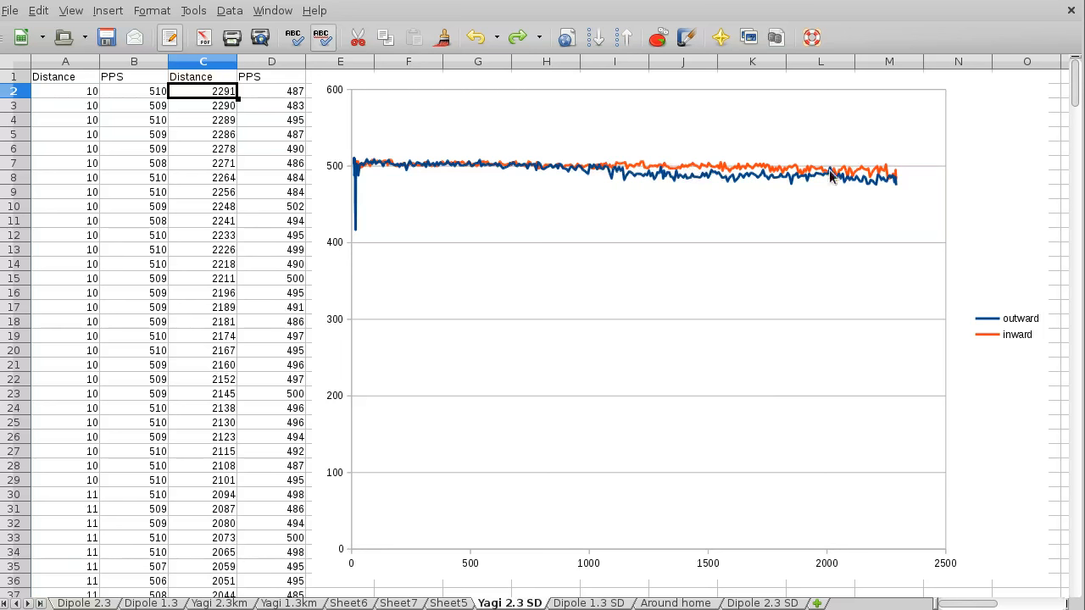
pyautogui.moveTo(888, 172)
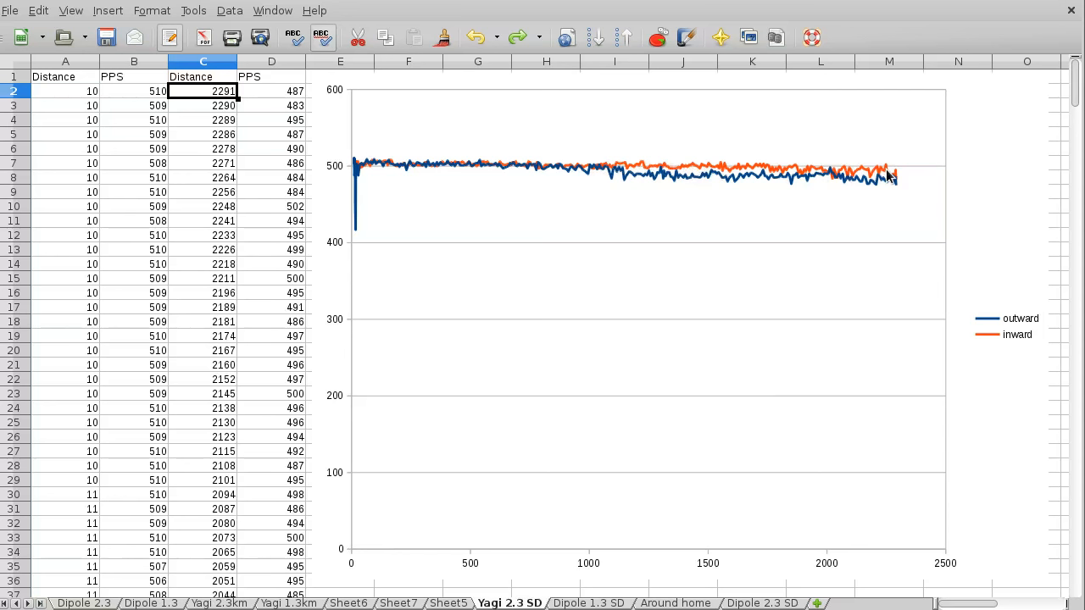
pyautogui.moveTo(856, 194)
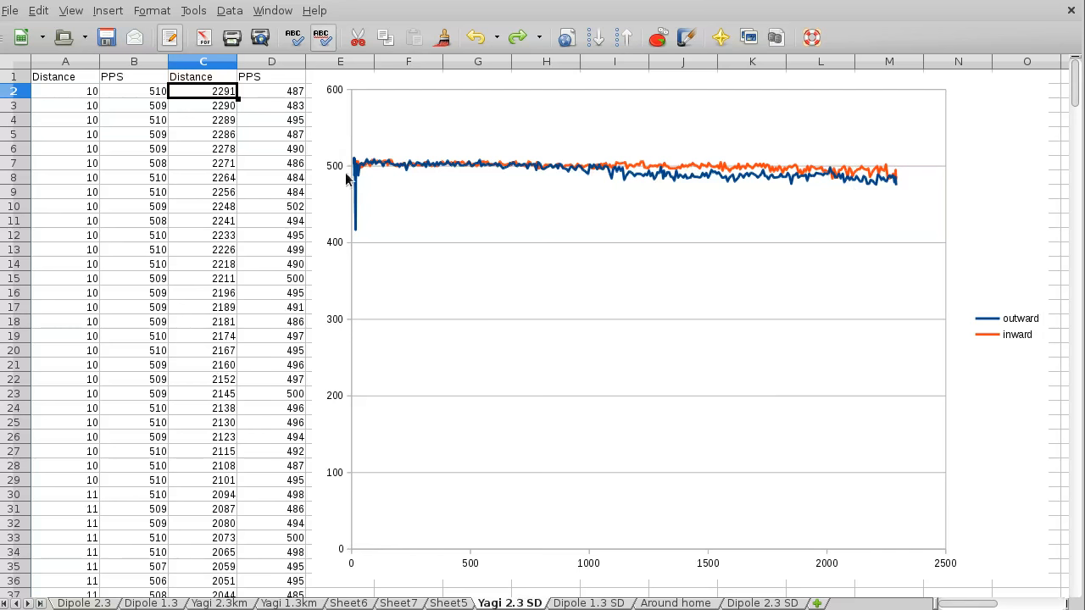
pyautogui.moveTo(195, 578)
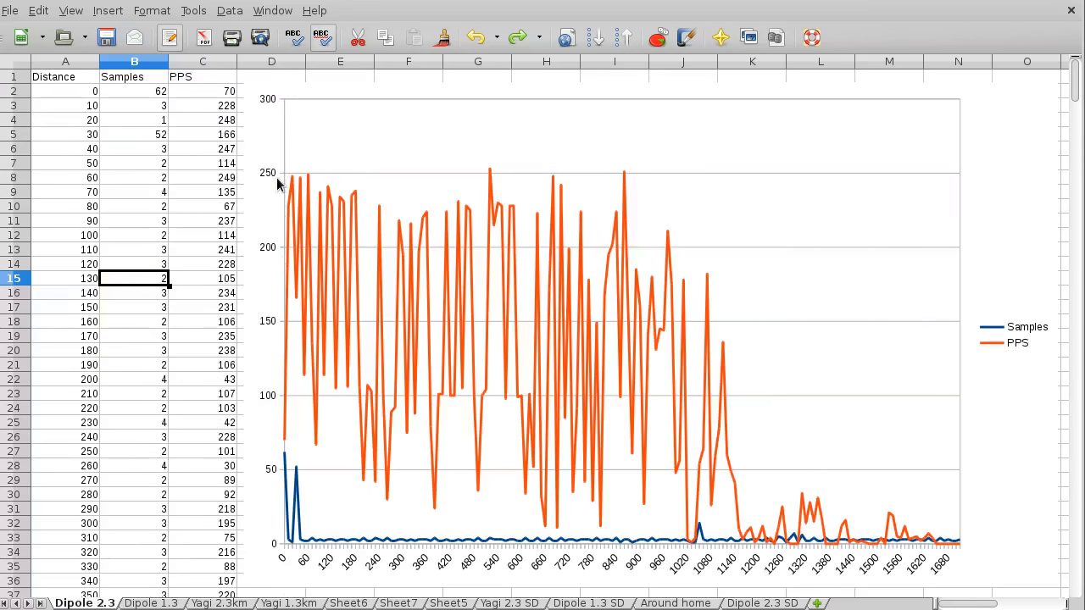
pyautogui.moveTo(507, 579)
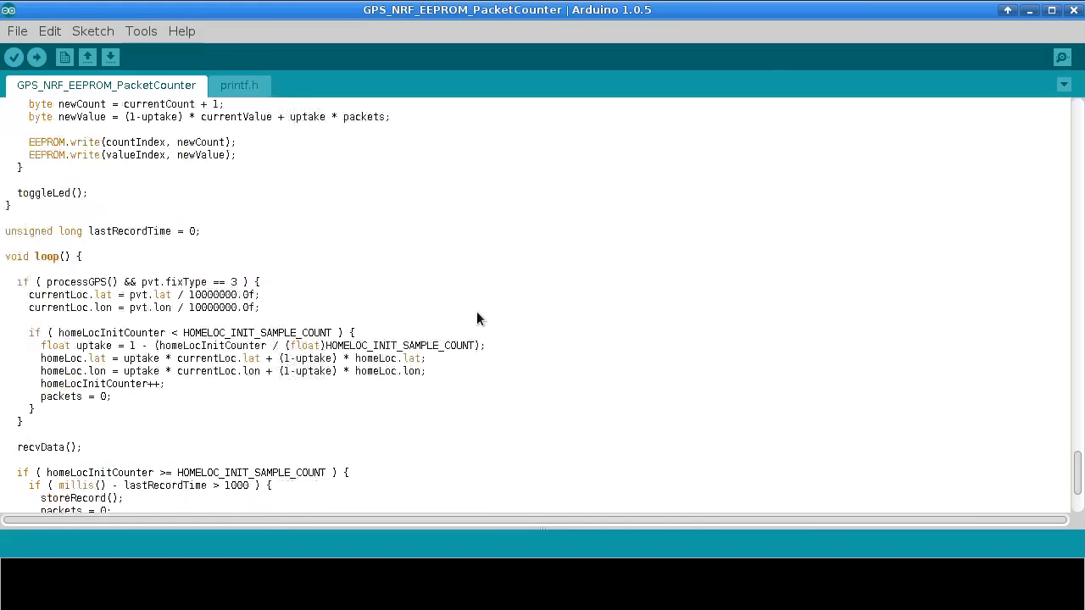
pyautogui.scroll(-3)
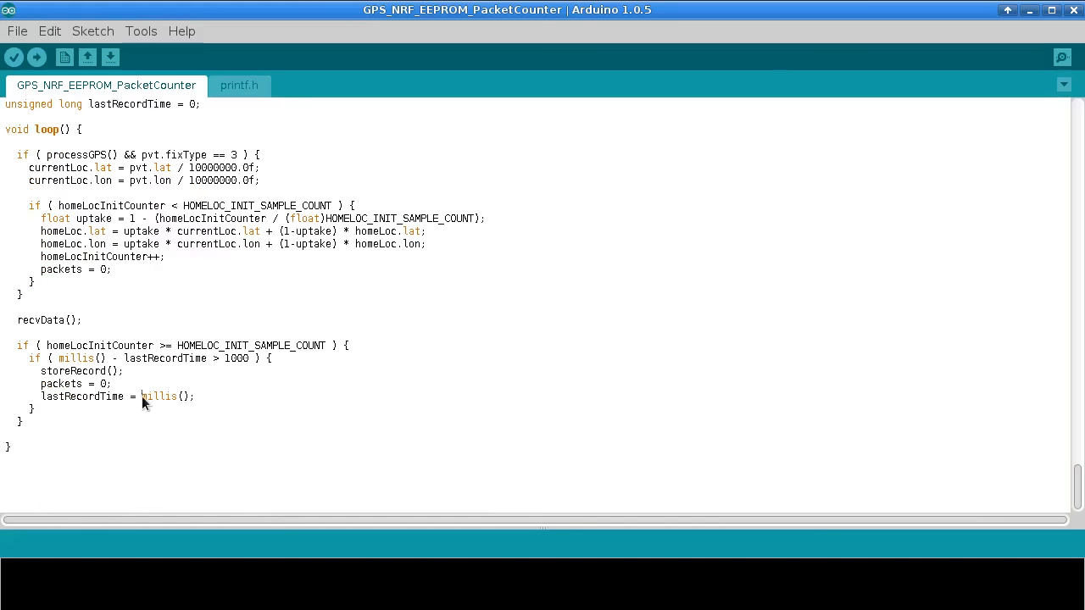
pyautogui.doubleClick(159, 397)
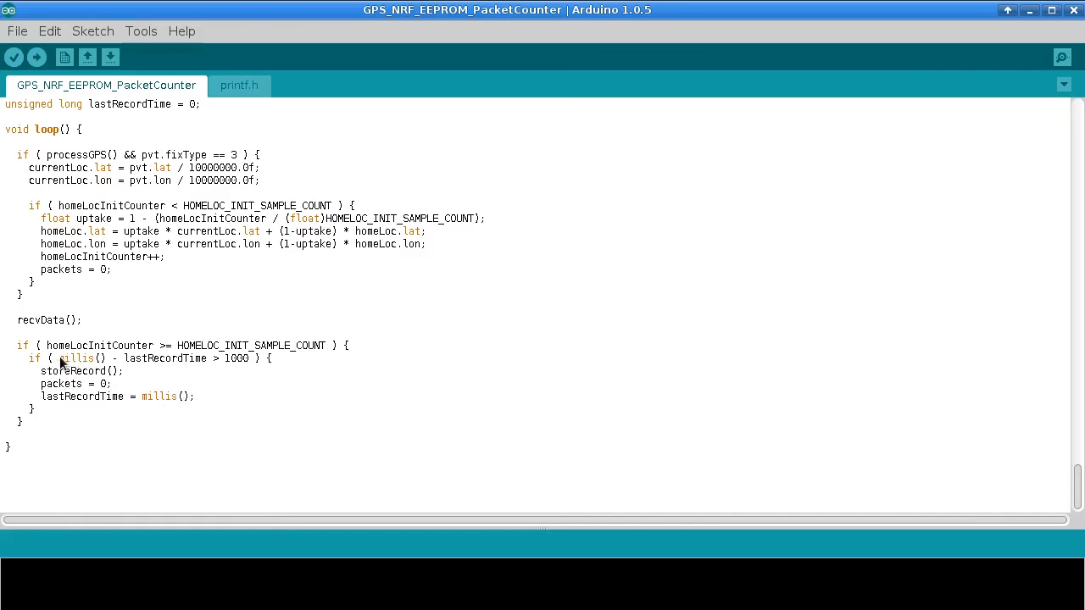
pyautogui.click(18, 332)
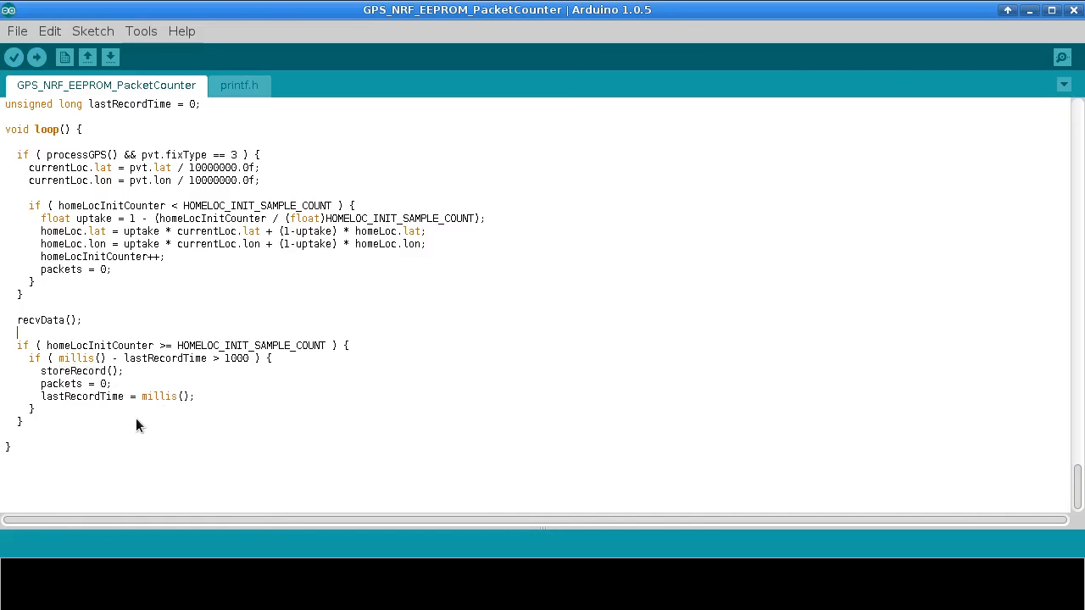
pyautogui.write('unsi')
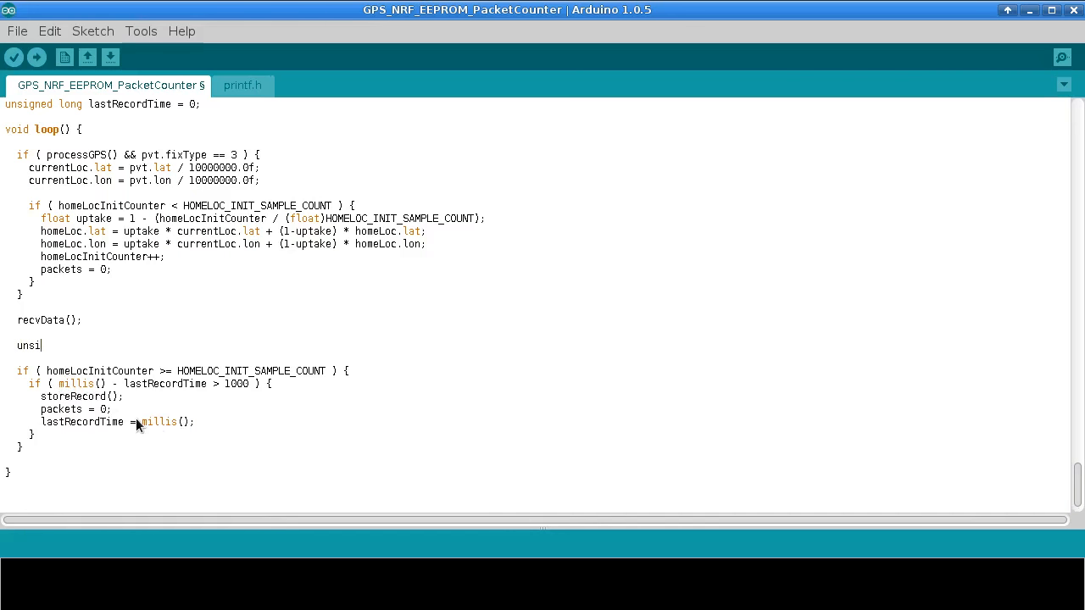
pyautogui.write('gned long')
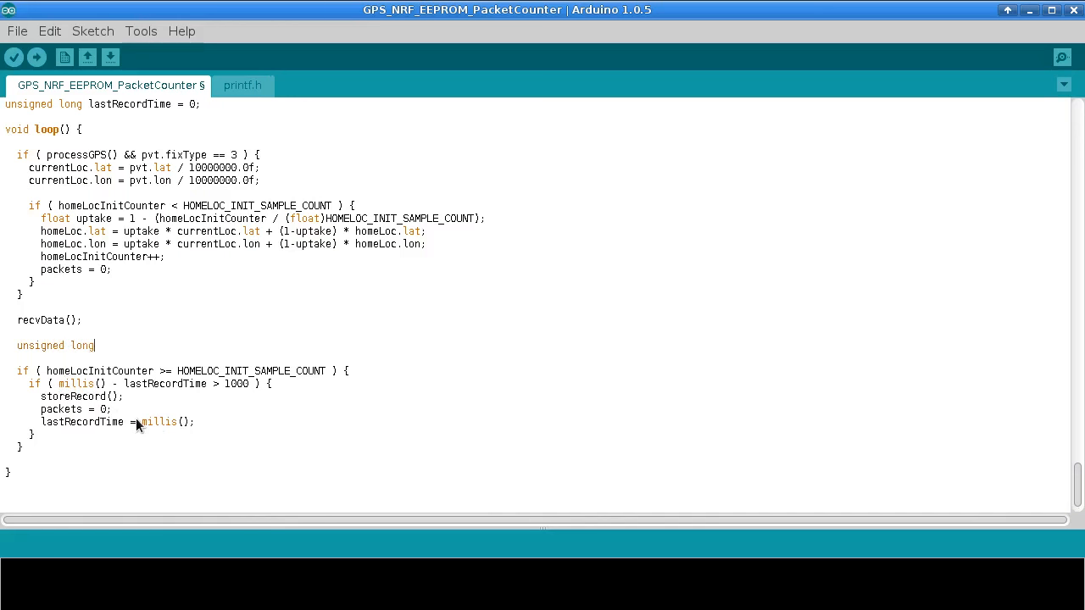
pyautogui.write('now = millis();')
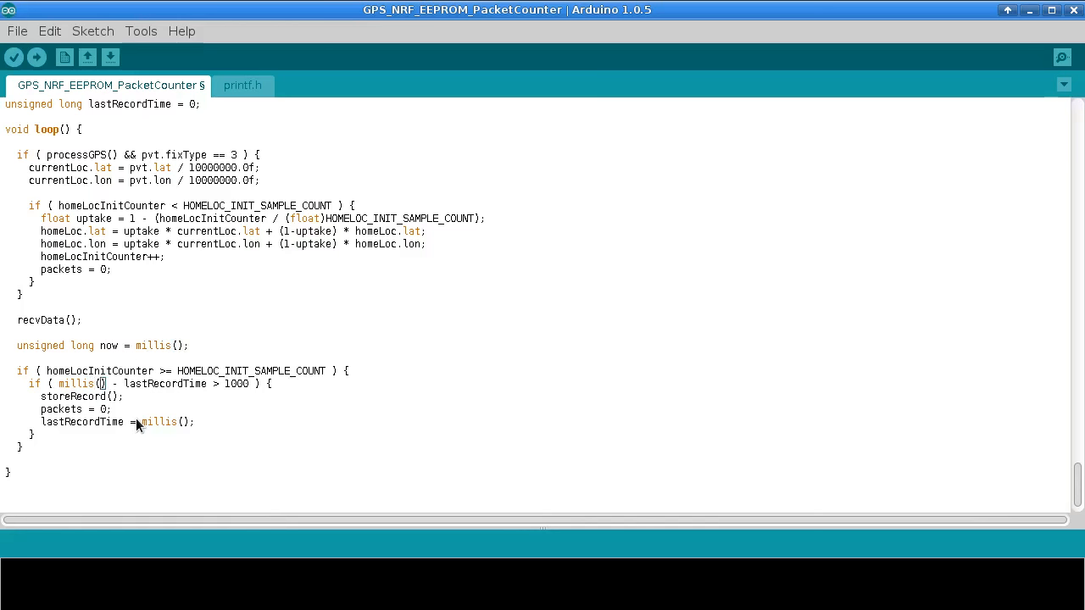
pyautogui.write('now')
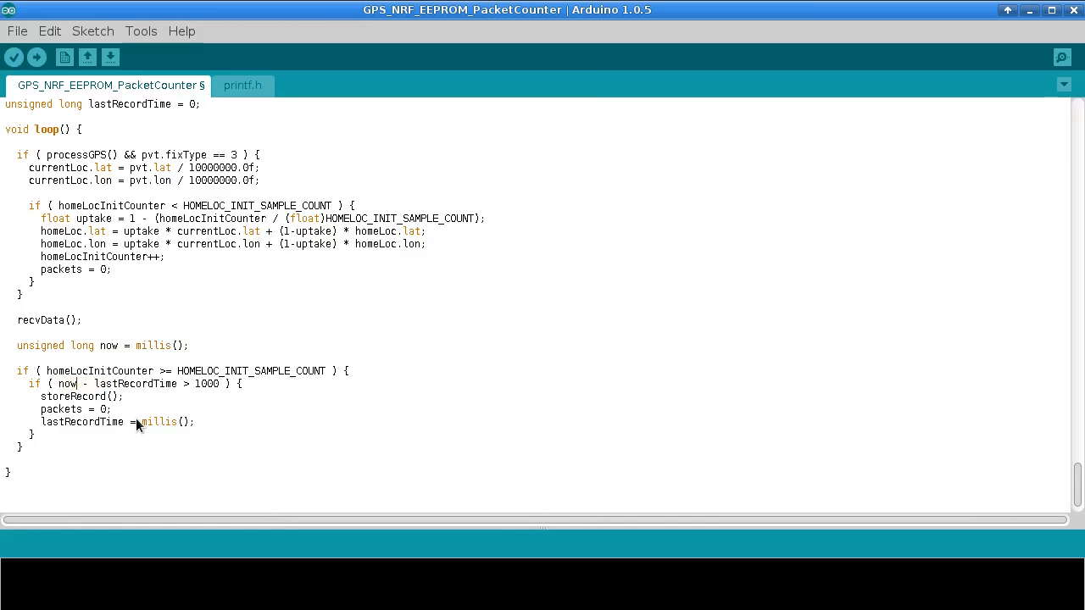
pyautogui.doubleClick(160, 422)
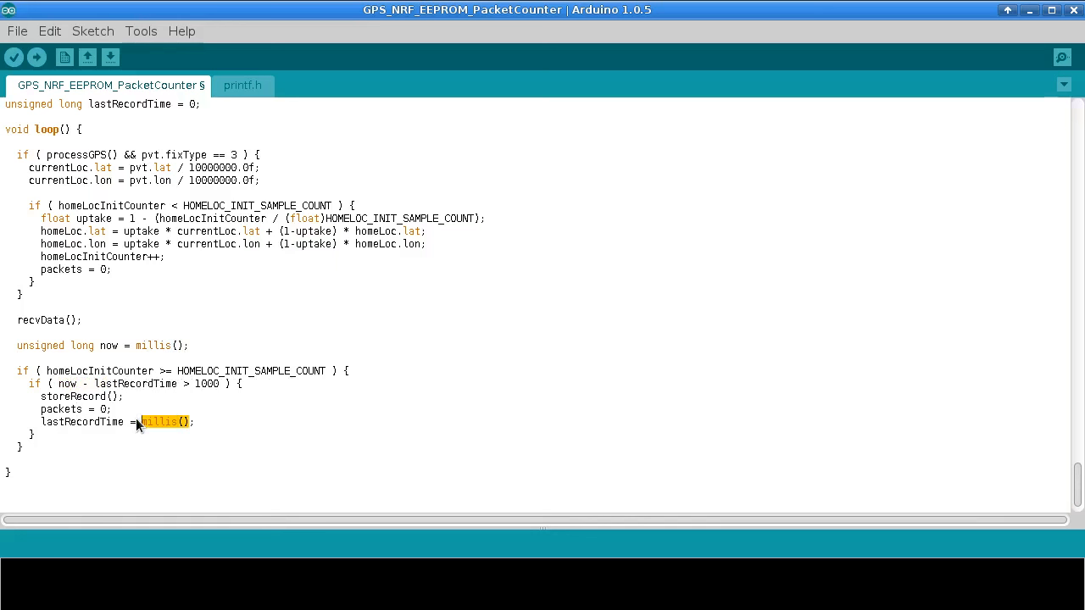
pyautogui.write('now')
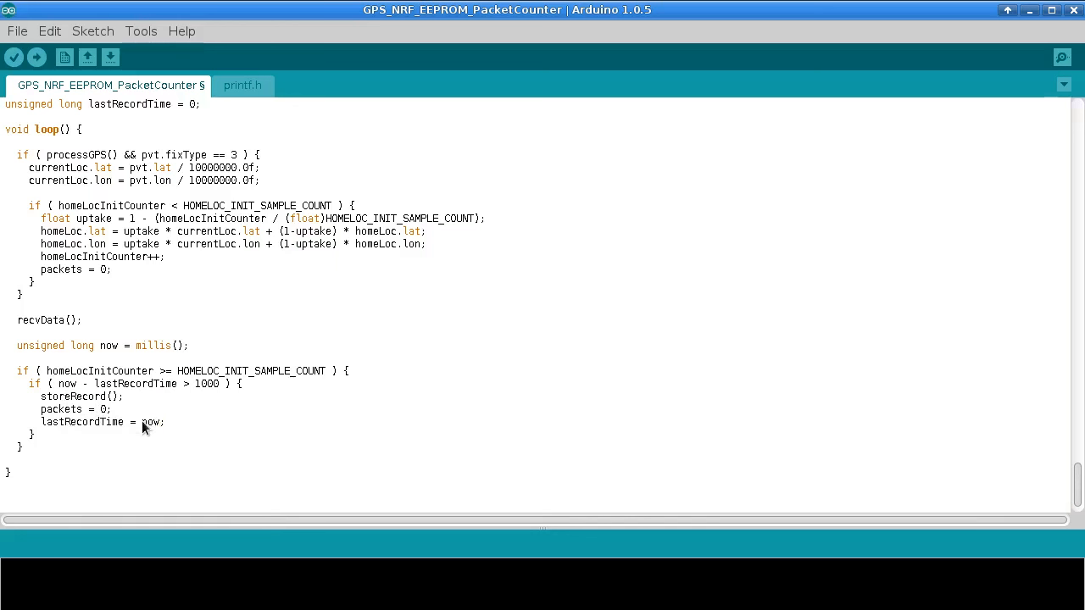
pyautogui.doubleClick(66, 396)
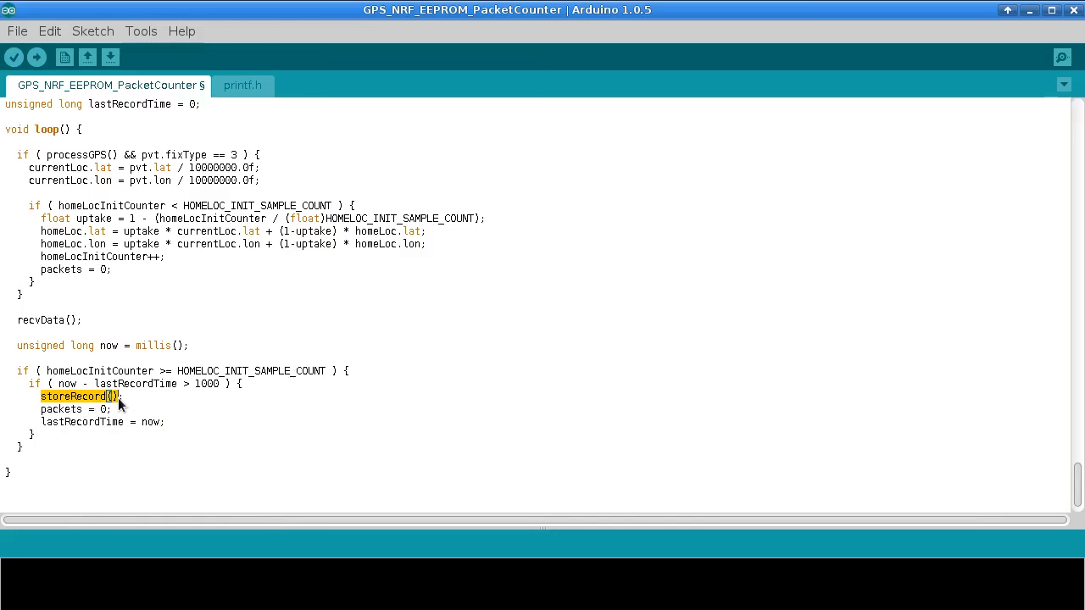
pyautogui.moveTo(66, 431)
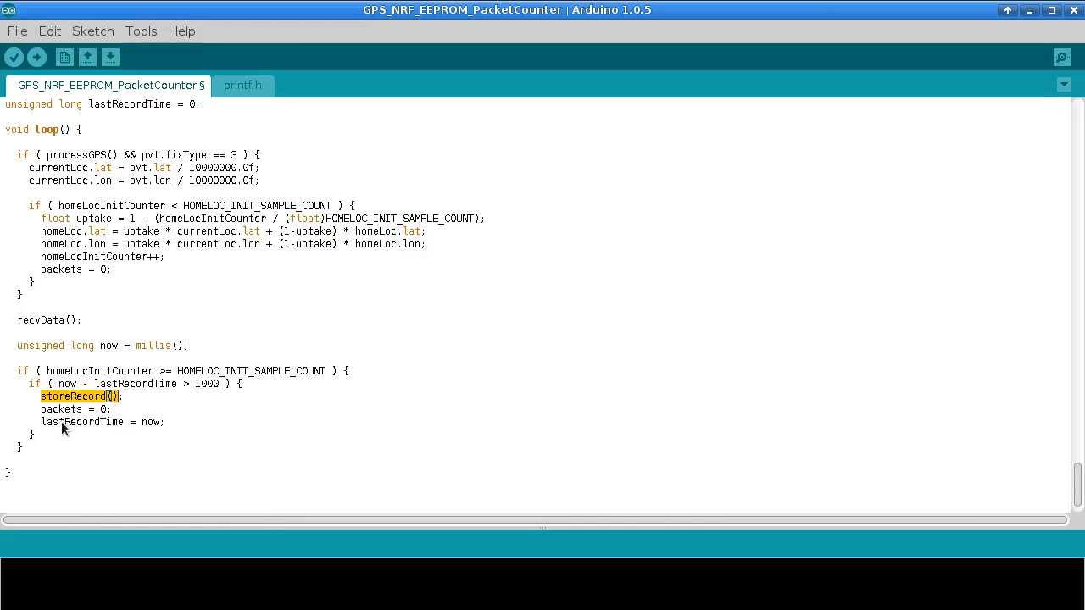
pyautogui.moveTo(105, 363)
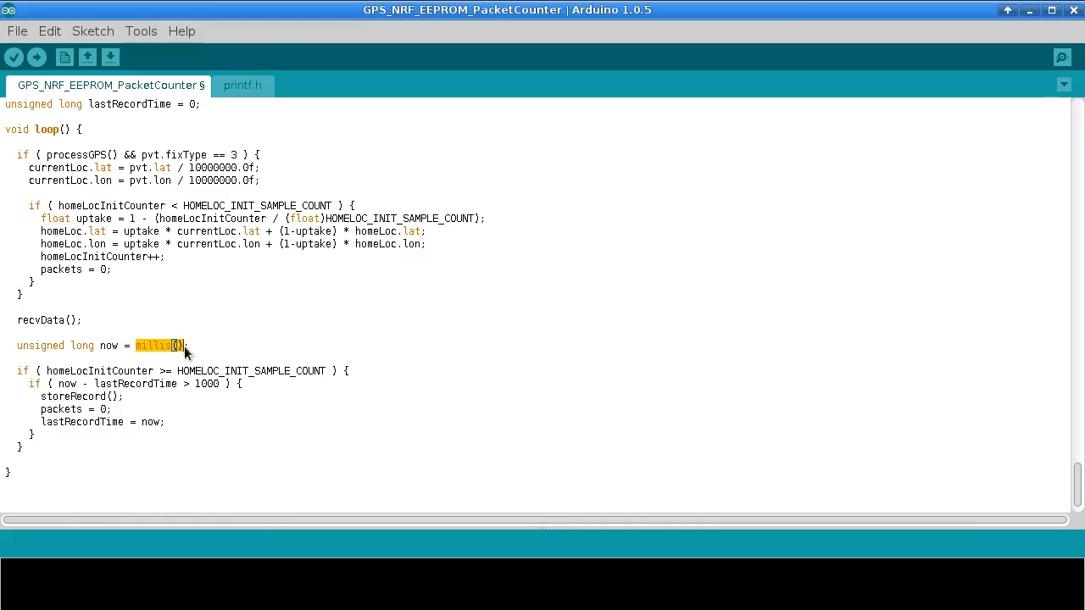
pyautogui.moveTo(101, 354)
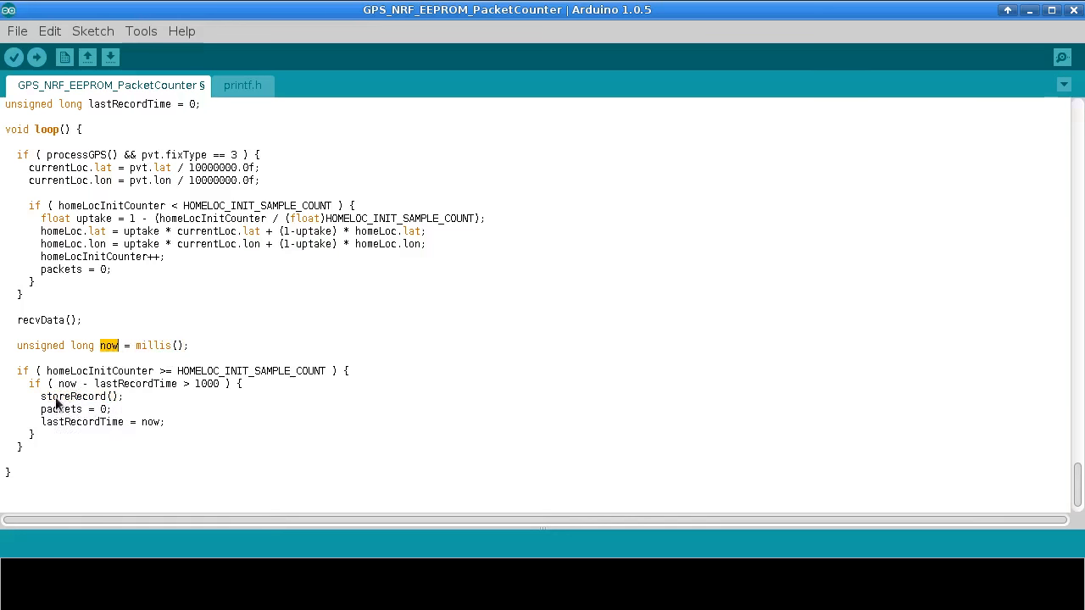
pyautogui.doubleClick(74, 396)
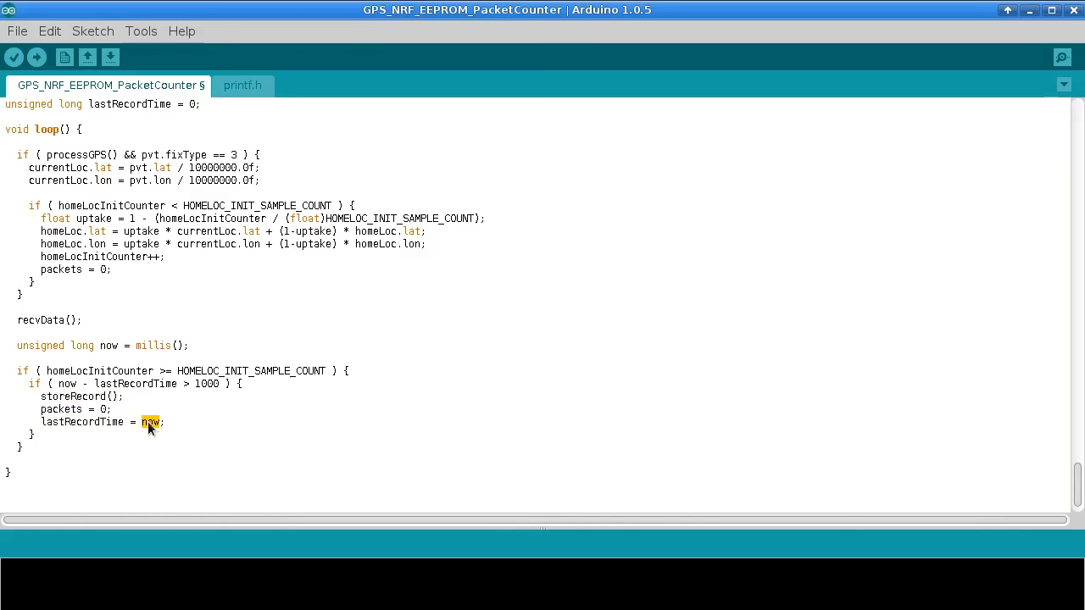
pyautogui.moveTo(173, 428)
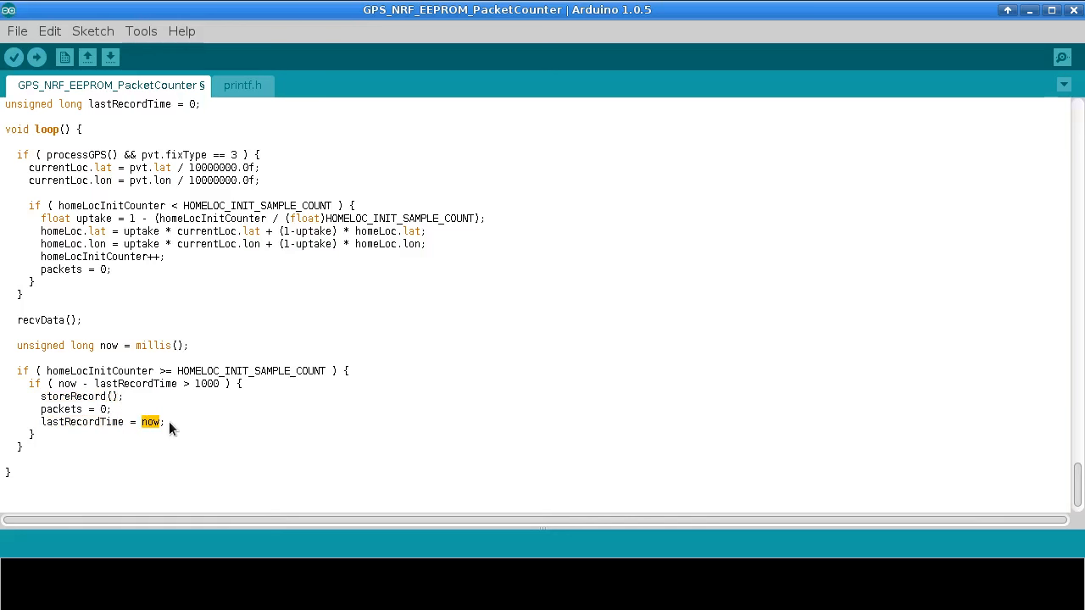
pyautogui.click(42, 397)
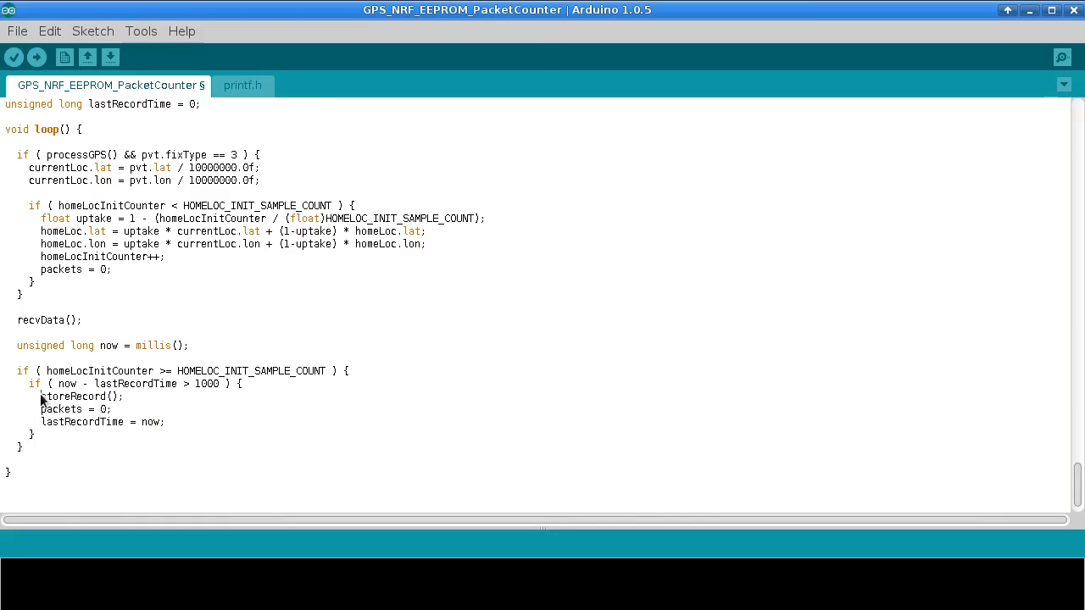
pyautogui.doubleClick(76, 397)
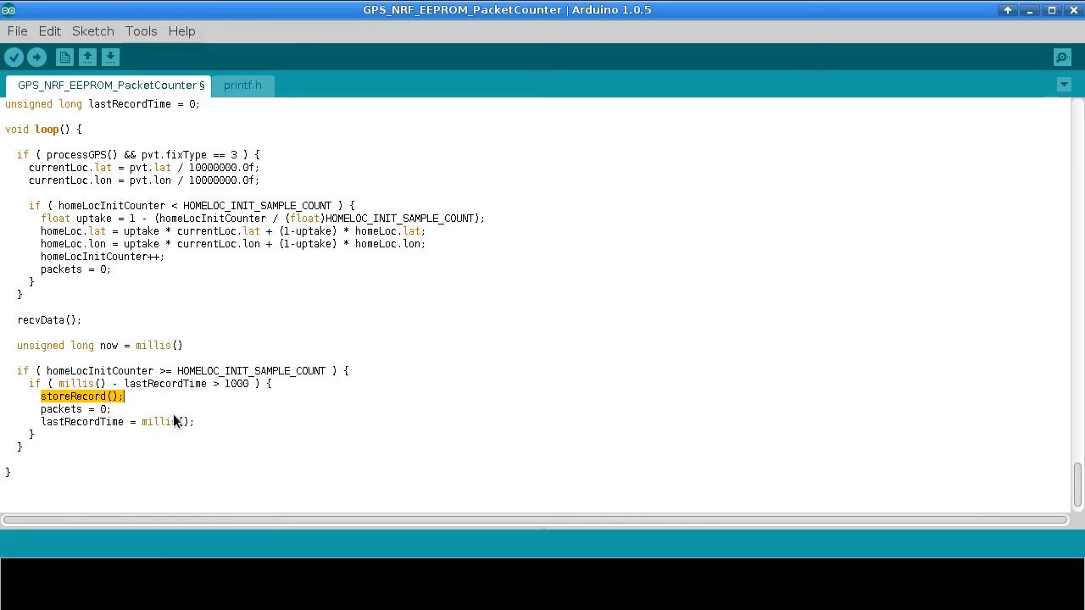
pyautogui.press('BackSpace')
pyautogui.write('unsigned n')
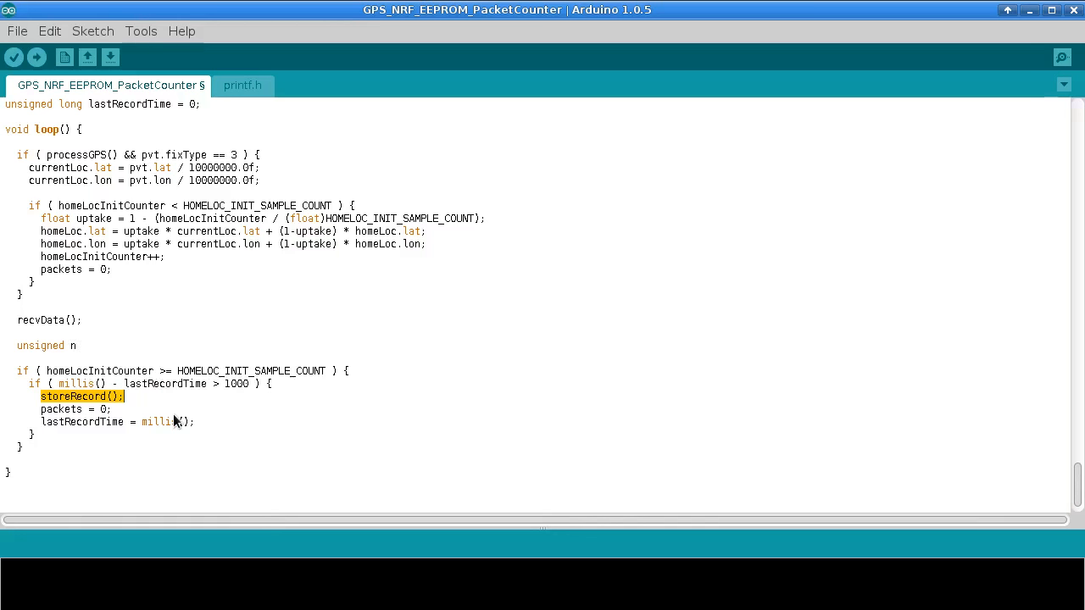
pyautogui.press('BackSpace')
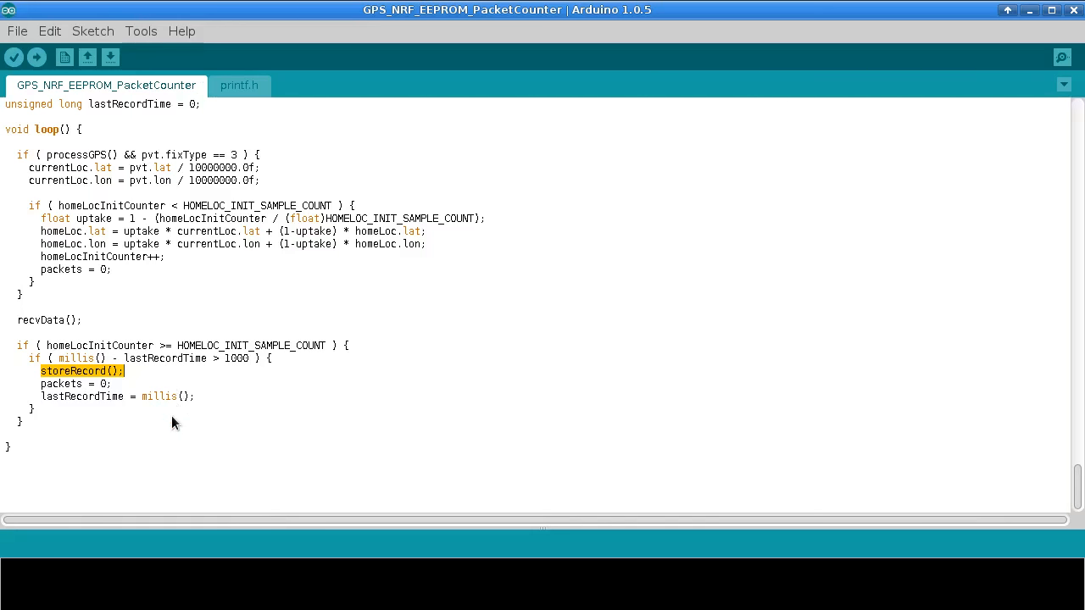
pyautogui.moveTo(640, 132)
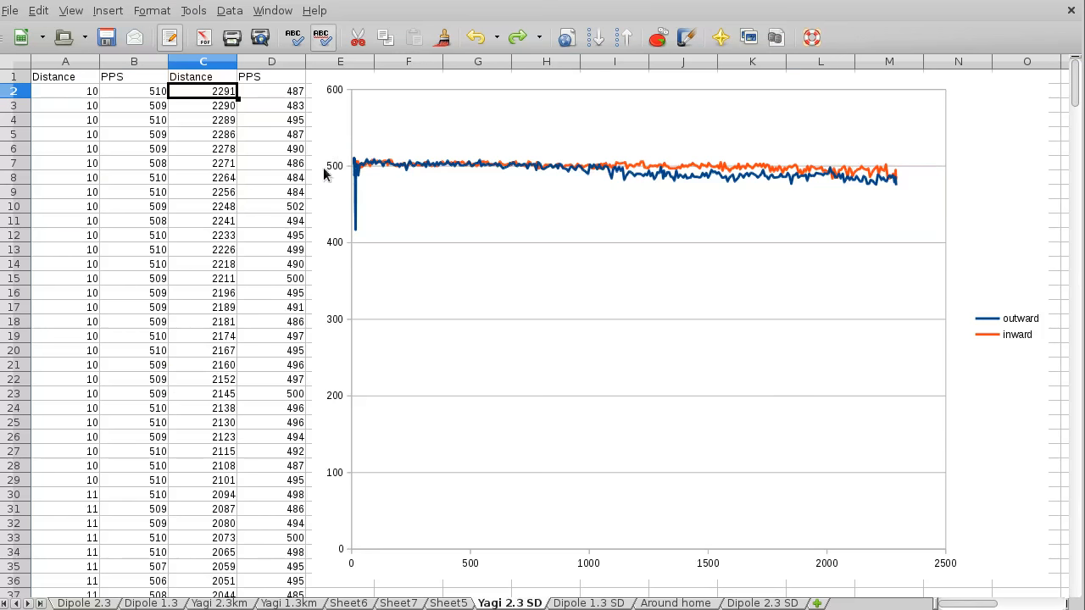
pyautogui.moveTo(346, 180)
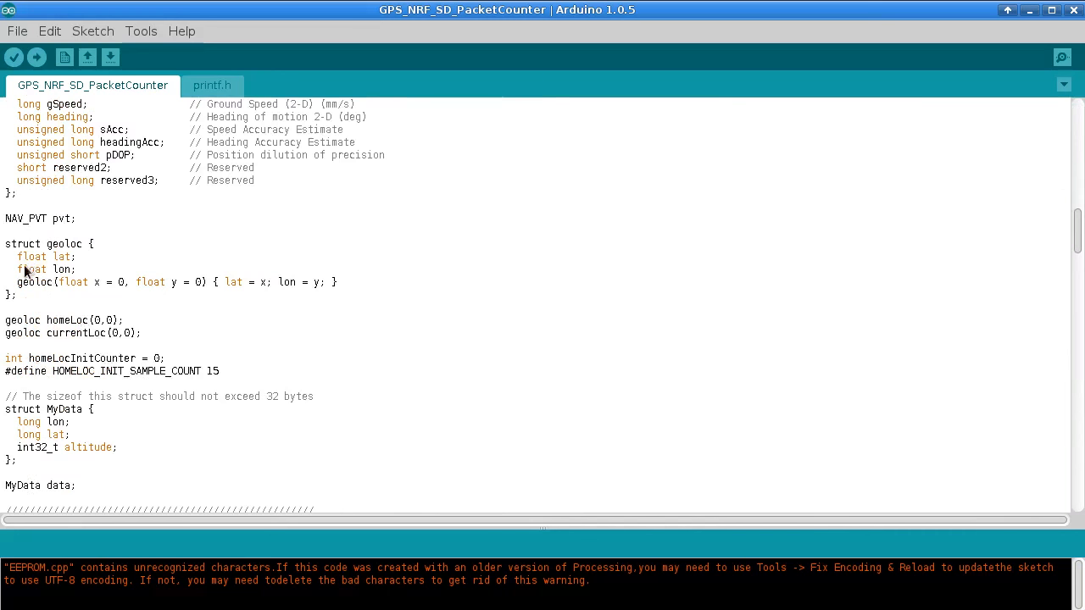
# Highlight the float type of geoloc's lon field and scroll to the MyData struct
pyautogui.doubleClick(31, 270)
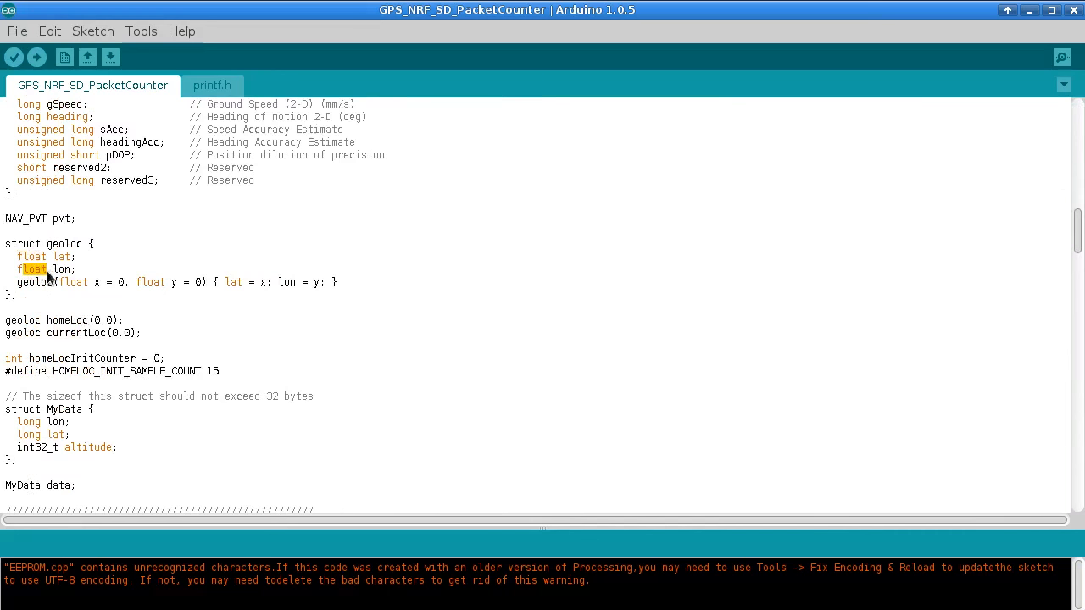
pyautogui.scroll(-3)
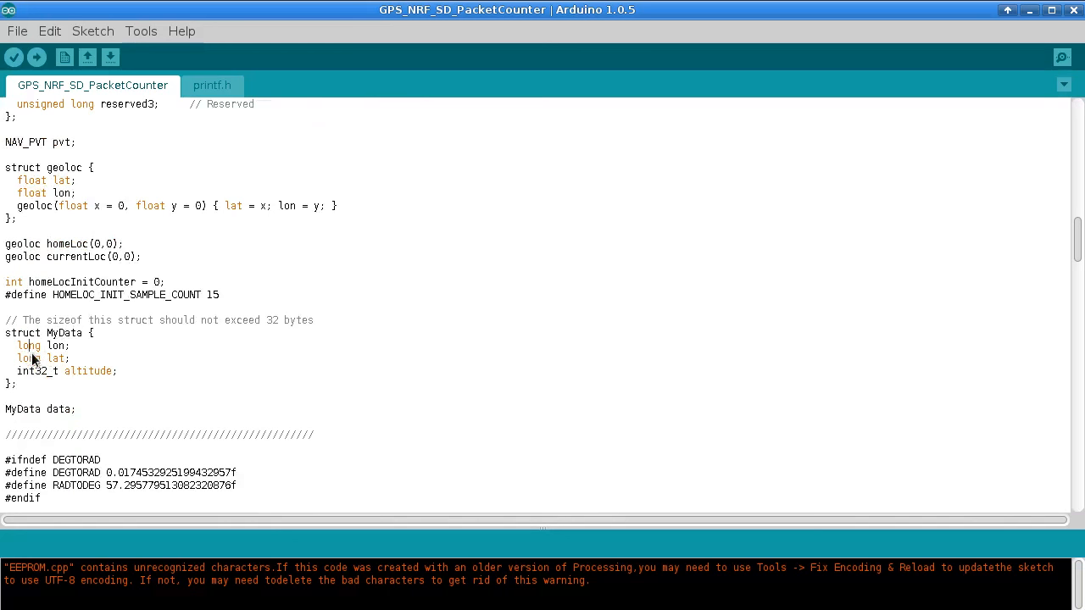
pyautogui.moveTo(37, 376)
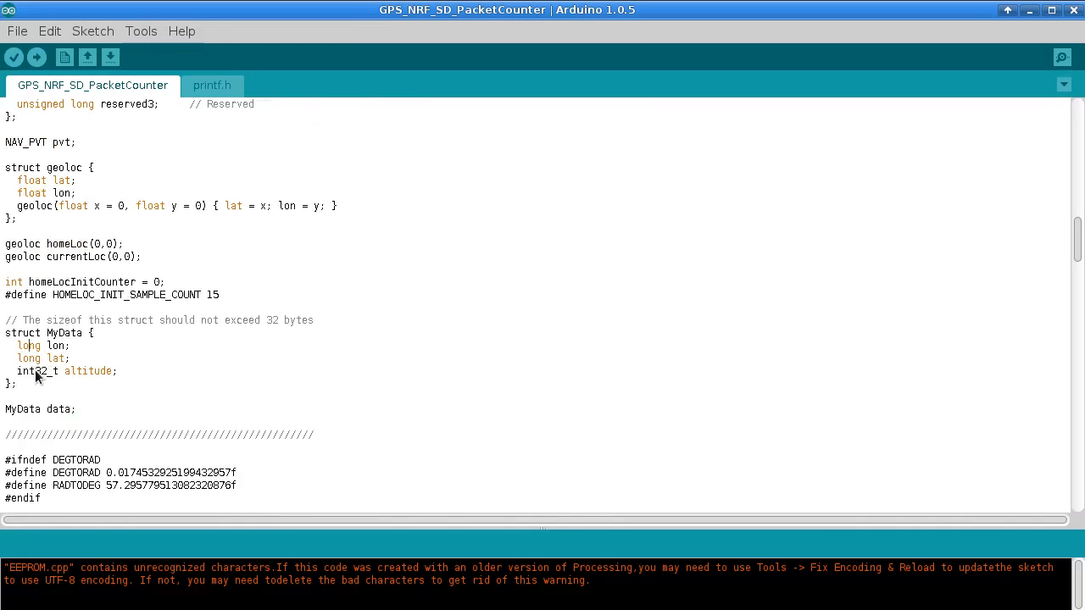
pyautogui.moveTo(373, 168)
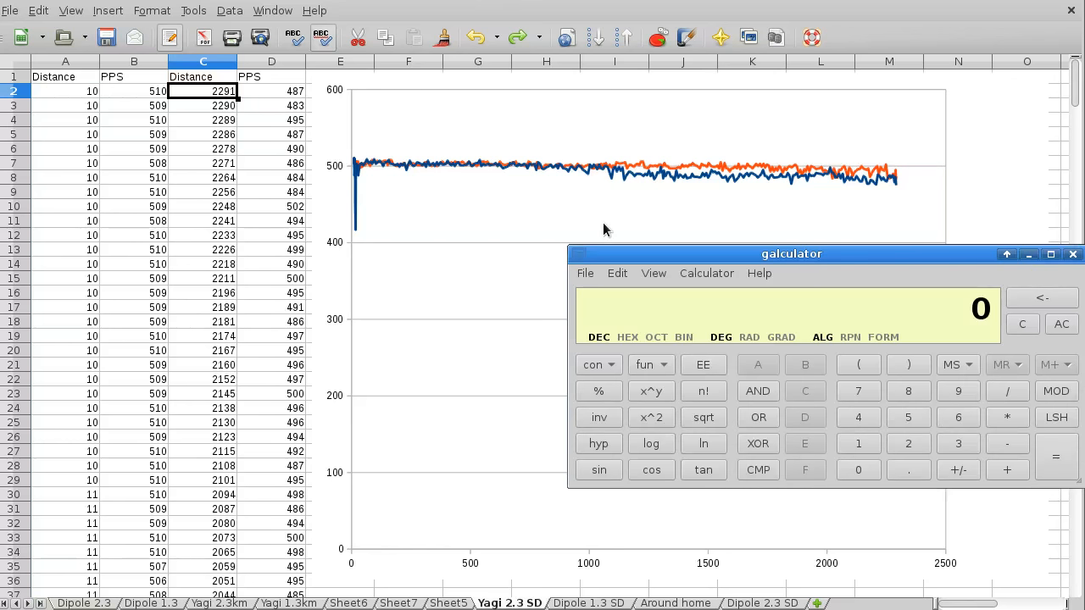
# Enter 500 in galculator, then show the Dipole 1.3 SD sheet
pyautogui.click(858, 444)
pyautogui.write('500')
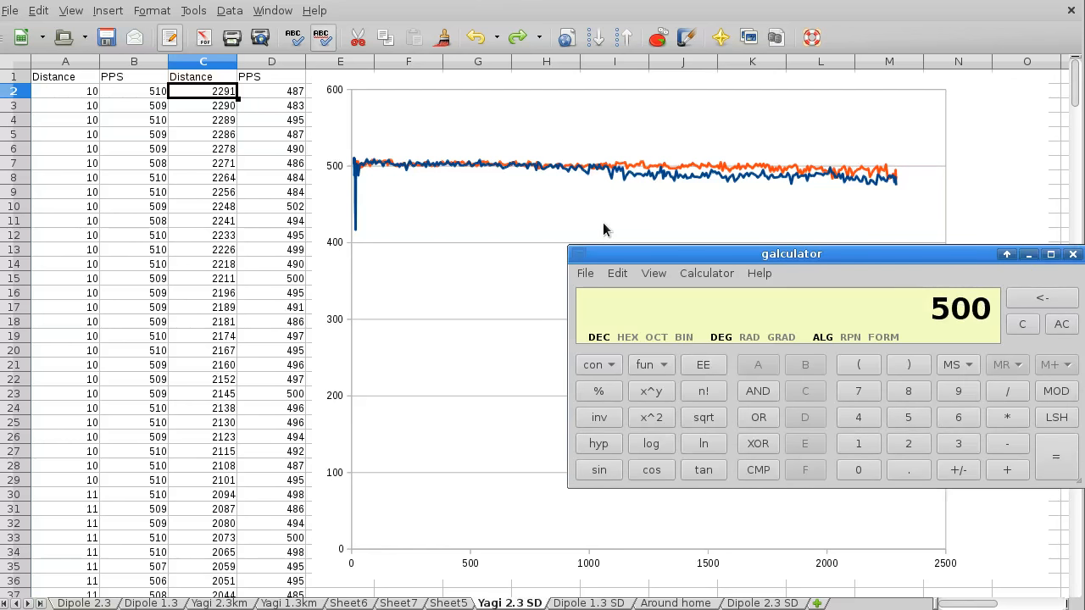
pyautogui.click(1006, 417)
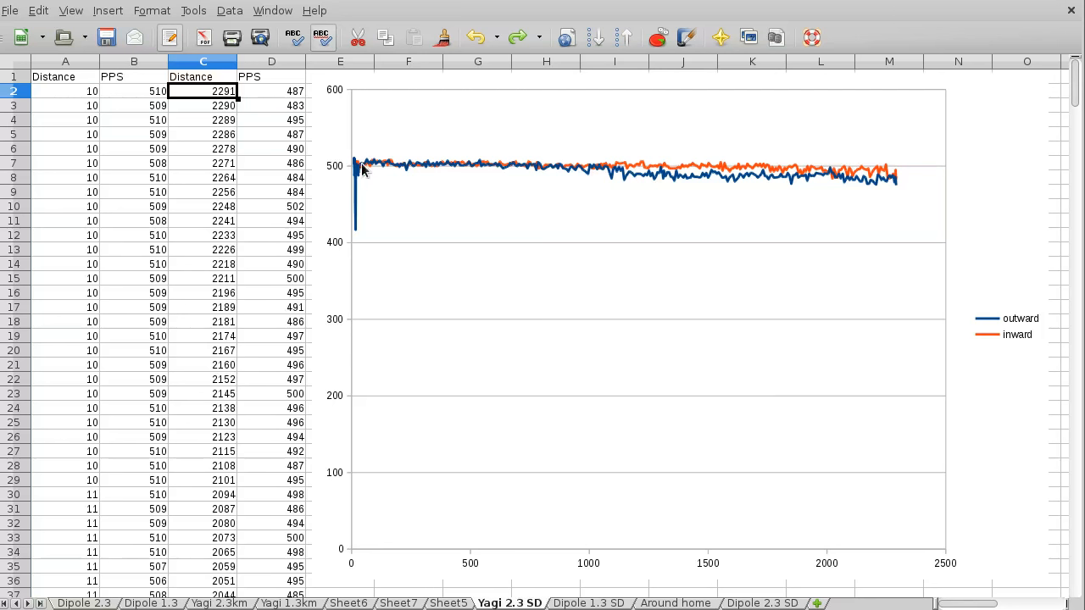
pyautogui.moveTo(820, 178)
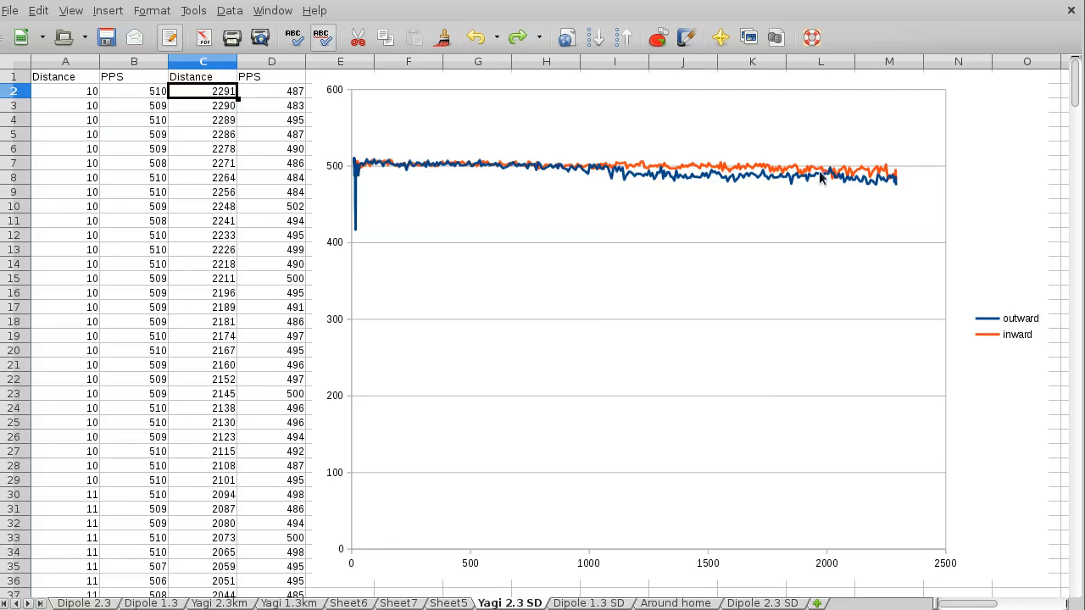
pyautogui.moveTo(695, 385)
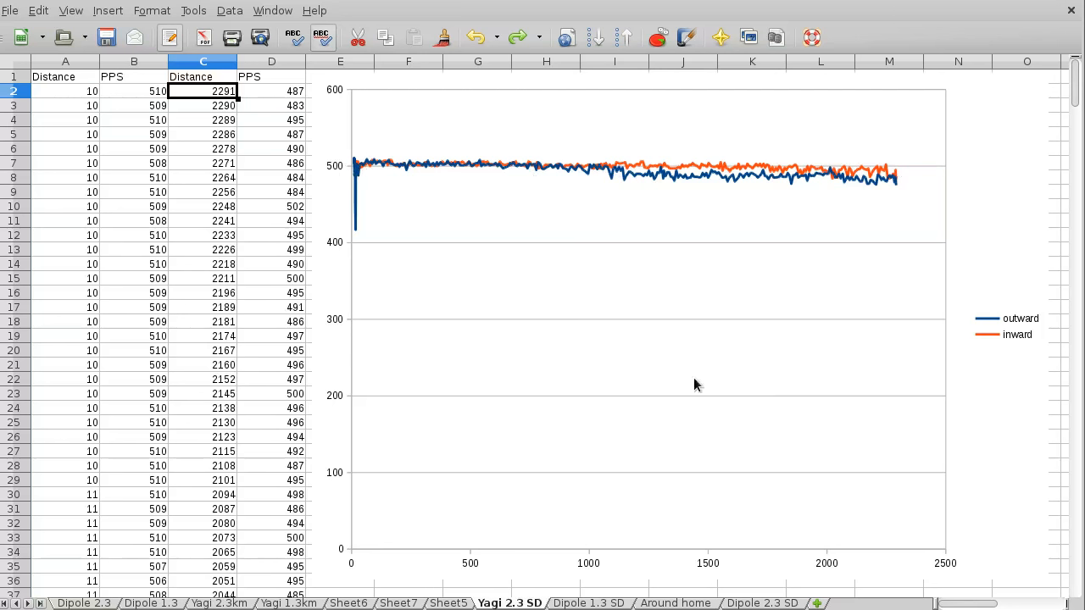
pyautogui.moveTo(639, 216)
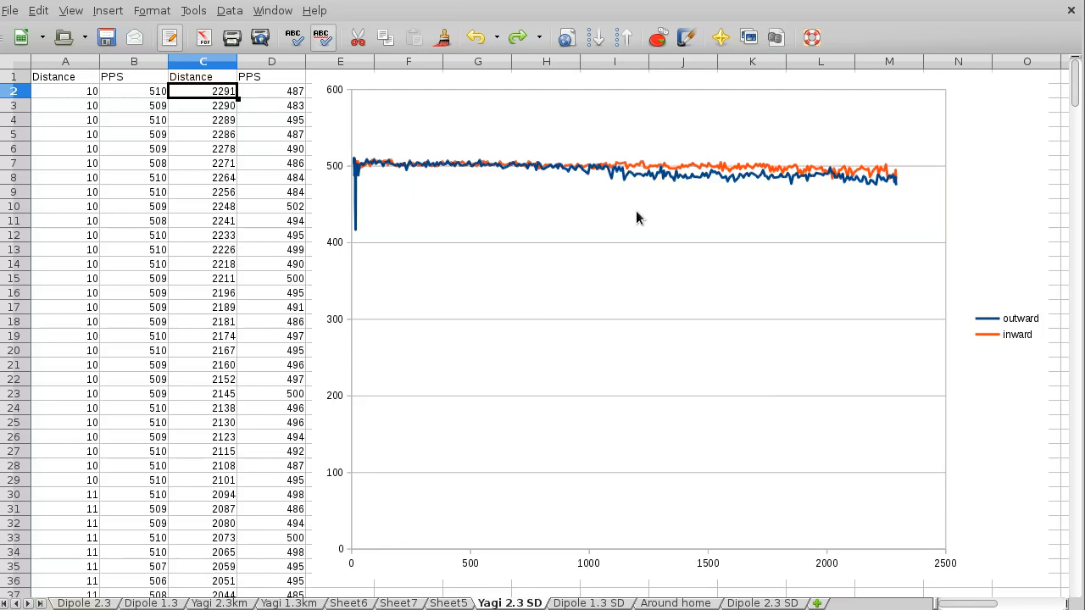
pyautogui.moveTo(641, 247)
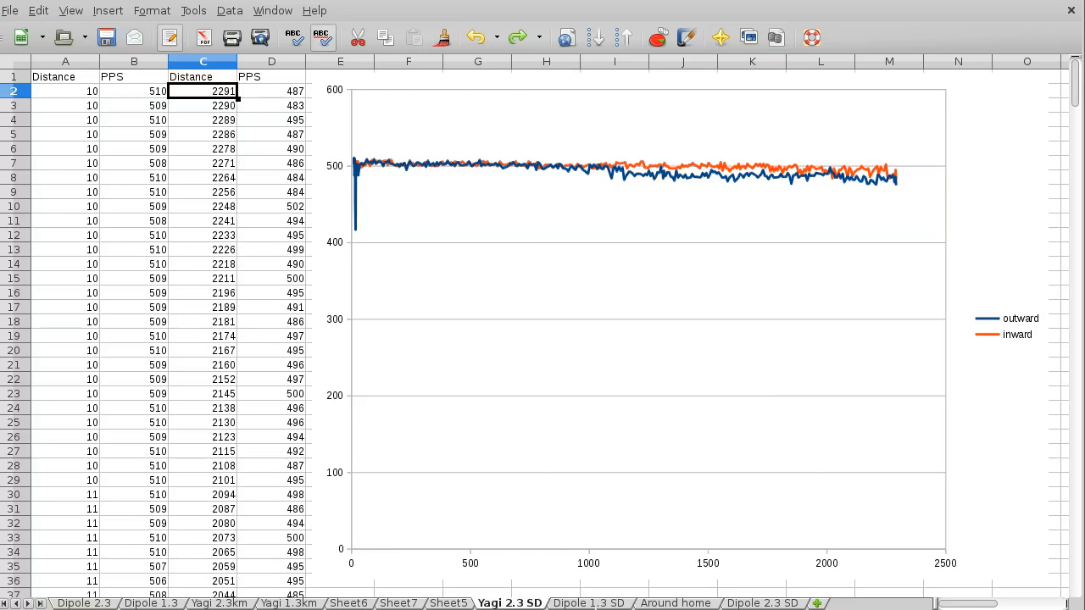
pyautogui.click(588, 603)
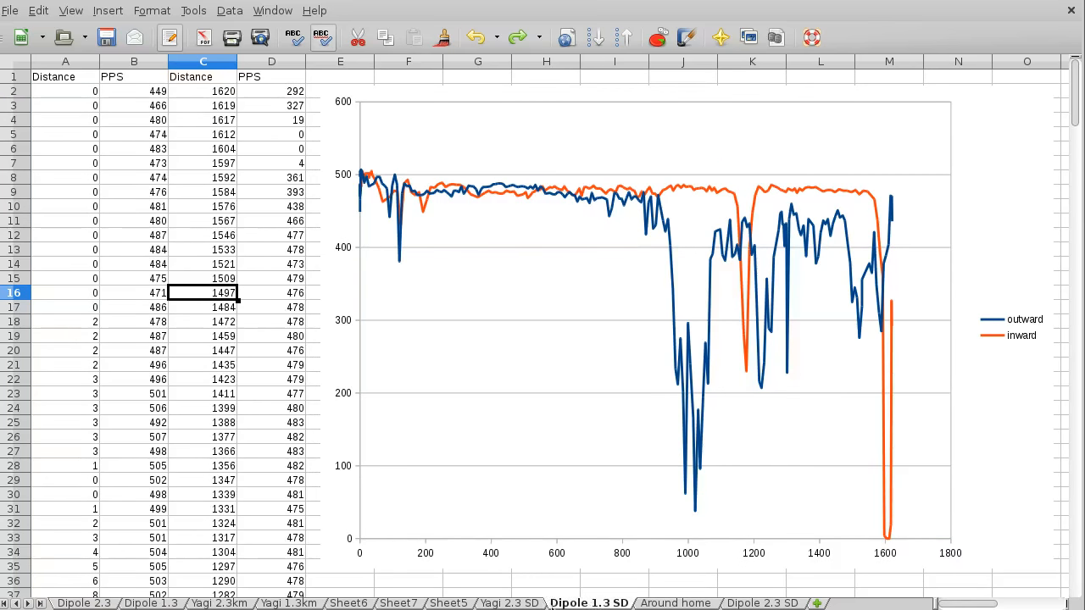
pyautogui.click(505, 604)
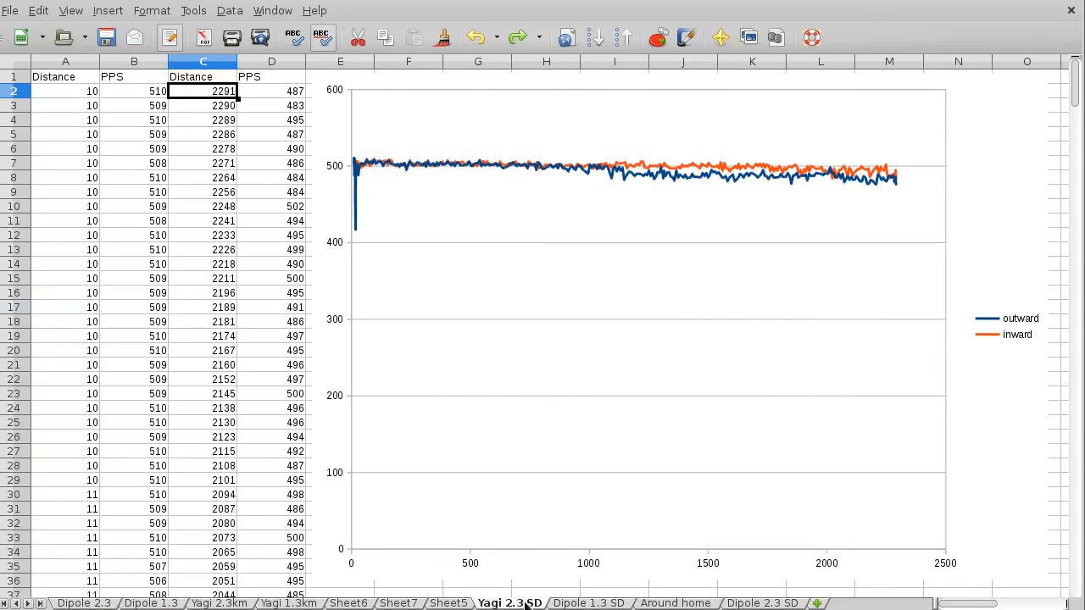
pyautogui.click(588, 604)
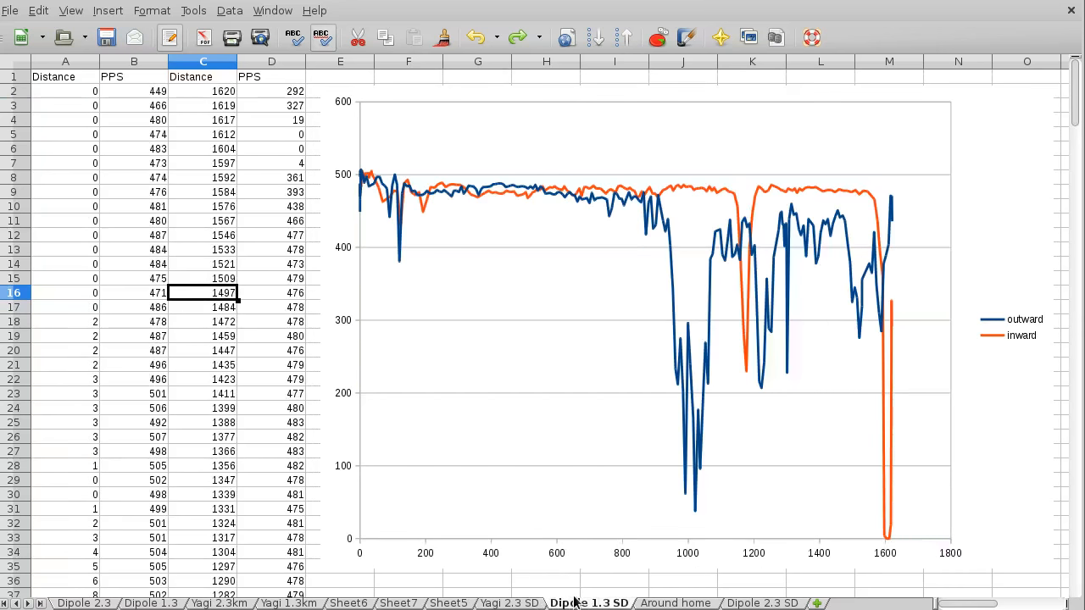
pyautogui.moveTo(532, 303)
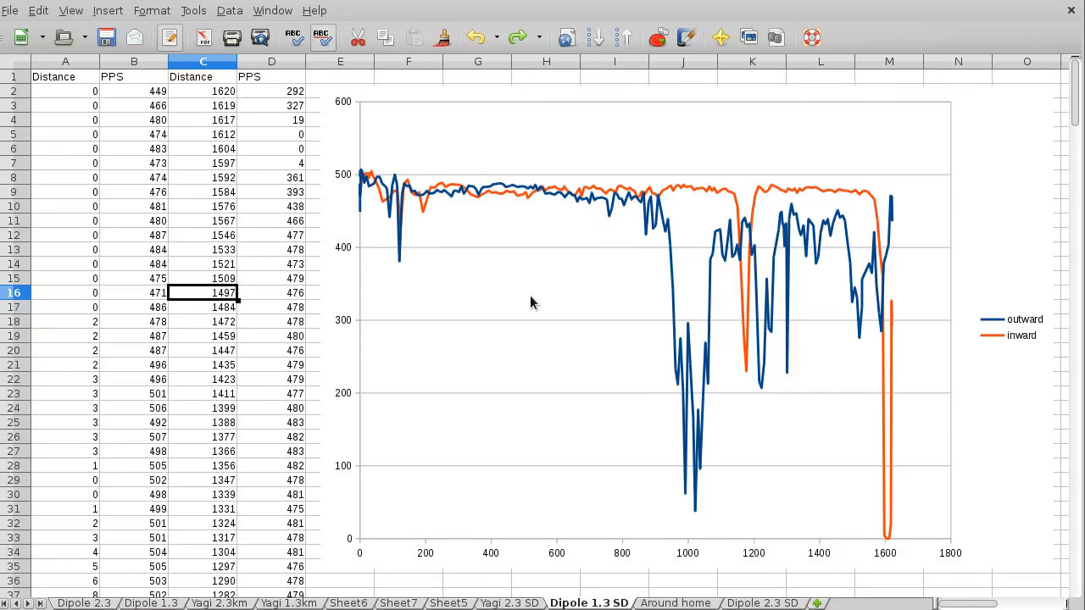
pyautogui.moveTo(881, 220)
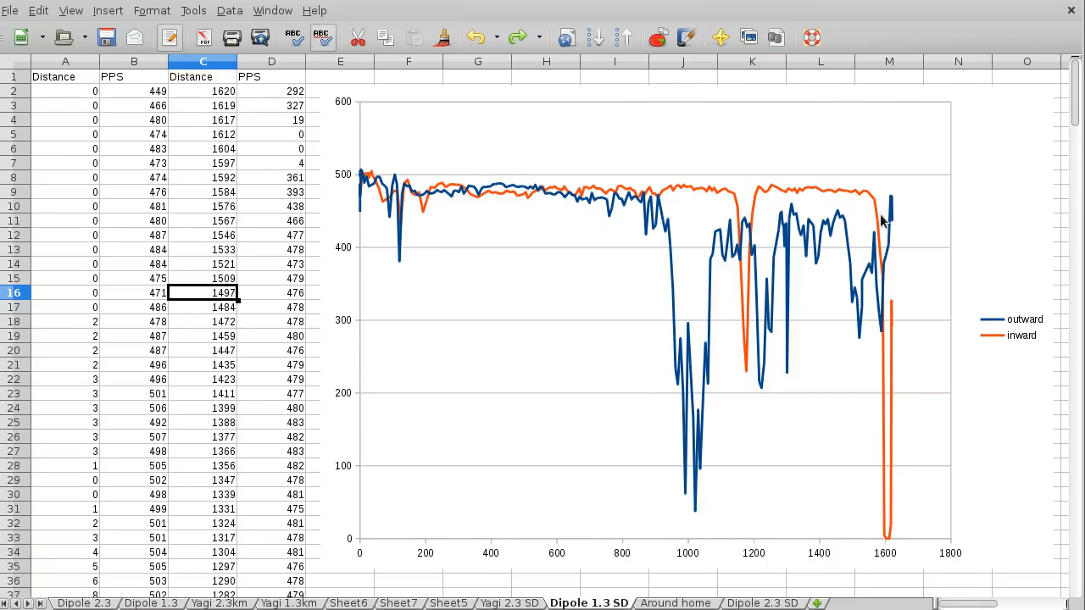
pyautogui.moveTo(897, 307)
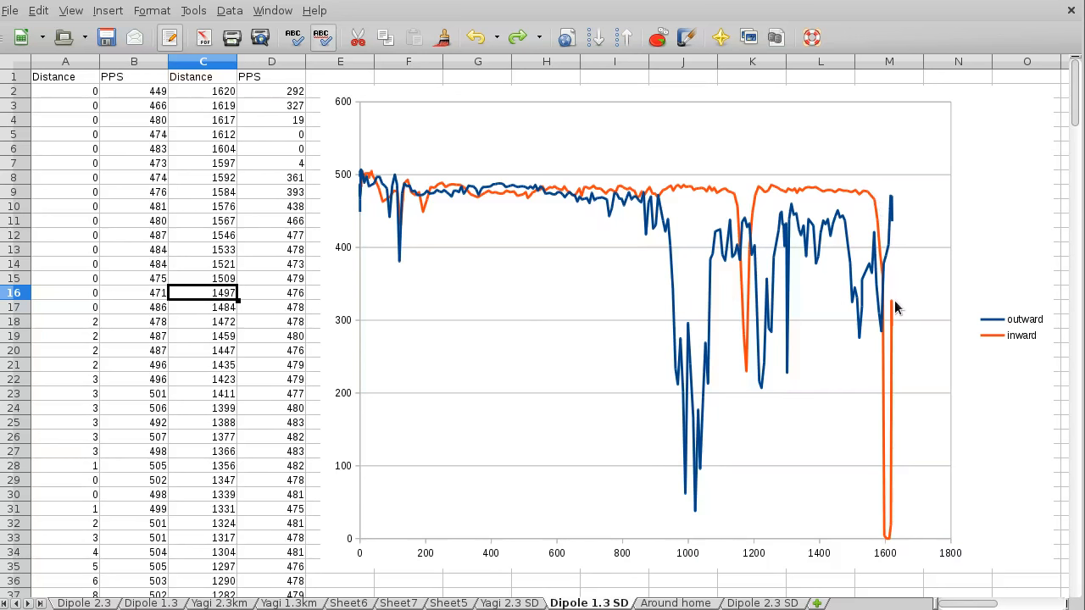
pyautogui.moveTo(885, 544)
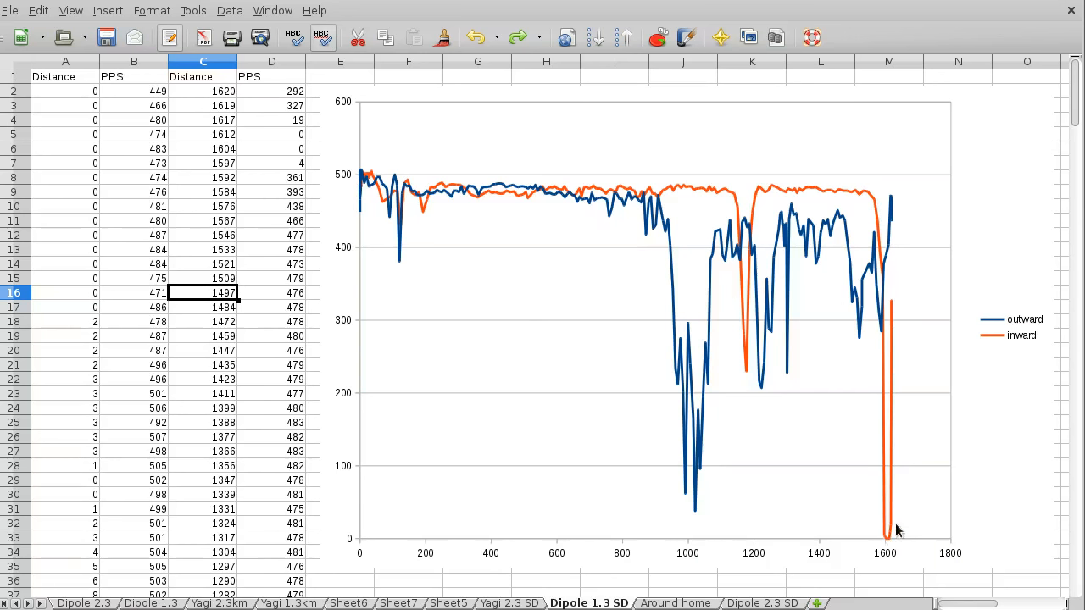
pyautogui.moveTo(901, 507)
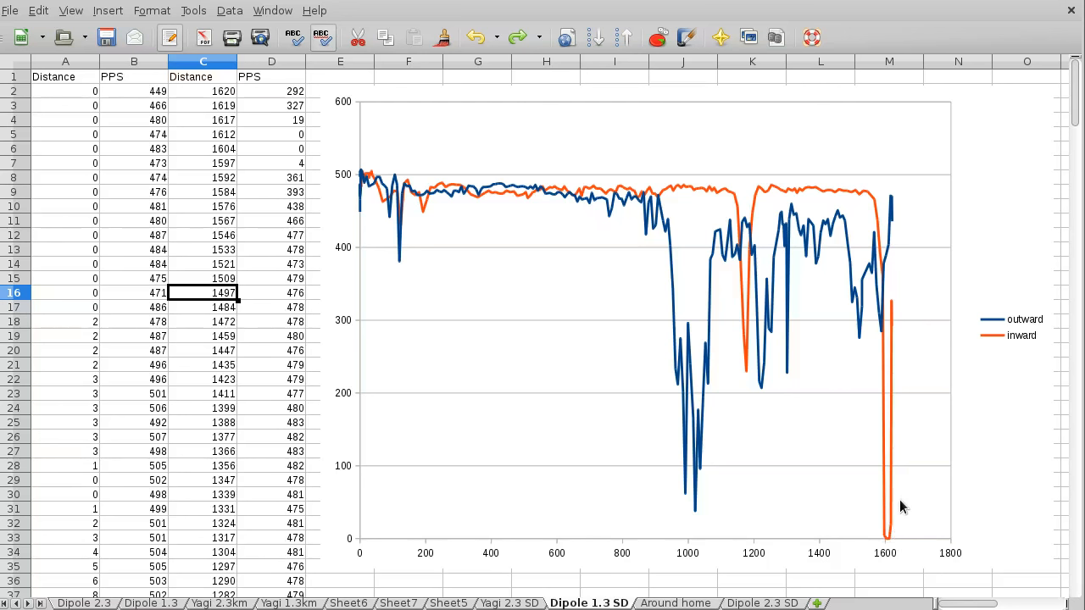
pyautogui.moveTo(902, 525)
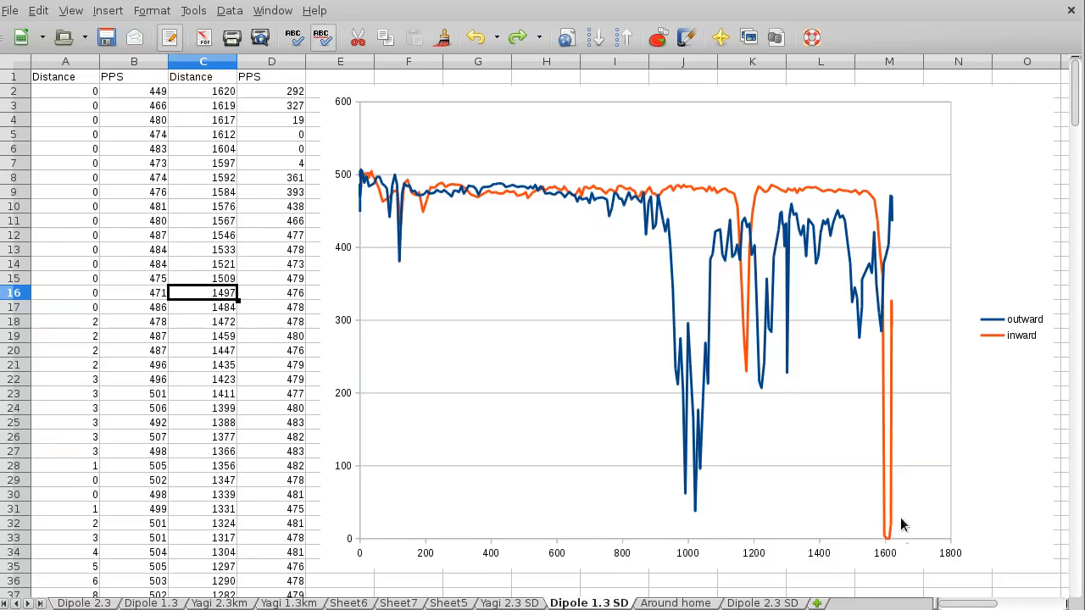
pyautogui.moveTo(898, 495)
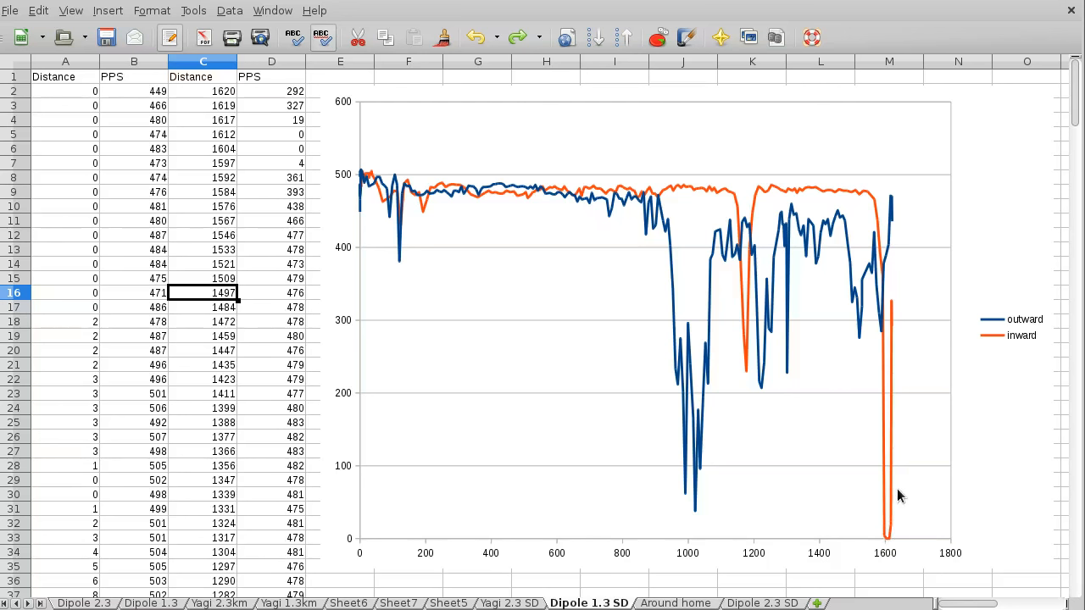
pyautogui.moveTo(881, 539)
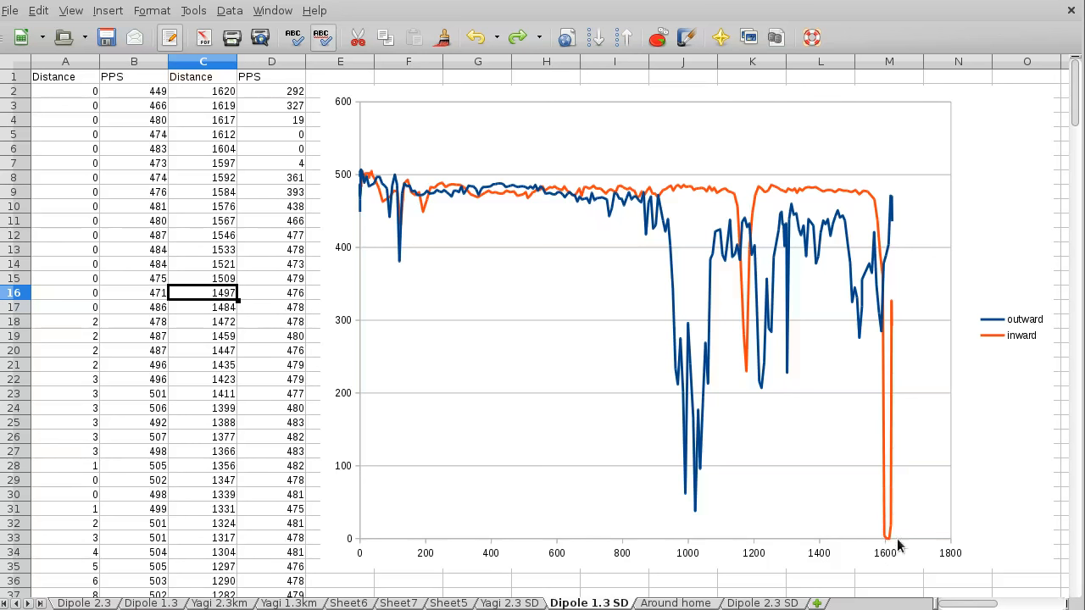
pyautogui.moveTo(840, 488)
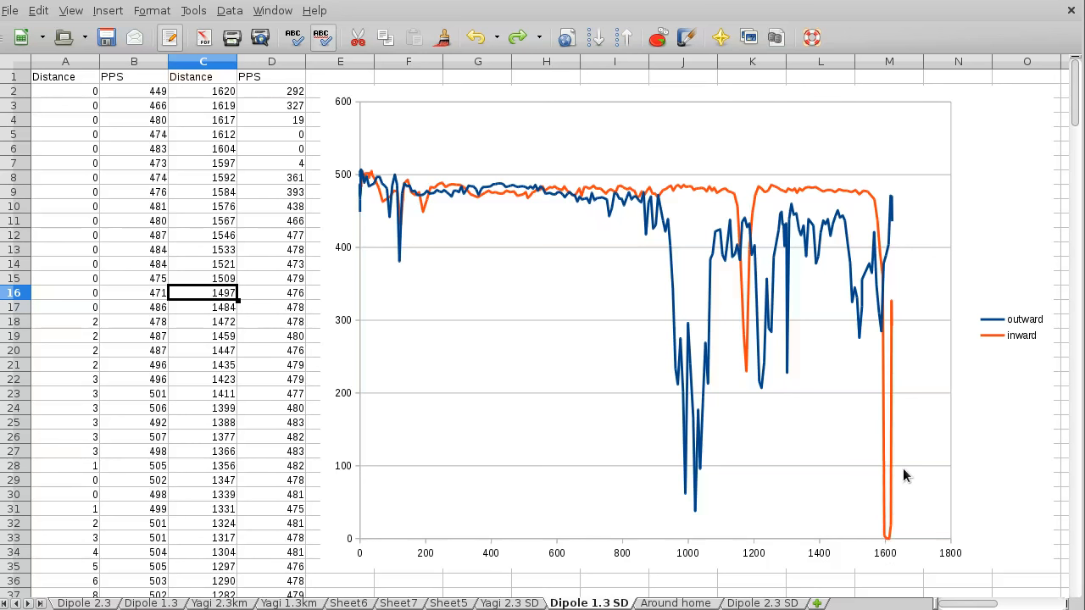
pyautogui.moveTo(907, 487)
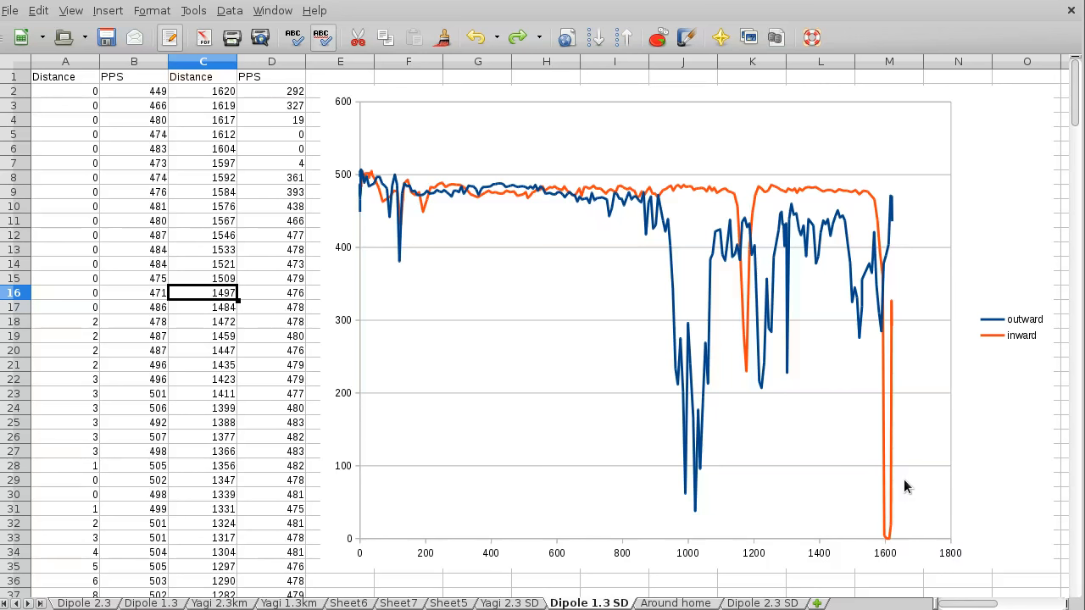
pyautogui.moveTo(906, 441)
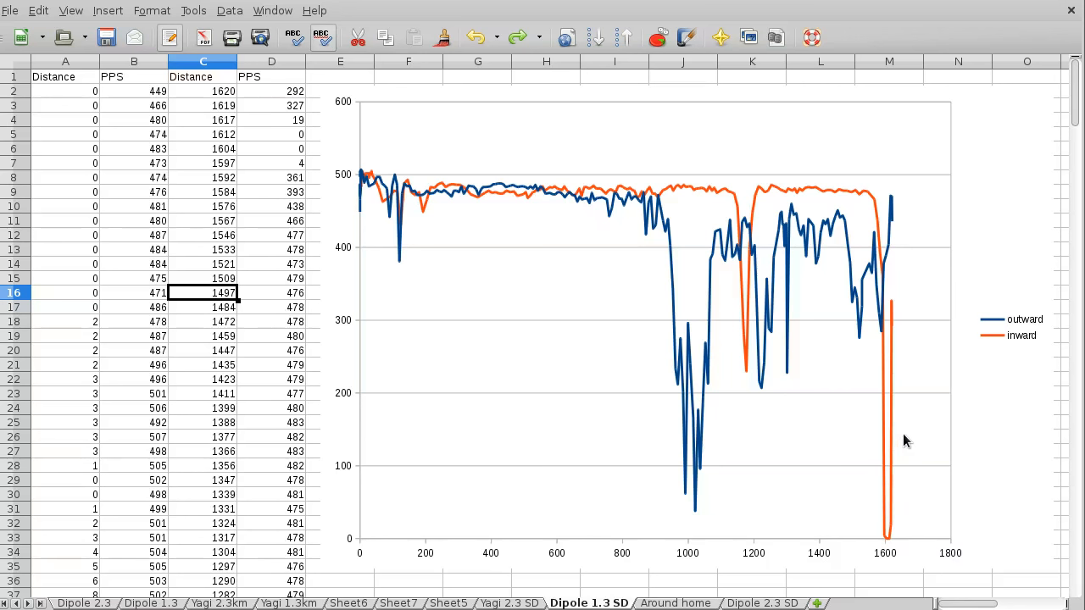
pyautogui.moveTo(902, 396)
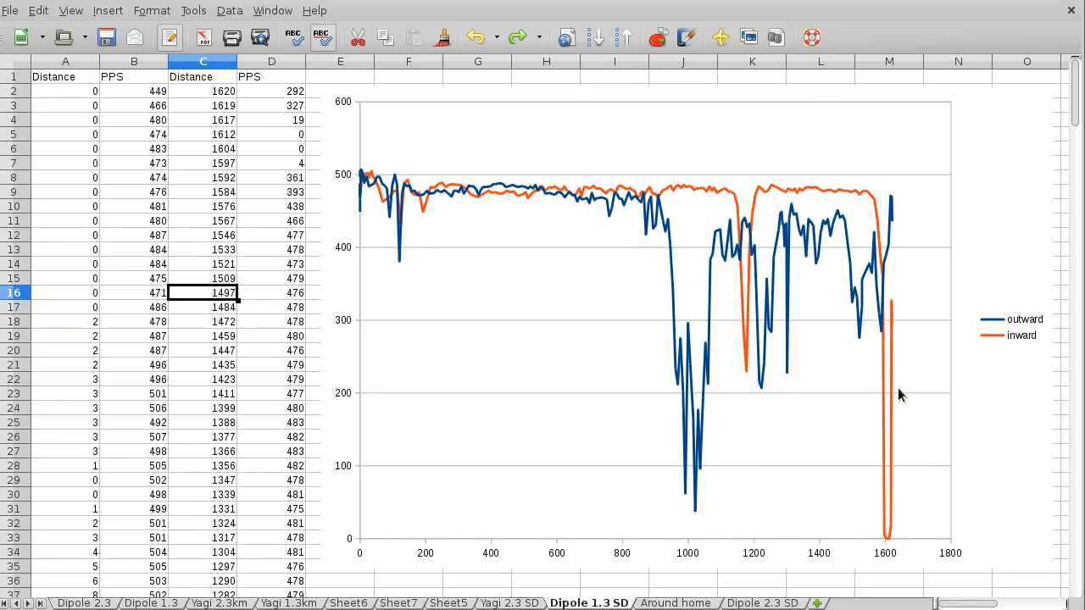
pyautogui.moveTo(912, 416)
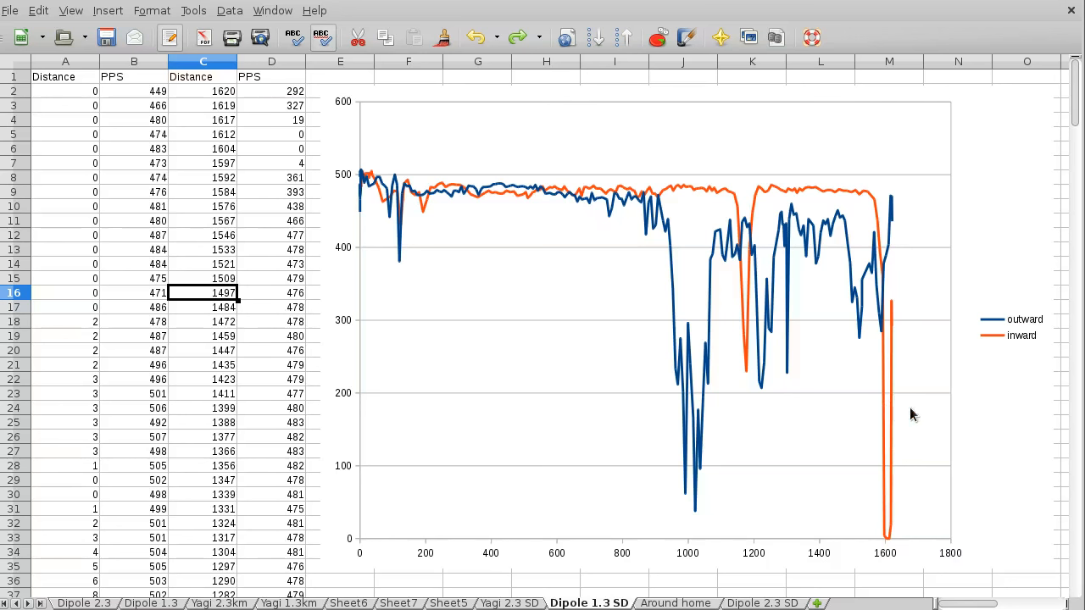
pyautogui.moveTo(901, 342)
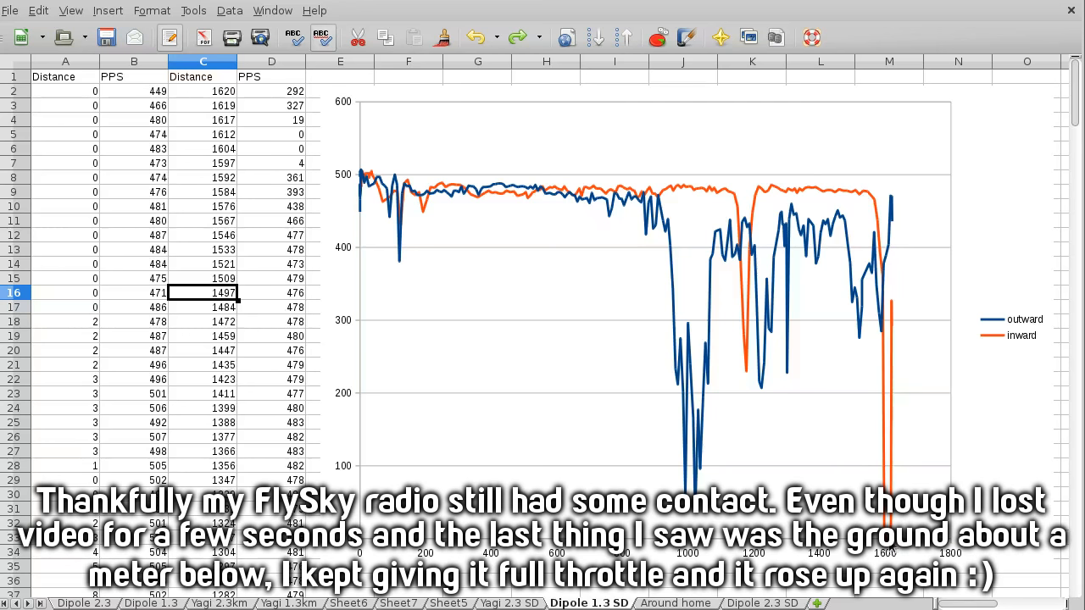
pyautogui.moveTo(1024, 342)
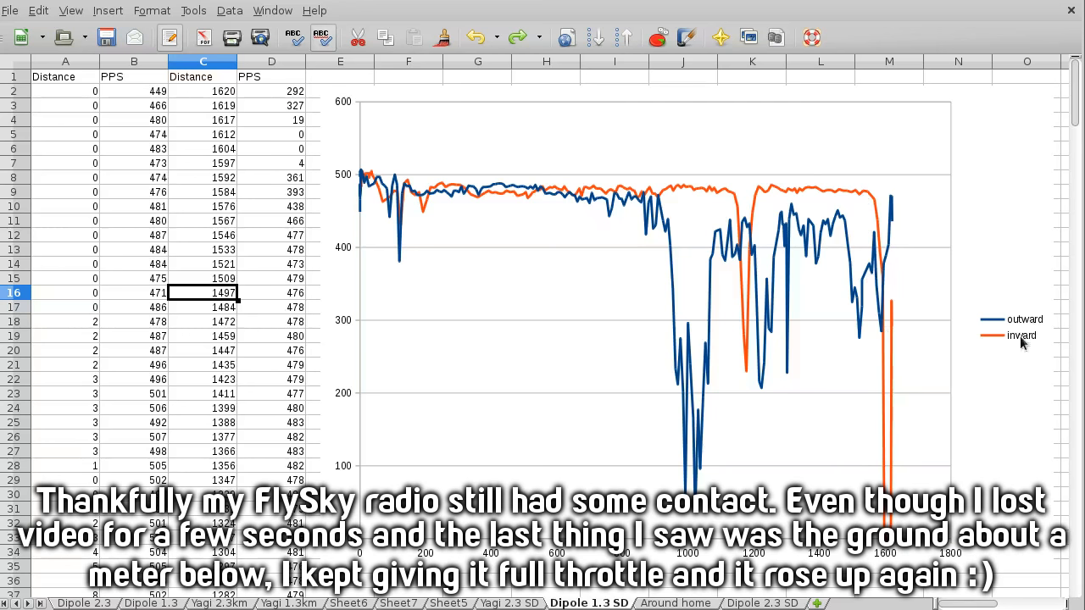
pyautogui.moveTo(834, 414)
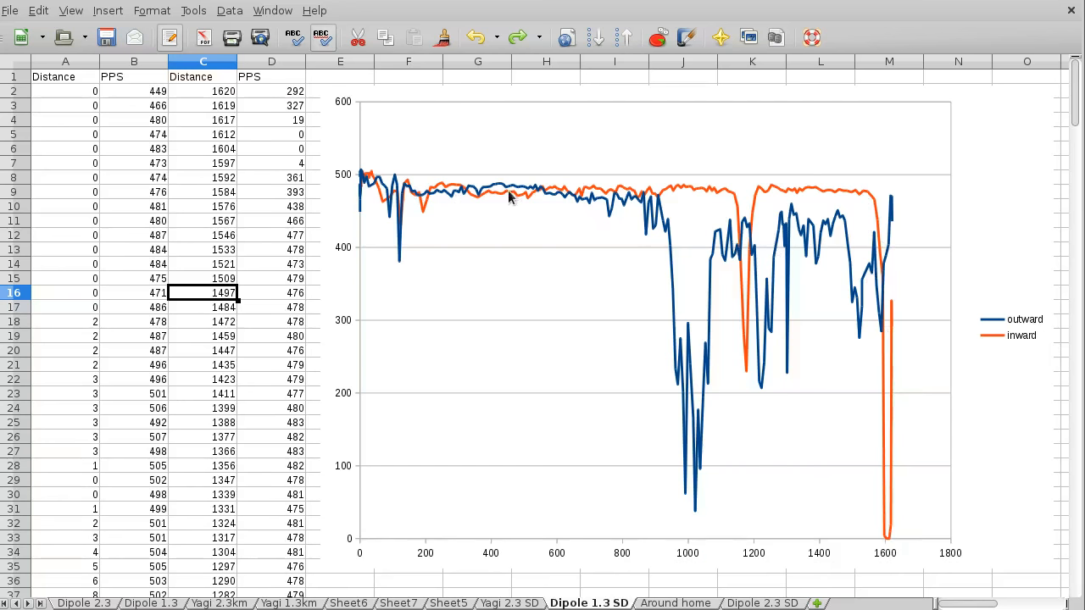
pyautogui.moveTo(856, 202)
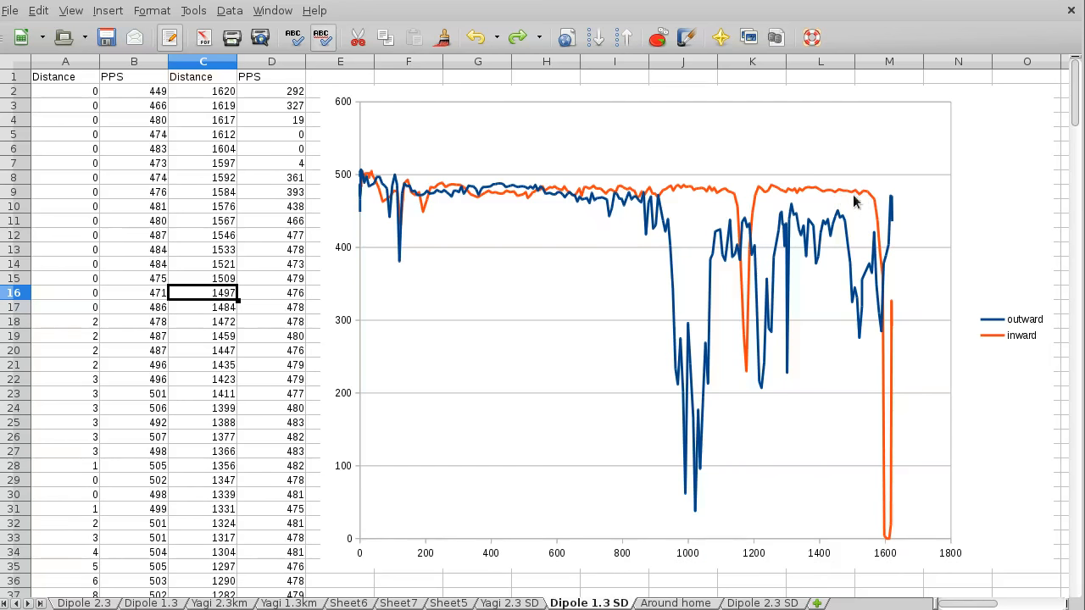
pyautogui.moveTo(685, 329)
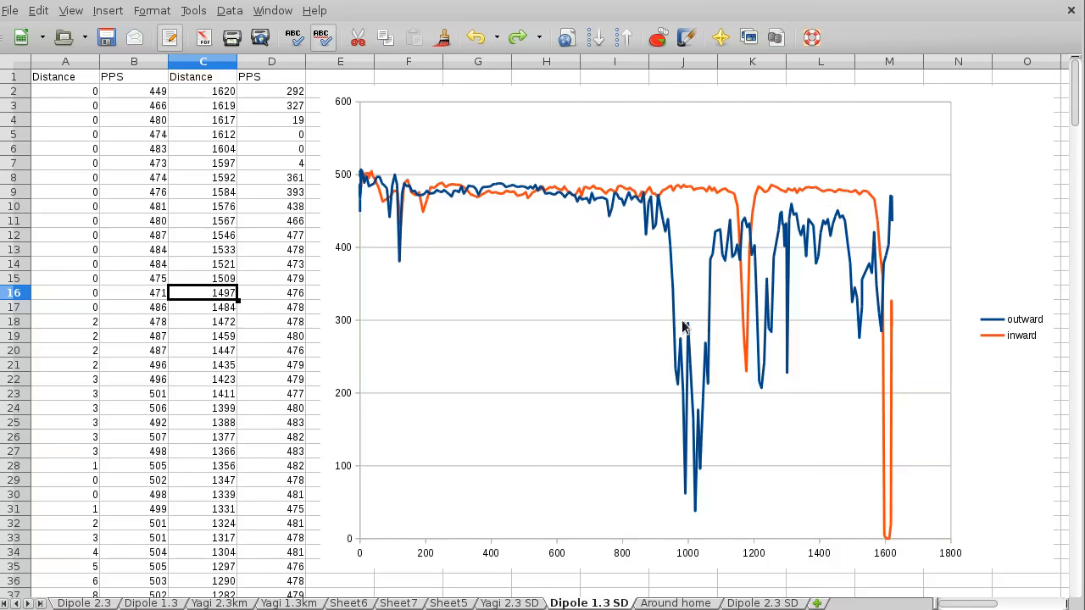
pyautogui.moveTo(734, 271)
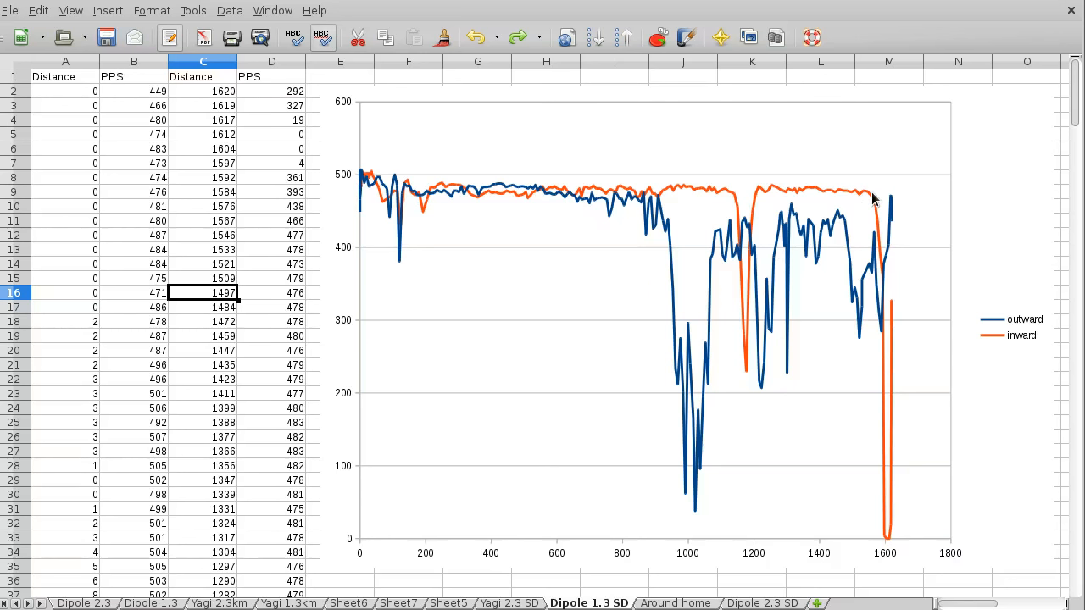
pyautogui.moveTo(871, 200)
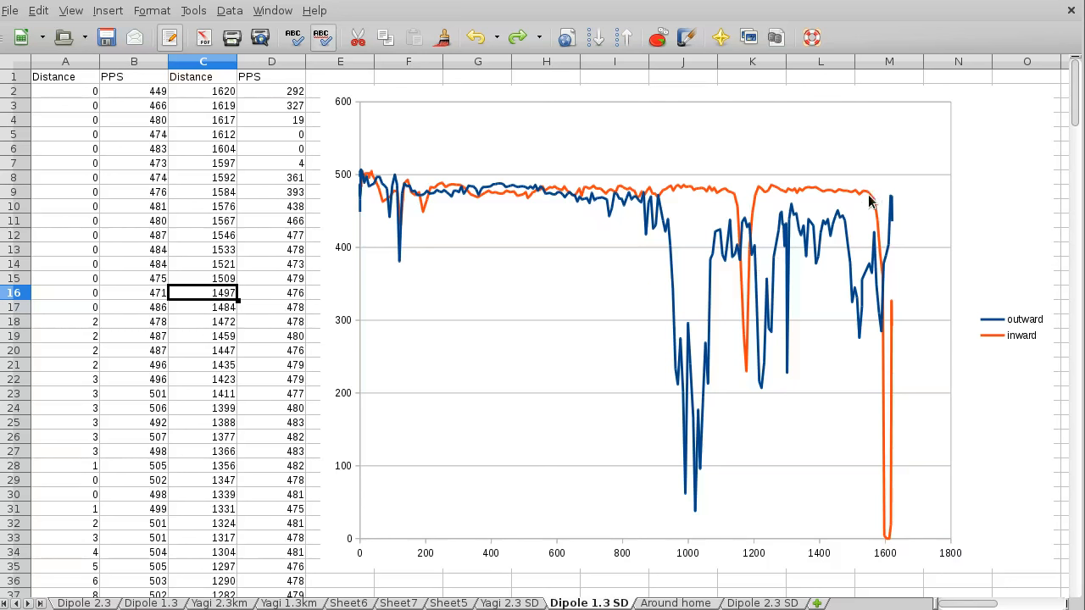
pyautogui.moveTo(687, 163)
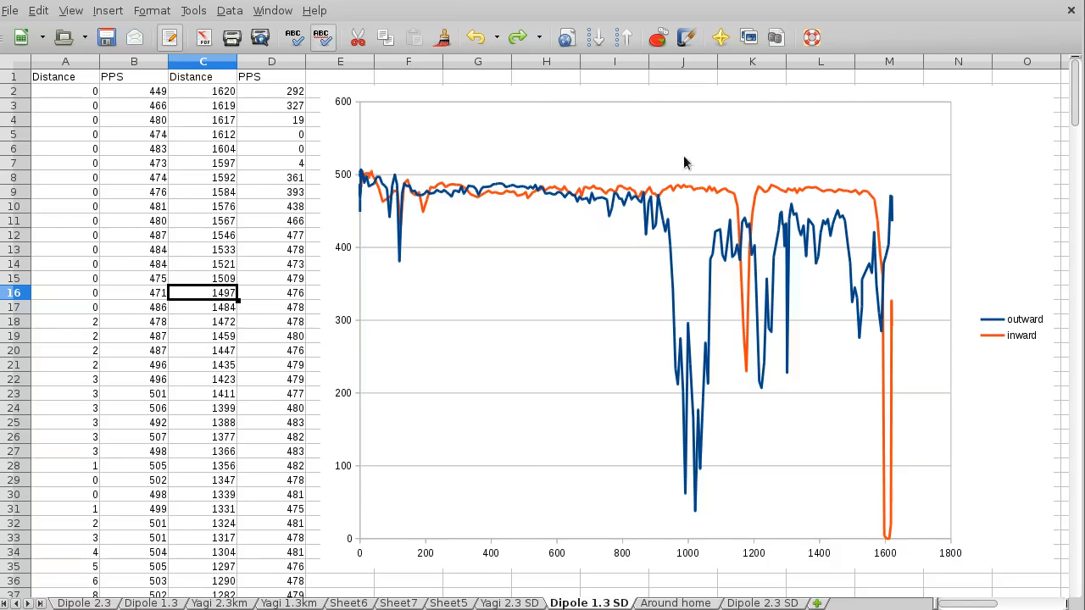
pyautogui.moveTo(563, 108)
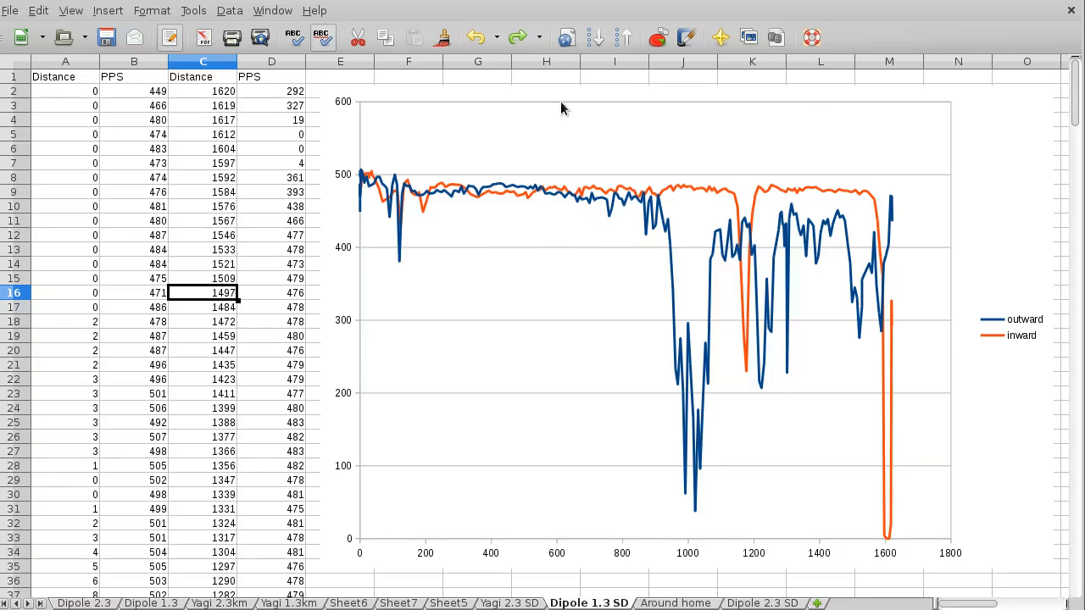
pyautogui.moveTo(618, 286)
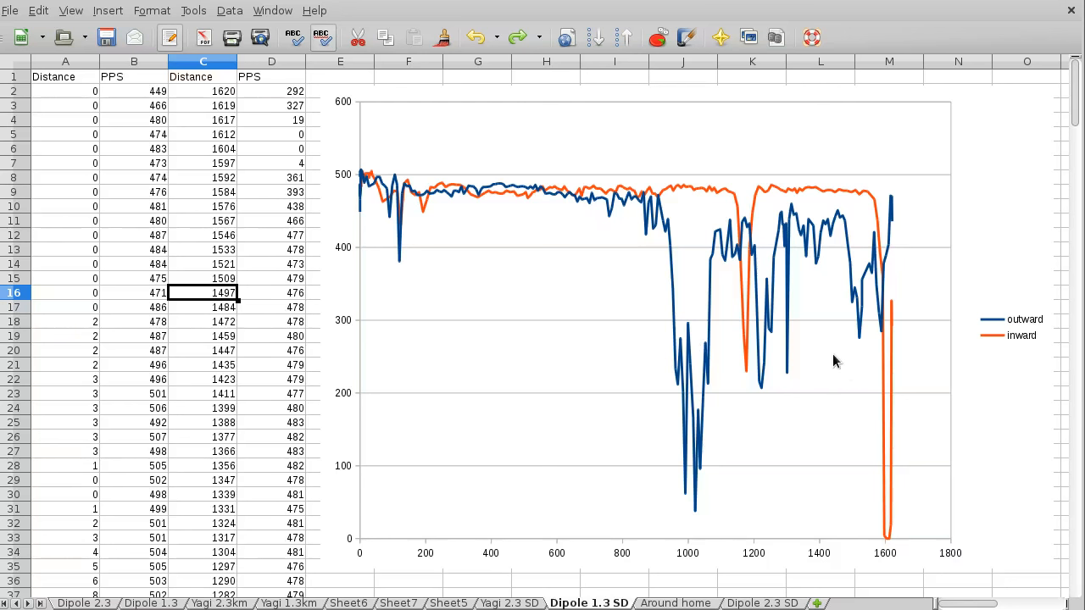
pyautogui.moveTo(827, 358)
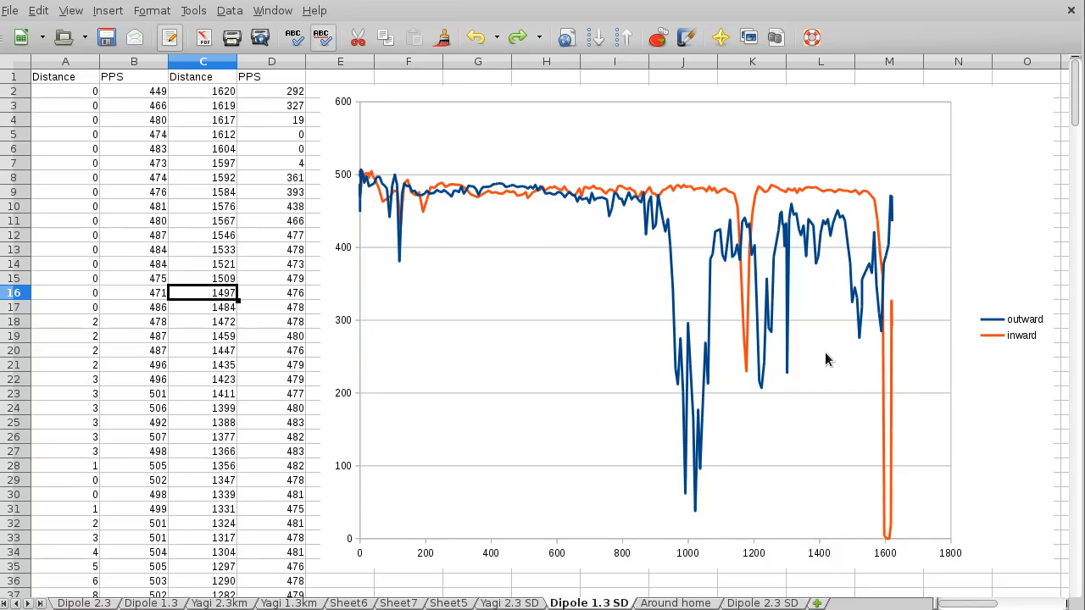
pyautogui.moveTo(766, 234)
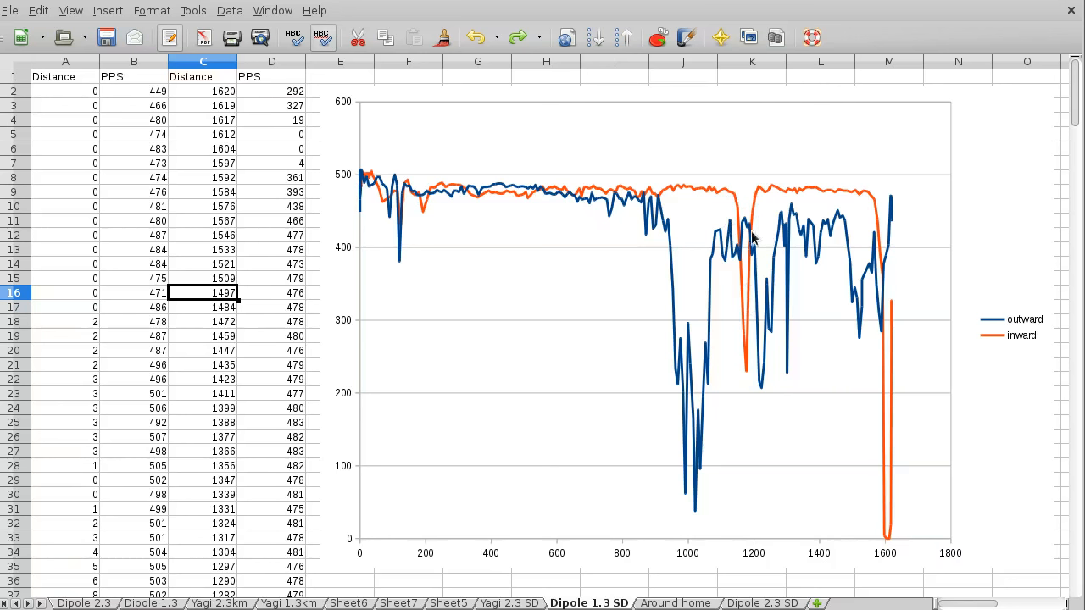
pyautogui.moveTo(617, 451)
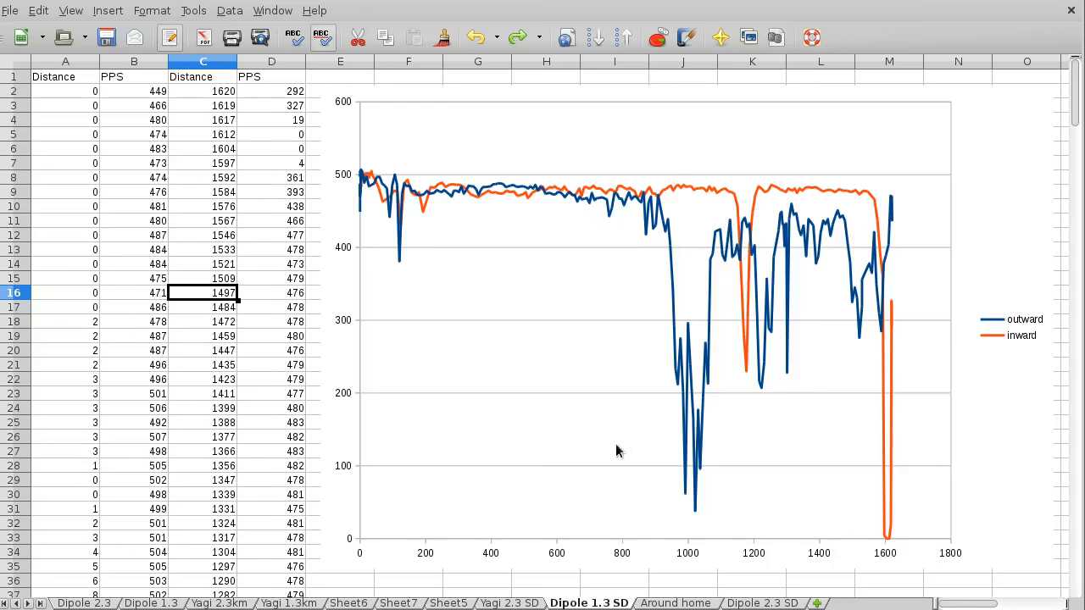
# Glance at the Dipole 2.3 sheet, then return to the Dipole 1.3 SD sheet
pyautogui.click(84, 603)
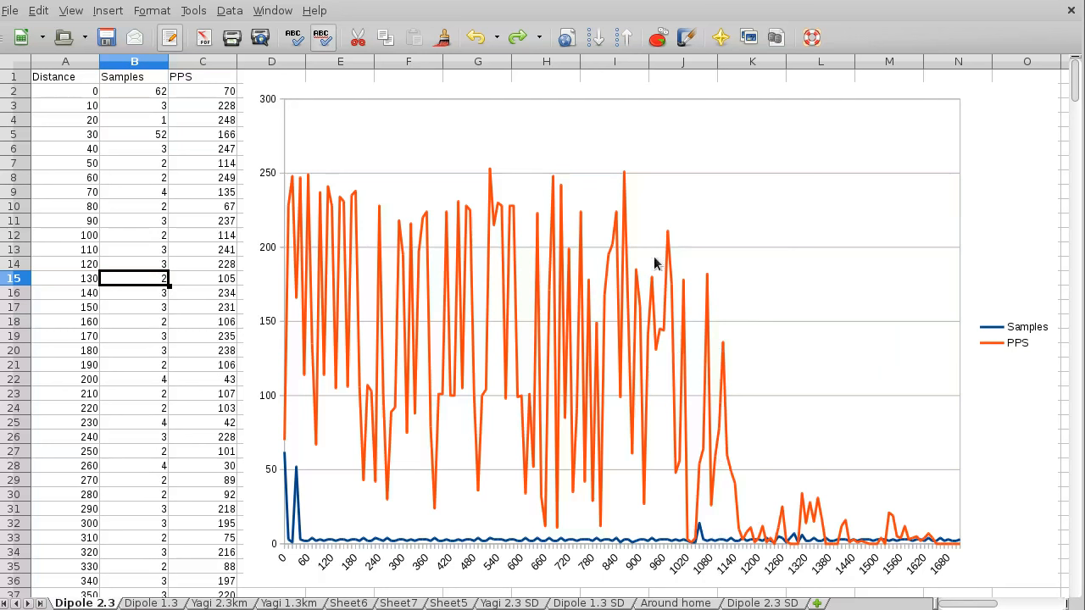
pyautogui.moveTo(450, 298)
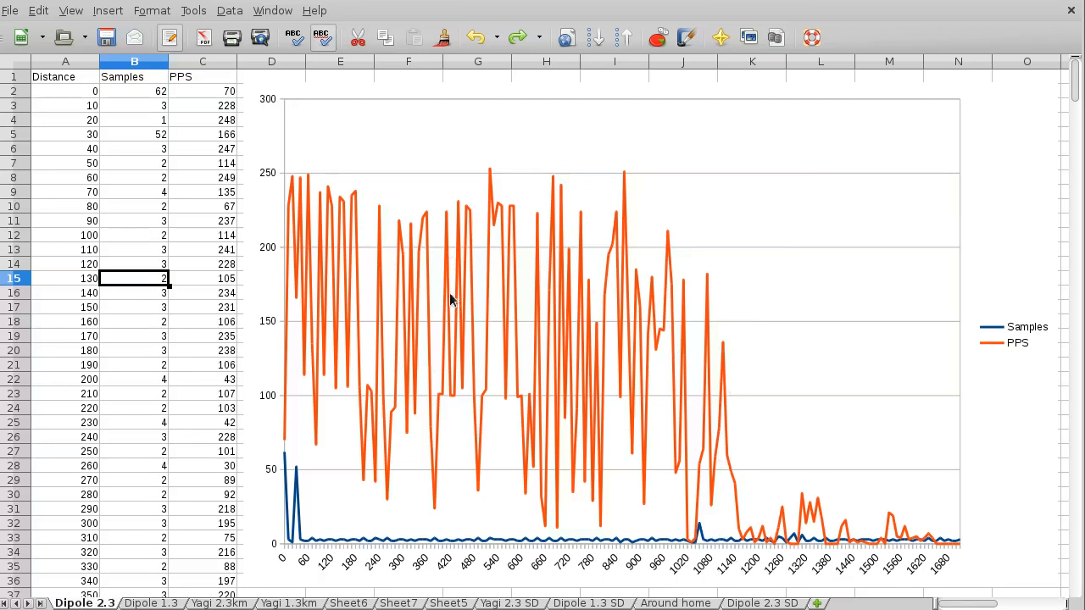
pyautogui.moveTo(676, 244)
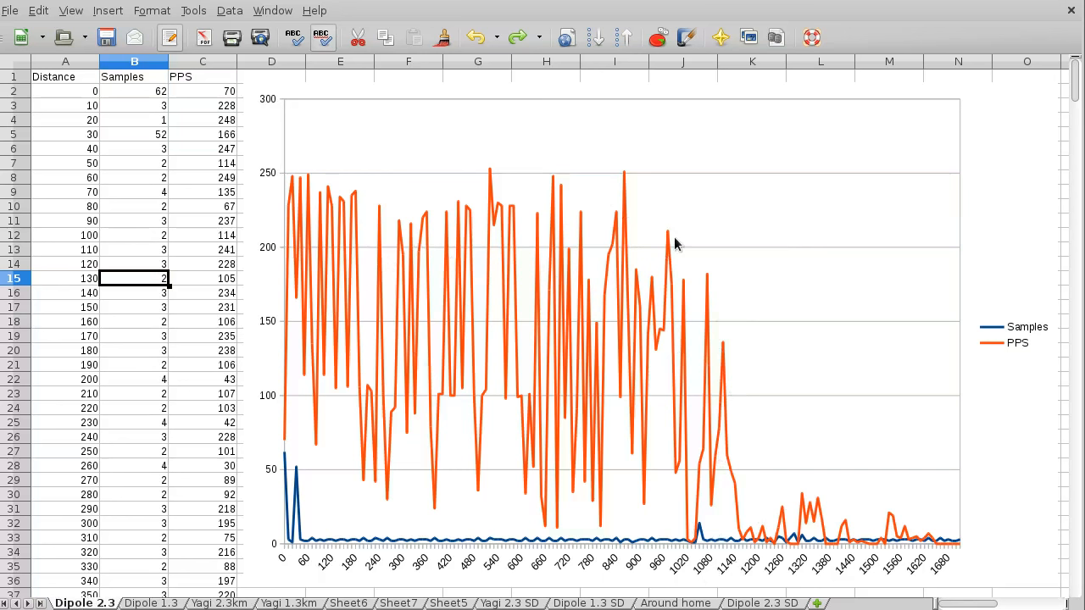
pyautogui.moveTo(678, 301)
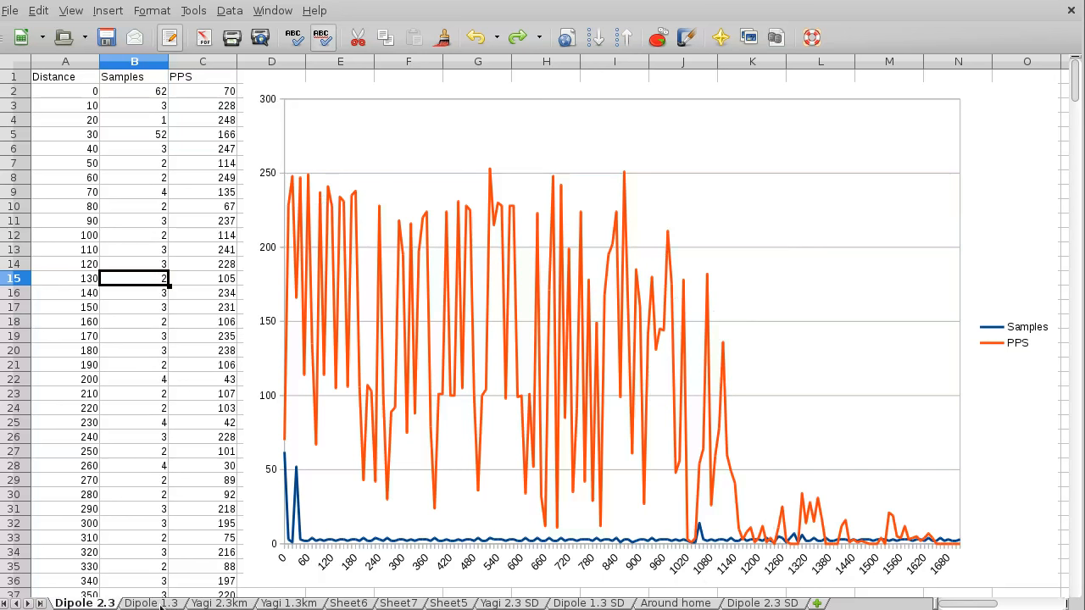
pyautogui.click(151, 603)
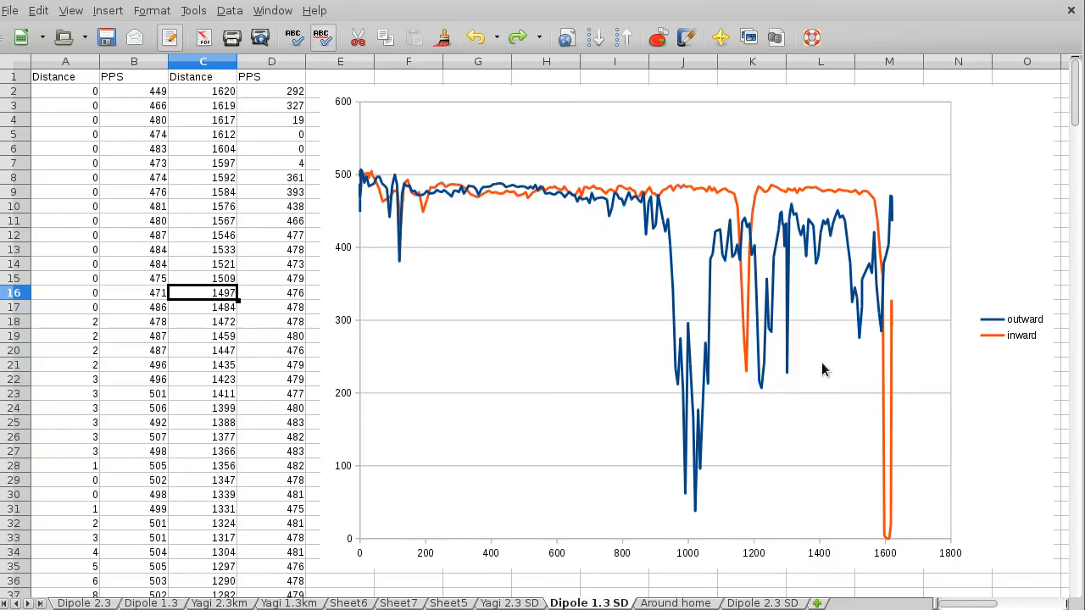
pyautogui.moveTo(822, 359)
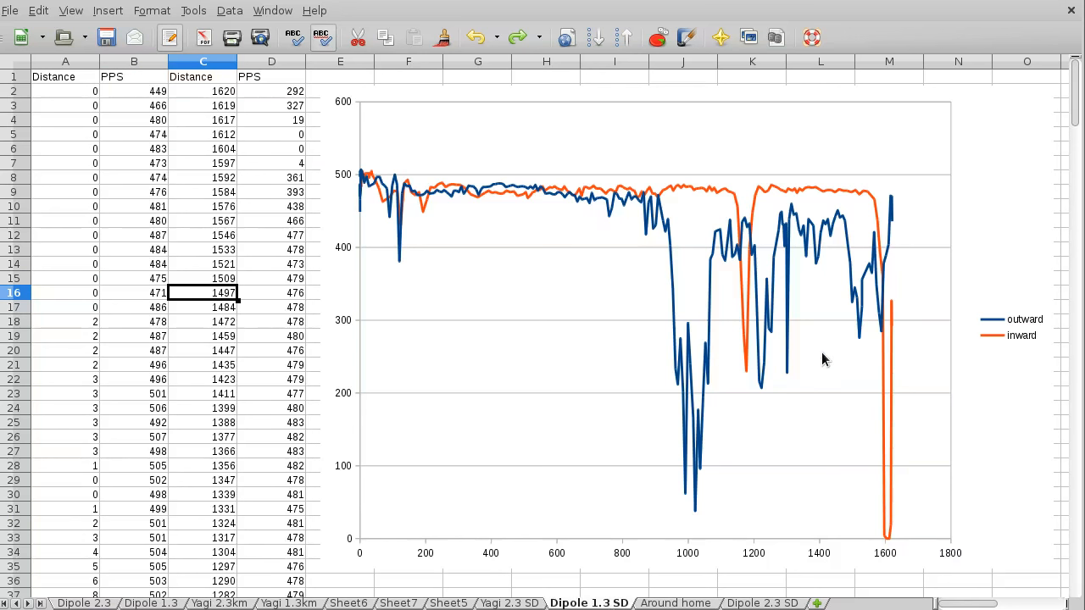
pyautogui.moveTo(883, 532)
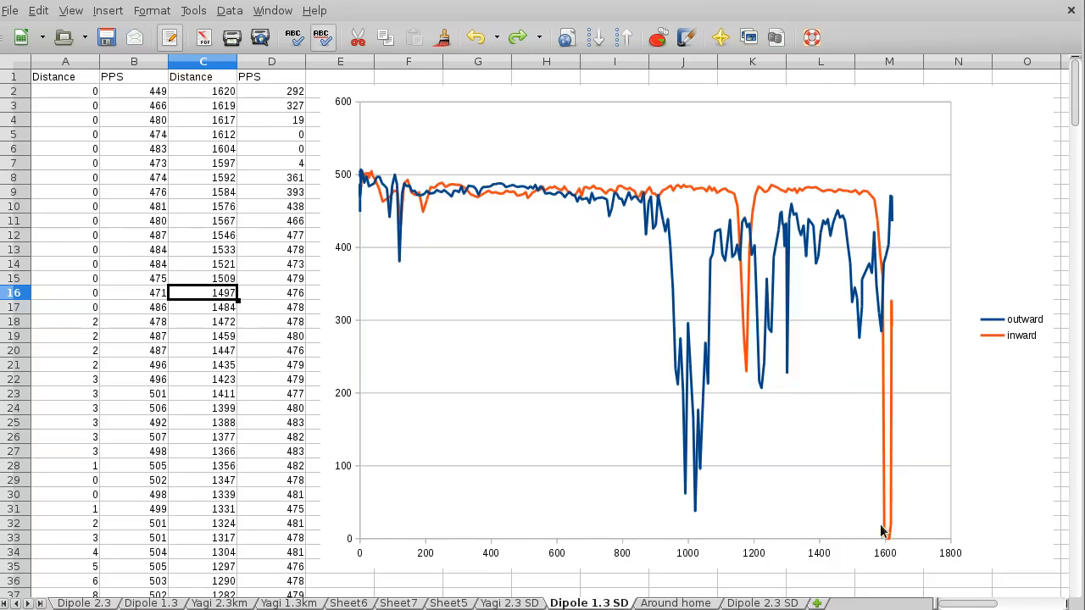
pyautogui.moveTo(837, 353)
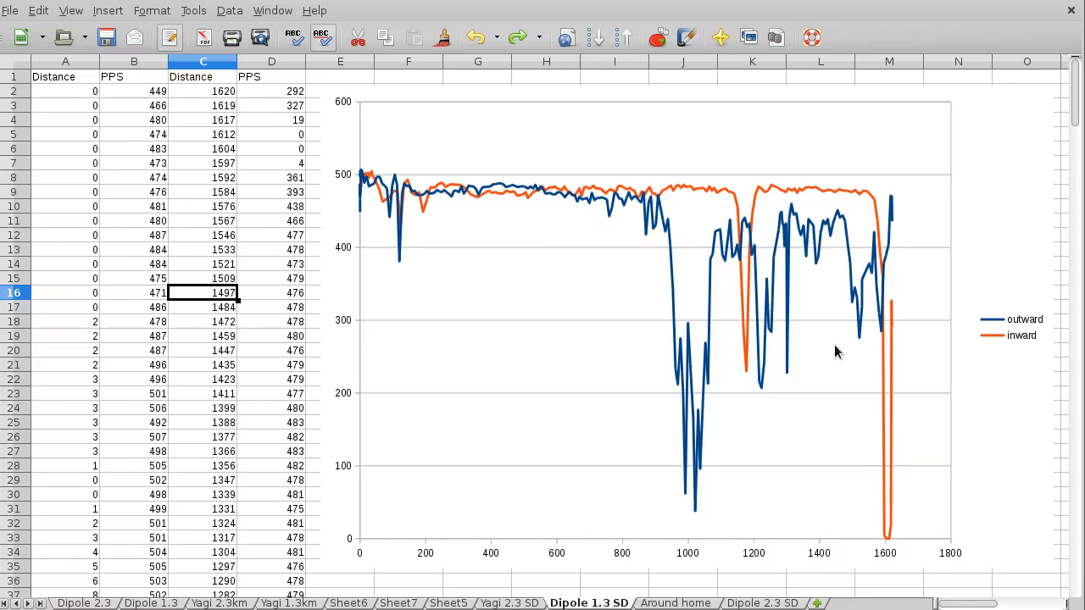
pyautogui.moveTo(857, 359)
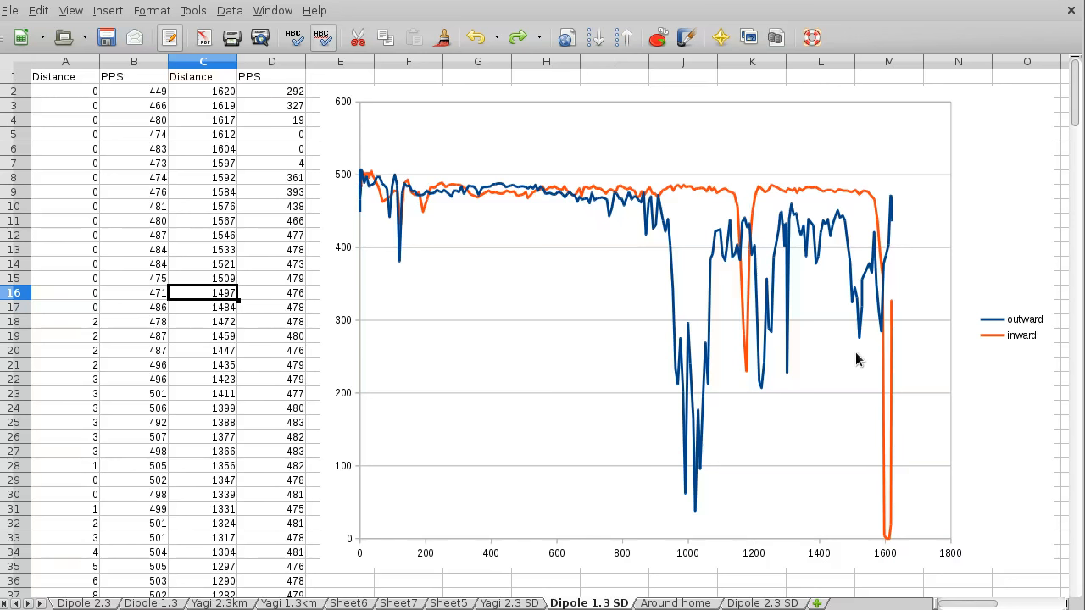
pyautogui.moveTo(824, 356)
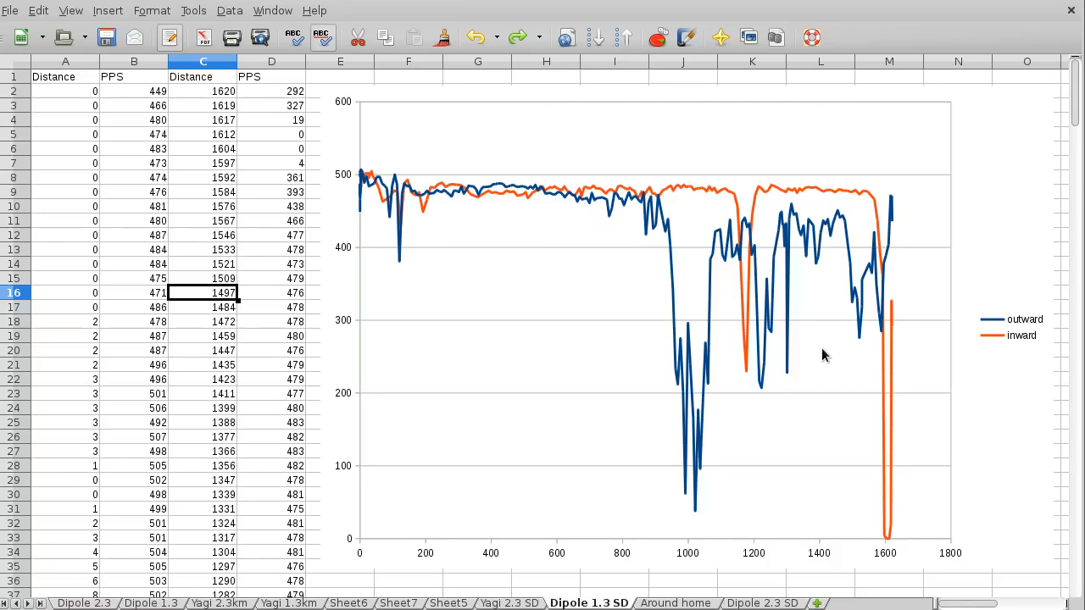
pyautogui.moveTo(885, 210)
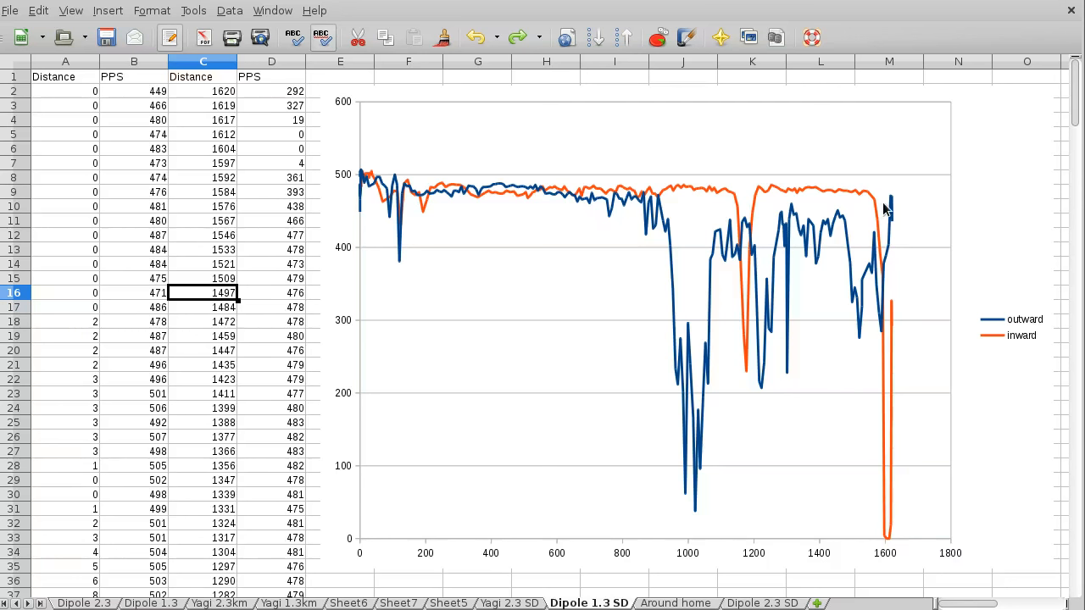
pyautogui.moveTo(839, 360)
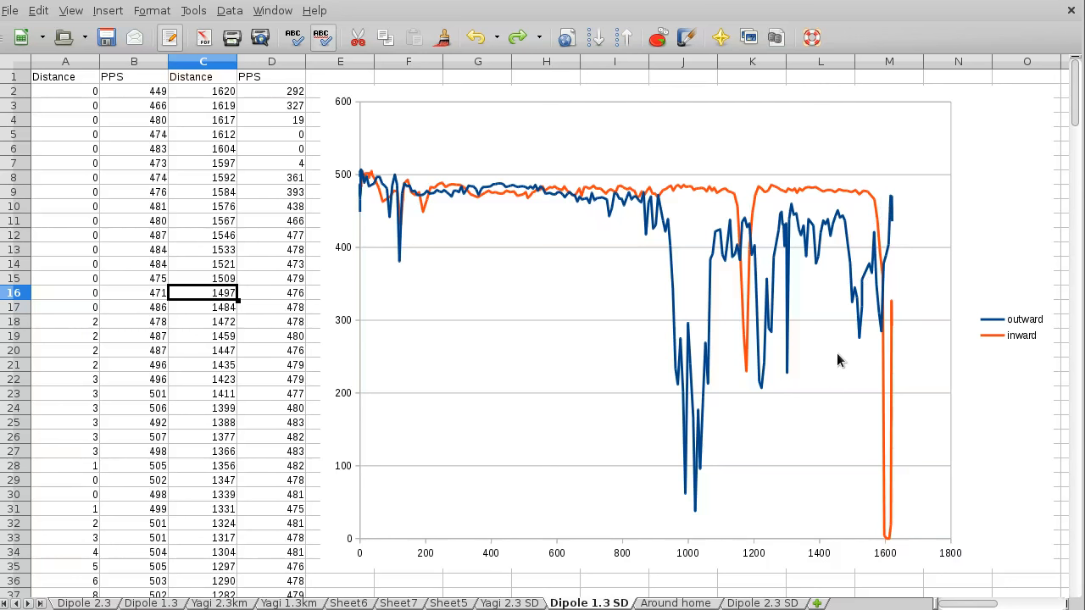
pyautogui.moveTo(836, 356)
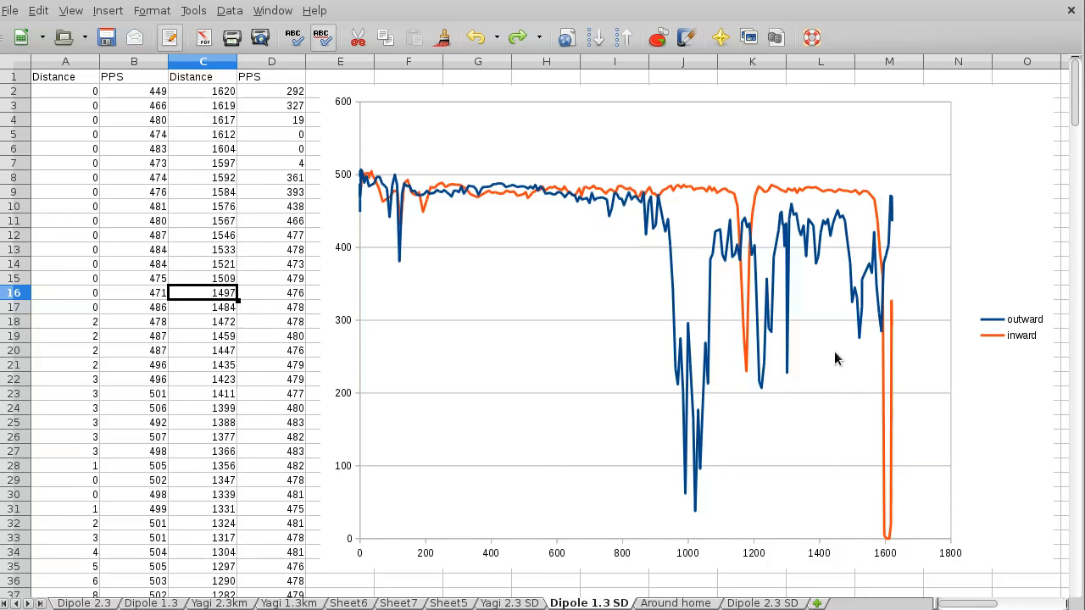
# Show the Around home PPS-versus-distance scatter, glancing back at Dipole 1.3 SD in between
pyautogui.click(675, 603)
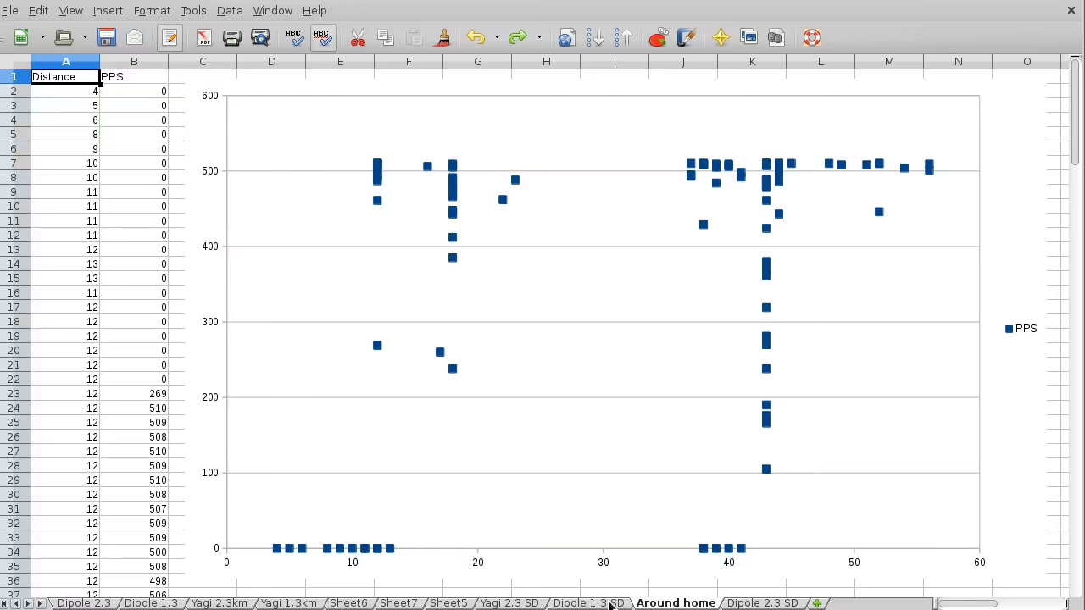
pyautogui.click(586, 603)
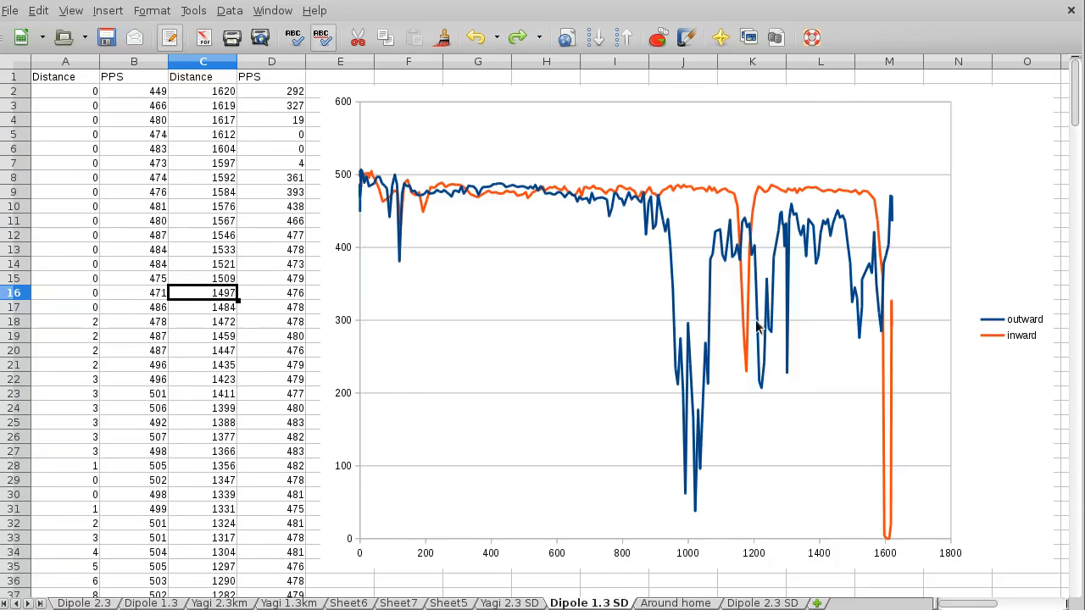
pyautogui.moveTo(861, 177)
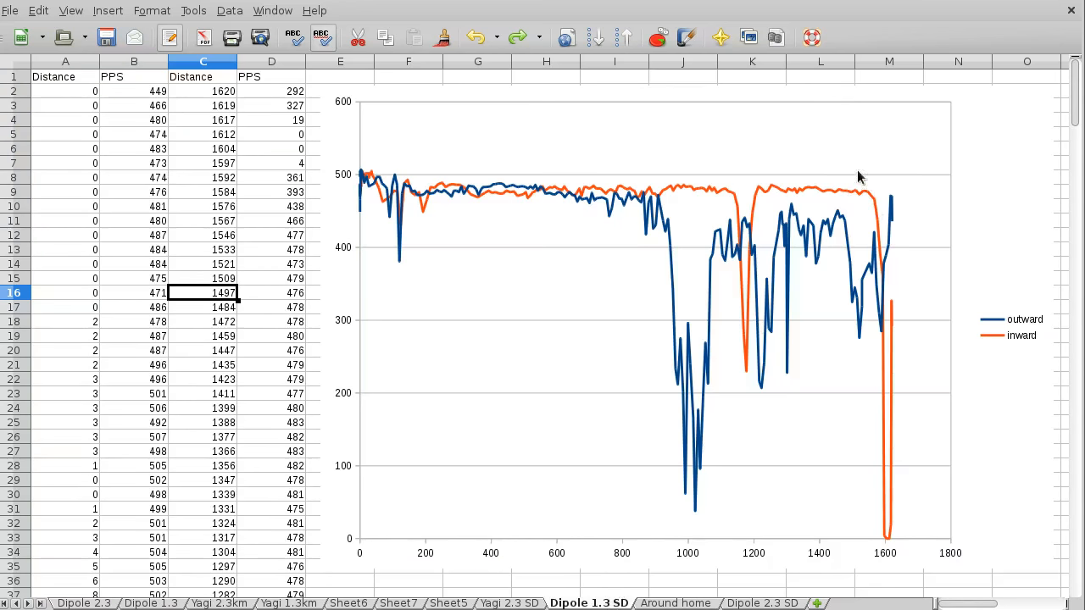
pyautogui.click(674, 604)
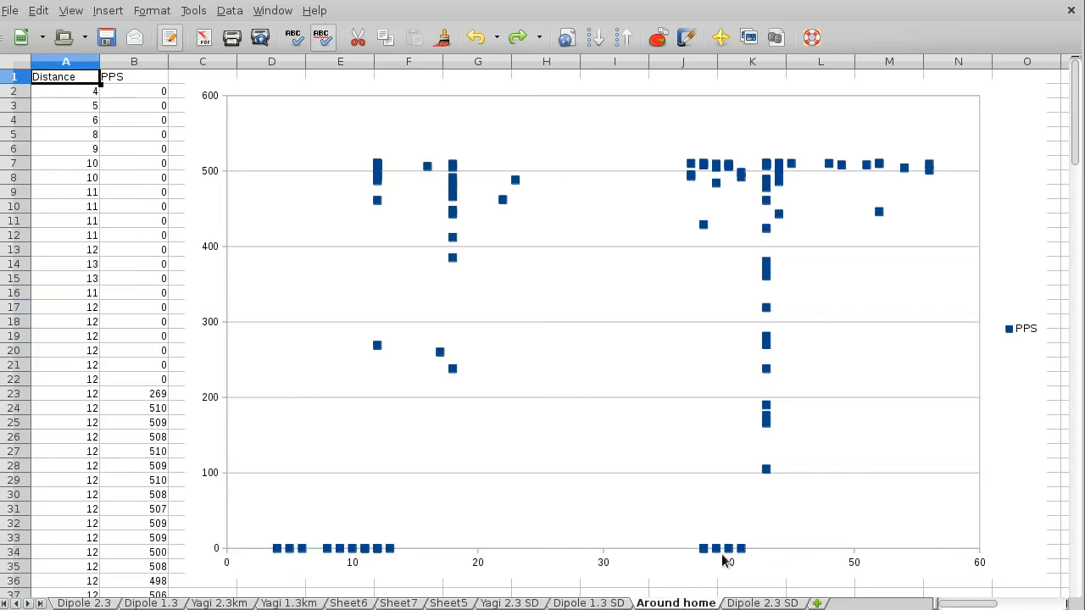
pyautogui.moveTo(652, 434)
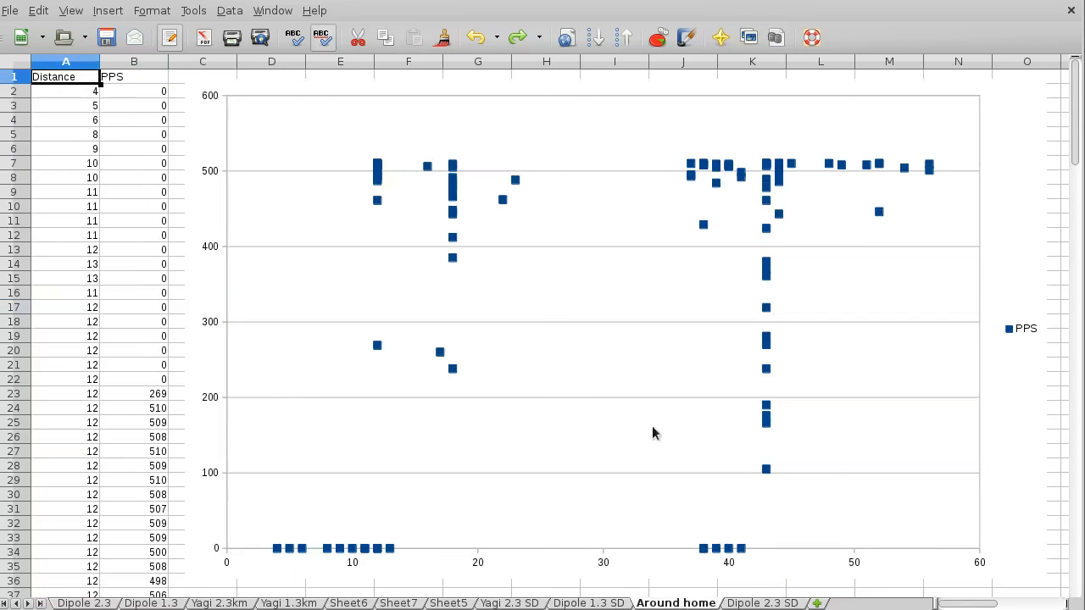
# Review the Dipole 2.3 SD range chart, then show the Yagi 2.3 SD outward/inward chart
pyautogui.click(761, 603)
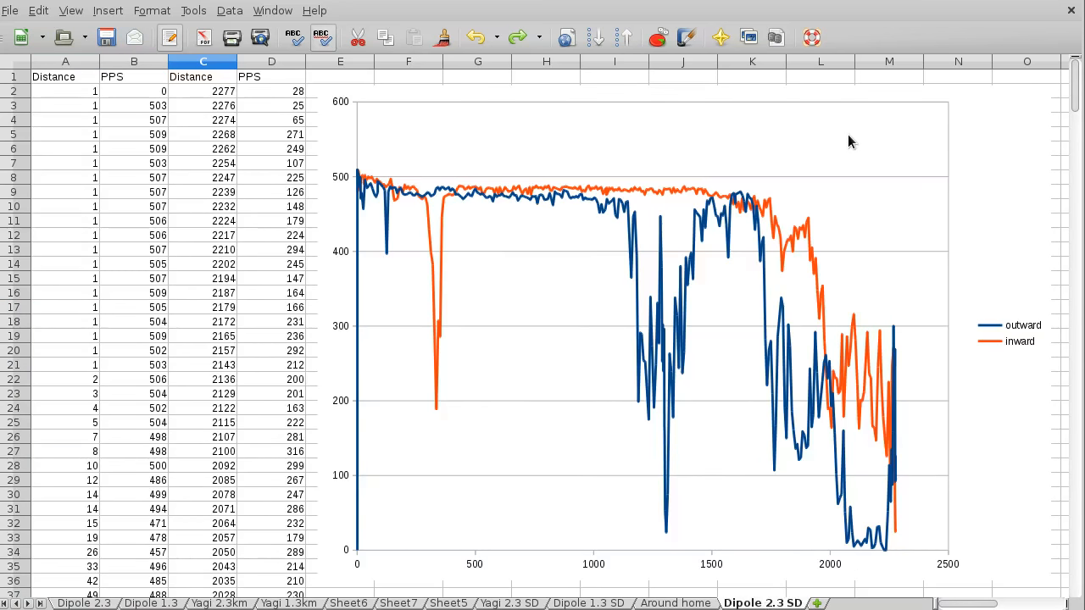
pyautogui.moveTo(855, 137)
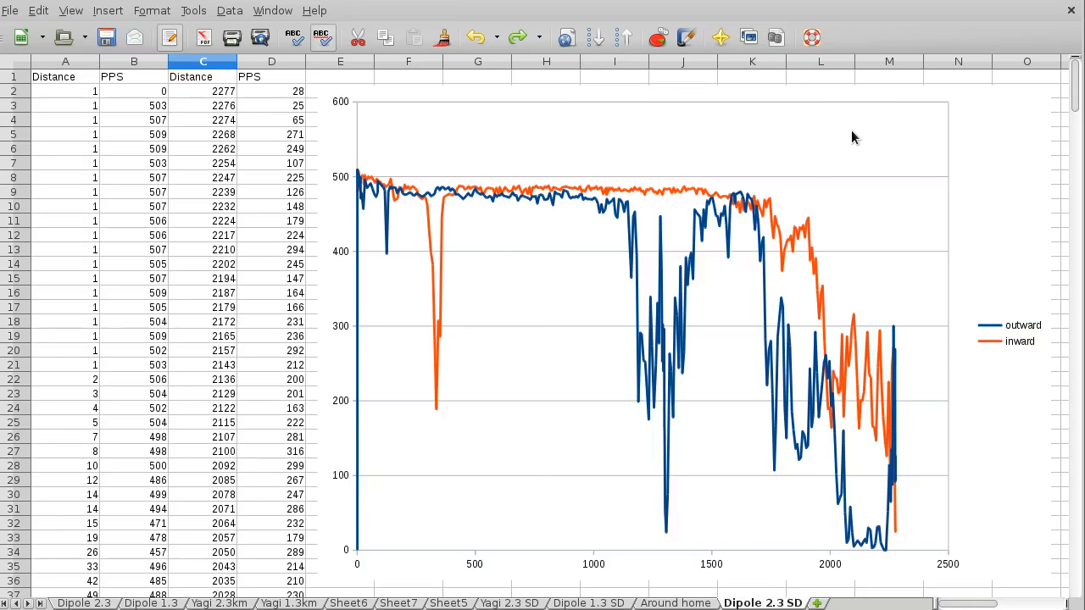
pyautogui.moveTo(857, 407)
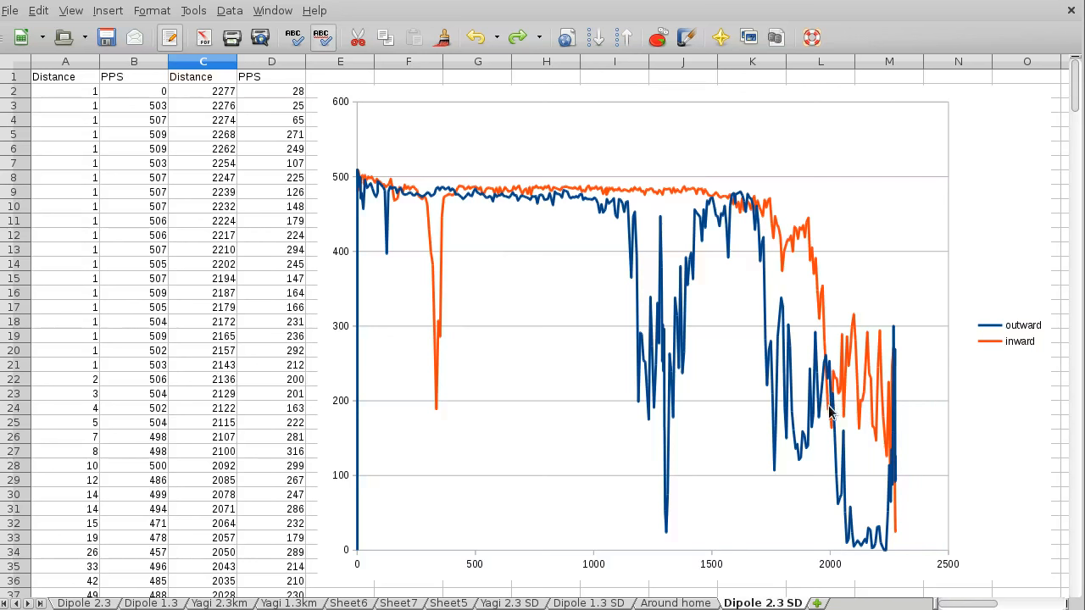
pyautogui.moveTo(861, 525)
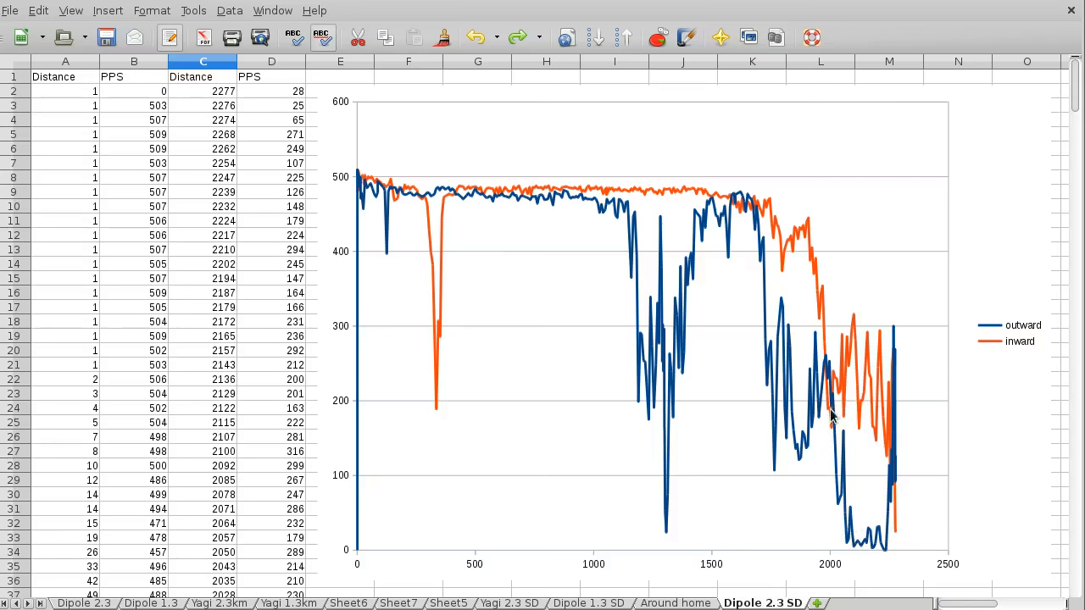
pyautogui.moveTo(895, 509)
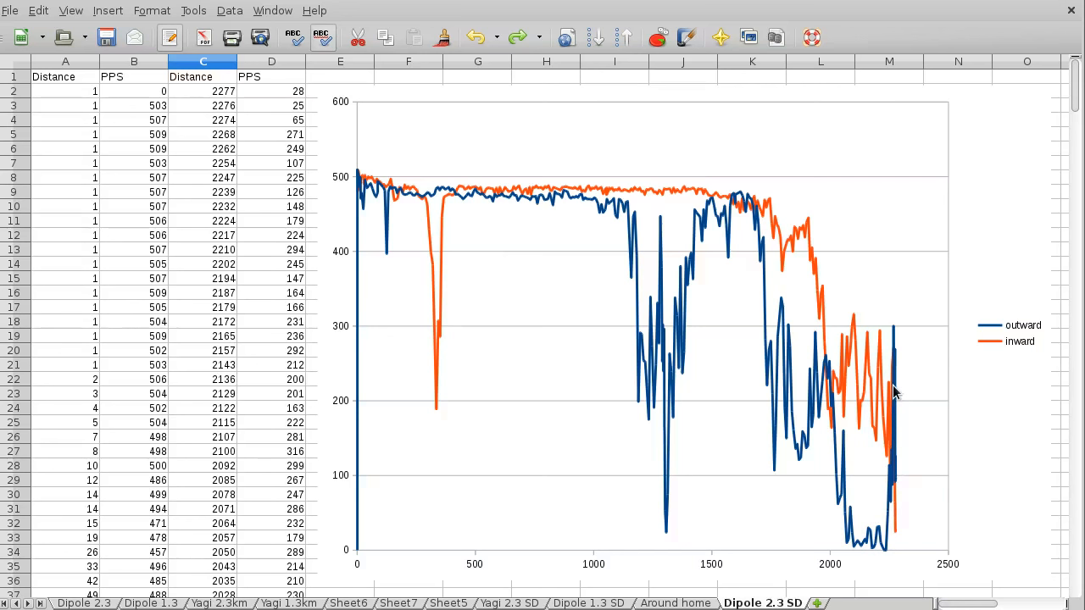
pyautogui.moveTo(1017, 350)
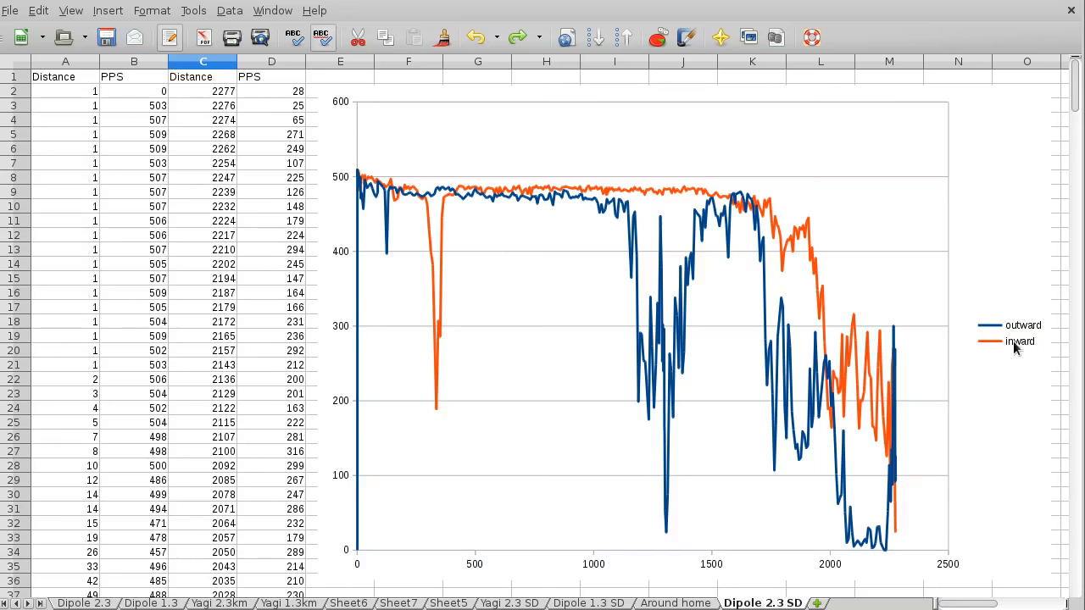
pyautogui.moveTo(891, 405)
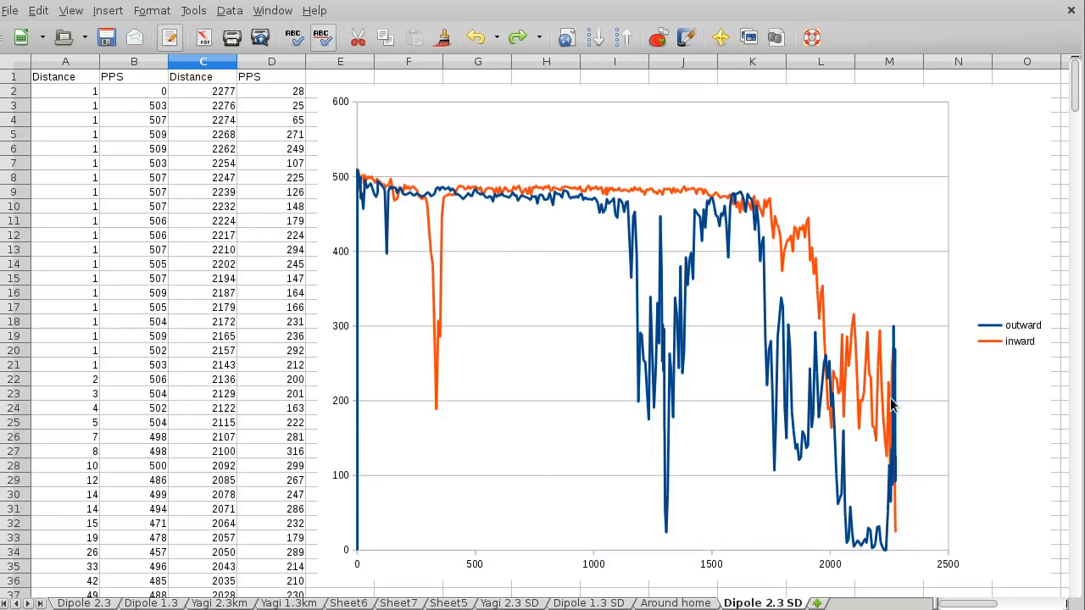
pyautogui.moveTo(834, 396)
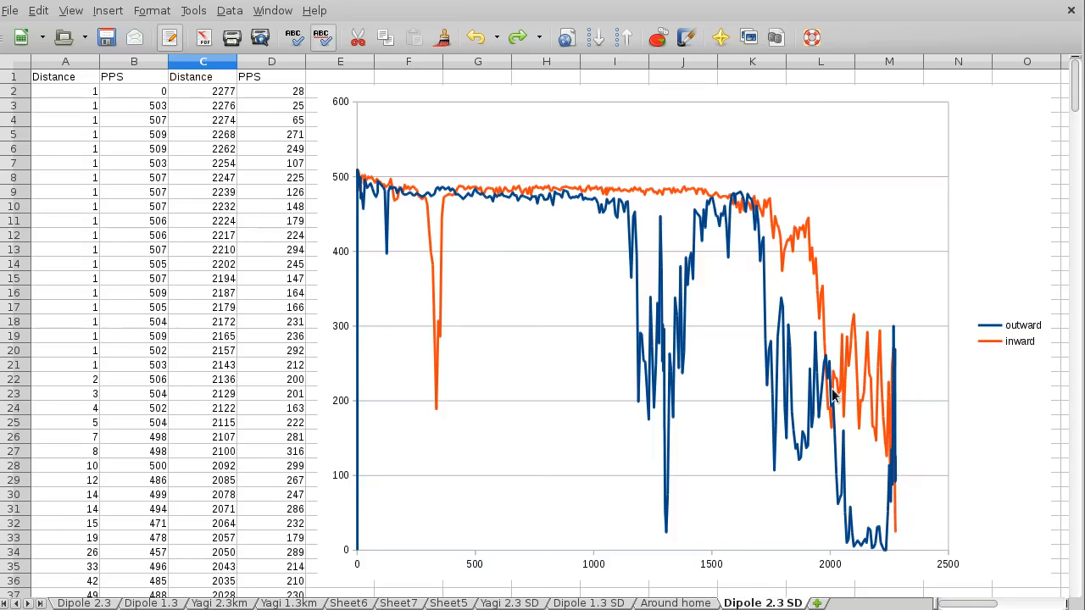
pyautogui.moveTo(821, 371)
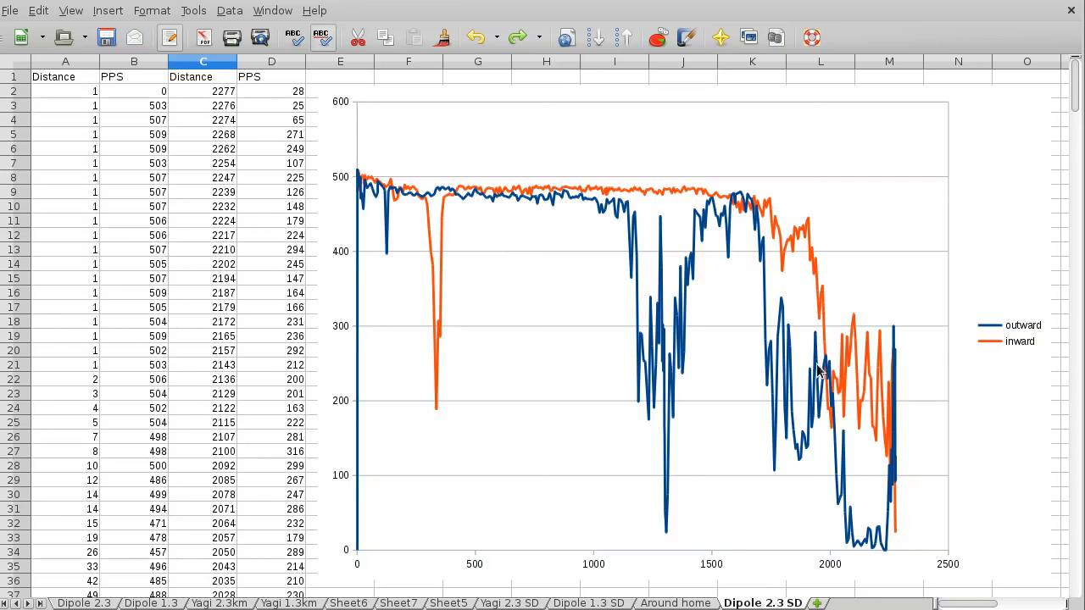
pyautogui.moveTo(834, 346)
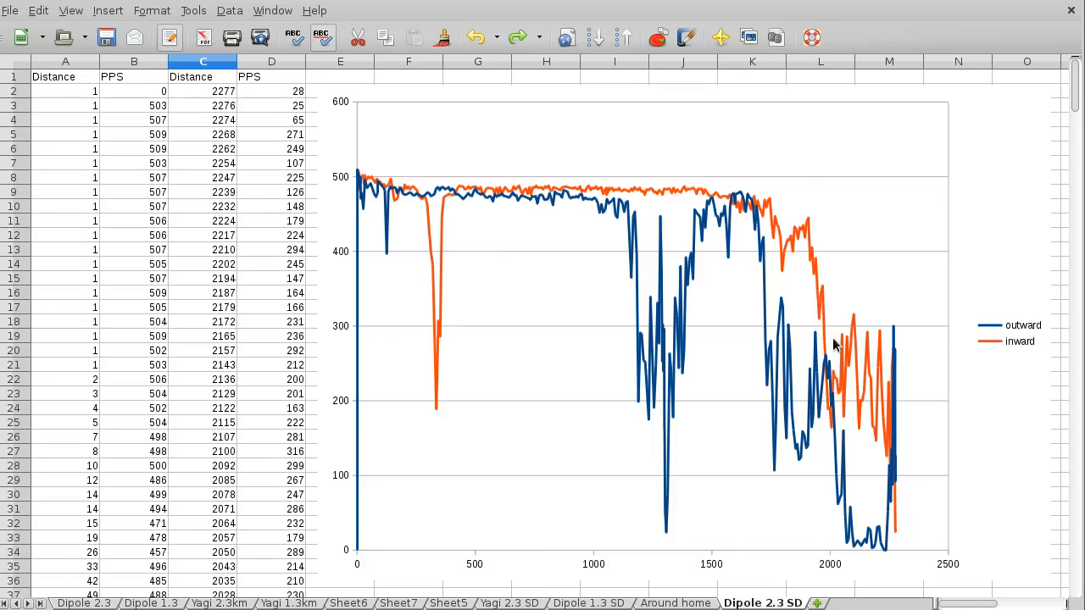
pyautogui.moveTo(708, 195)
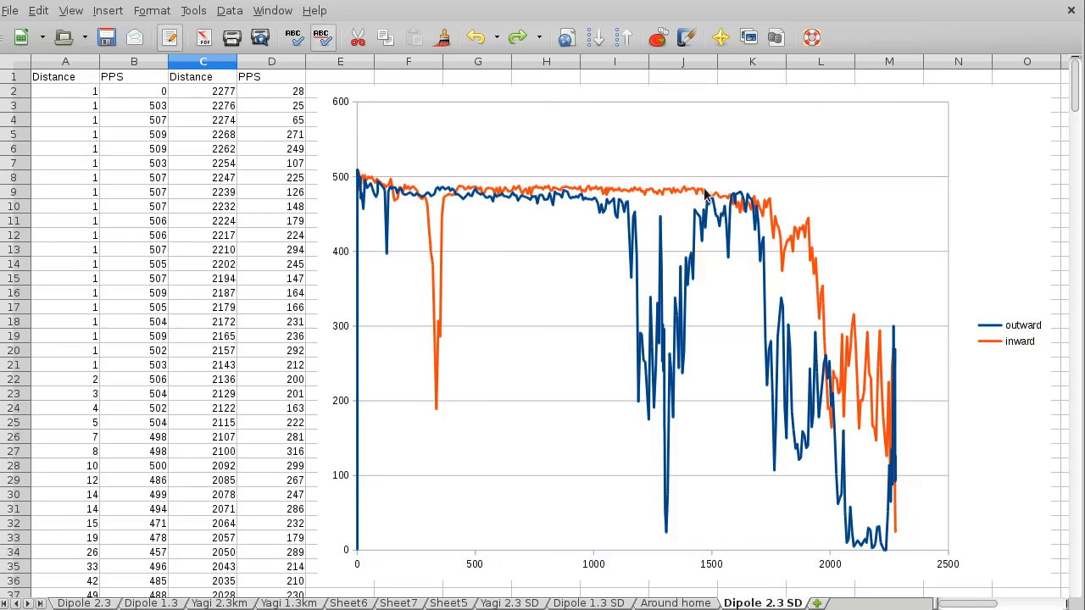
pyautogui.moveTo(708, 200)
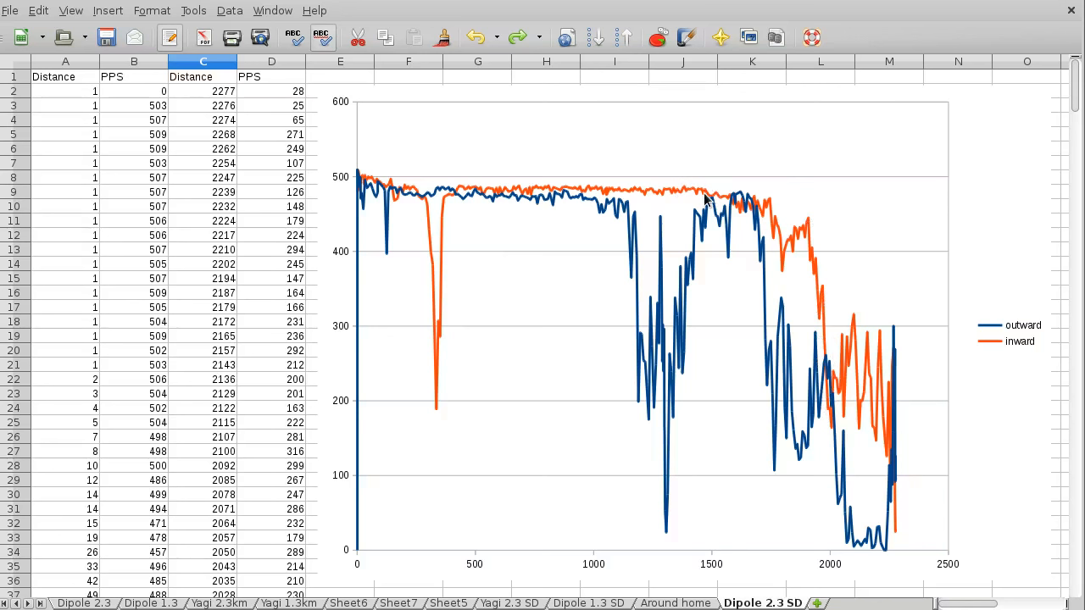
pyautogui.moveTo(593, 183)
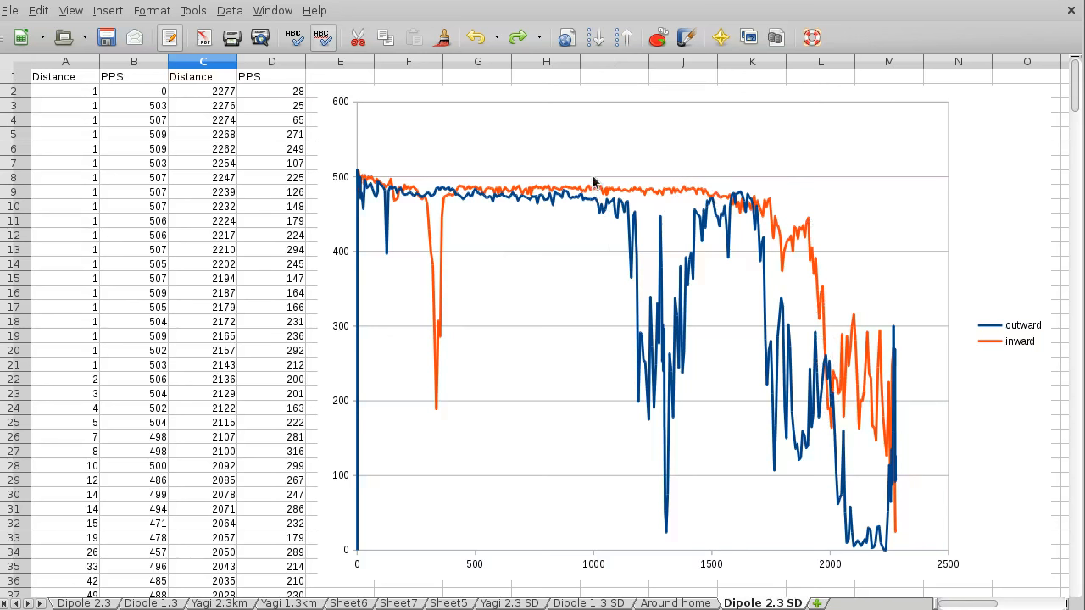
pyautogui.moveTo(583, 213)
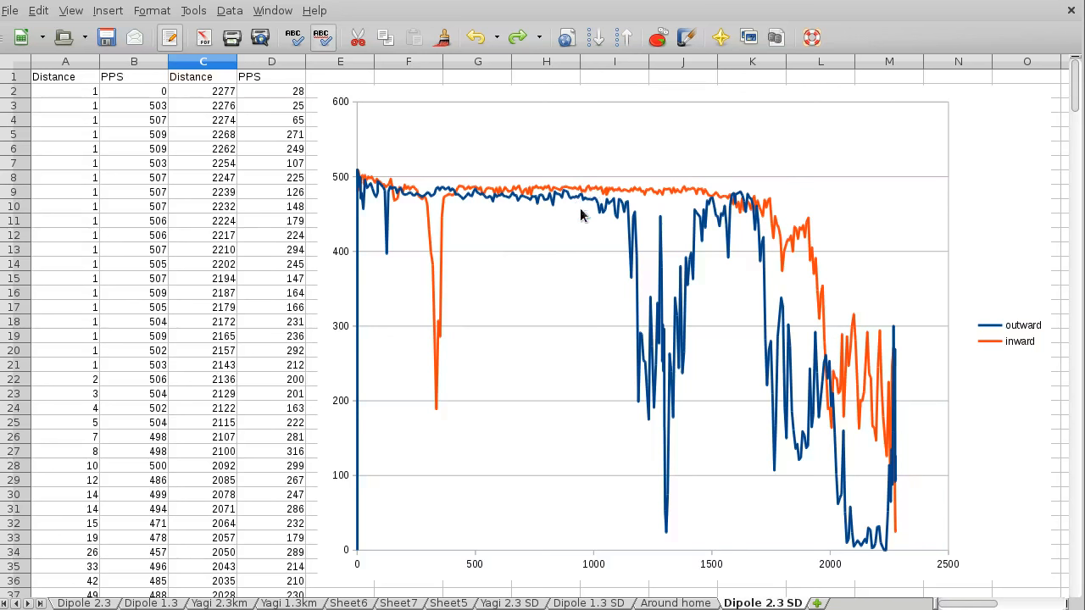
pyautogui.moveTo(788, 318)
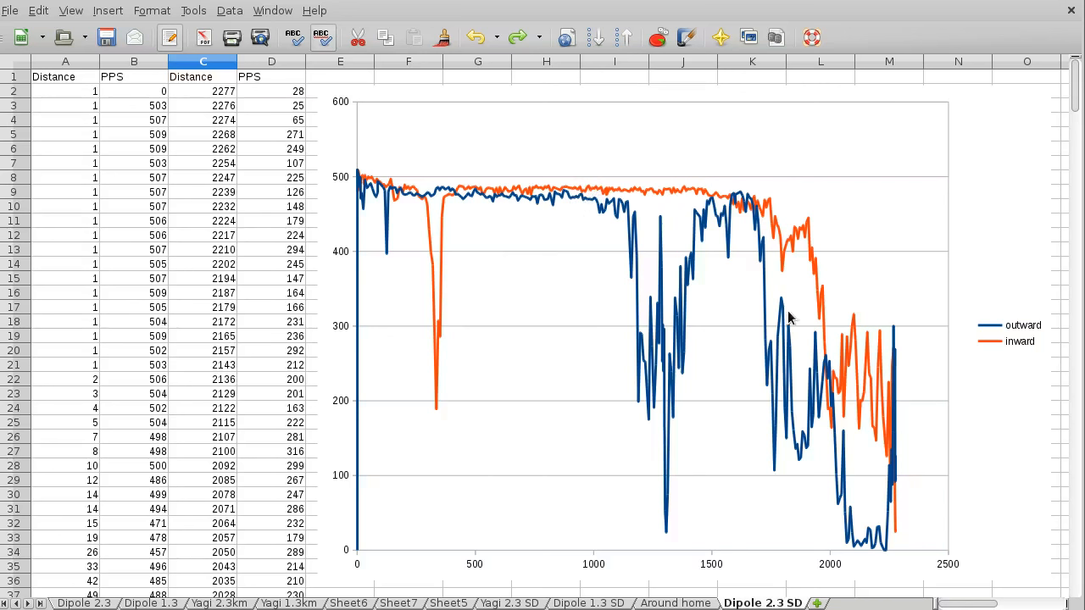
pyautogui.moveTo(851, 392)
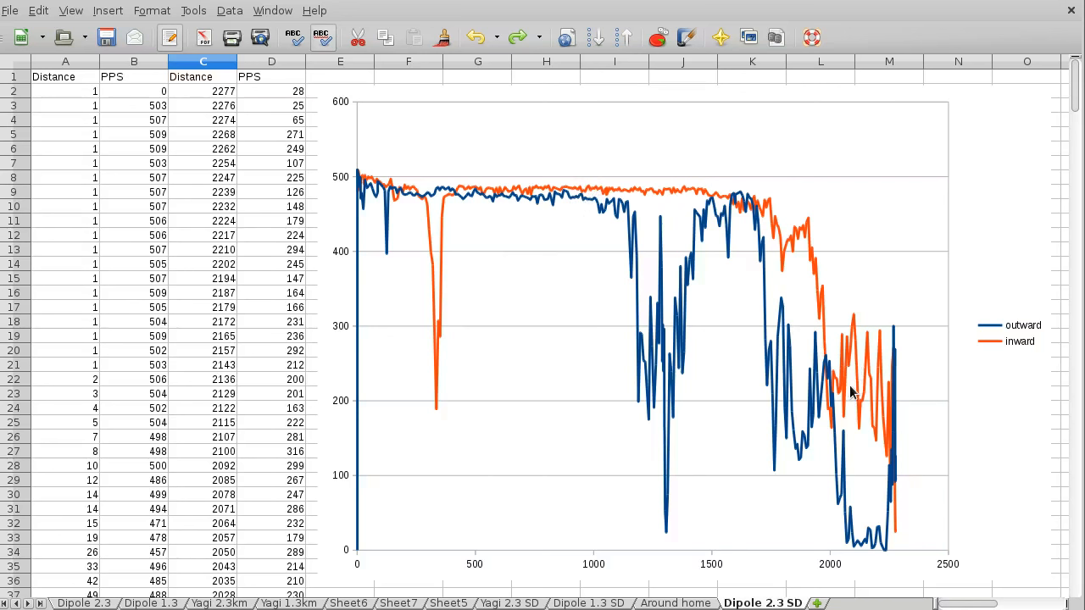
pyautogui.moveTo(828, 343)
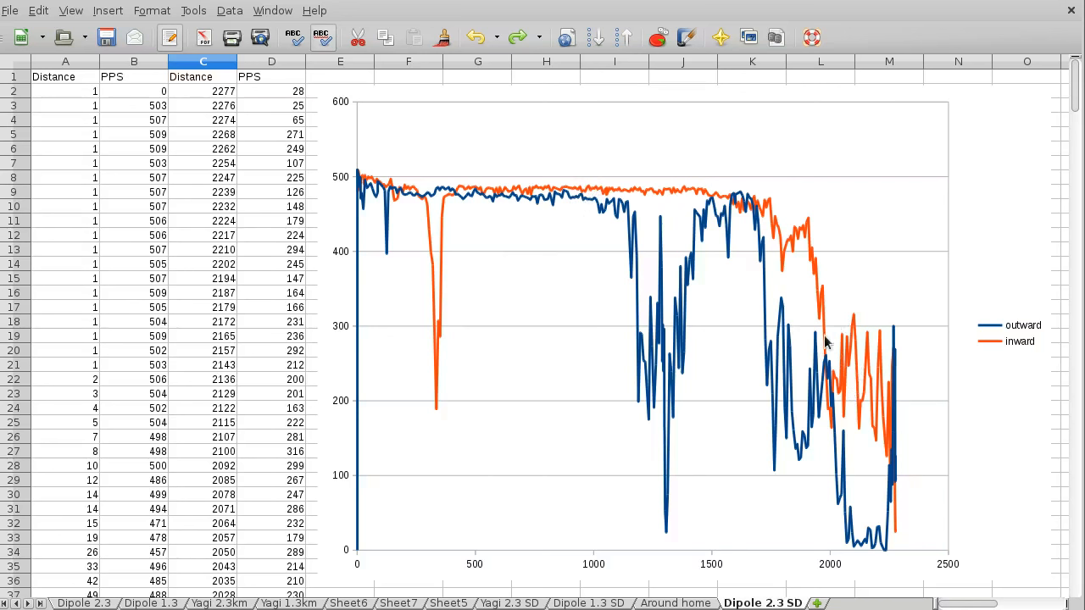
pyautogui.moveTo(854, 325)
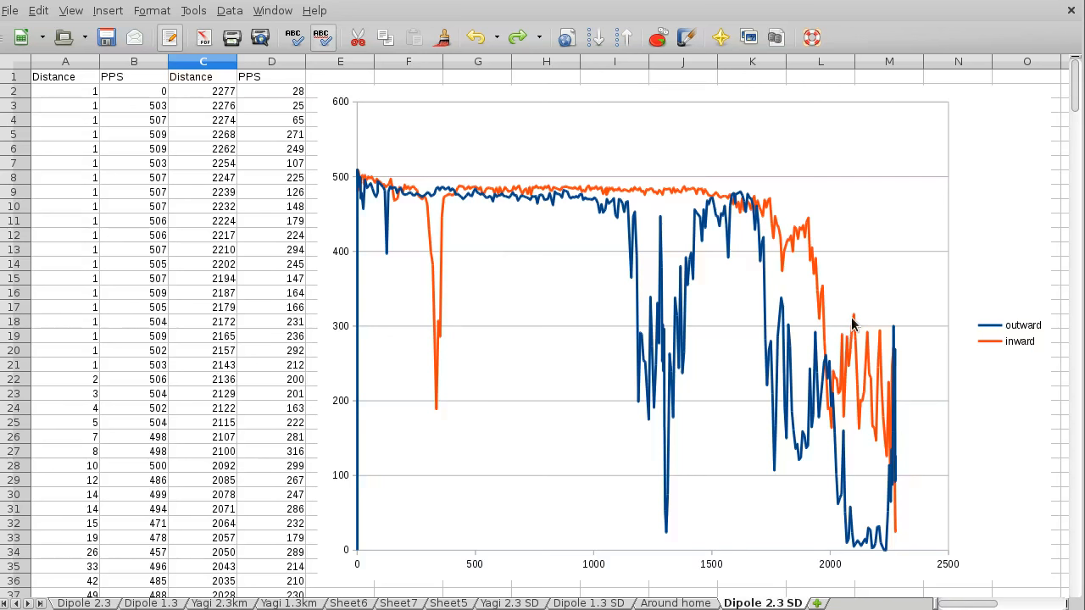
pyautogui.moveTo(856, 326)
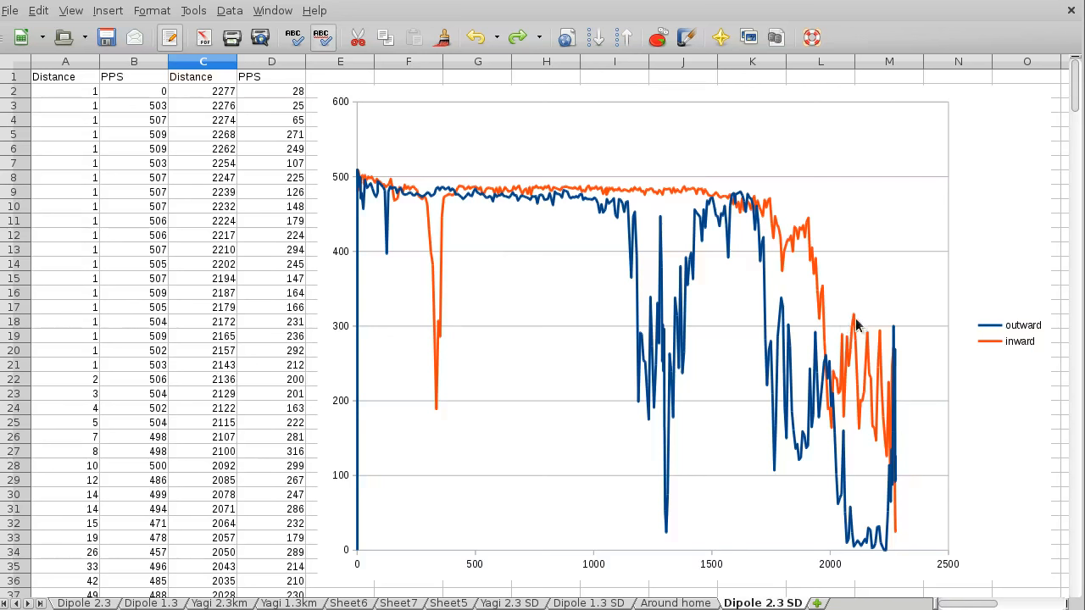
pyautogui.moveTo(868, 343)
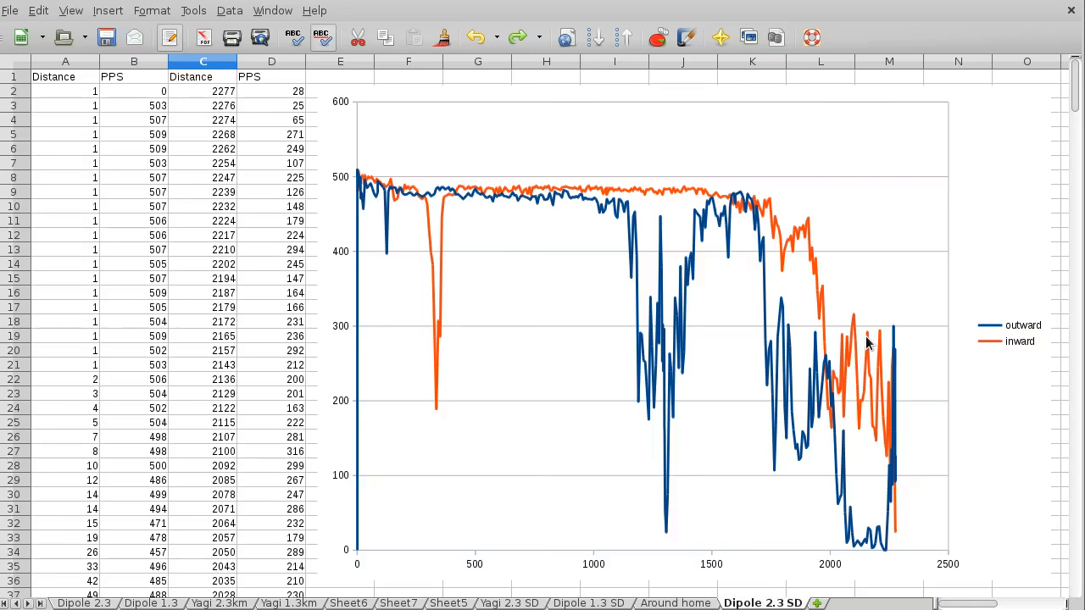
pyautogui.moveTo(868, 345)
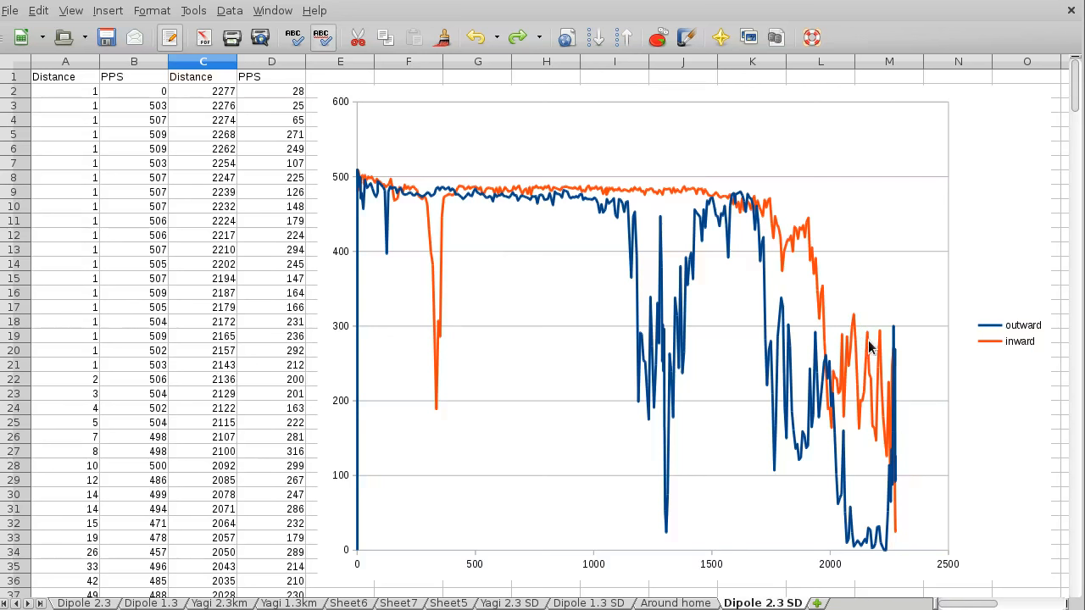
pyautogui.moveTo(827, 383)
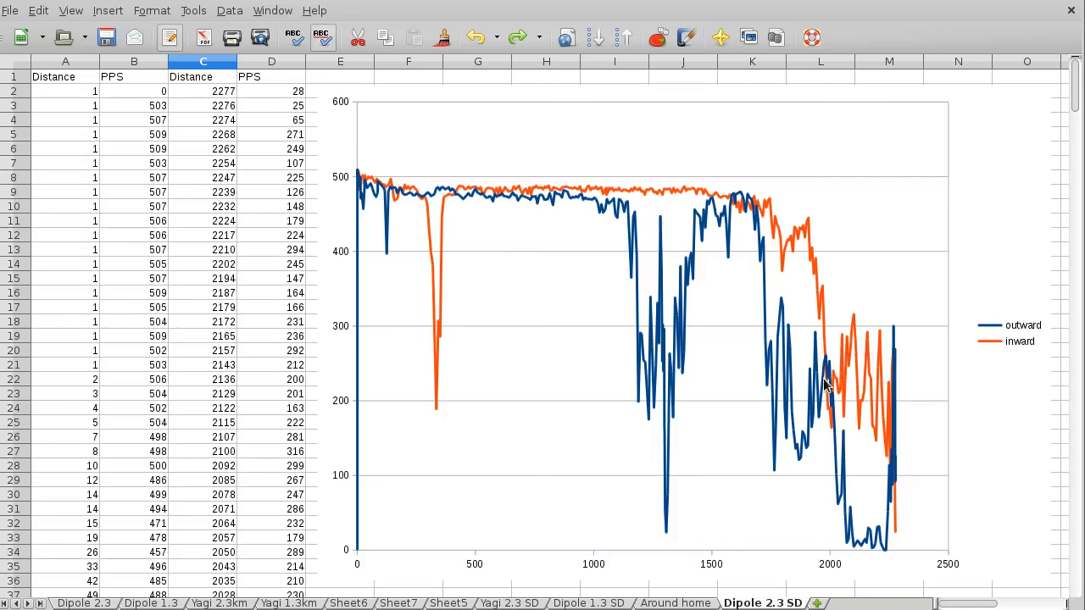
pyautogui.moveTo(834, 377)
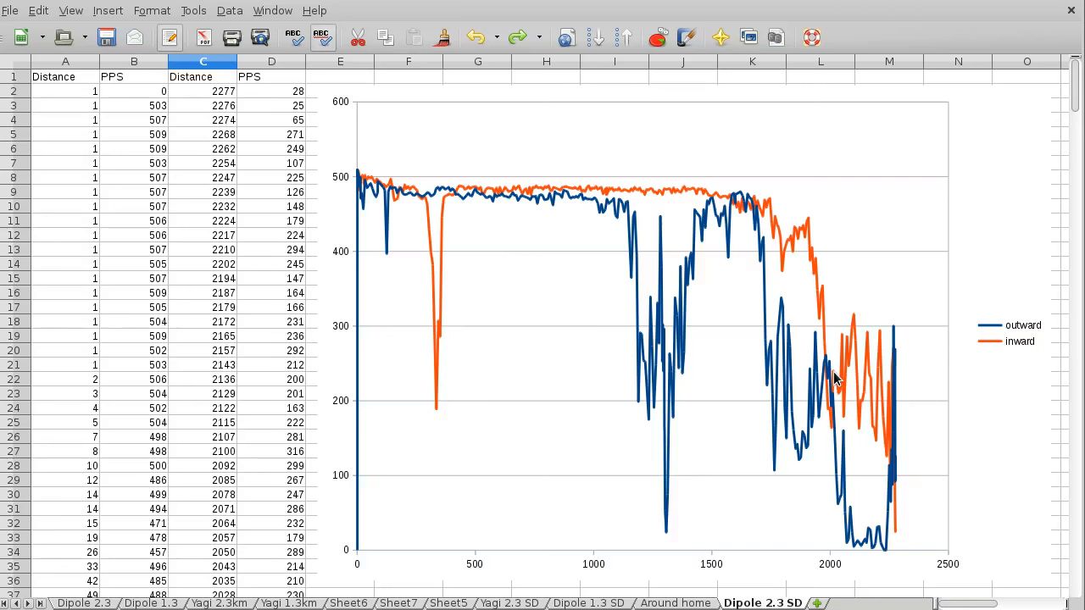
pyautogui.moveTo(844, 373)
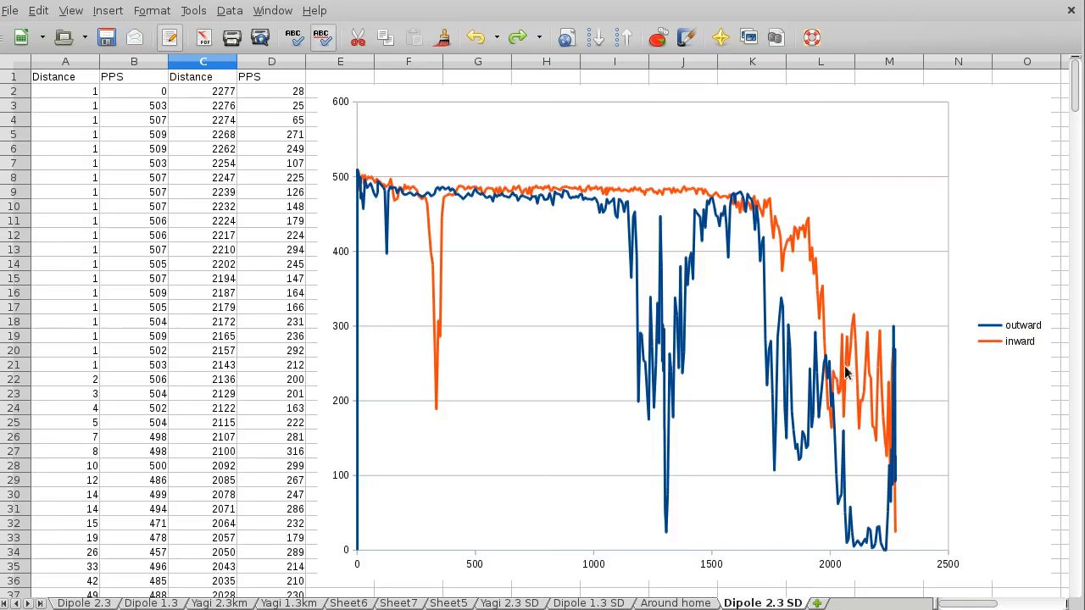
pyautogui.moveTo(828, 403)
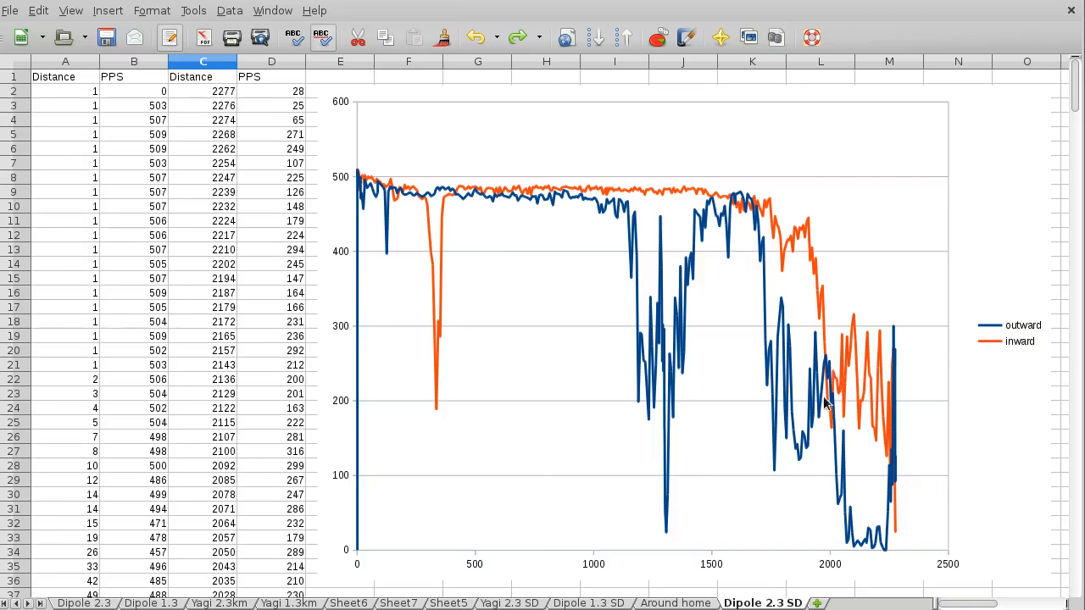
pyautogui.moveTo(732, 193)
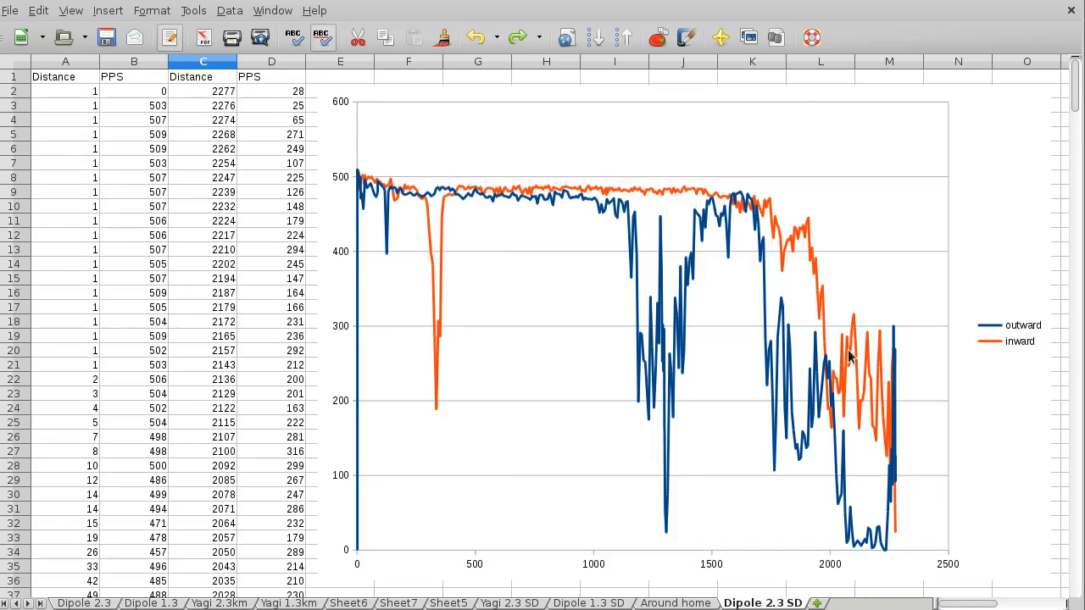
pyautogui.moveTo(810, 380)
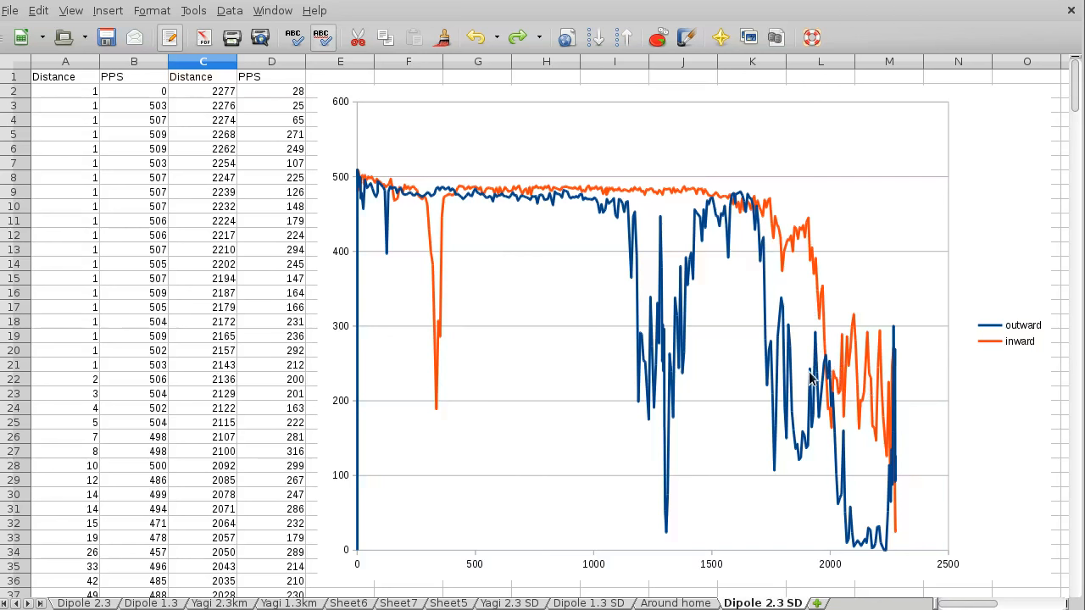
pyautogui.moveTo(854, 375)
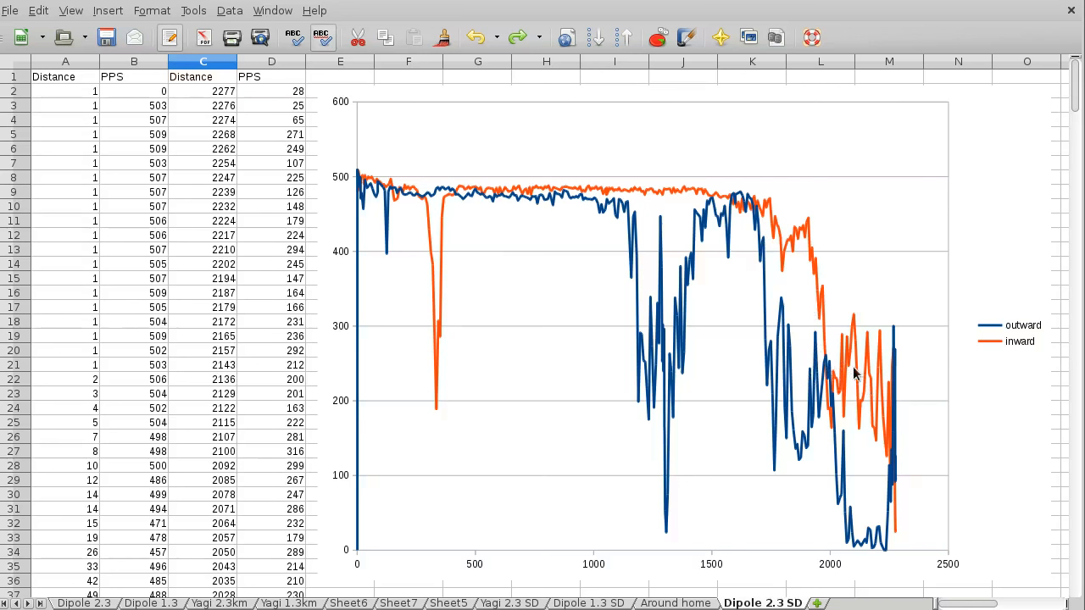
pyautogui.moveTo(839, 302)
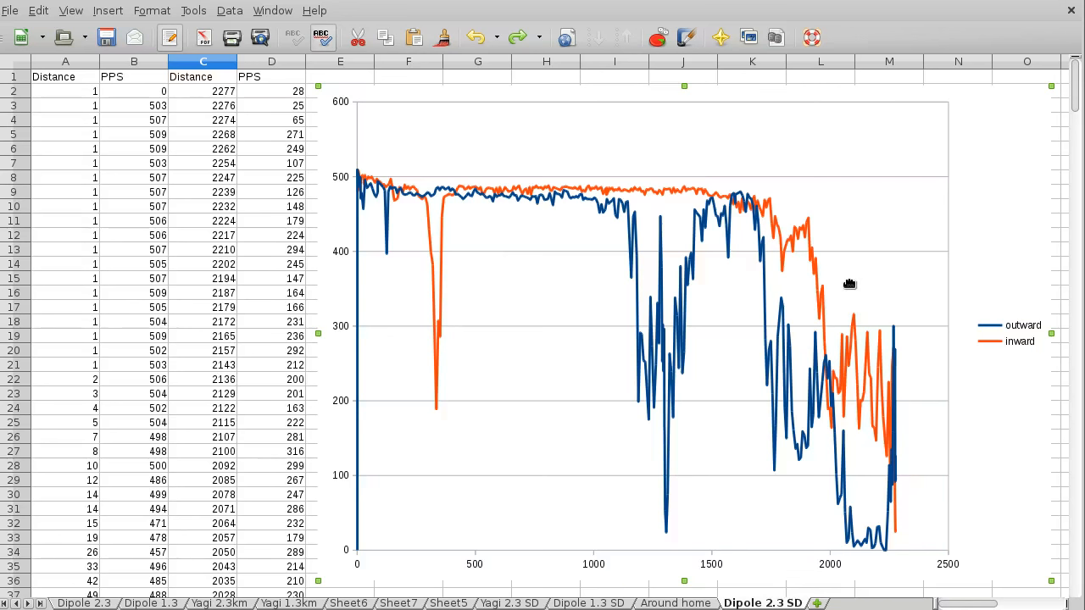
pyautogui.moveTo(546, 579)
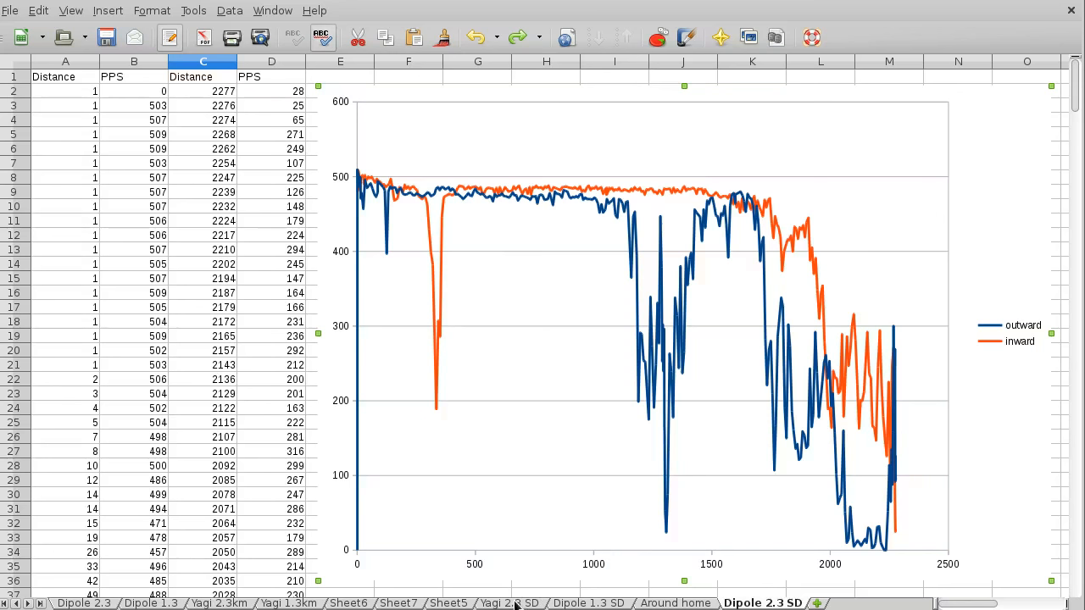
pyautogui.click(508, 604)
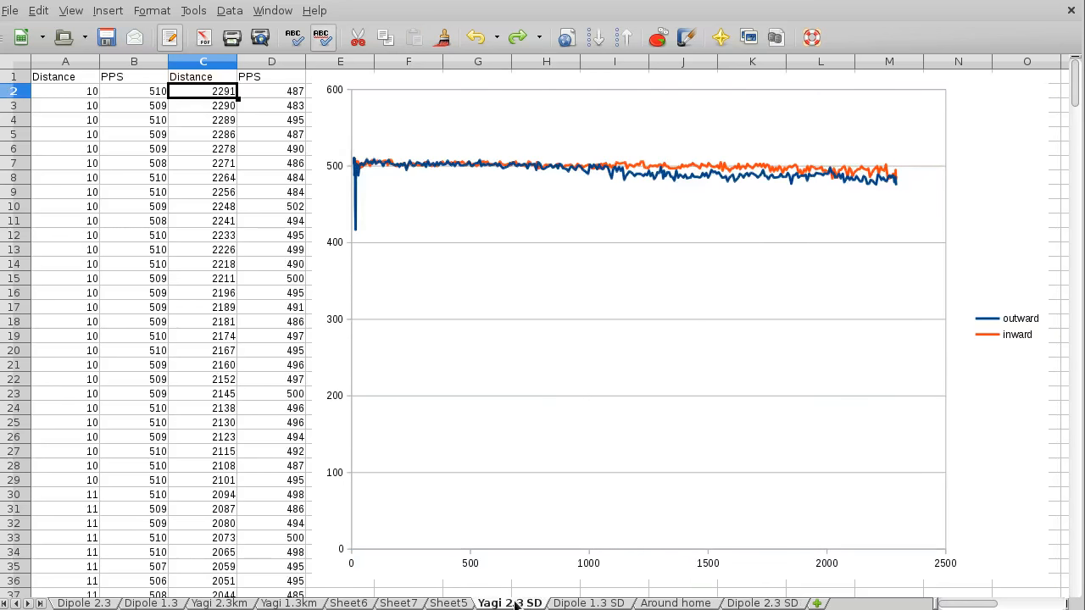